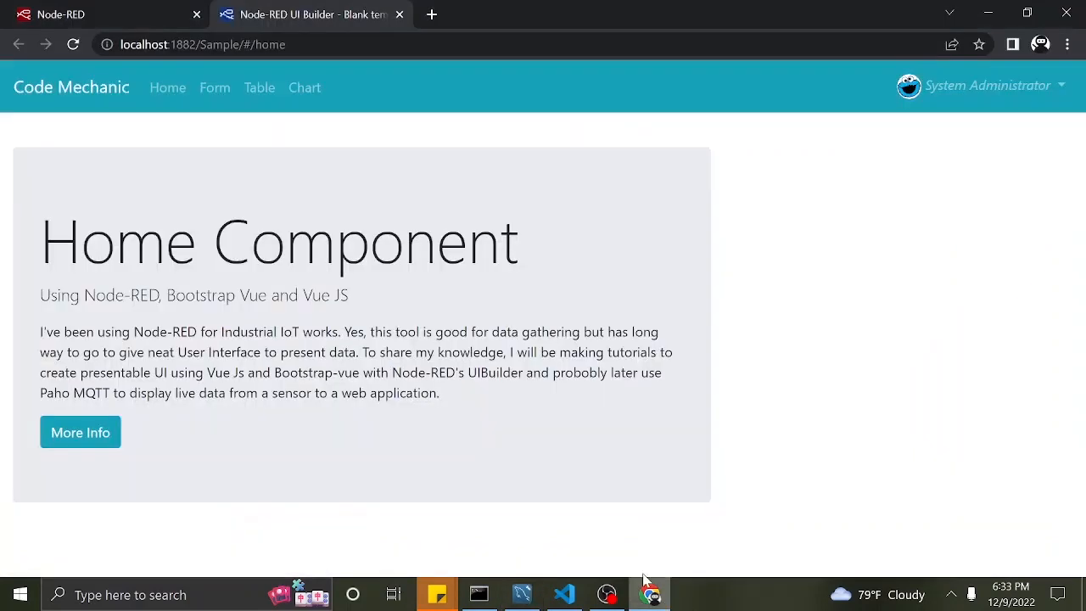
# - Show the placeholder Chart page in the Sample UIBuilder app and bring up MySQL Workbench
pyautogui.click(304, 87)
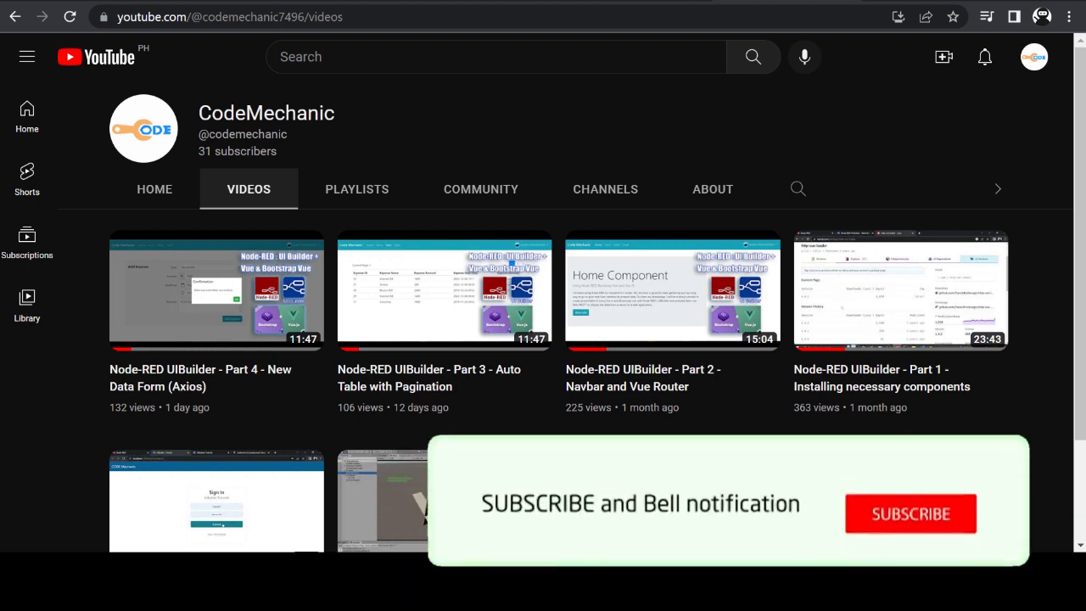
pyautogui.click(910, 513)
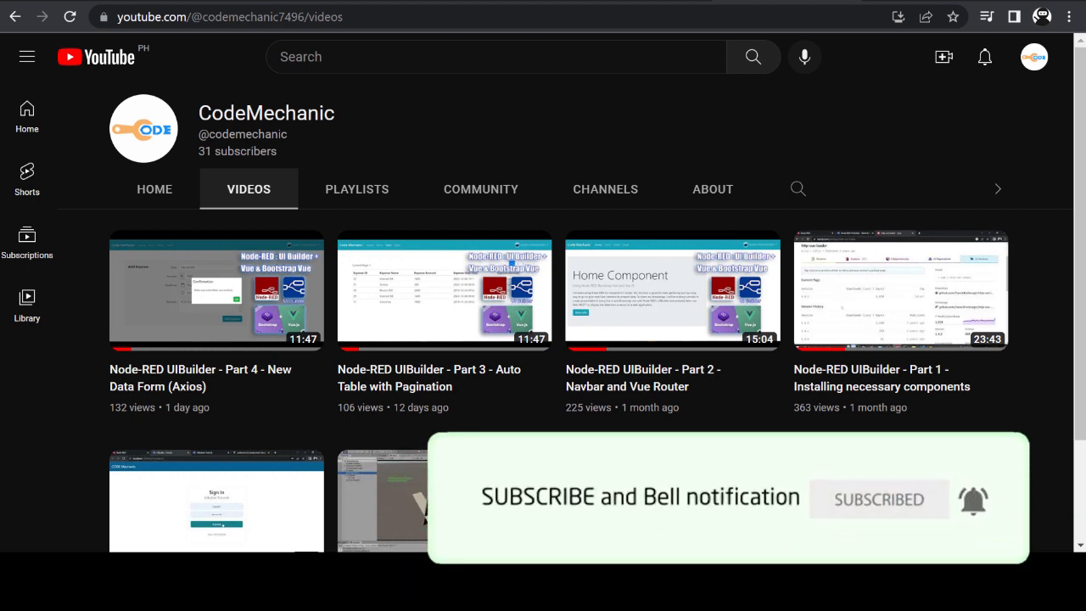
pyautogui.click(310, 14)
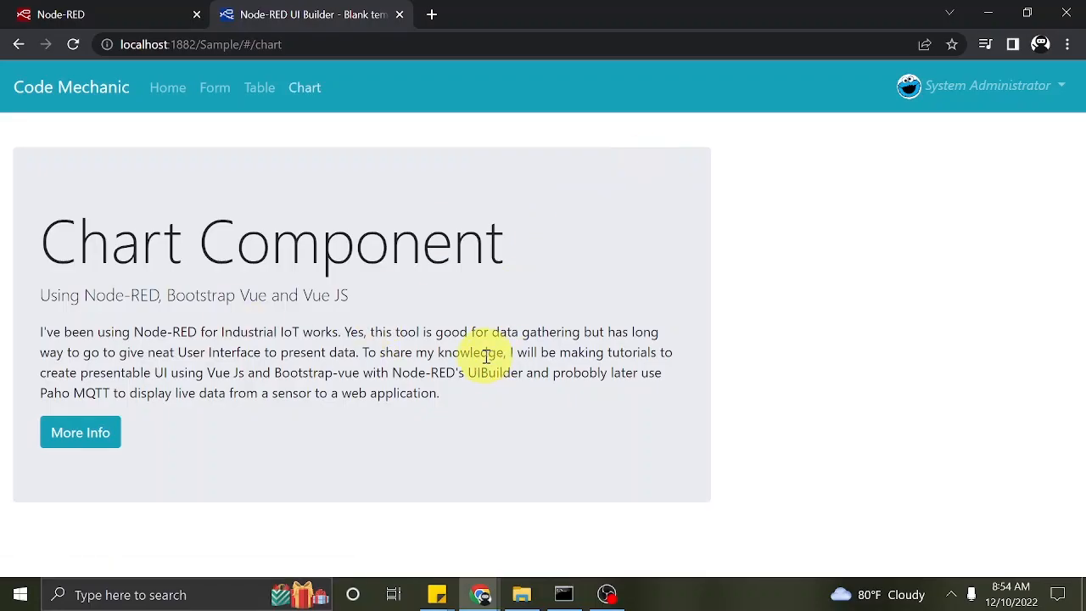
pyautogui.click(19, 594)
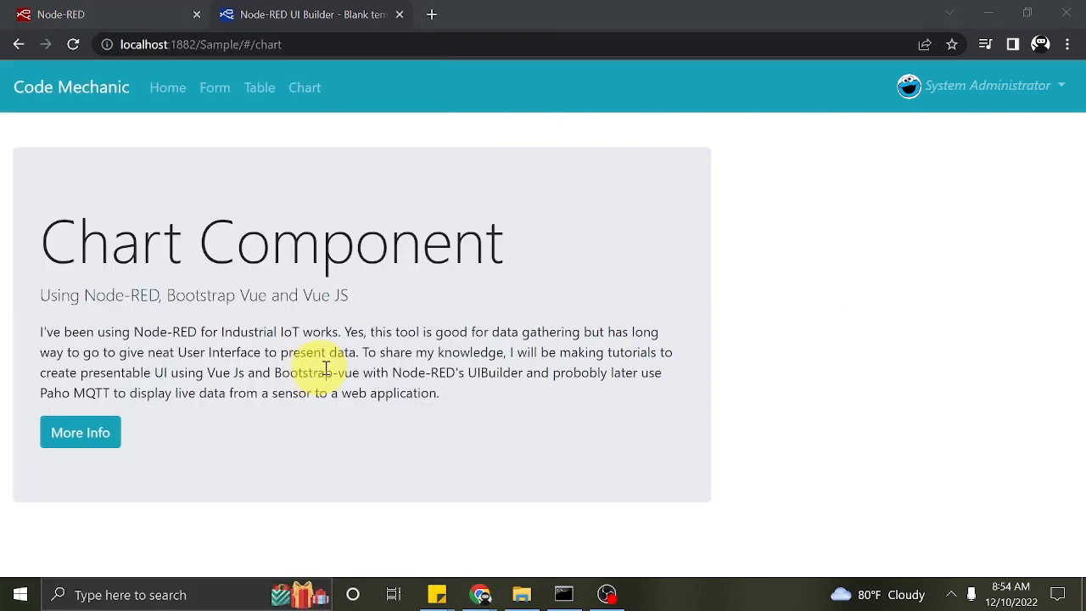
pyautogui.moveTo(526, 293)
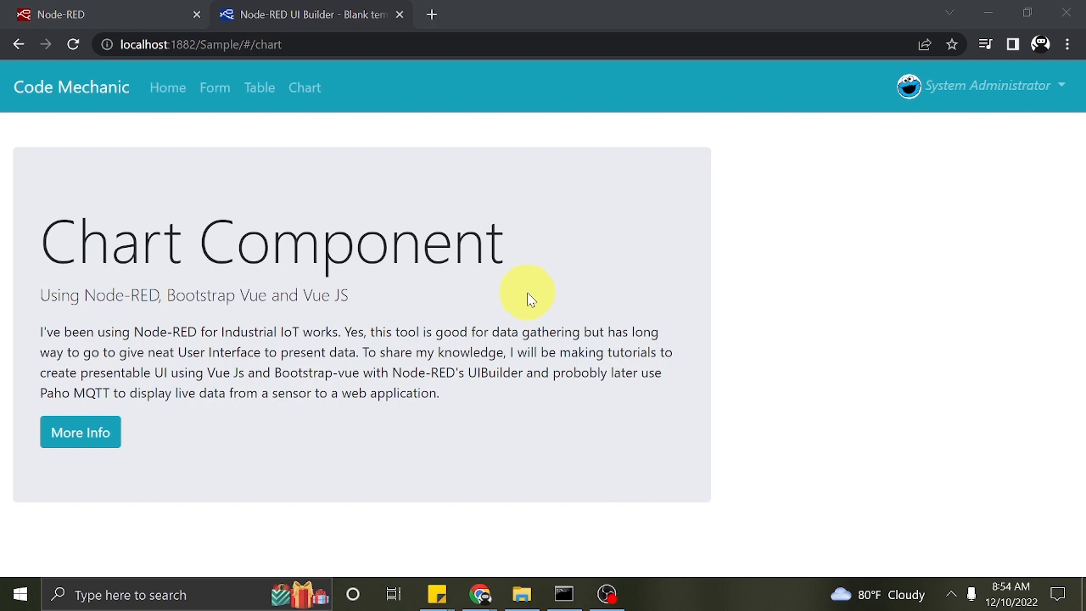
pyautogui.moveTo(459, 250)
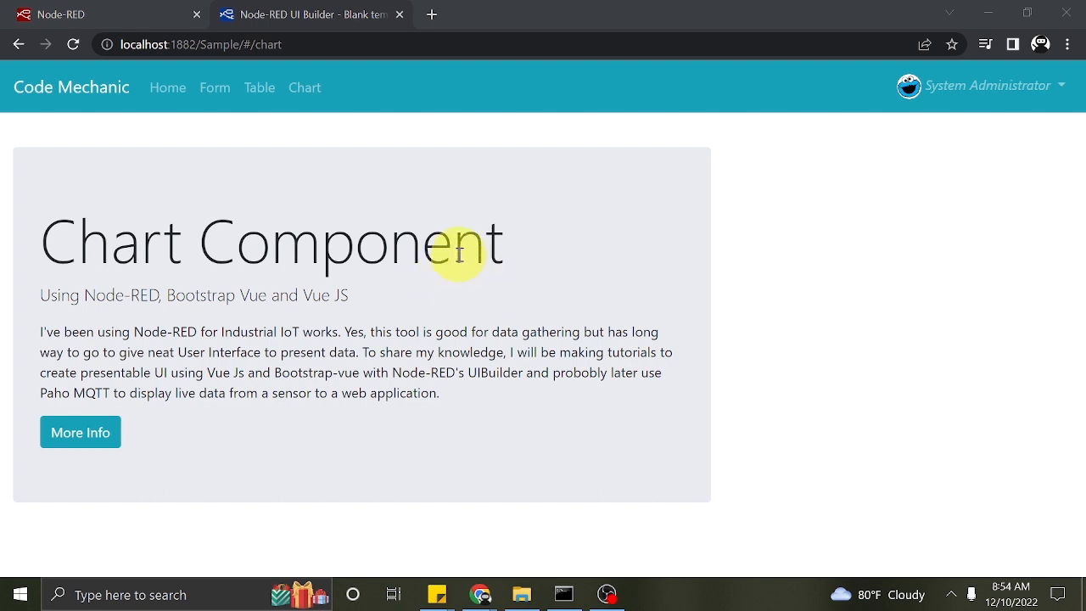
pyautogui.click(649, 593)
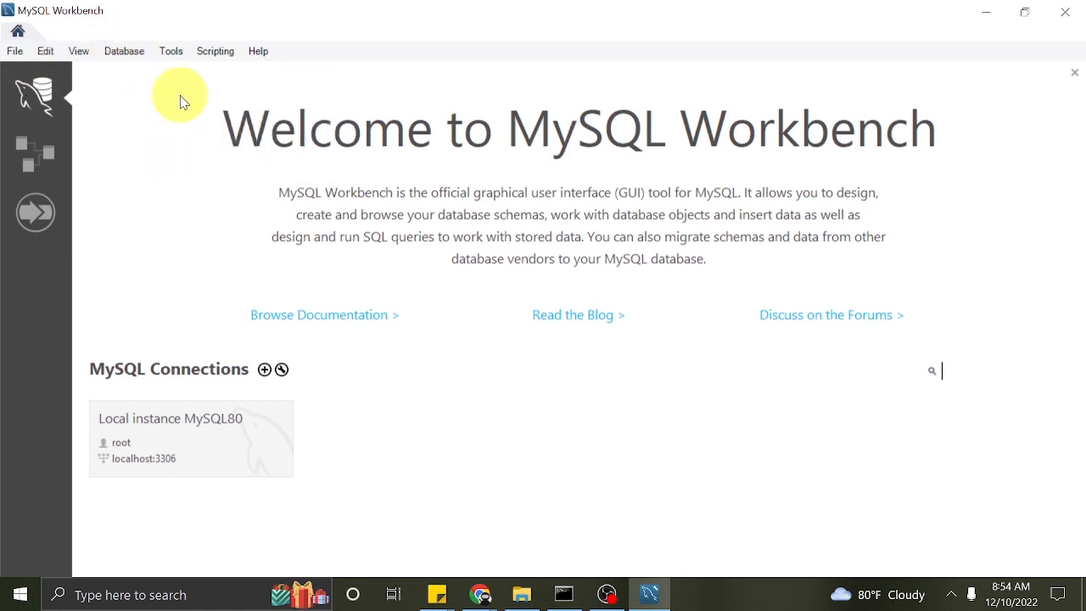
pyautogui.moveTo(677, 446)
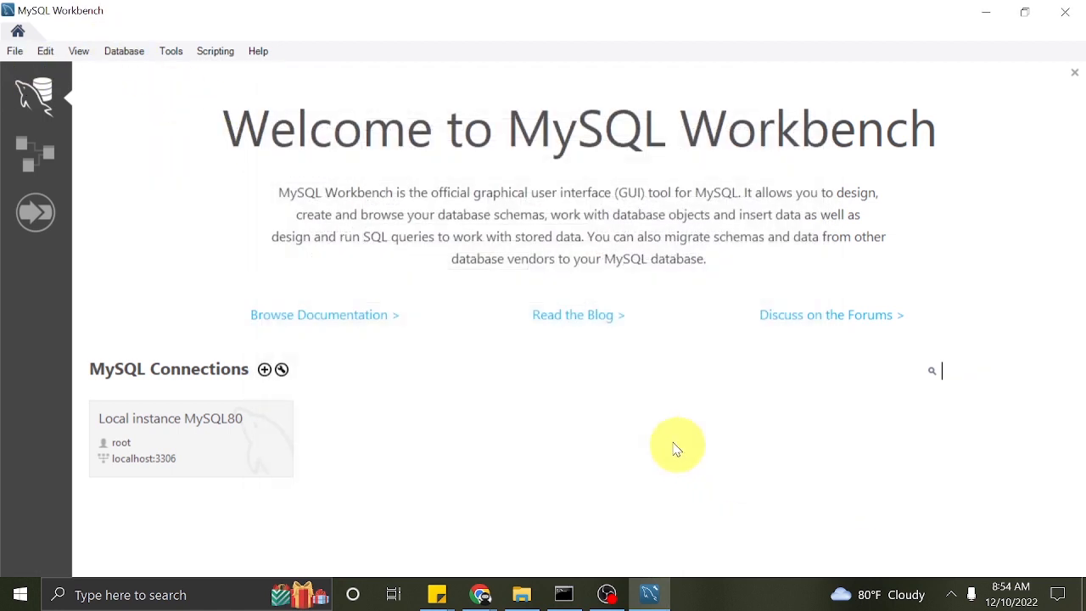
# - Connect to Local instance MySQL80 and list all 36 mytutorial.expense_report rows
pyautogui.doubleClick(191, 438)
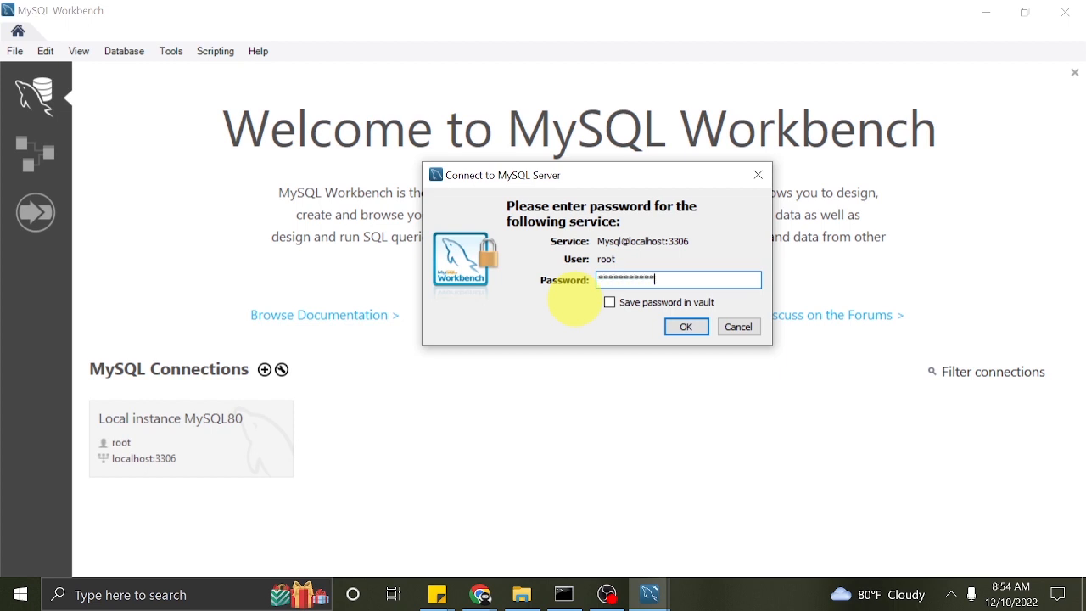
pyautogui.click(685, 326)
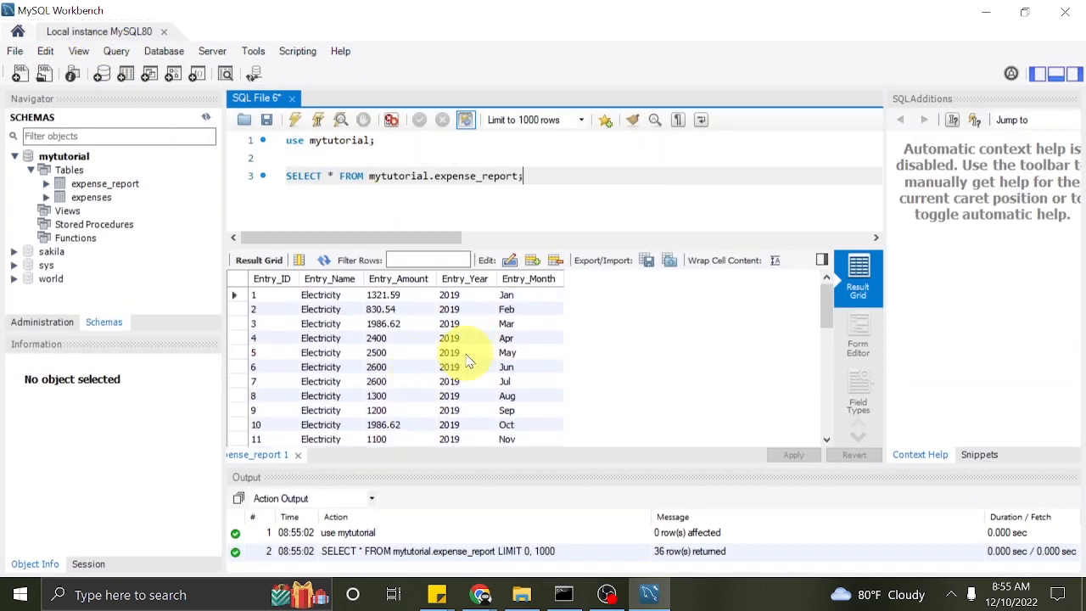
pyautogui.scroll(-3)
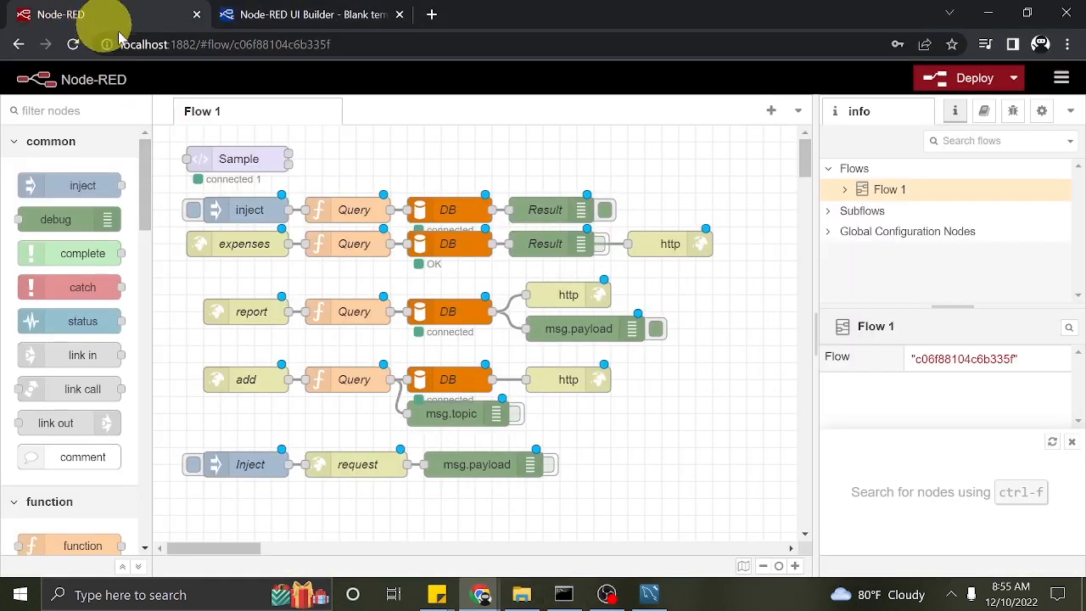
# - Inspect the report flow's request node and Query function in Node-RED
pyautogui.scroll(-3)
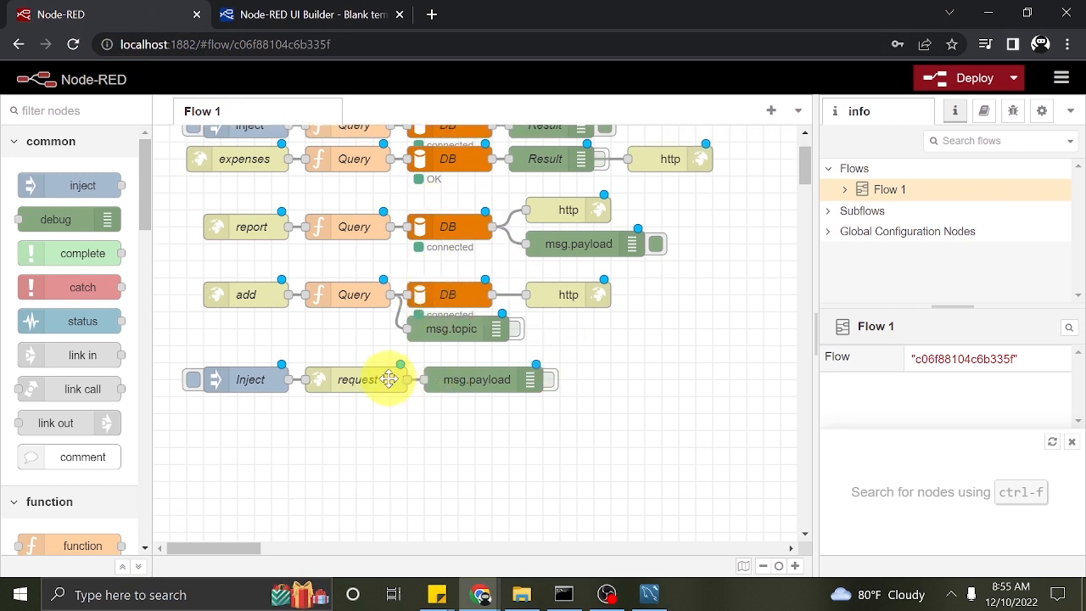
pyautogui.doubleClick(389, 380)
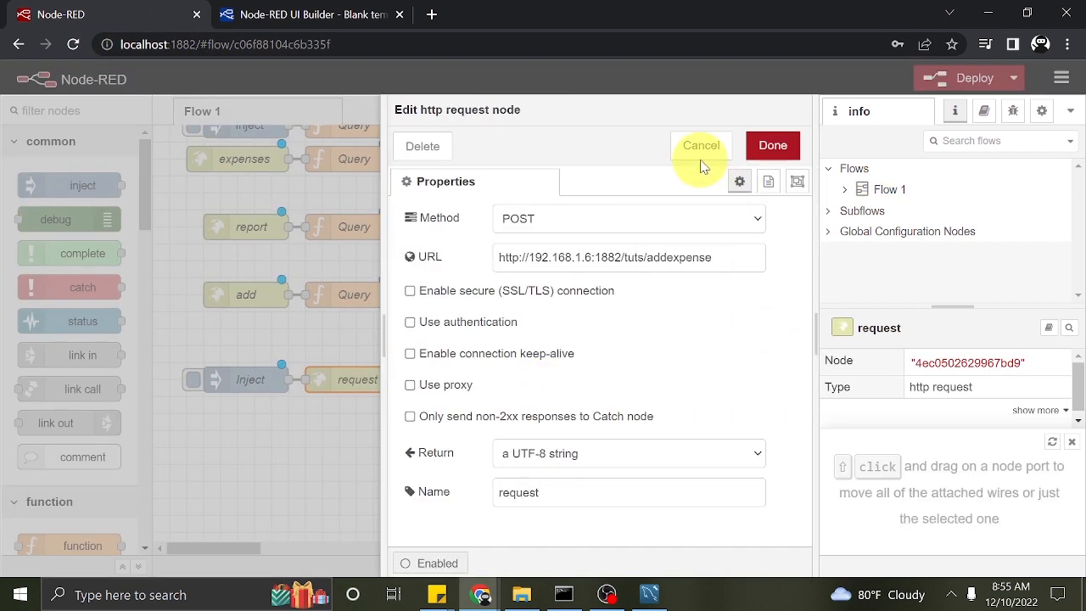
pyautogui.click(701, 145)
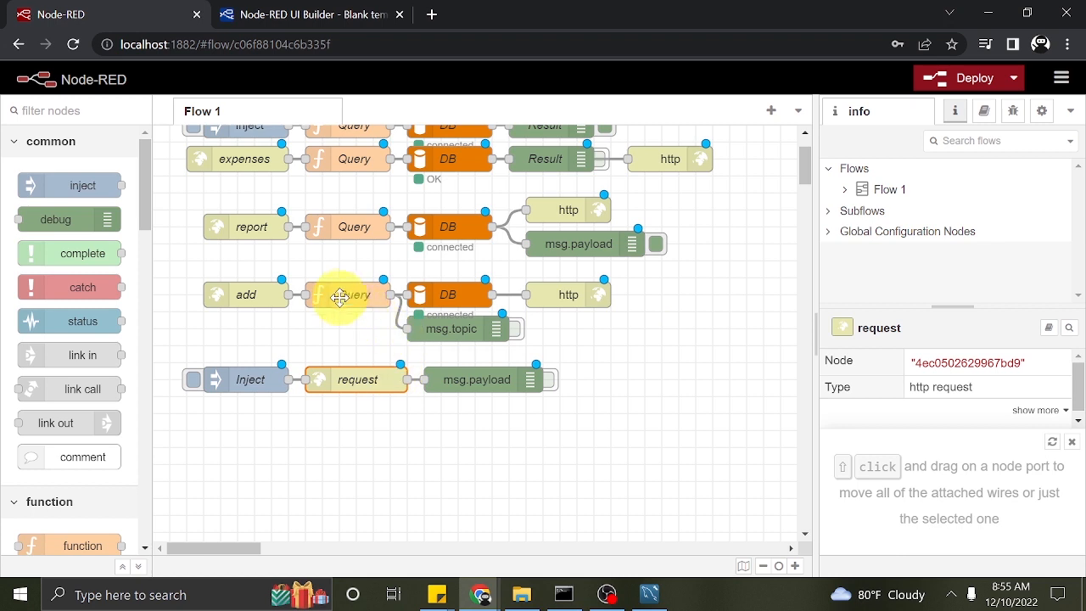
pyautogui.moveTo(280, 237)
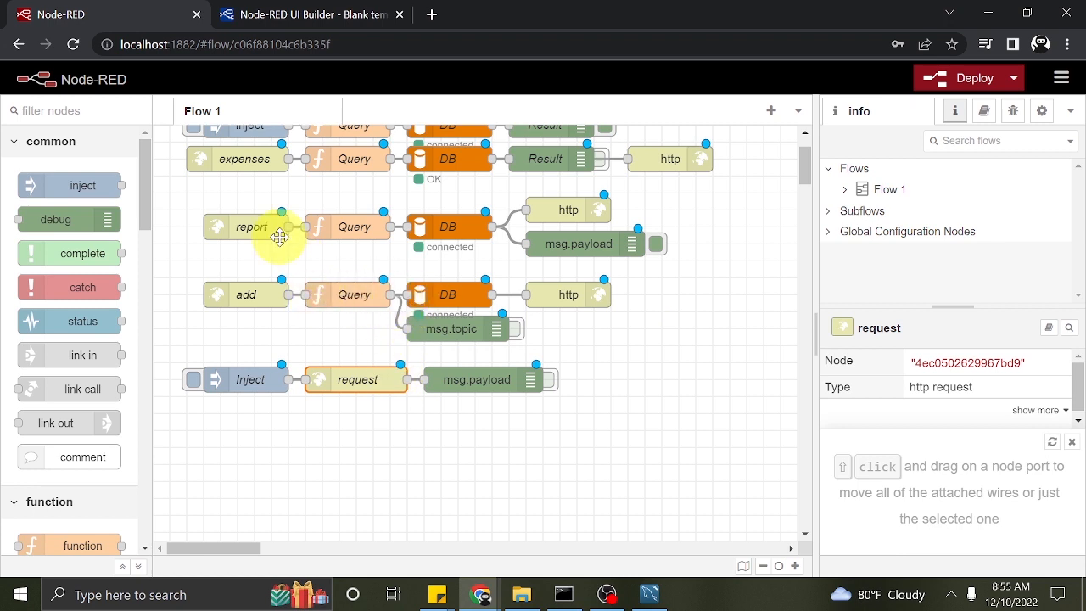
pyautogui.doubleClick(354, 227)
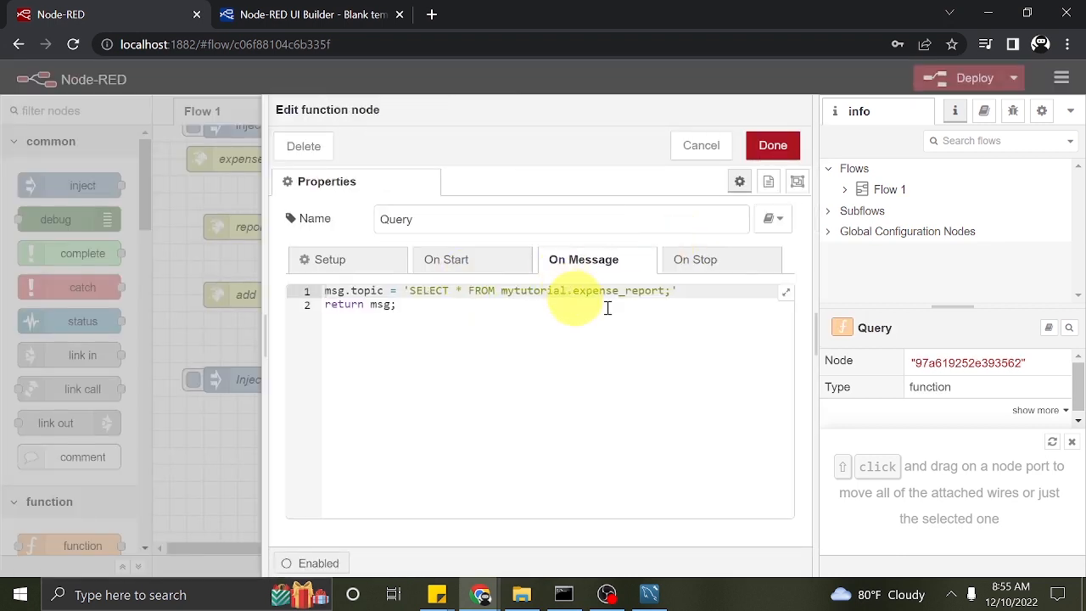
pyautogui.moveTo(701, 145)
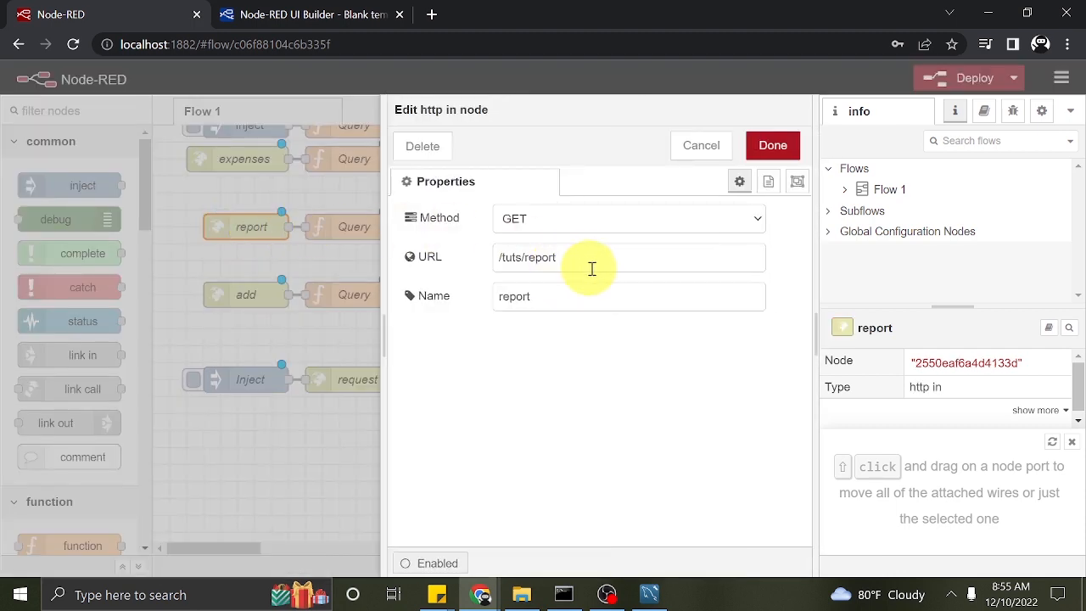
pyautogui.click(305, 15)
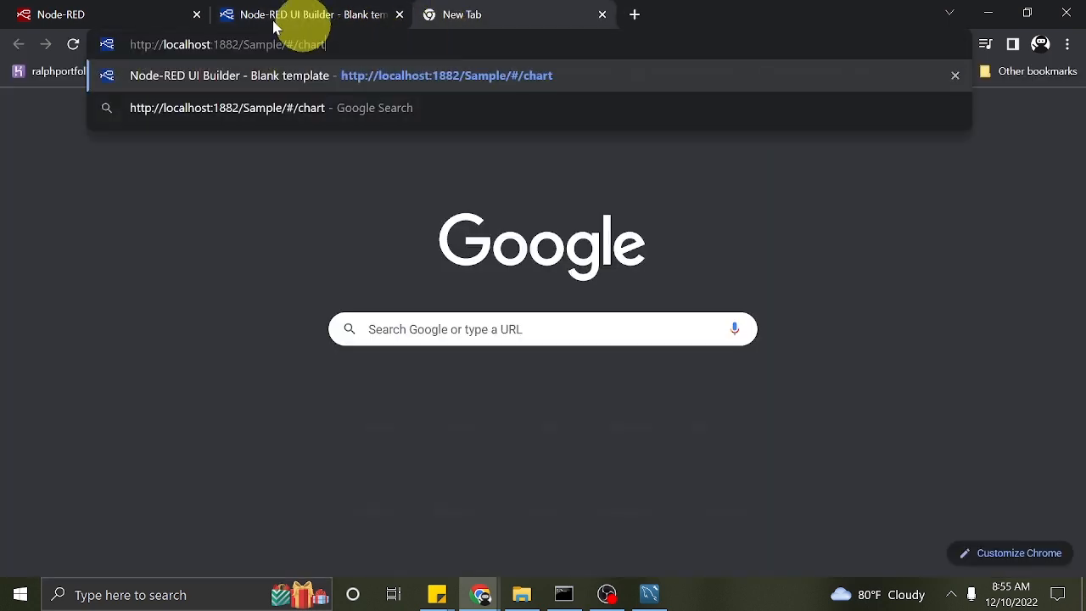
pyautogui.click(94, 15)
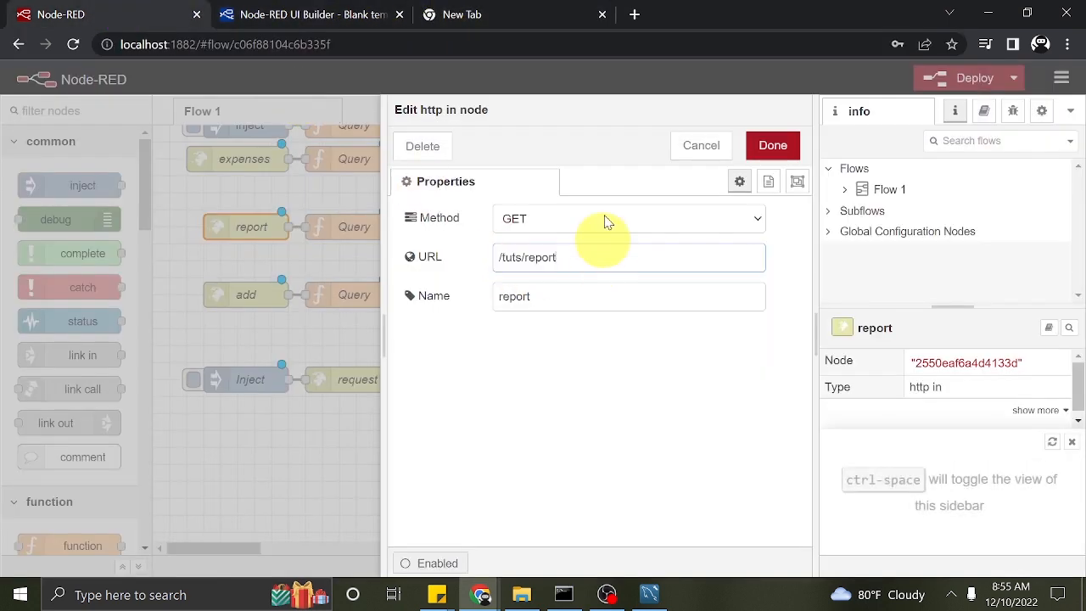
pyautogui.click(512, 15)
pyautogui.write('http://localhost:1882/')
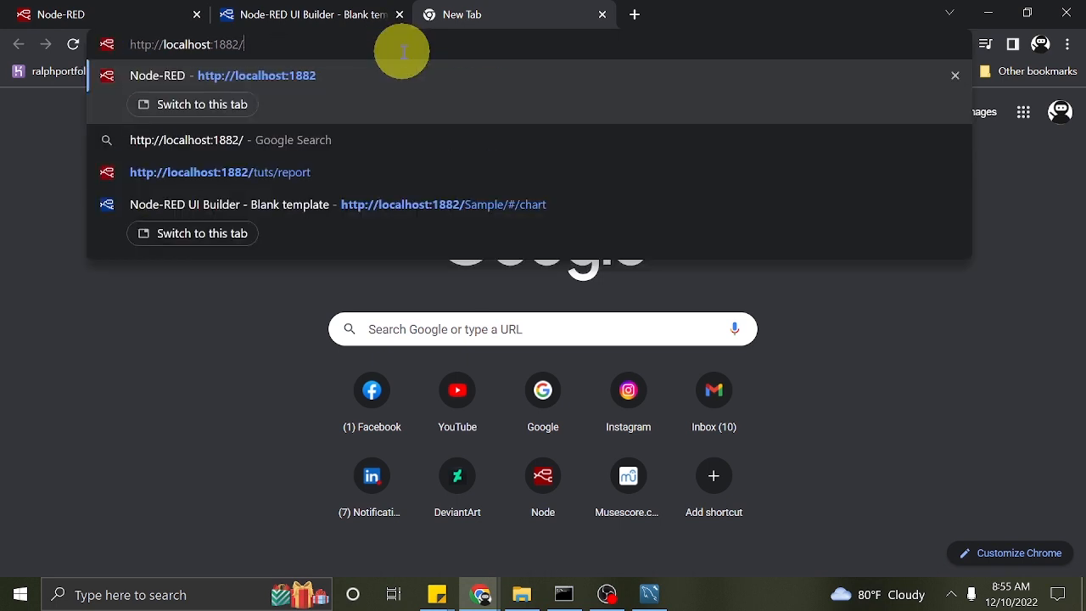
pyautogui.click(220, 172)
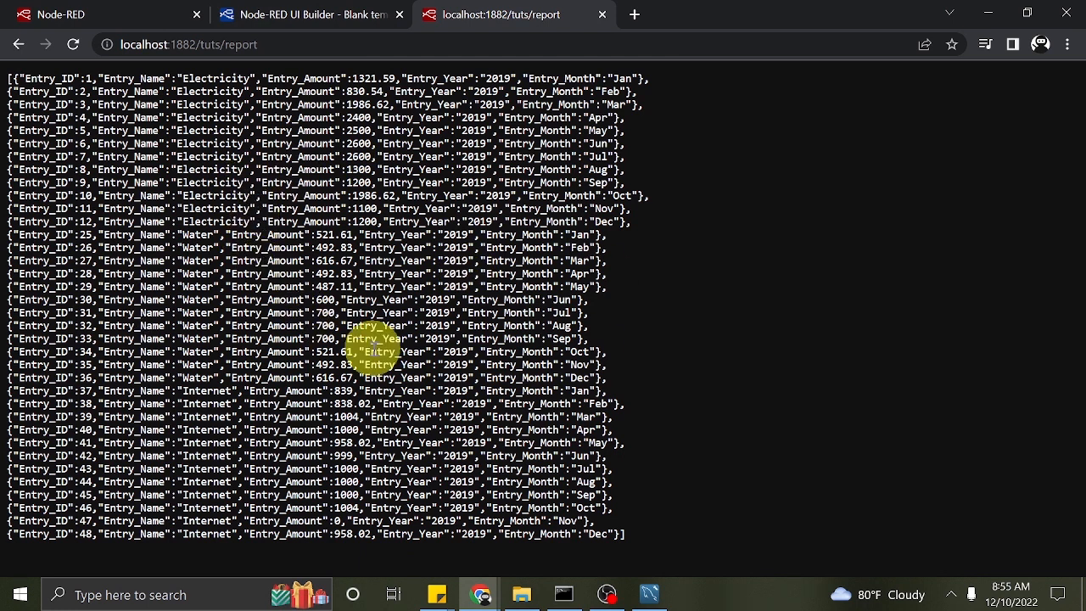
pyautogui.click(17, 594)
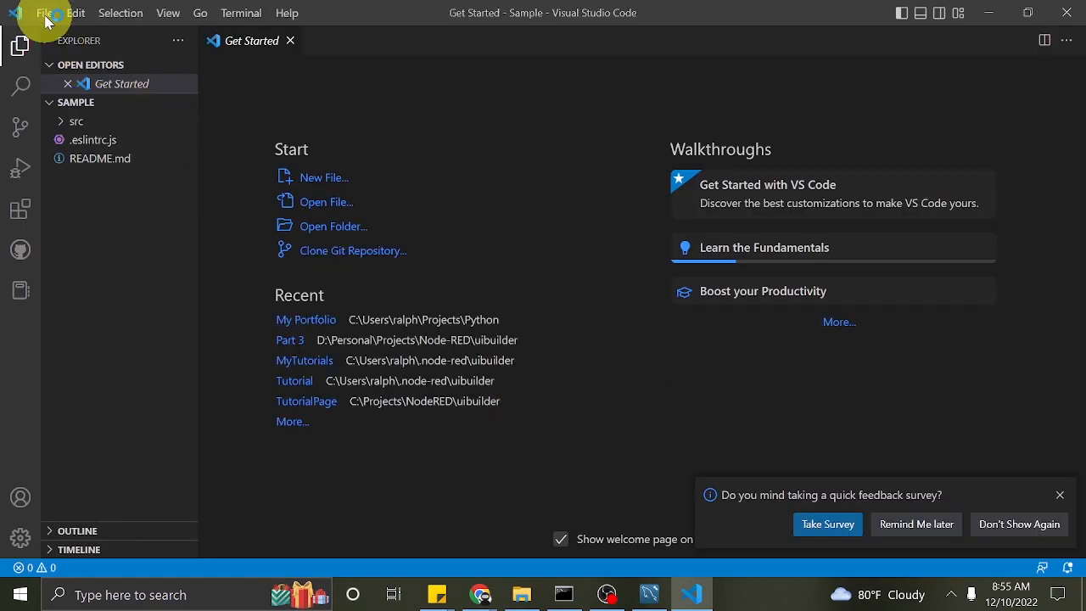
# - Open the uibuilder\Sample folder in VS Code and close the Get Started tab
pyautogui.click(44, 13)
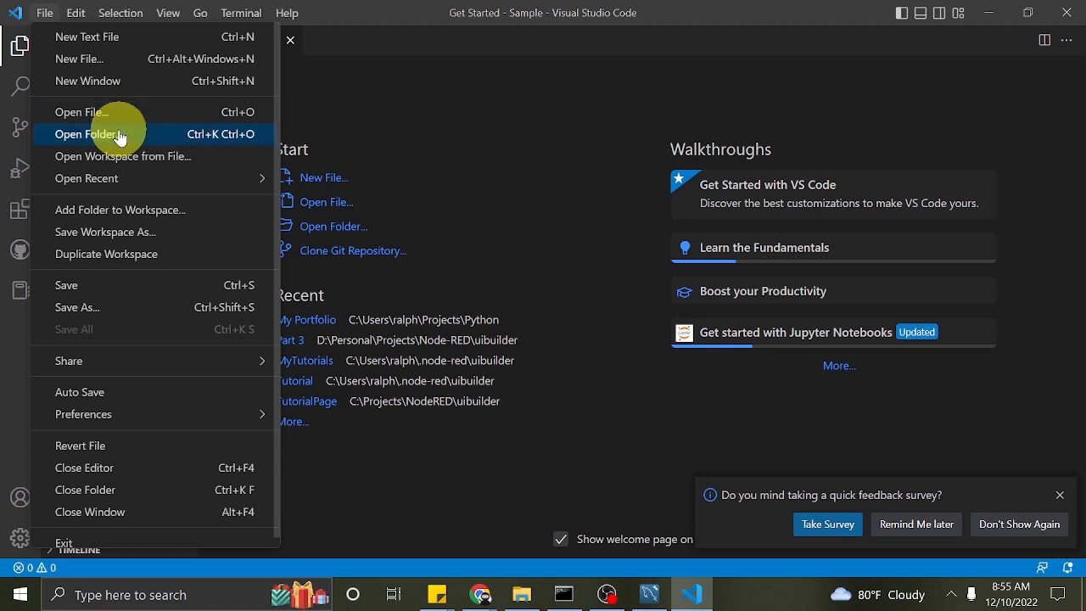
pyautogui.click(88, 134)
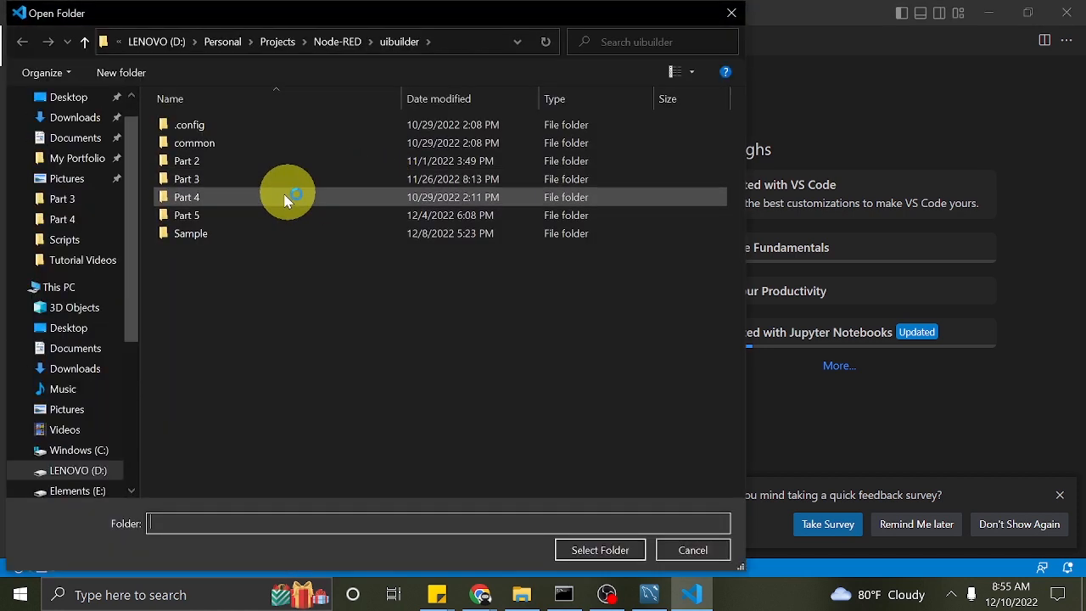
pyautogui.doubleClick(191, 232)
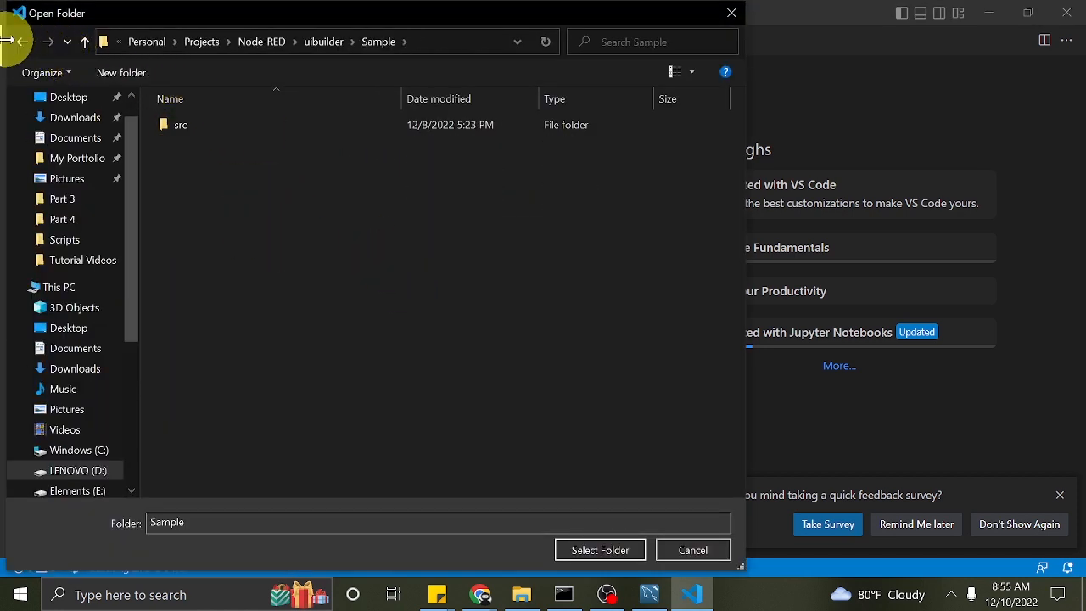
pyautogui.click(600, 550)
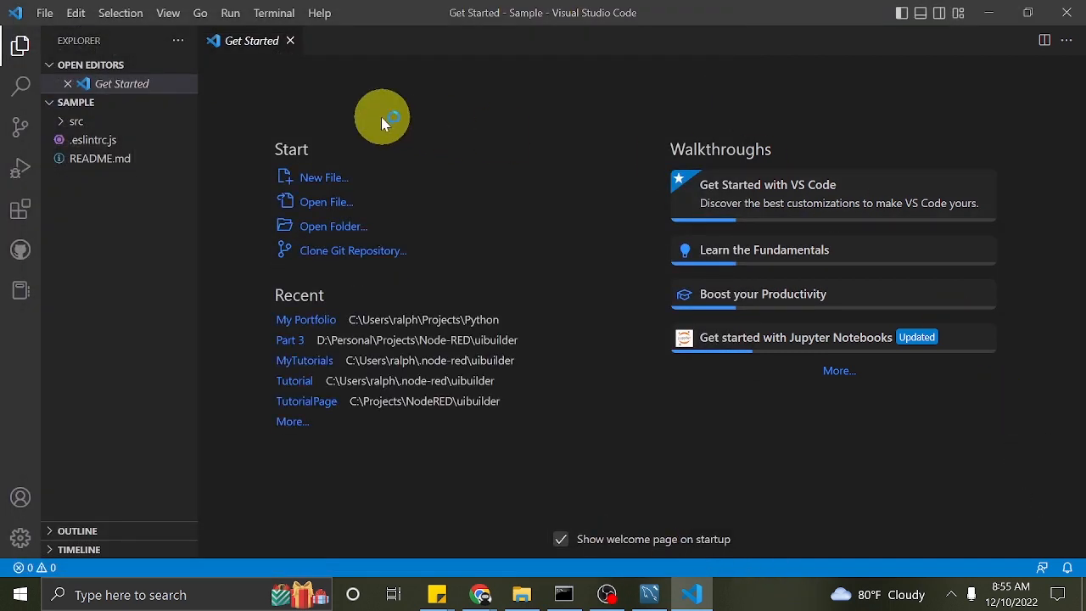
pyautogui.click(289, 41)
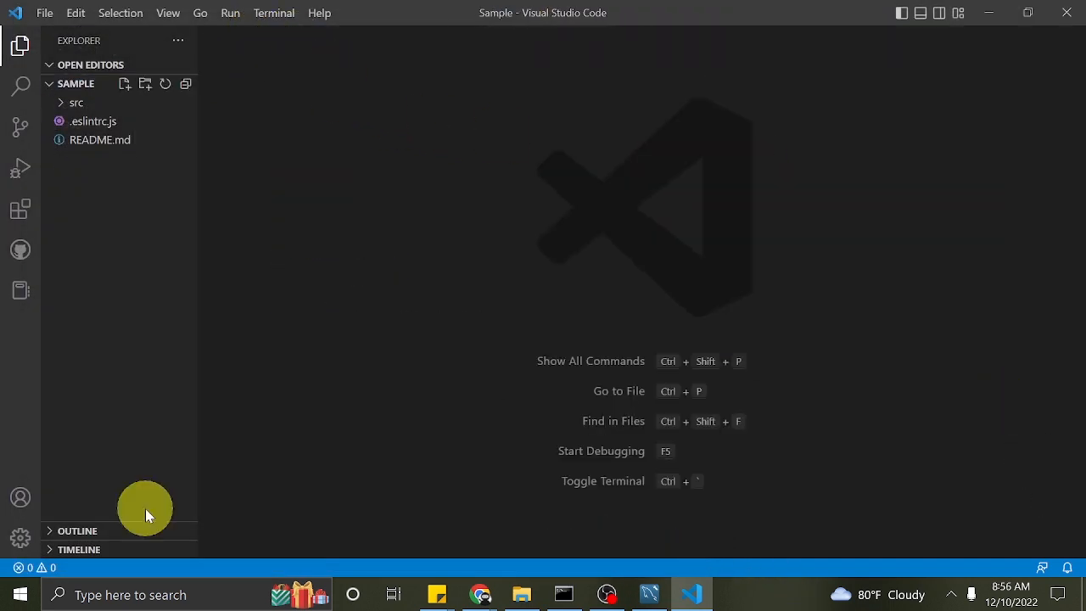
# - Open the Part 5 folder in Sublime Text and copy index.html's chart.js script line
pyautogui.click(20, 594)
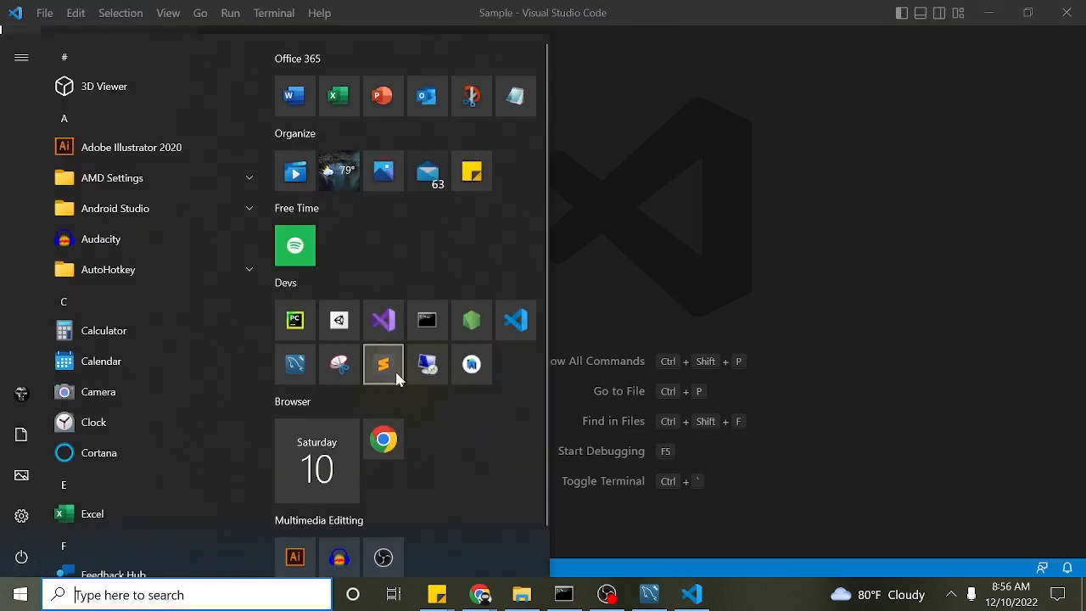
pyautogui.click(383, 364)
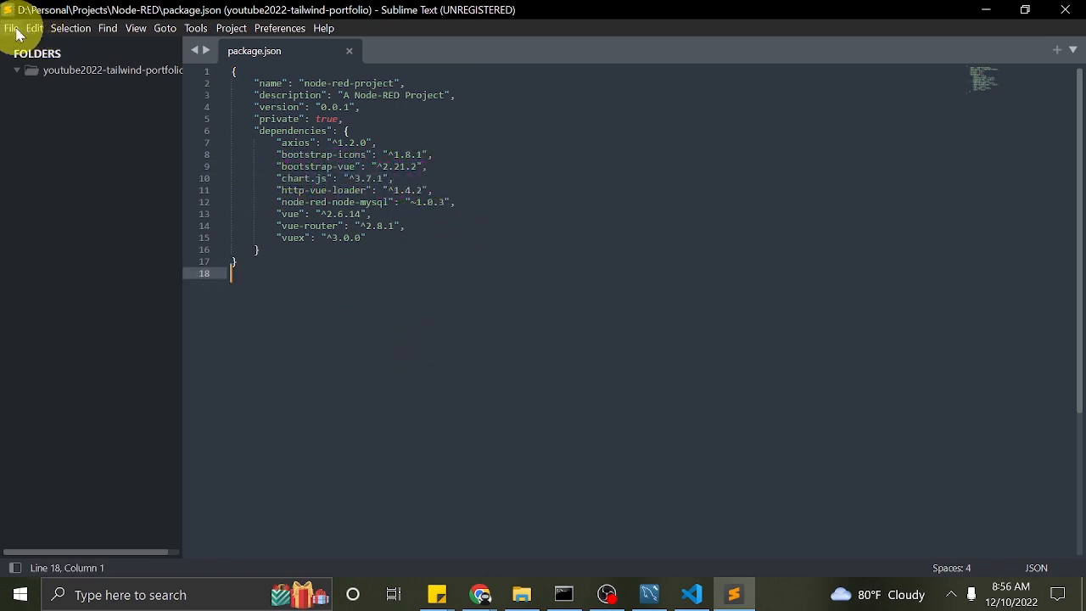
pyautogui.click(11, 28)
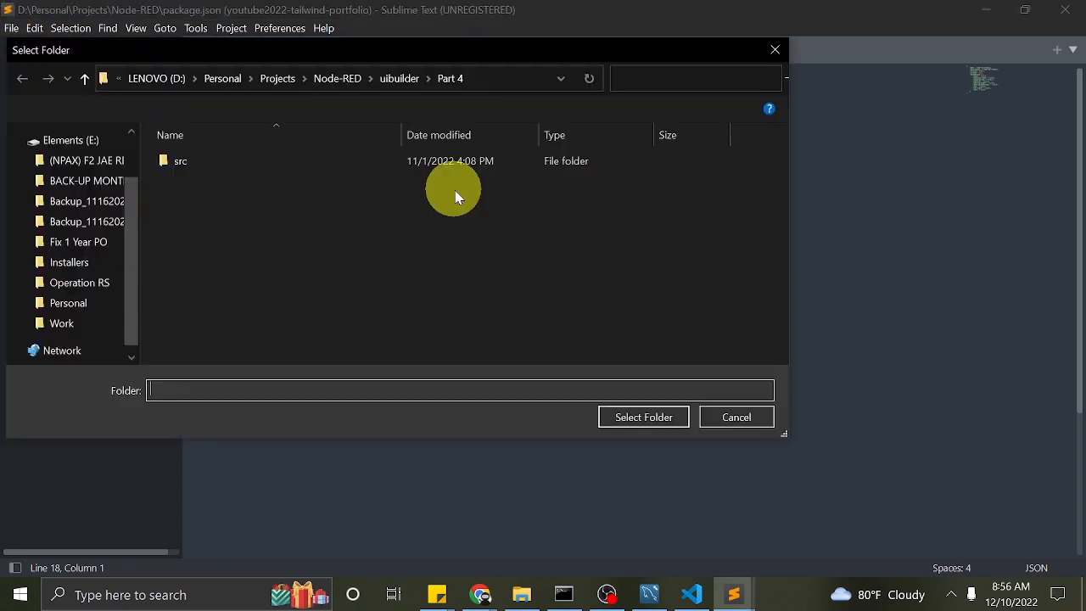
pyautogui.click(84, 78)
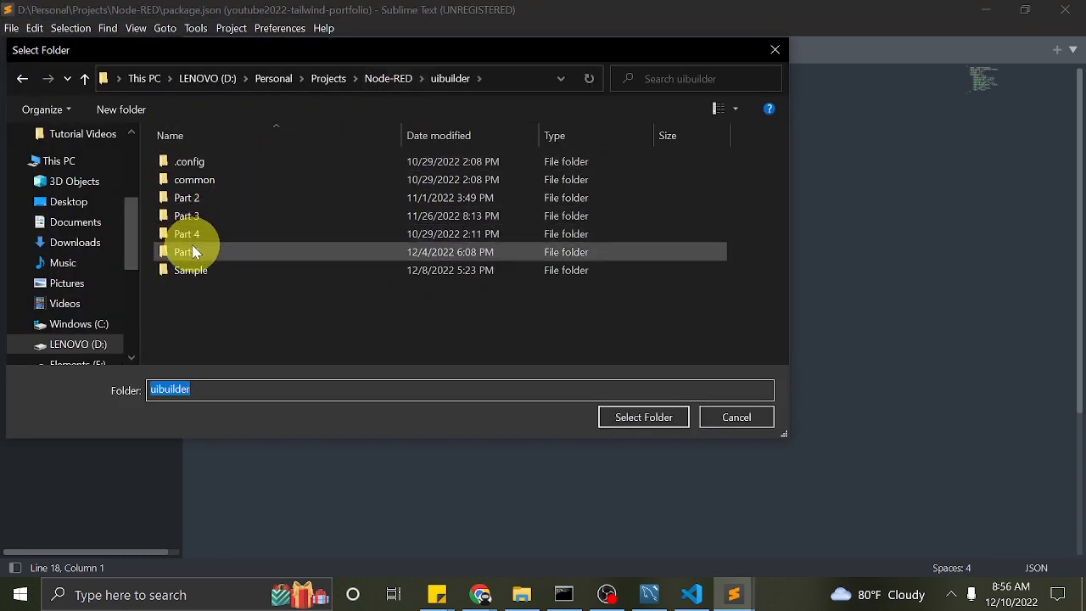
pyautogui.click(642, 417)
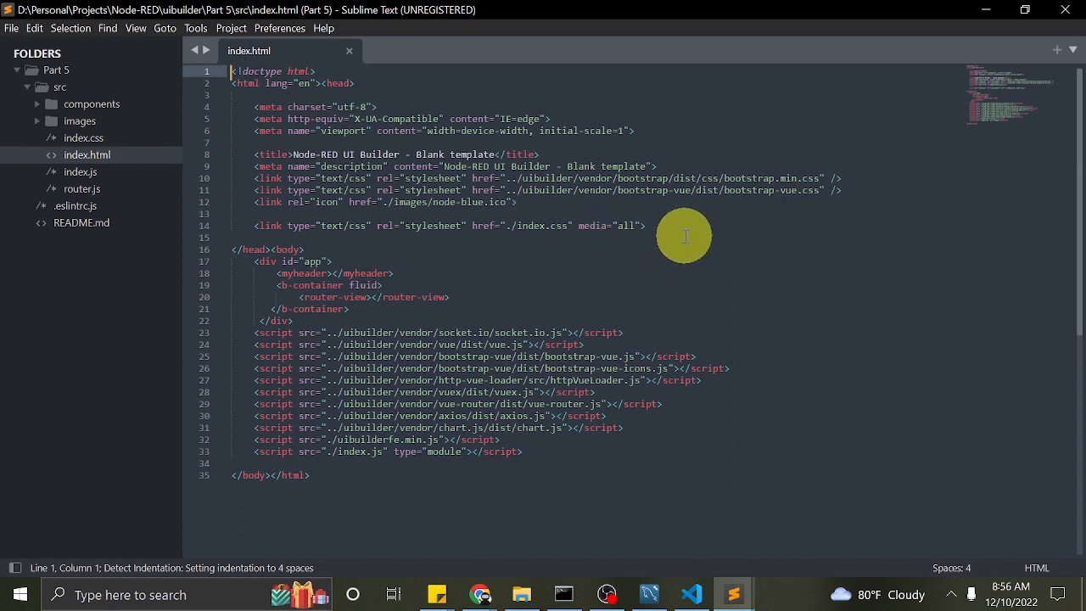
pyautogui.moveTo(631, 424)
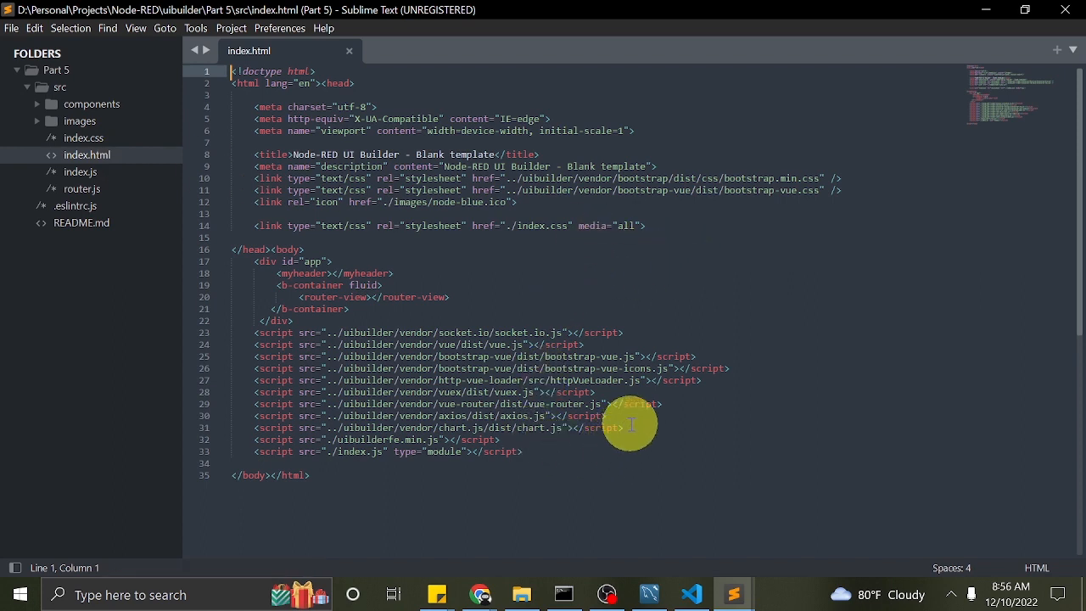
pyautogui.moveTo(662, 426)
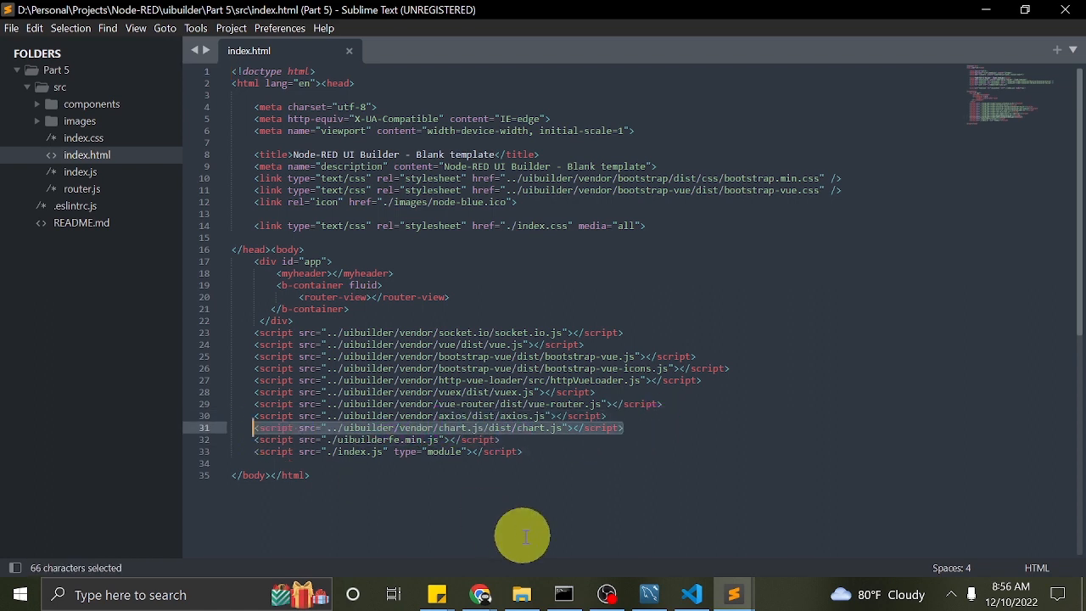
pyautogui.press('ctrl+c')
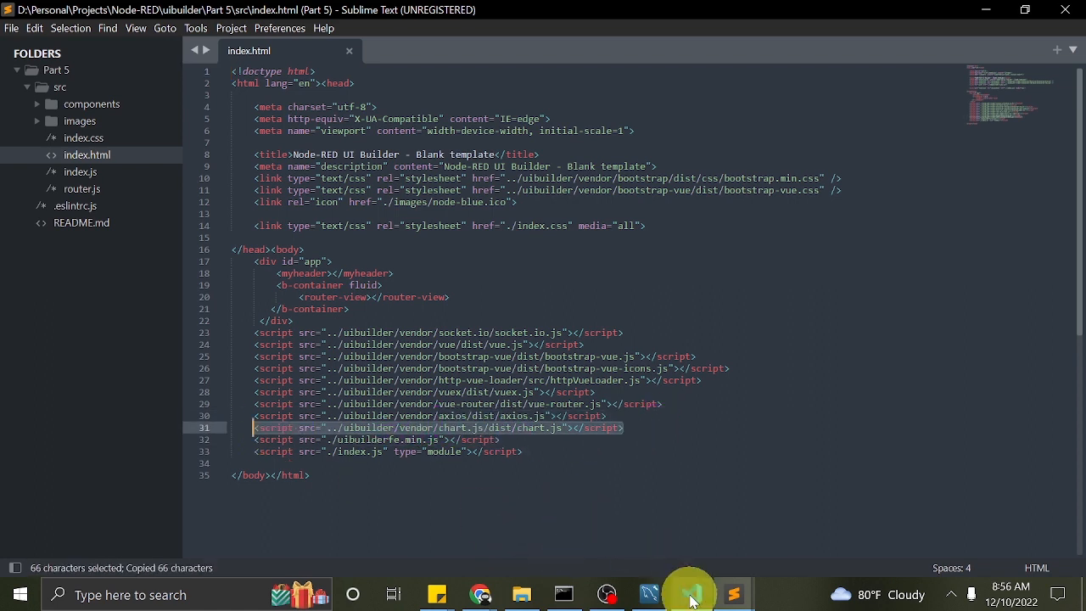
# - Scroll through the Sample project's index.html in VS Code
pyautogui.click(689, 593)
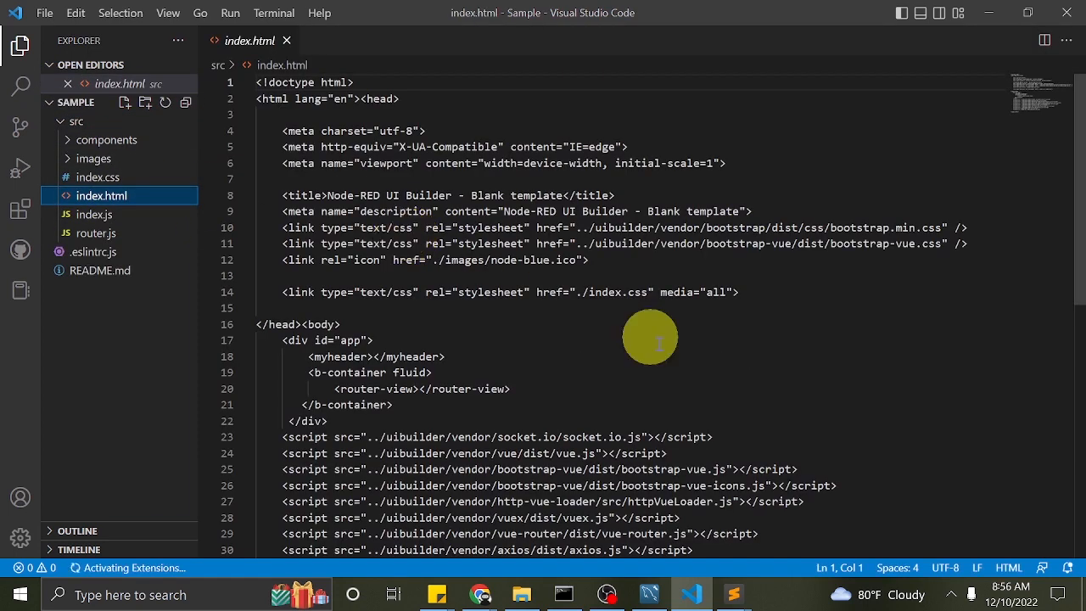
pyautogui.scroll(-3)
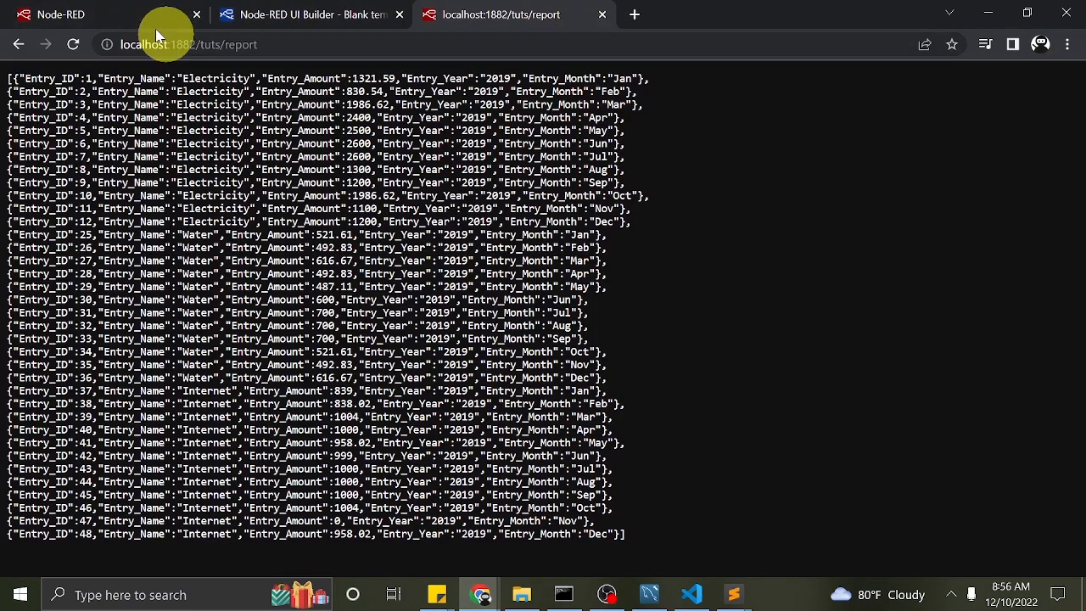
# - Verify the Chart page still shows only the Chart Component placeholder banner
pyautogui.click(310, 15)
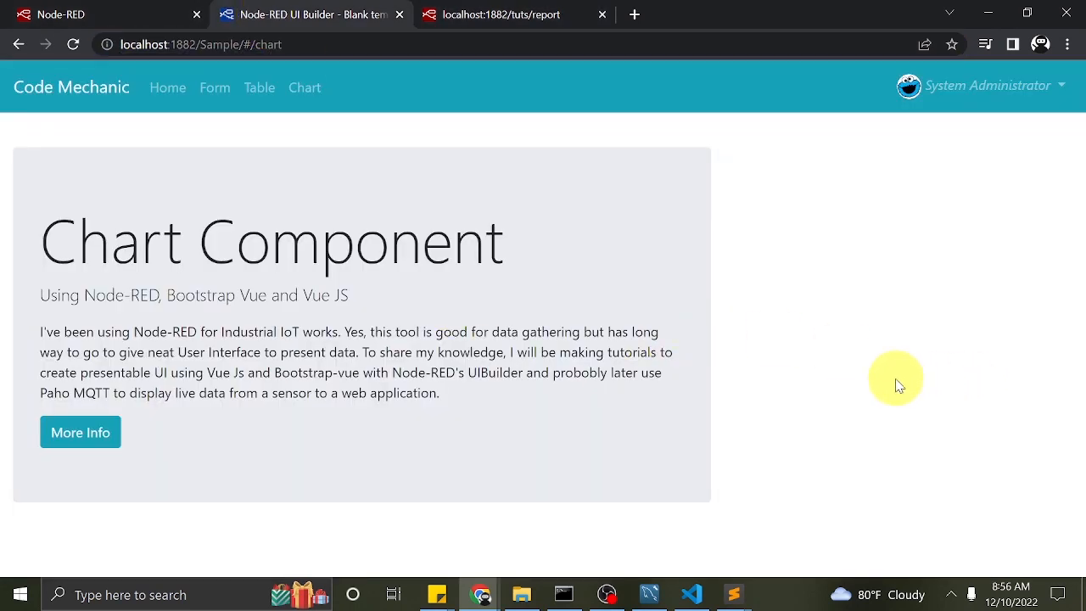
pyautogui.click(167, 87)
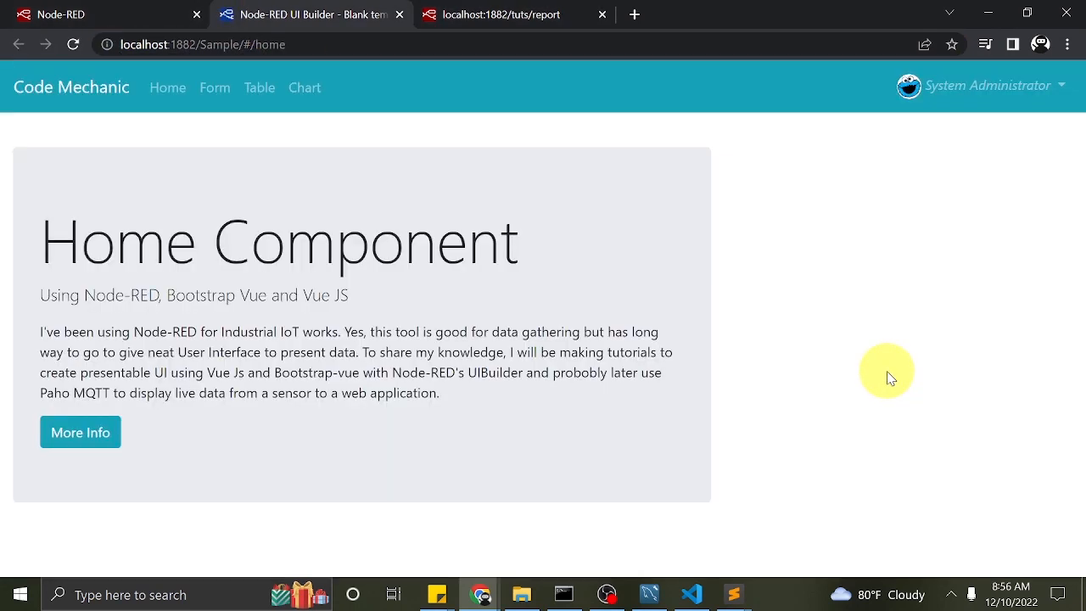
pyautogui.press('F12')
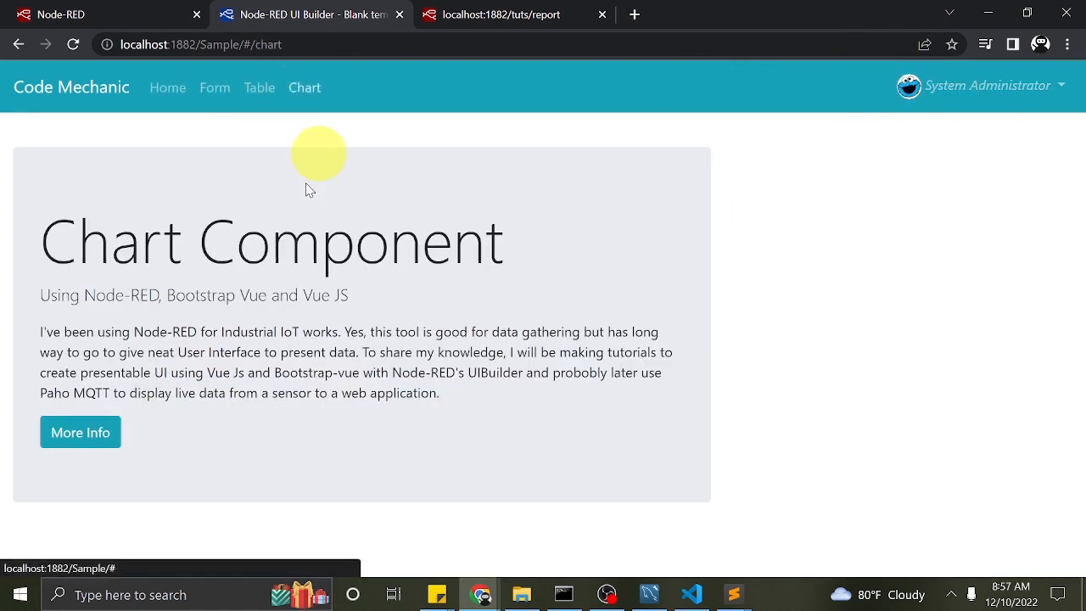
pyautogui.moveTo(679, 594)
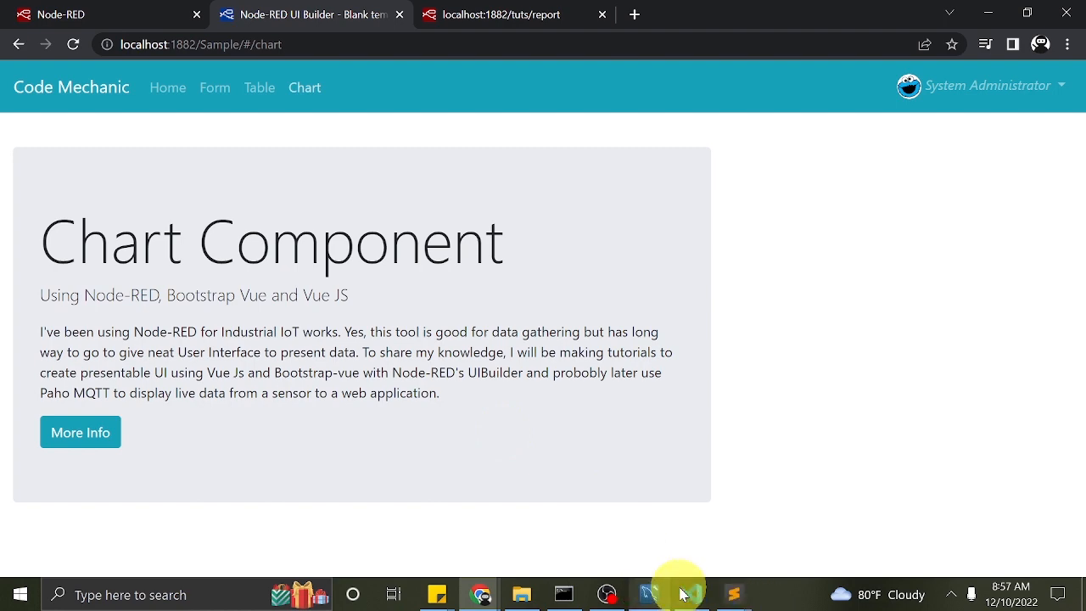
pyautogui.click(692, 593)
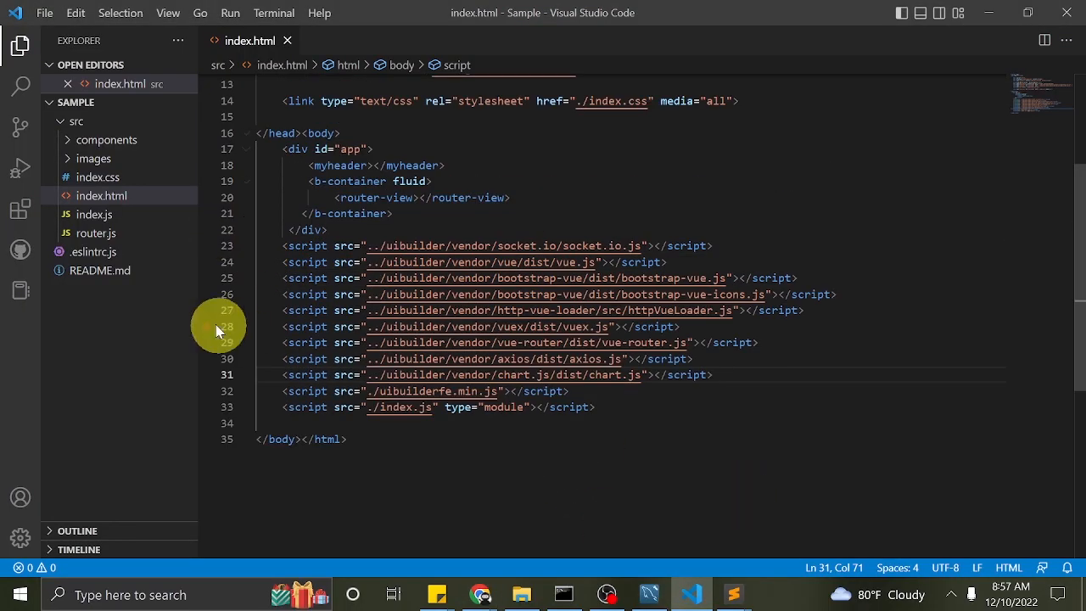
# - Open the Sample project's components/subcomponents/chart.vue in VS Code
pyautogui.click(106, 139)
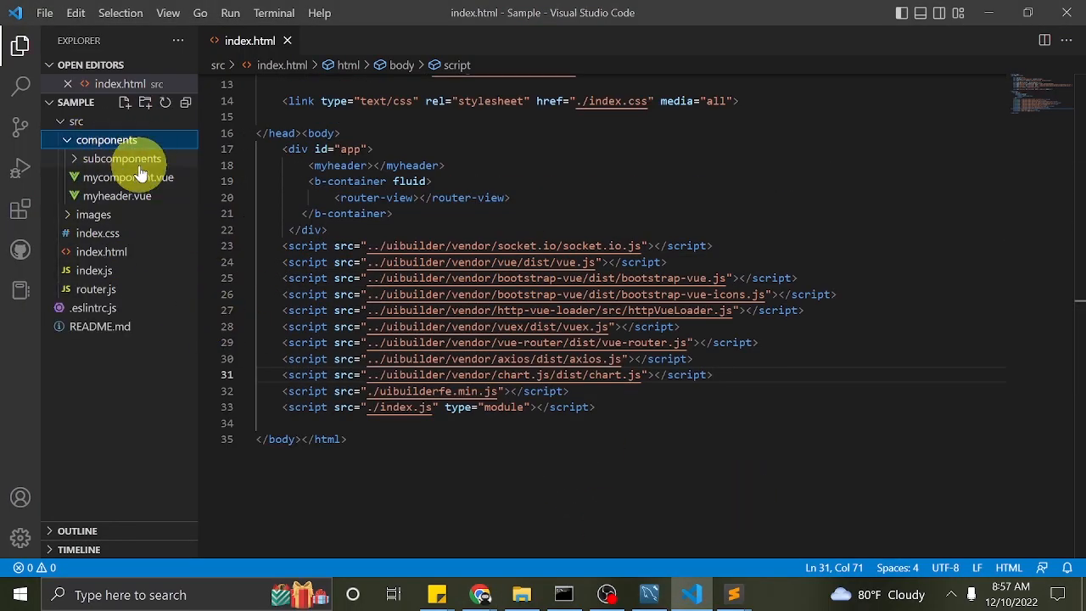
pyautogui.click(122, 158)
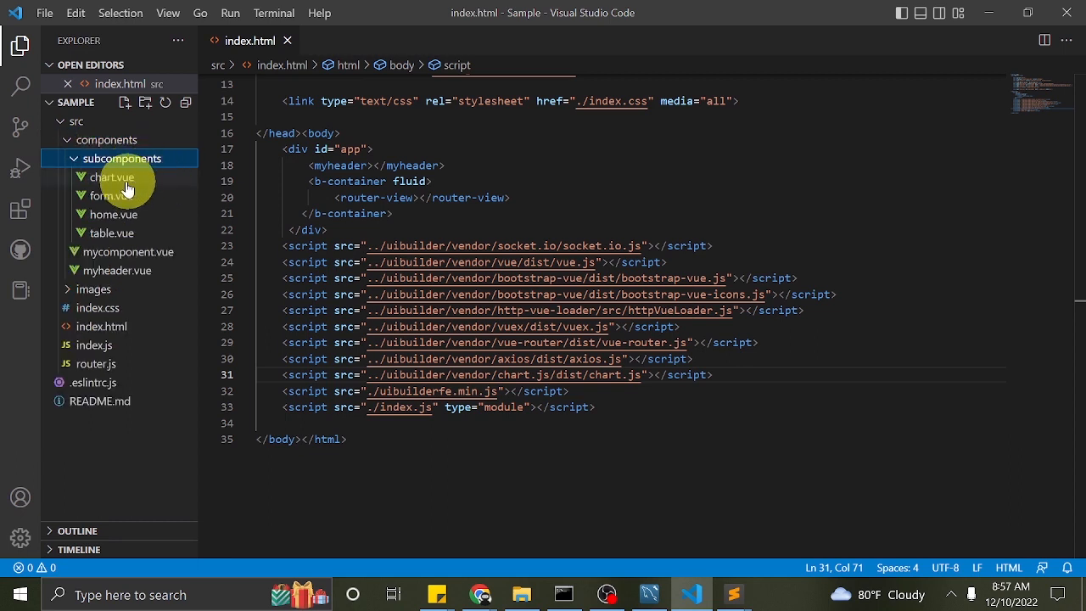
pyautogui.click(111, 177)
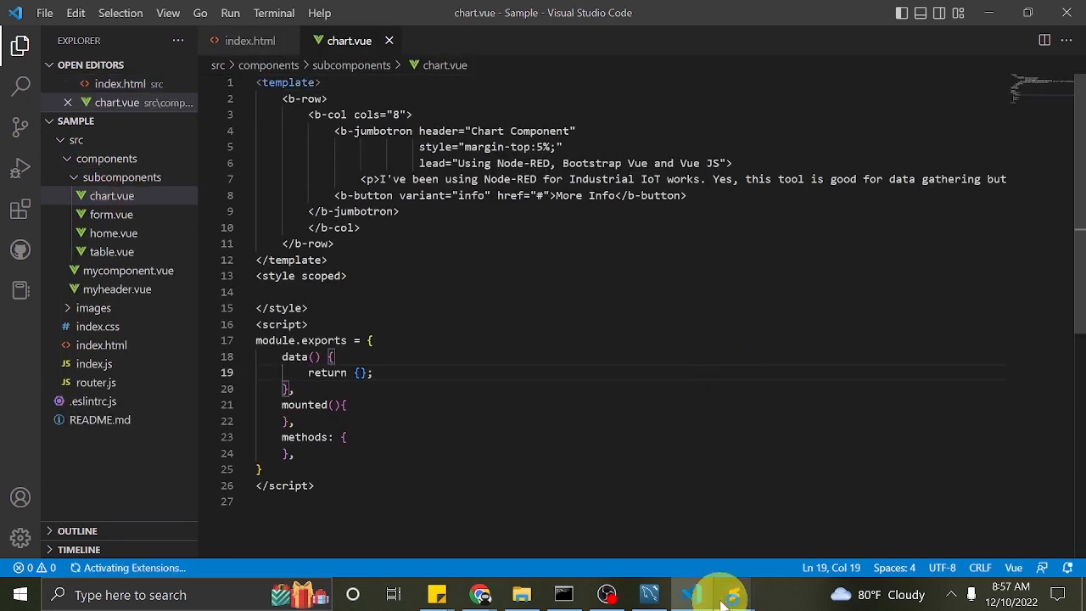
# - Open Part 5's finished chart.vue in Sublime Text as a reference
pyautogui.click(733, 594)
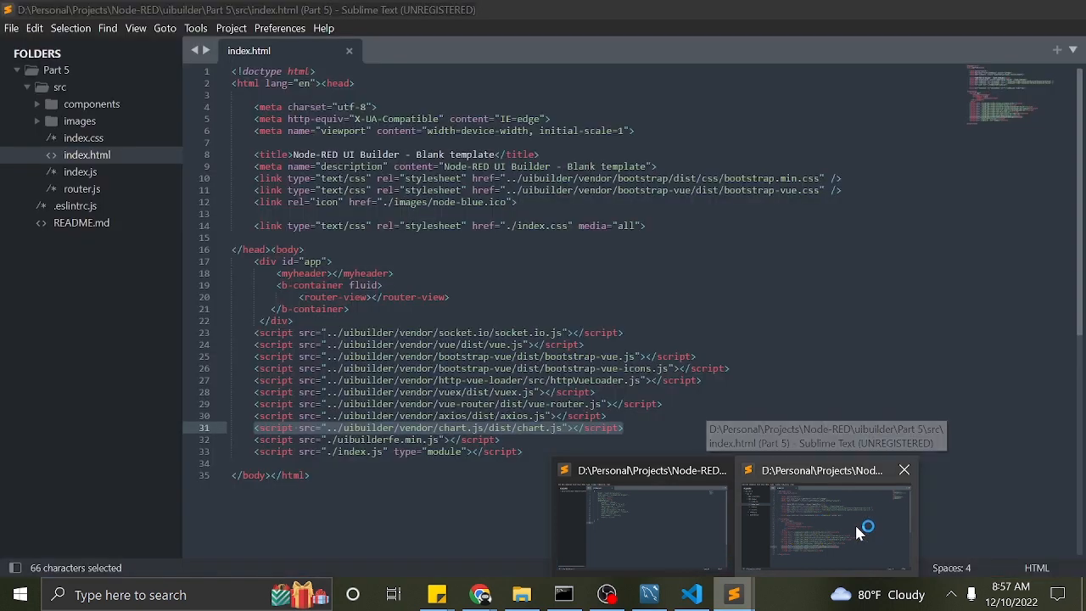
pyautogui.click(643, 518)
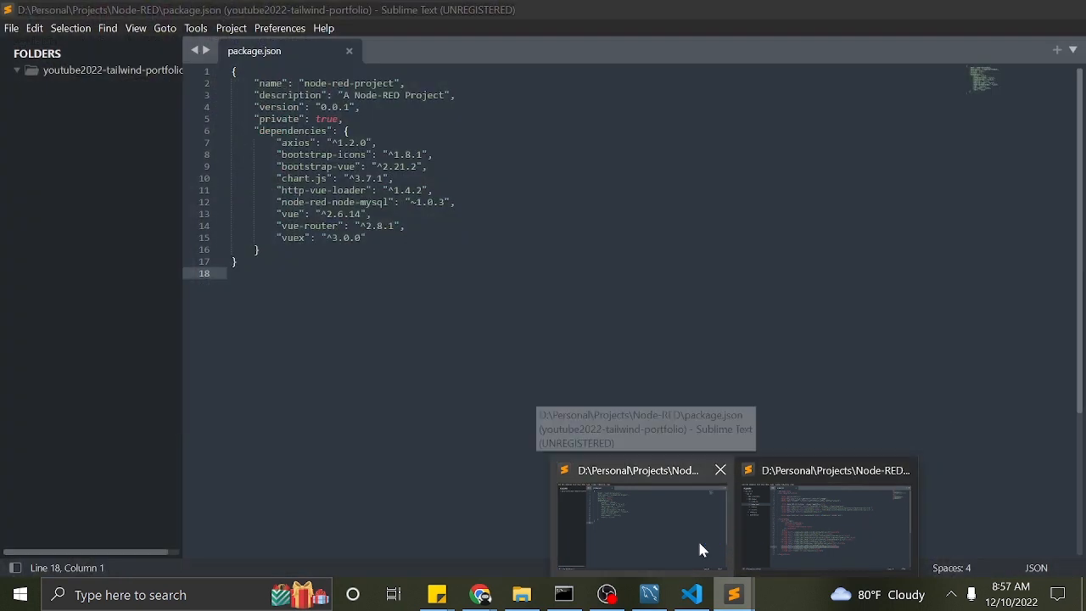
pyautogui.click(824, 517)
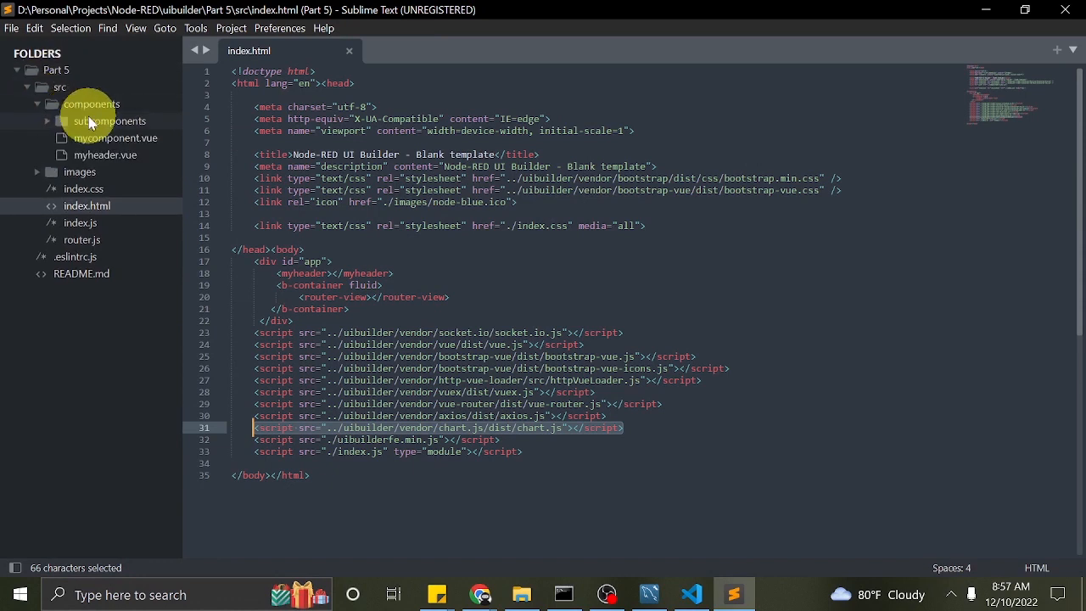
pyautogui.click(110, 121)
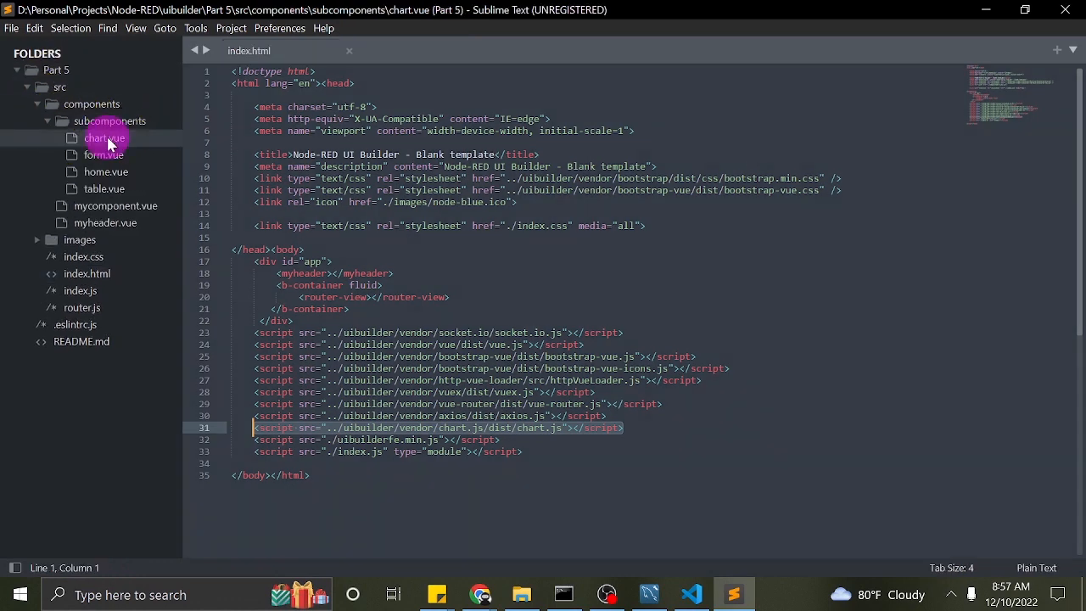
pyautogui.click(105, 138)
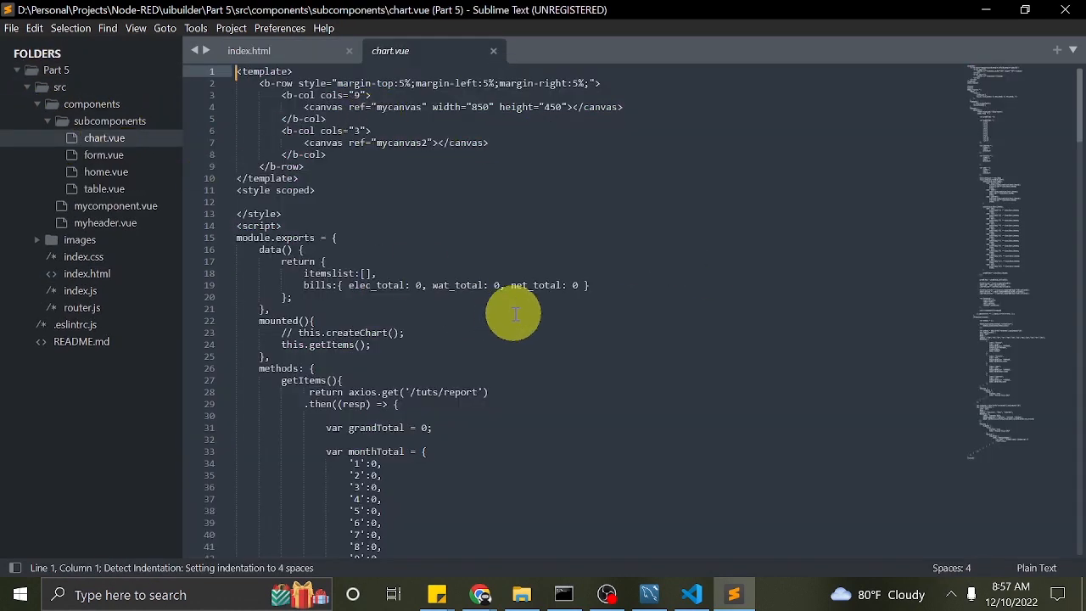
pyautogui.press('alt+tab')
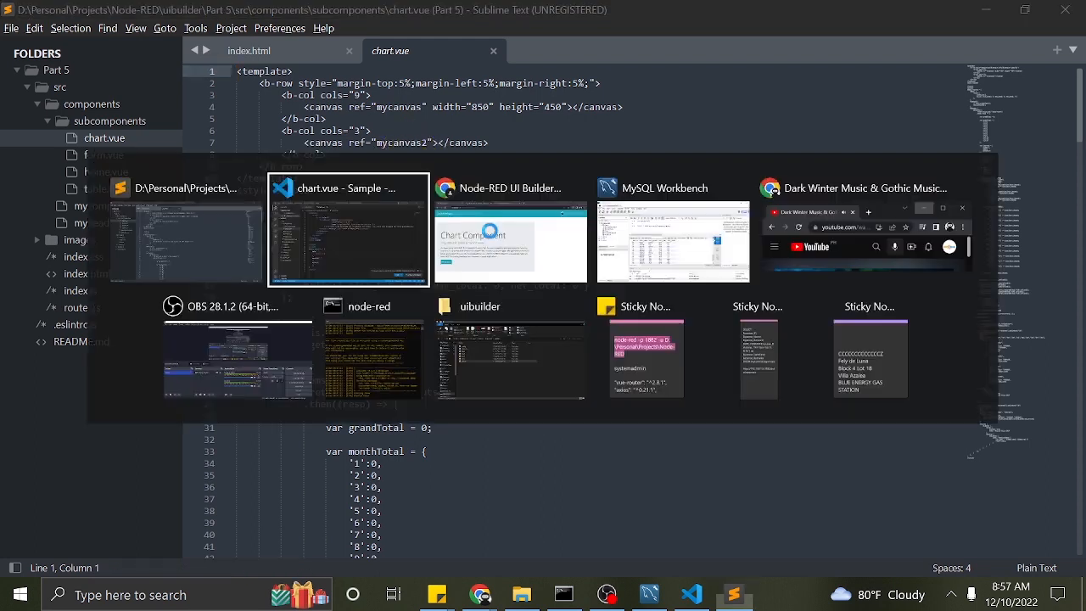
pyautogui.click(348, 229)
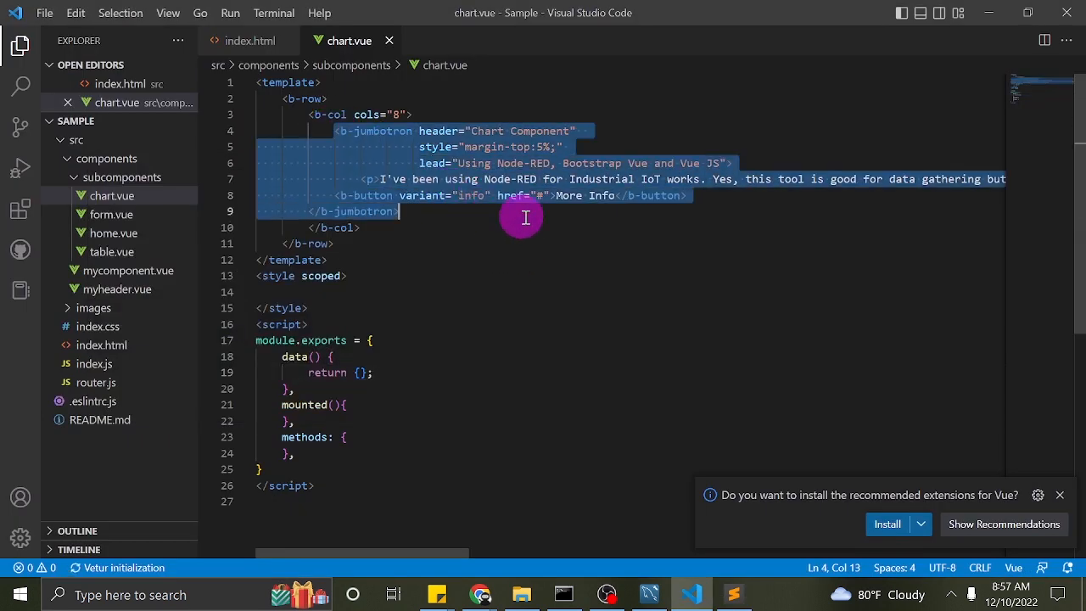
# - Delete the jumbotron and give b-row margin-top, margin-left and margin-right of 5%
pyautogui.press('Delete')
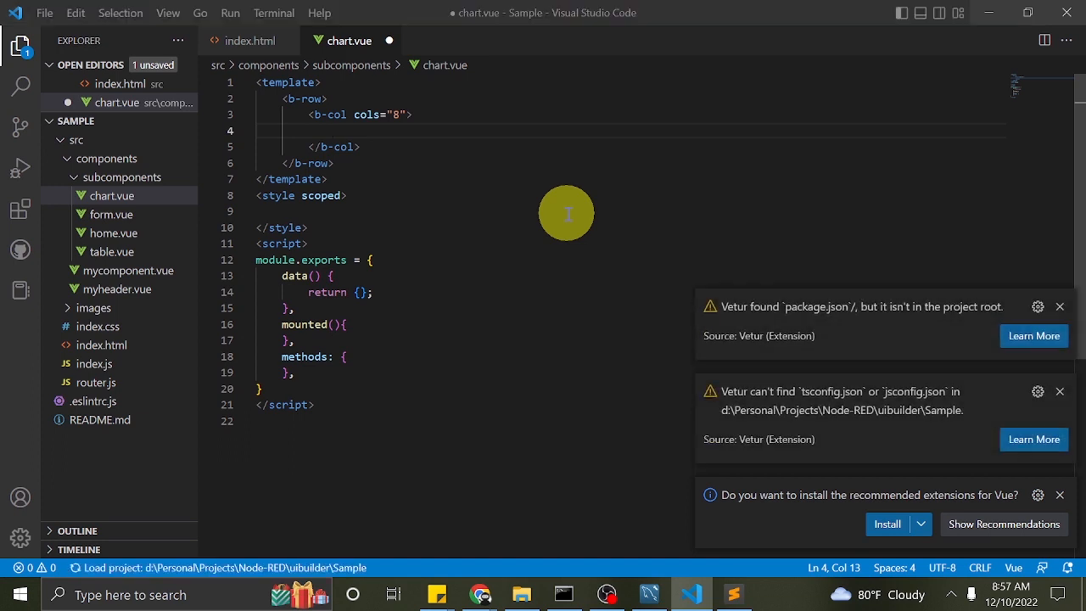
pyautogui.click(1061, 307)
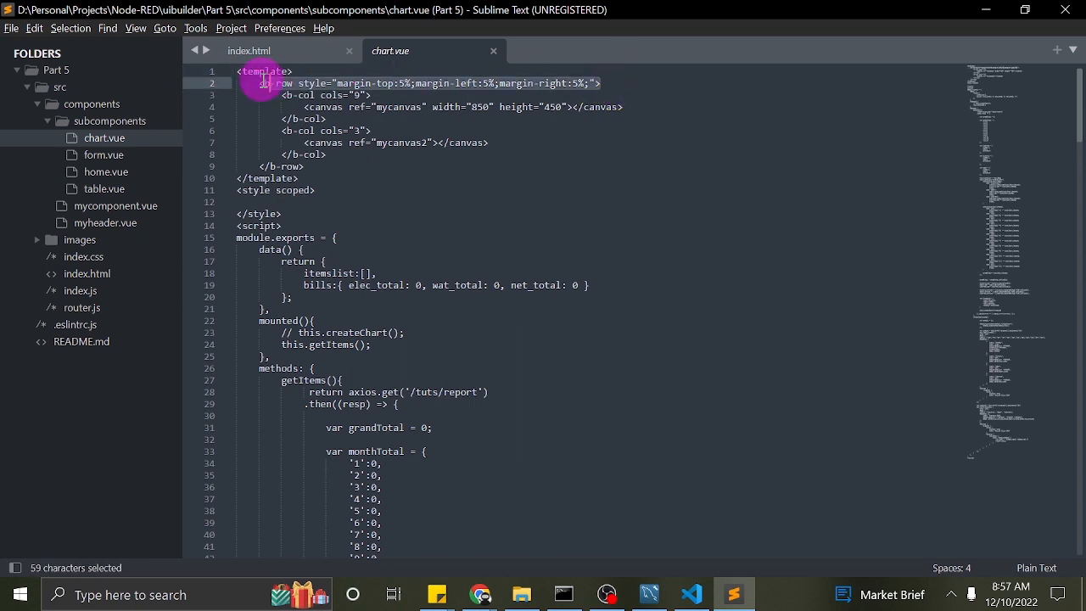
pyautogui.click(690, 594)
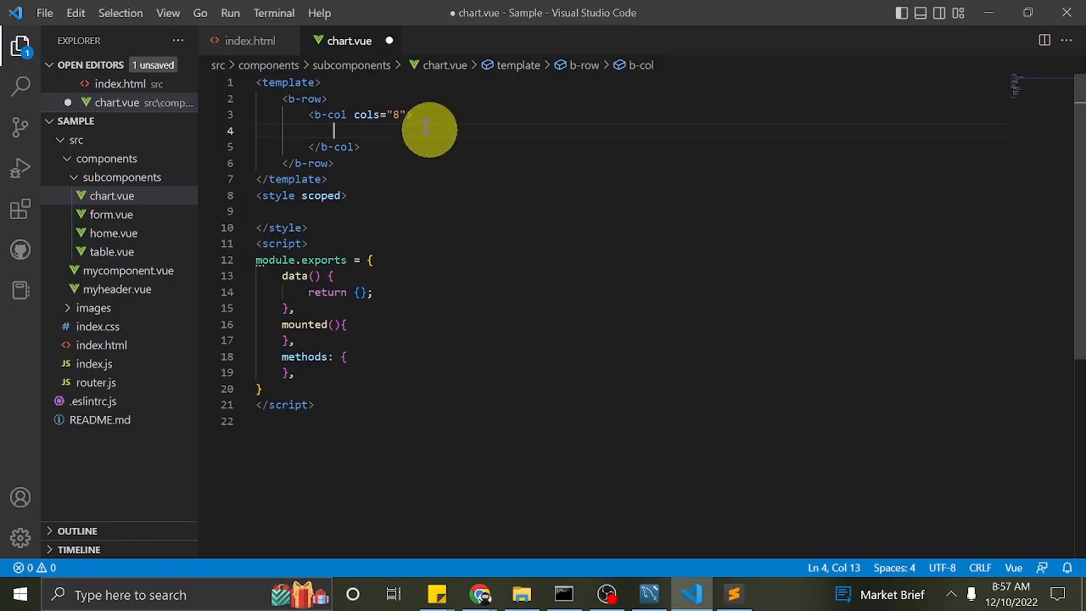
pyautogui.write('style="margin-top:5%;margin-left:5%;margin-right:5%;"')
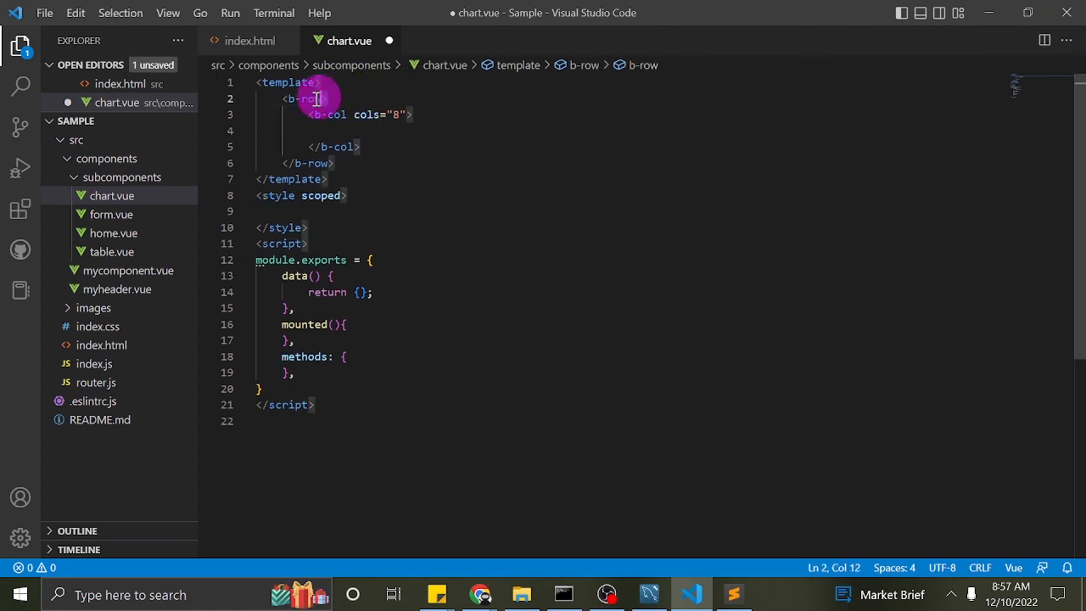
pyautogui.write('style="margin-top:5%;margin-left:5%;margin-right:5%;"')
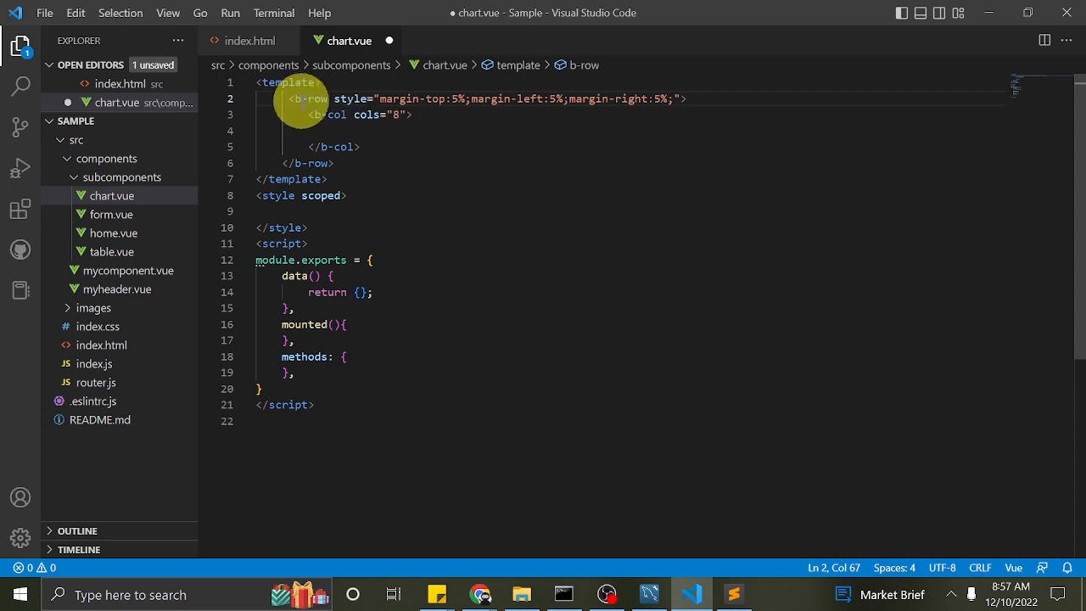
pyautogui.click(357, 115)
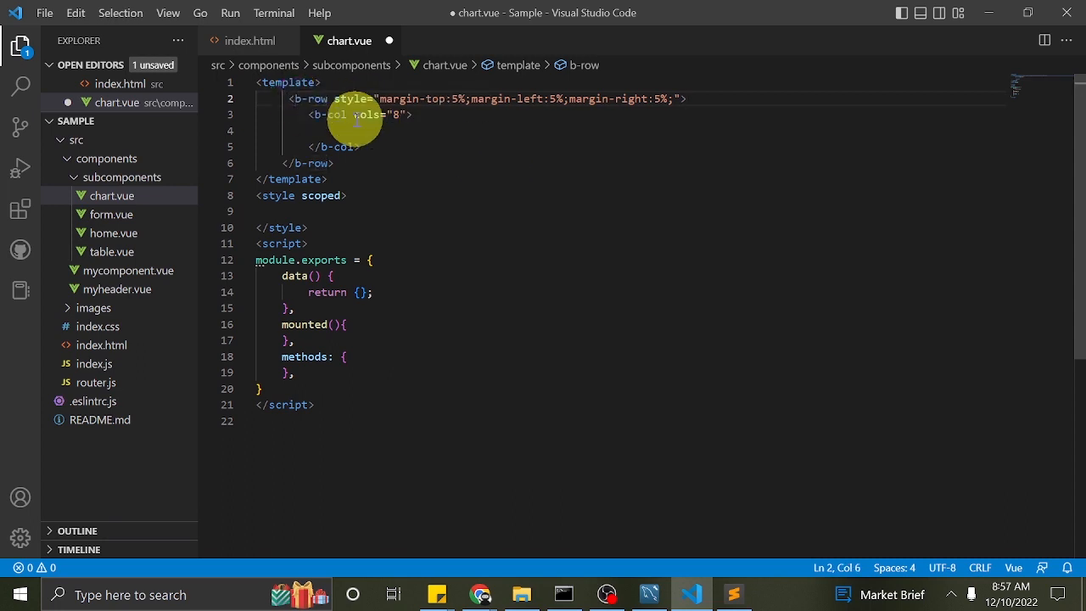
# - Change the b-col width from 8 to 9
pyautogui.click(733, 593)
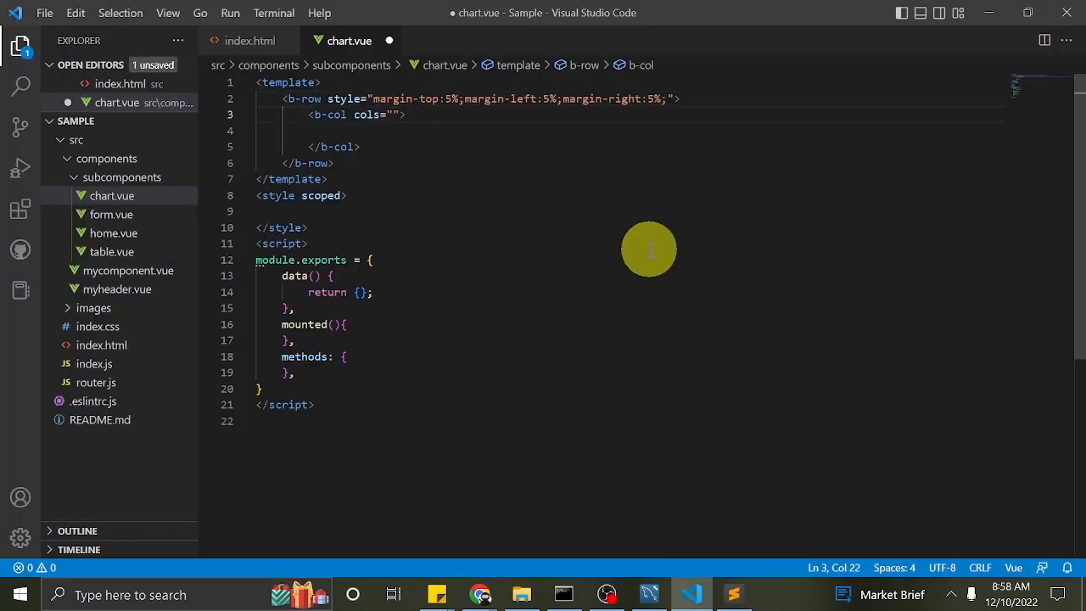
pyautogui.write('9')
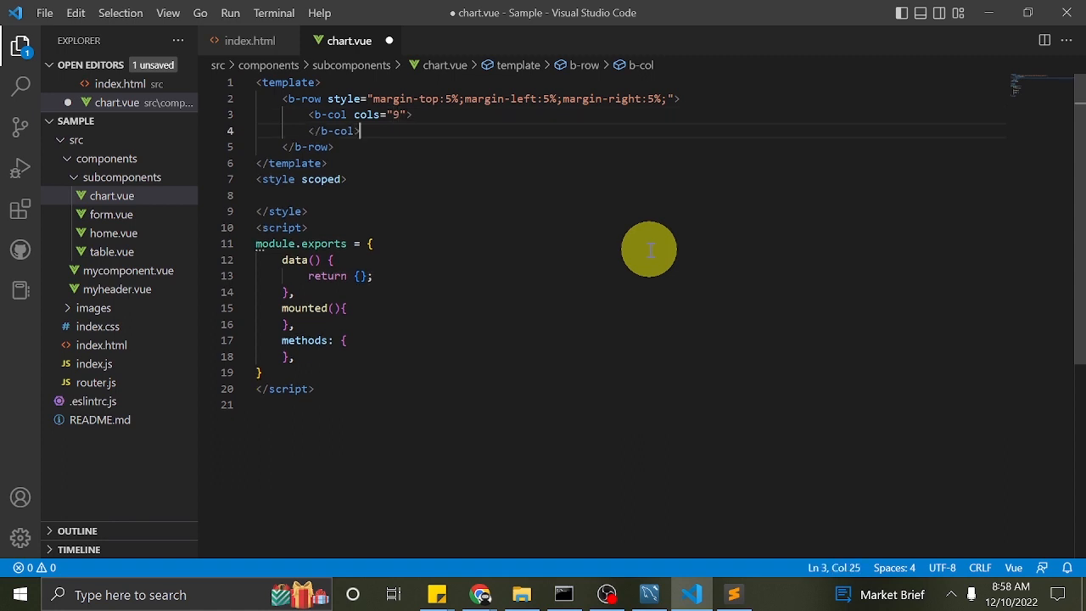
pyautogui.click(733, 593)
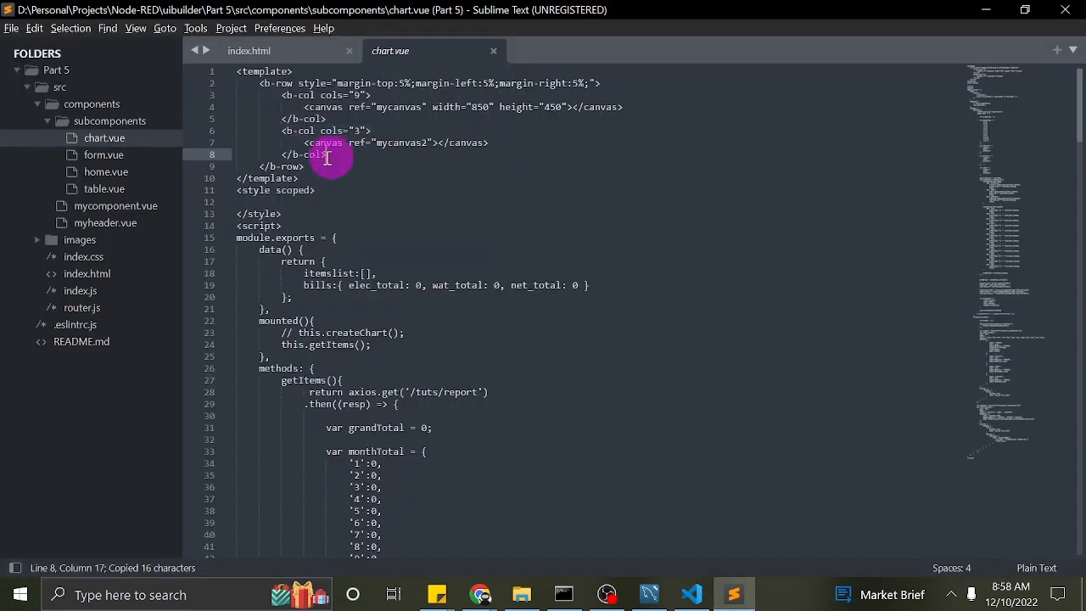
# - Add a second b-col with cols="3" beside the nine-wide column
pyautogui.click(691, 594)
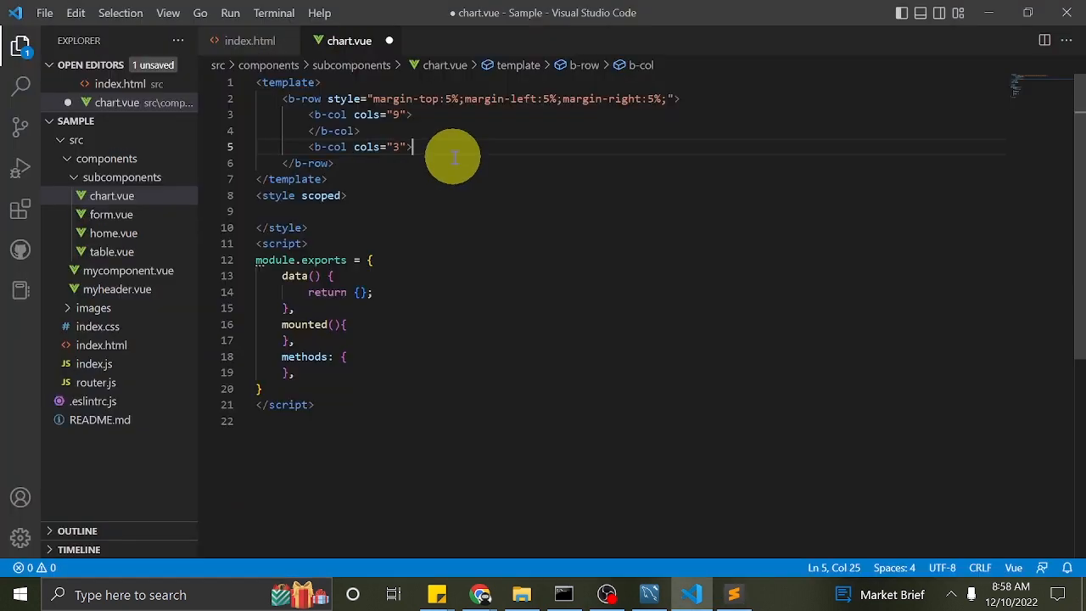
pyautogui.press('Enter')
pyautogui.write('</b-col>')
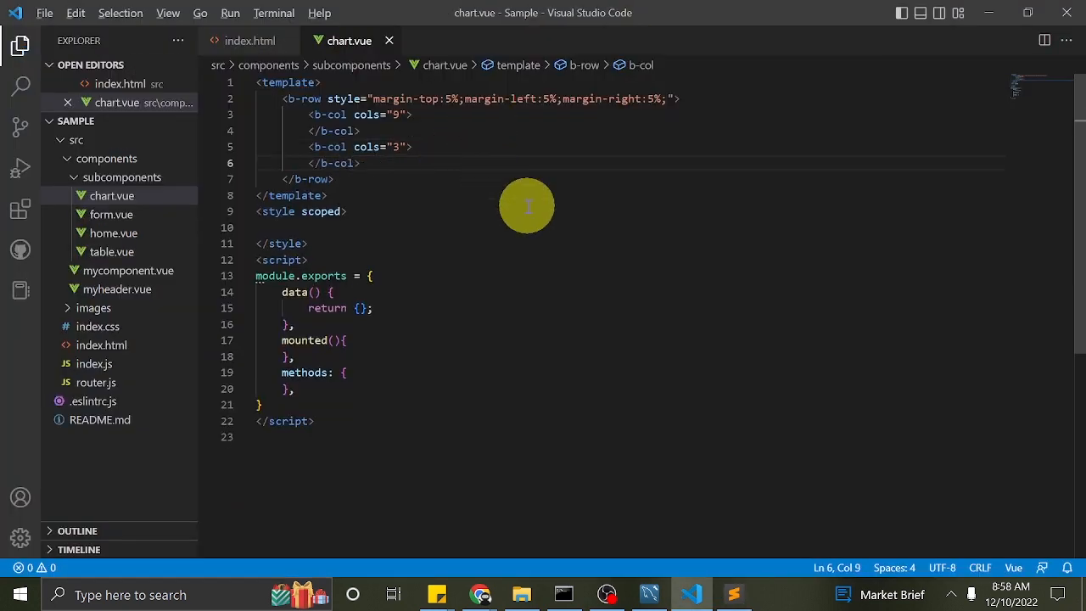
pyautogui.click(733, 594)
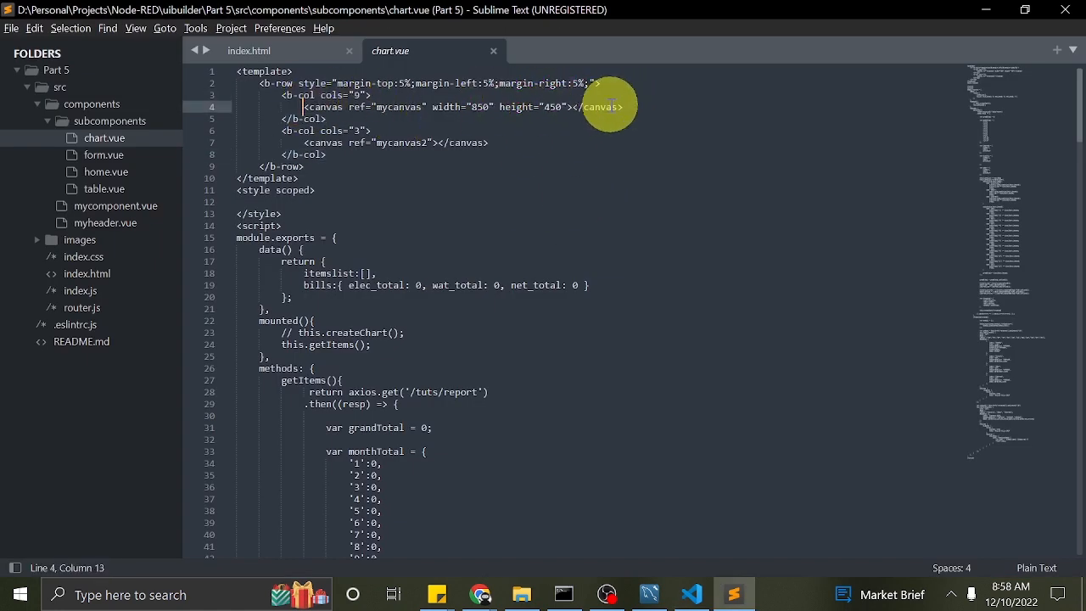
pyautogui.click(690, 594)
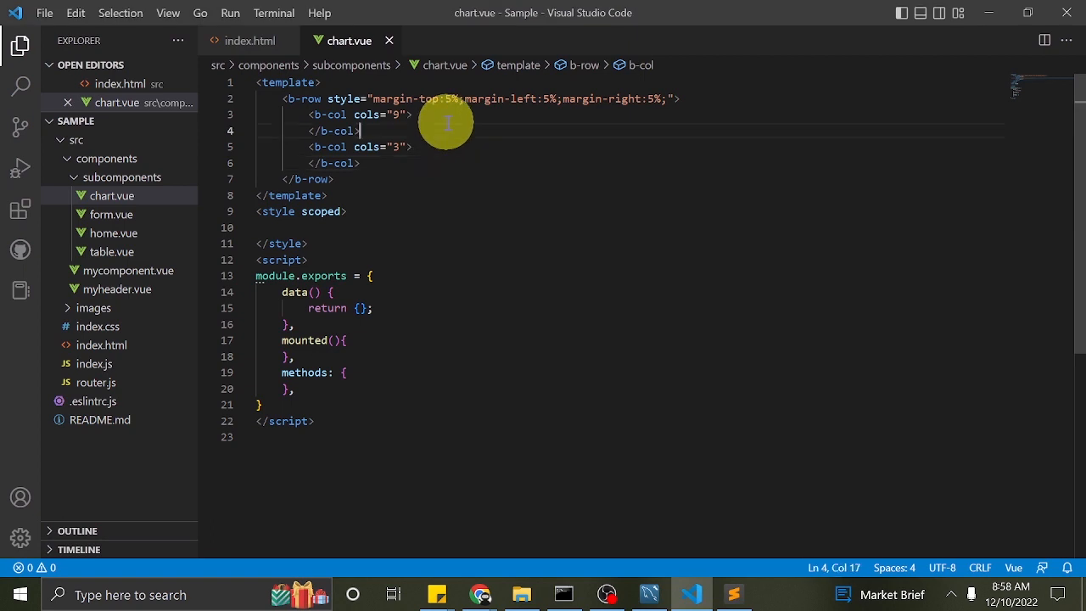
# - Paste the mycanvas (850×450) and mycanvas2 canvas tags from the reference into the columns
pyautogui.click(407, 114)
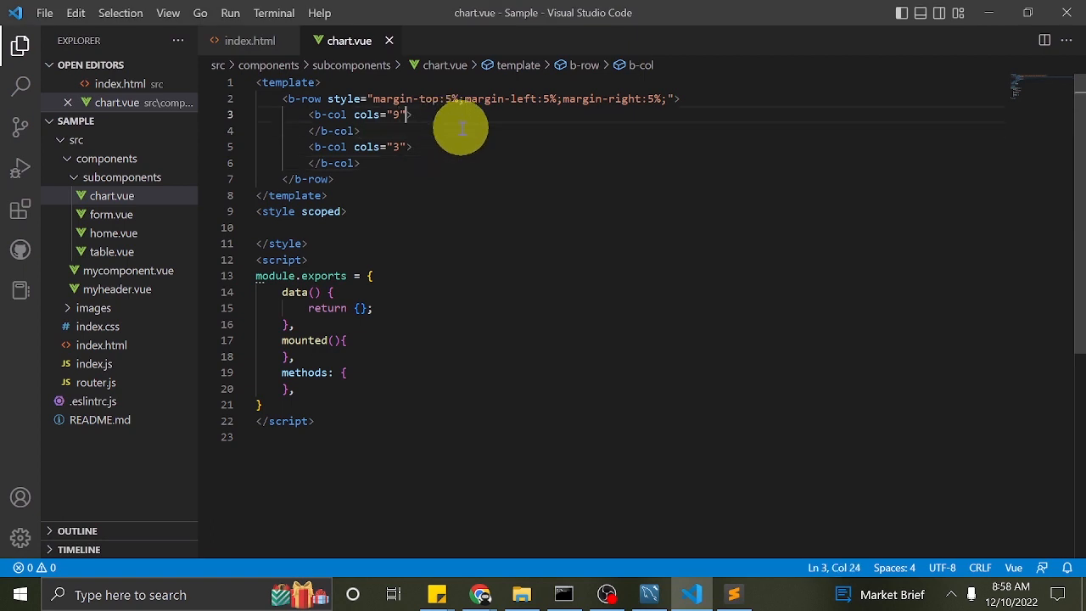
pyautogui.click(733, 594)
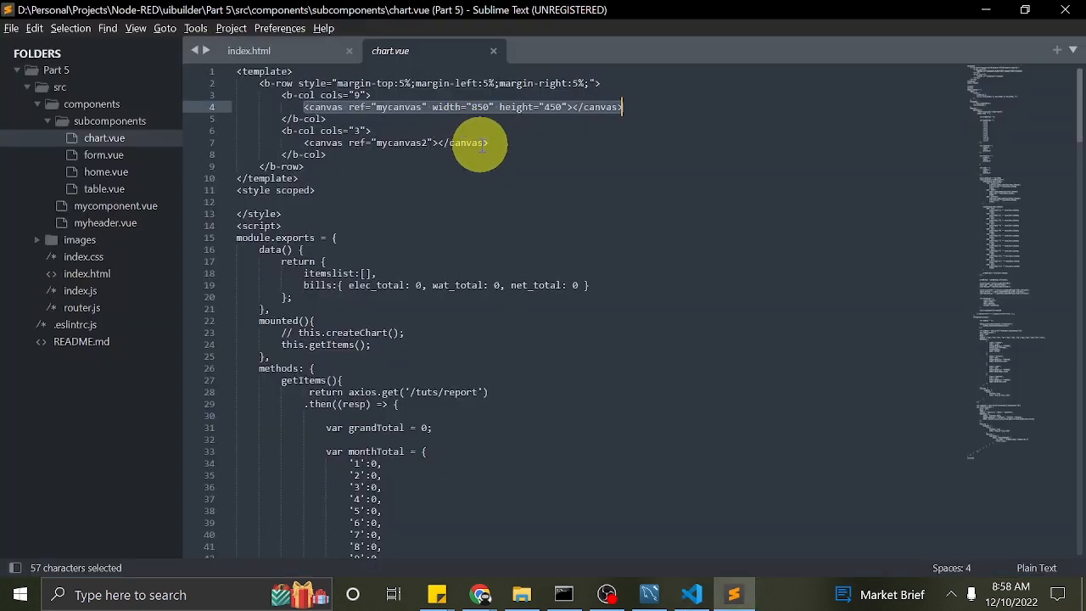
pyautogui.press('ctrl+c')
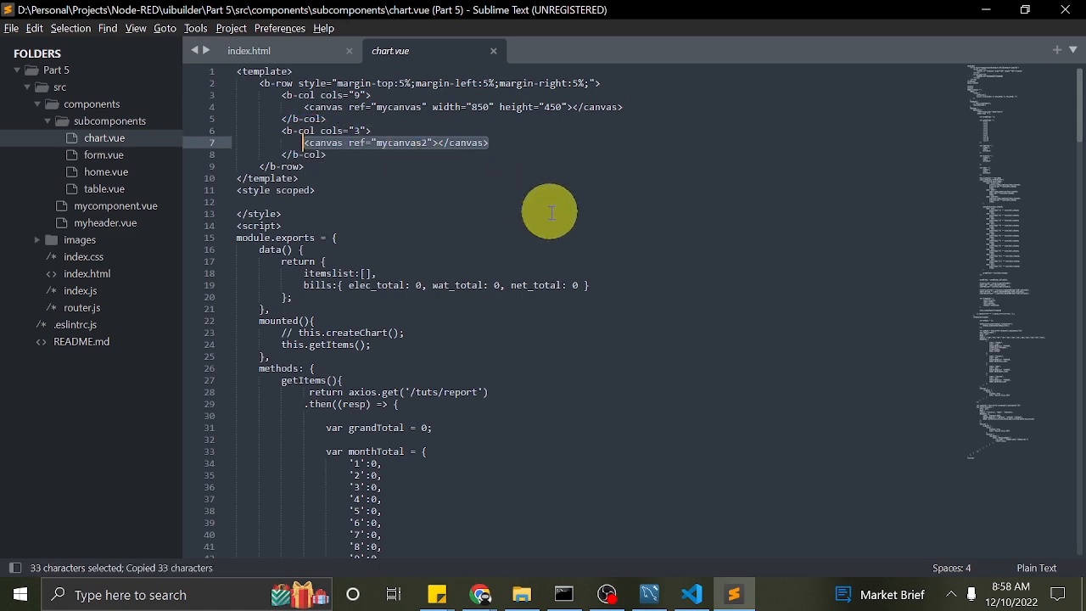
pyautogui.click(691, 594)
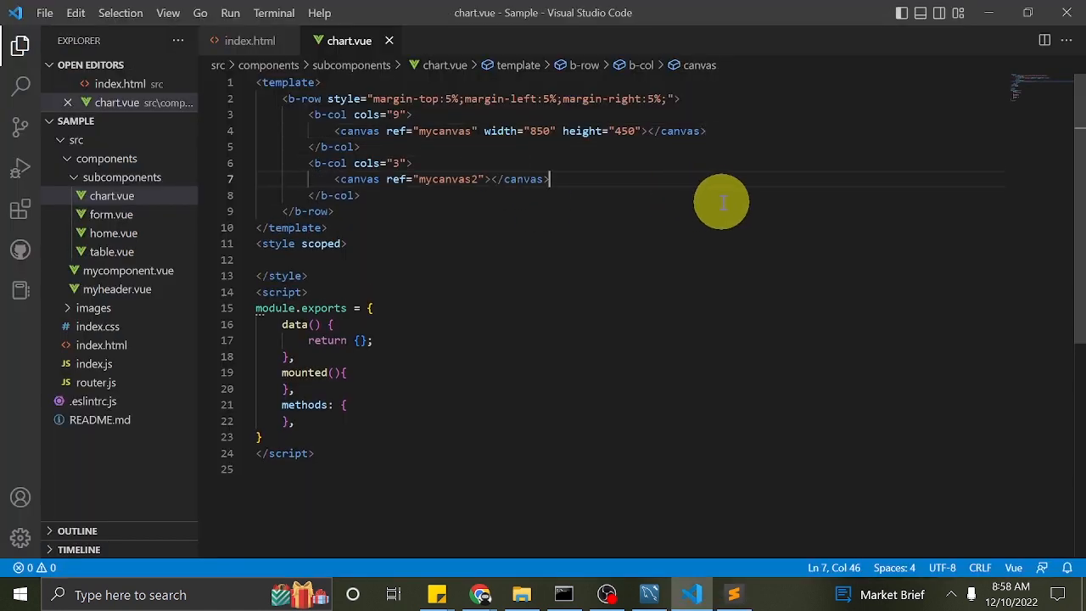
pyautogui.click(733, 595)
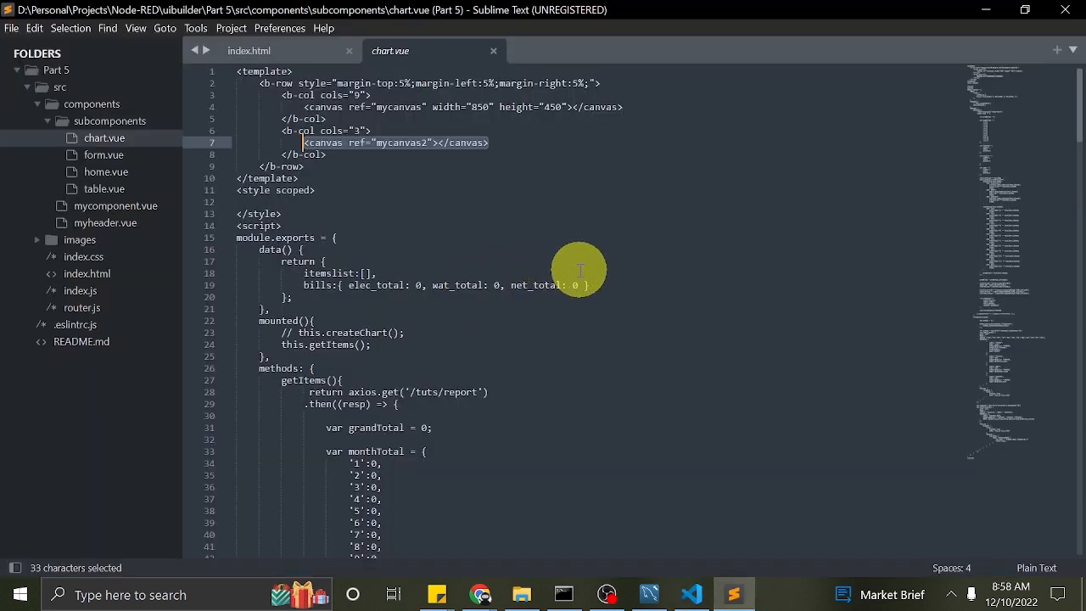
pyautogui.click(692, 594)
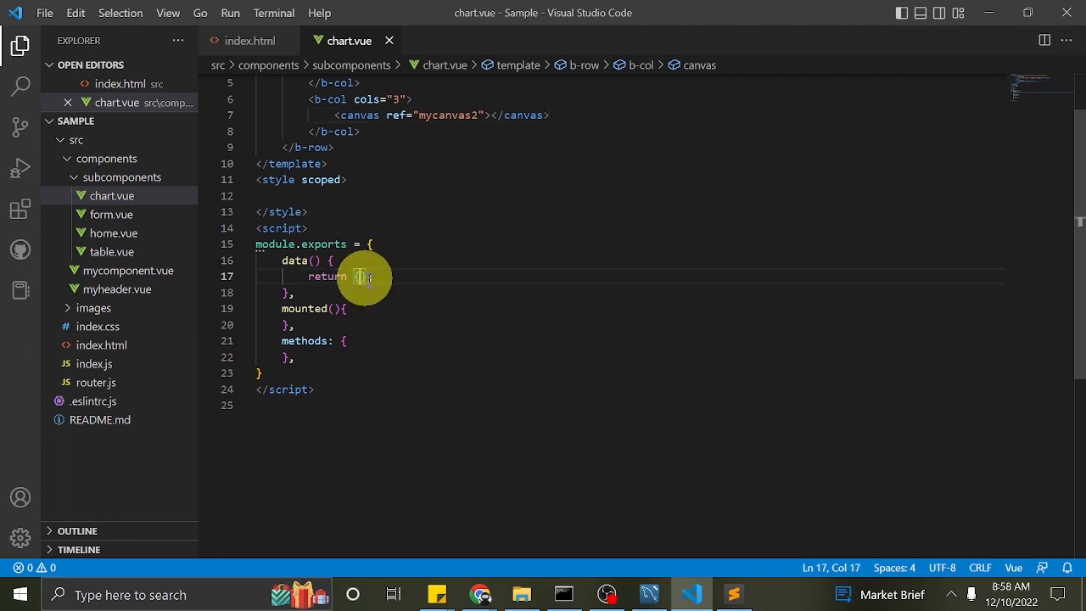
# - Reduce data() to only itemslist by deleting the pasted bills object and trailing comma
pyautogui.click(734, 593)
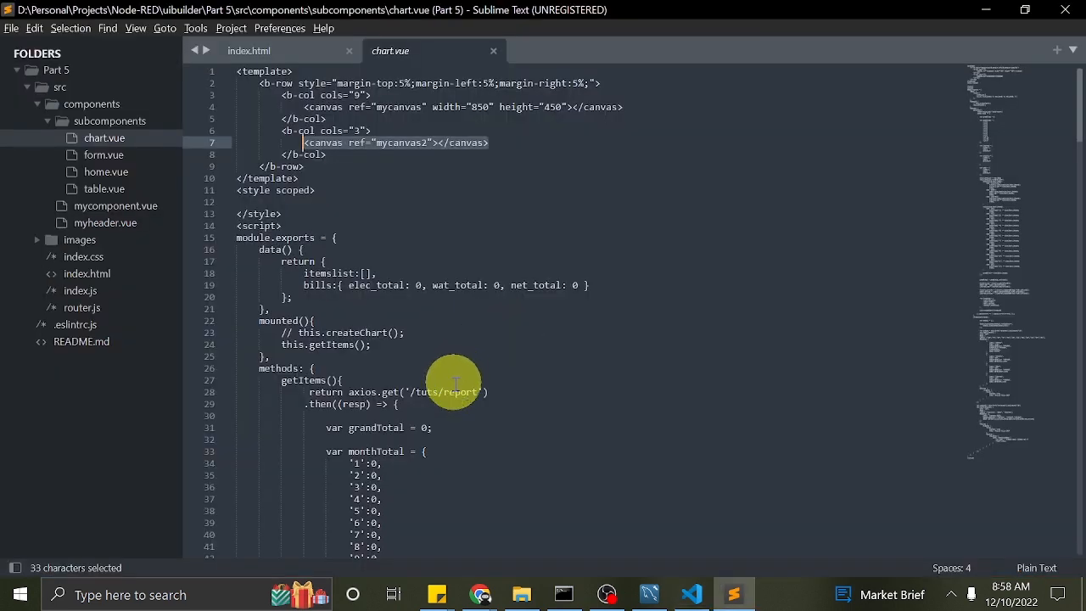
pyautogui.moveTo(509, 367)
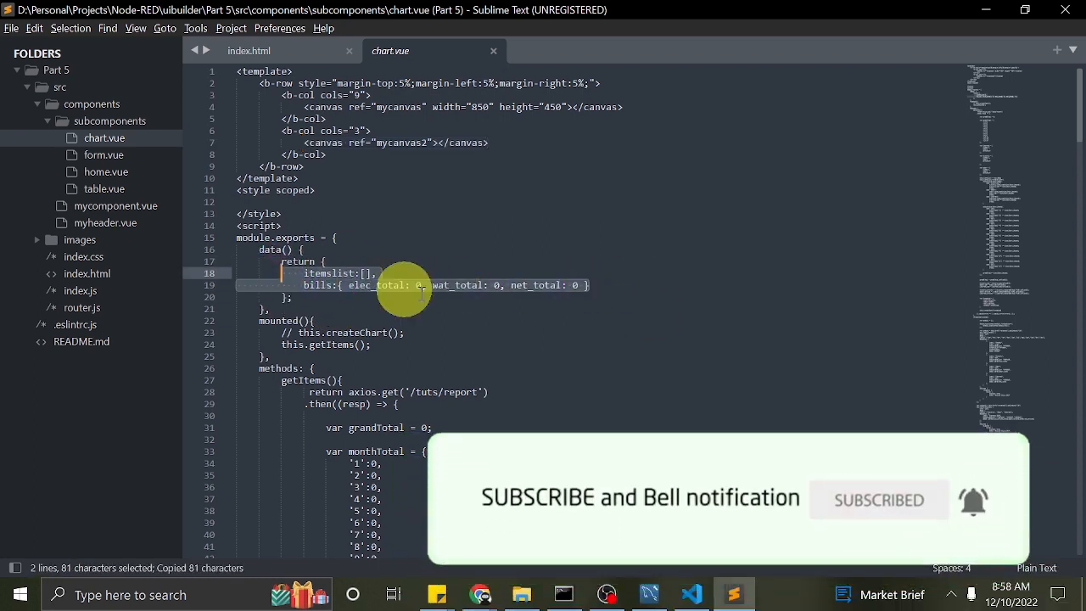
pyautogui.click(691, 594)
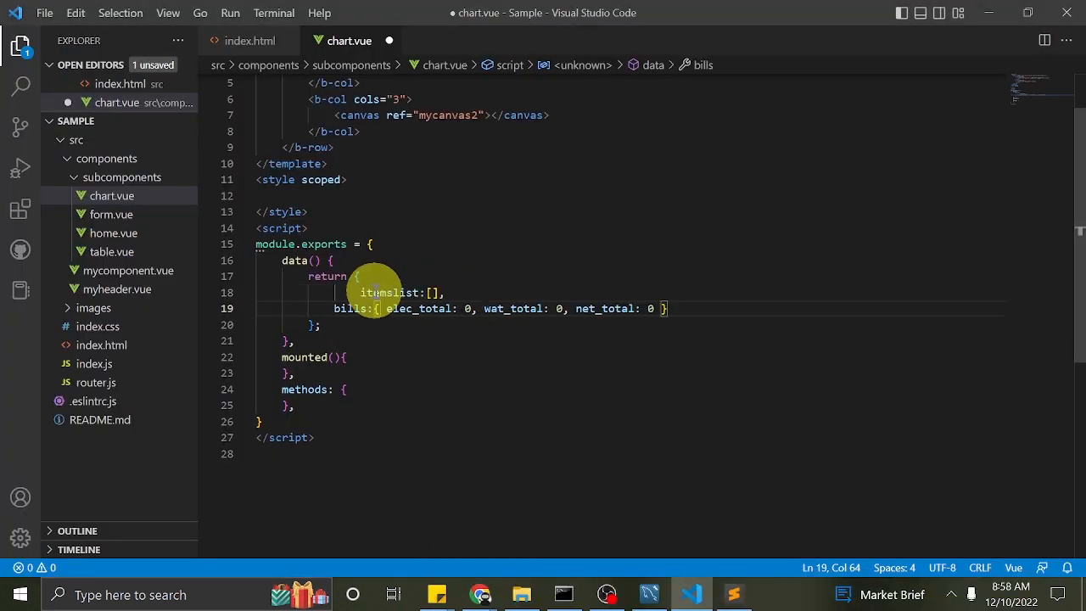
pyautogui.click(395, 292)
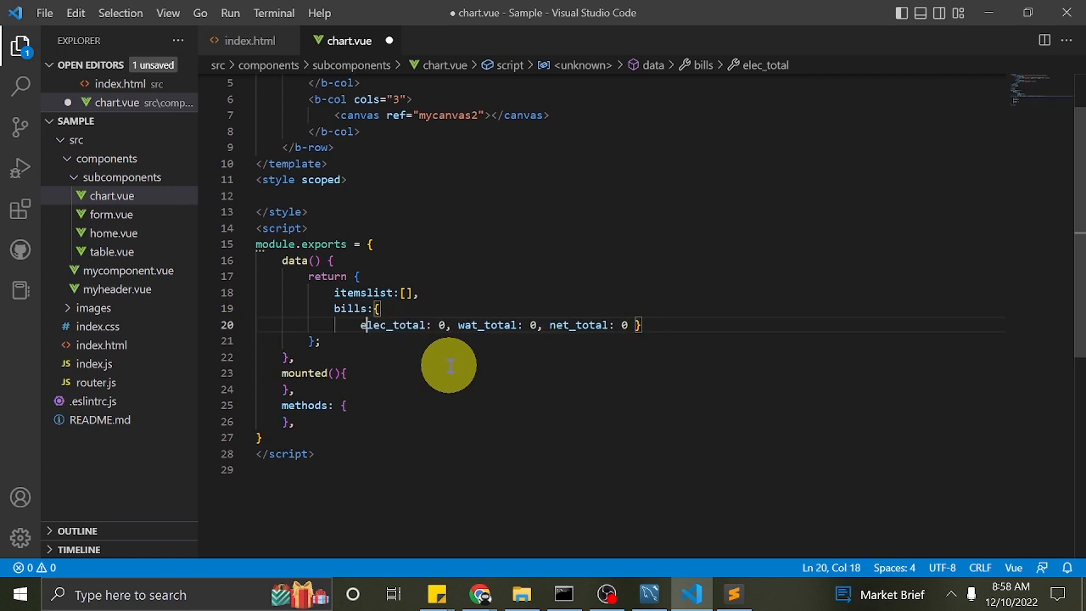
pyautogui.press('Enter')
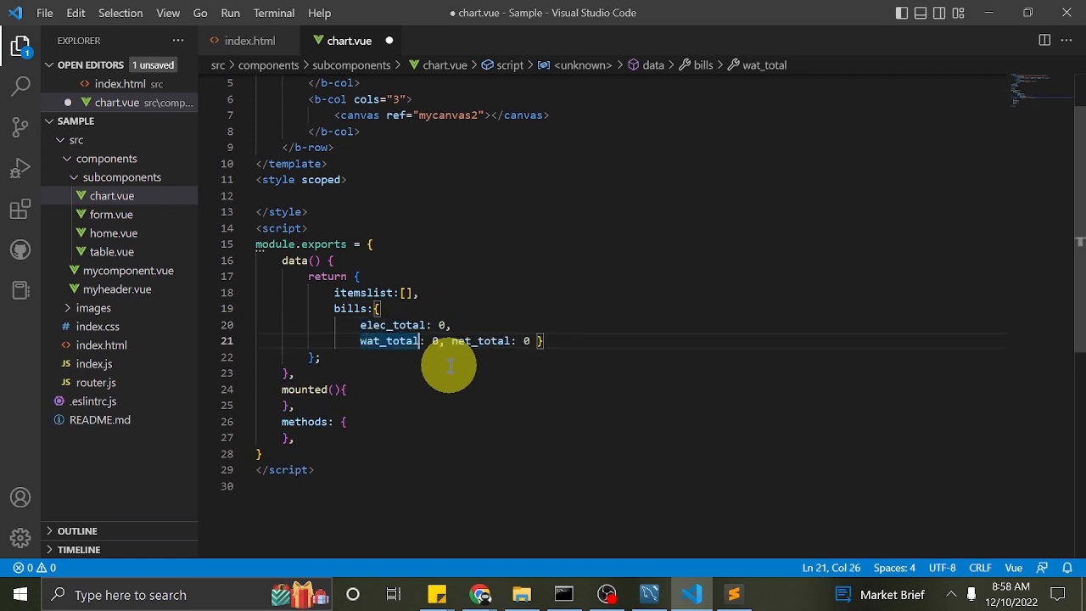
pyautogui.click(462, 340)
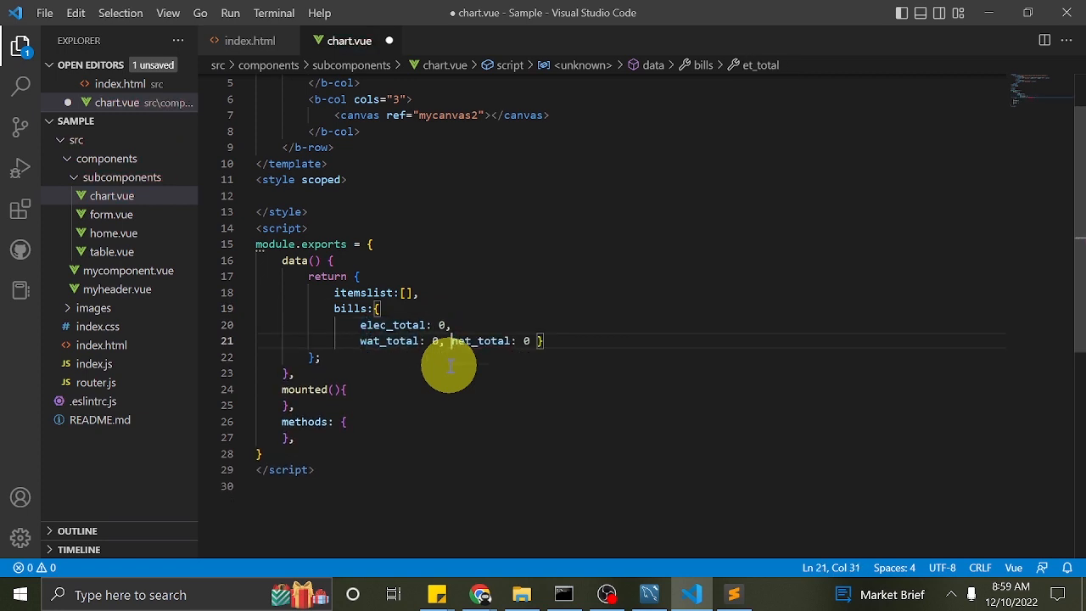
pyautogui.press('Enter')
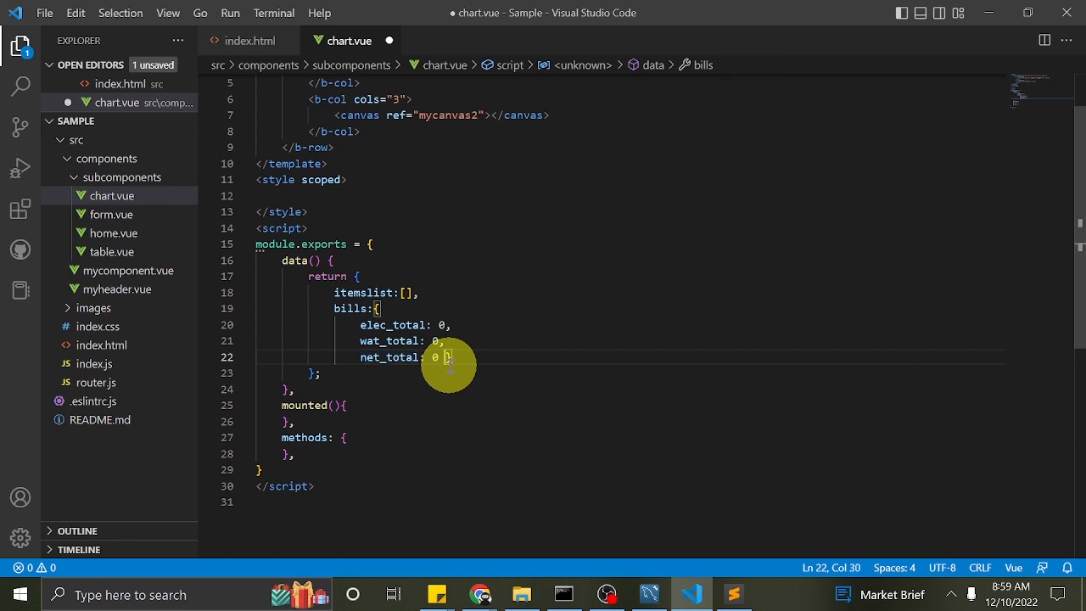
pyautogui.moveTo(450, 358); pyautogui.dragTo(285, 325)
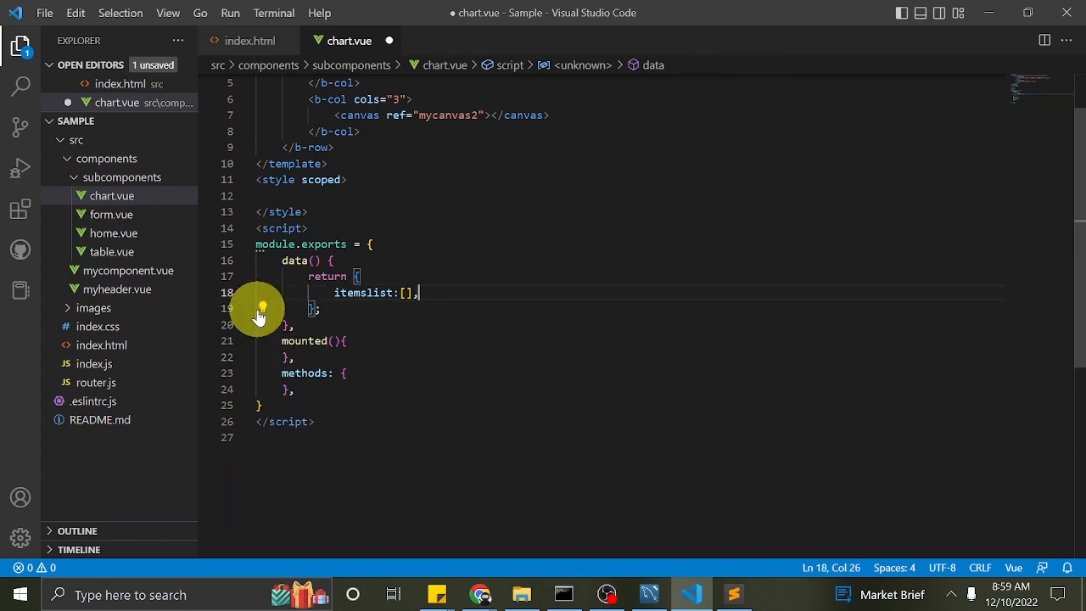
pyautogui.press('Backspace')
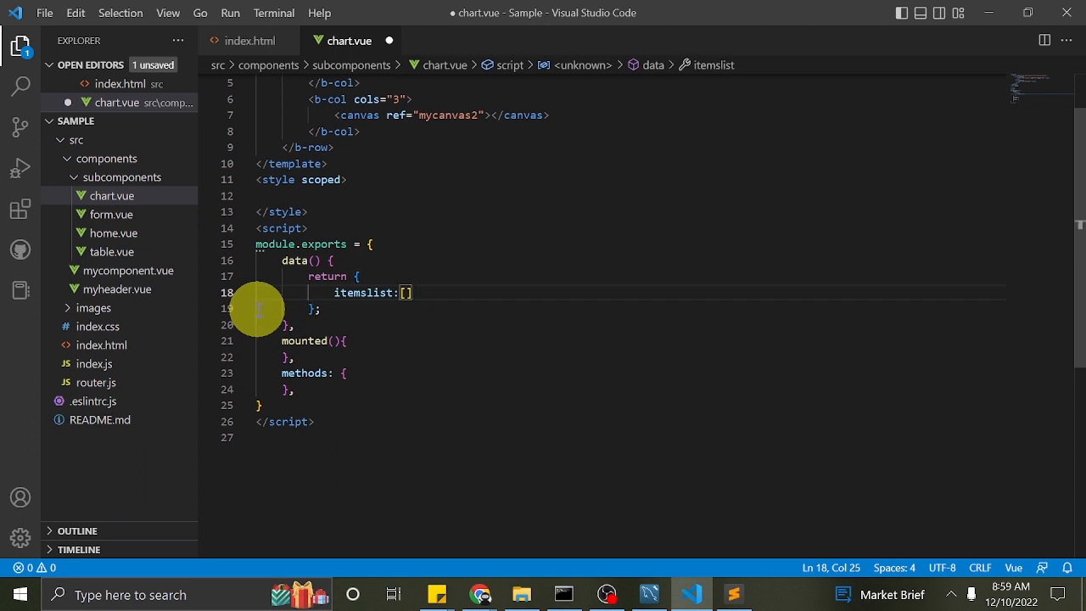
# - Comment itemslist with '//Holds items retrieved from database'
pyautogui.write('//Holds')
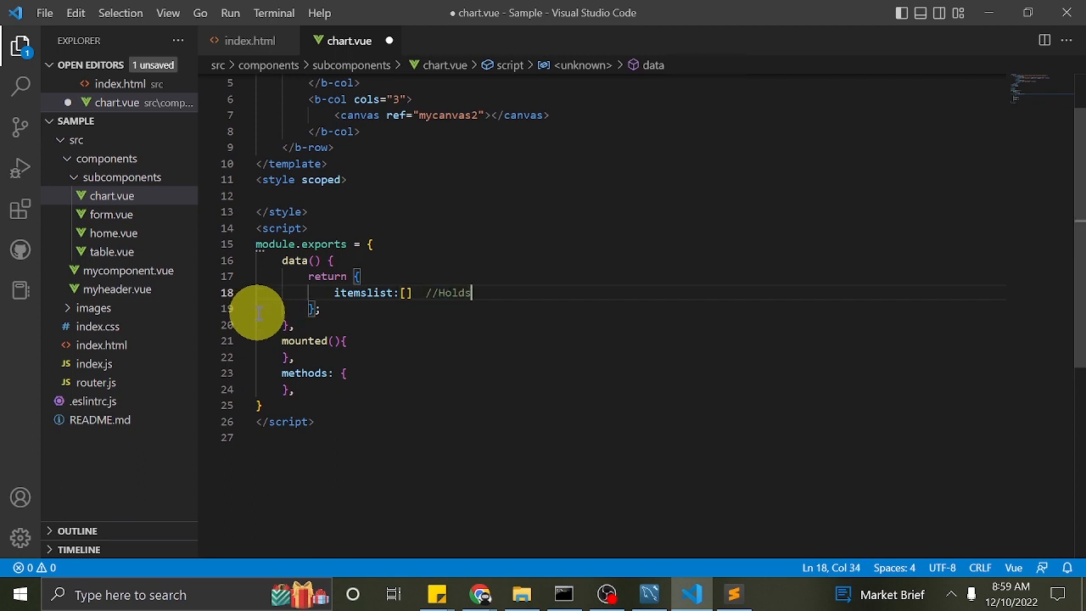
pyautogui.write('items retrieved')
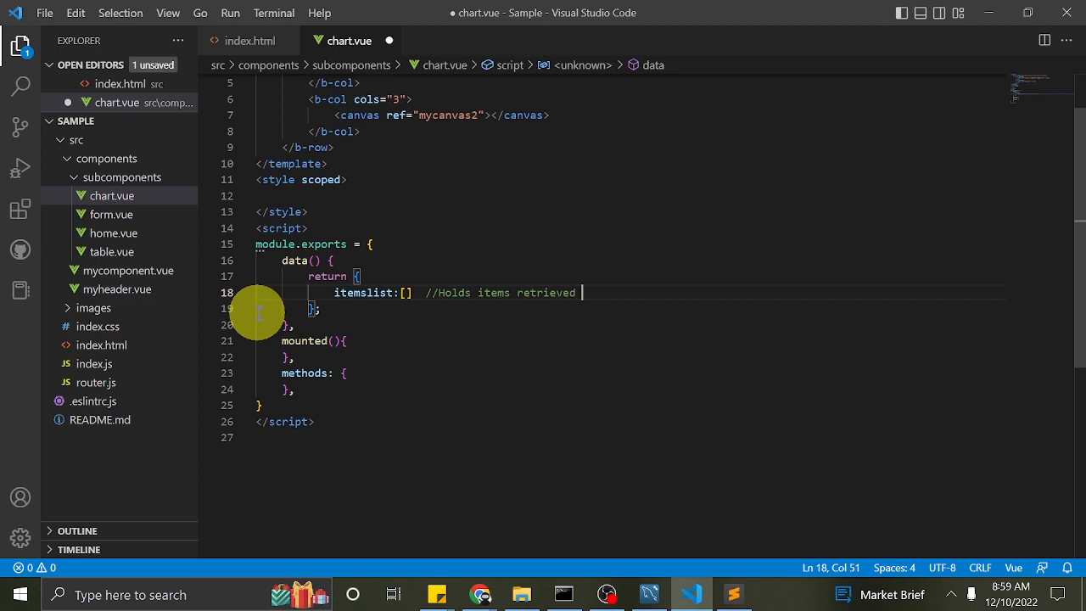
pyautogui.write('from database')
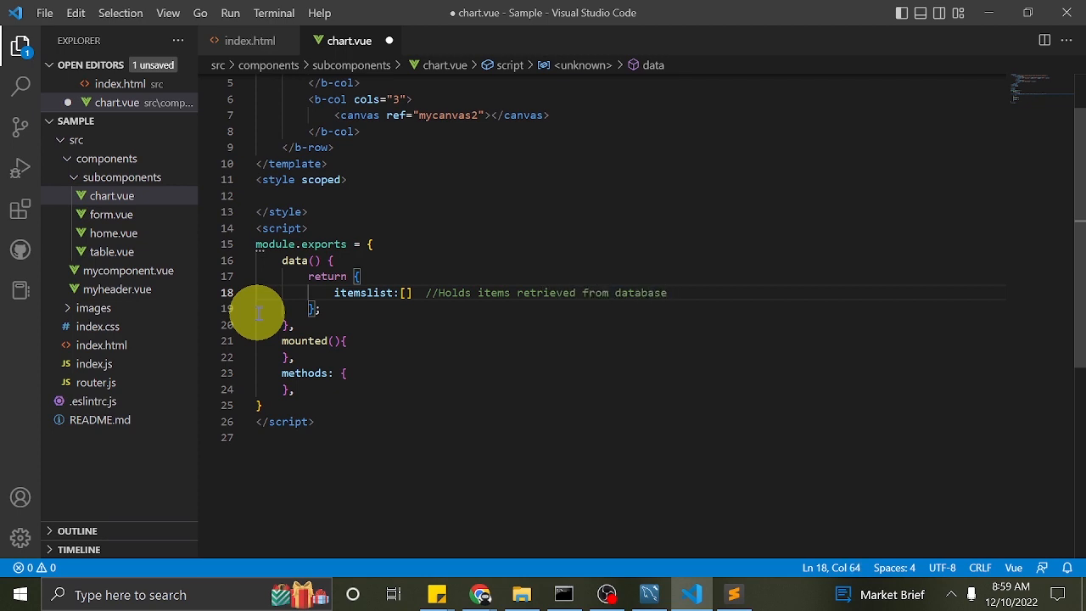
pyautogui.click(734, 594)
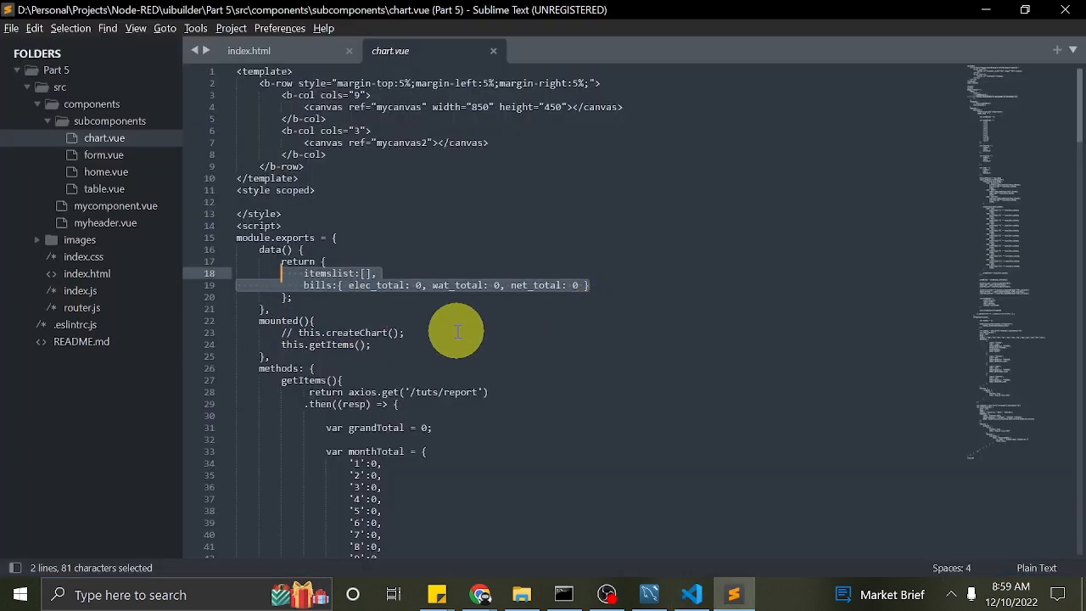
# - Scroll the reference methods and copy the whole getItems function through its catch block
pyautogui.scroll(-3)
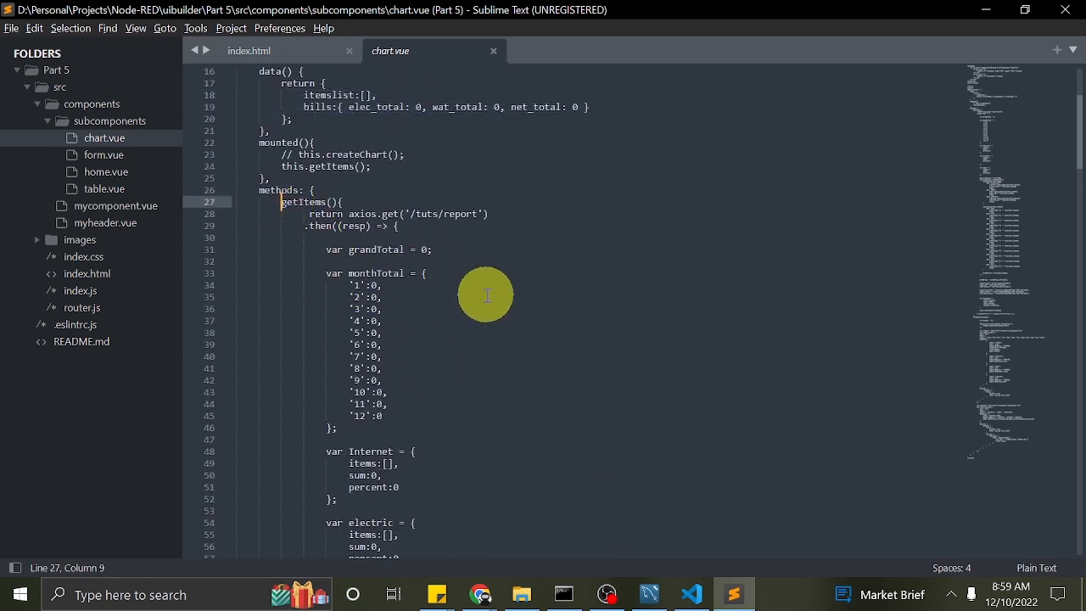
pyautogui.scroll(-3)
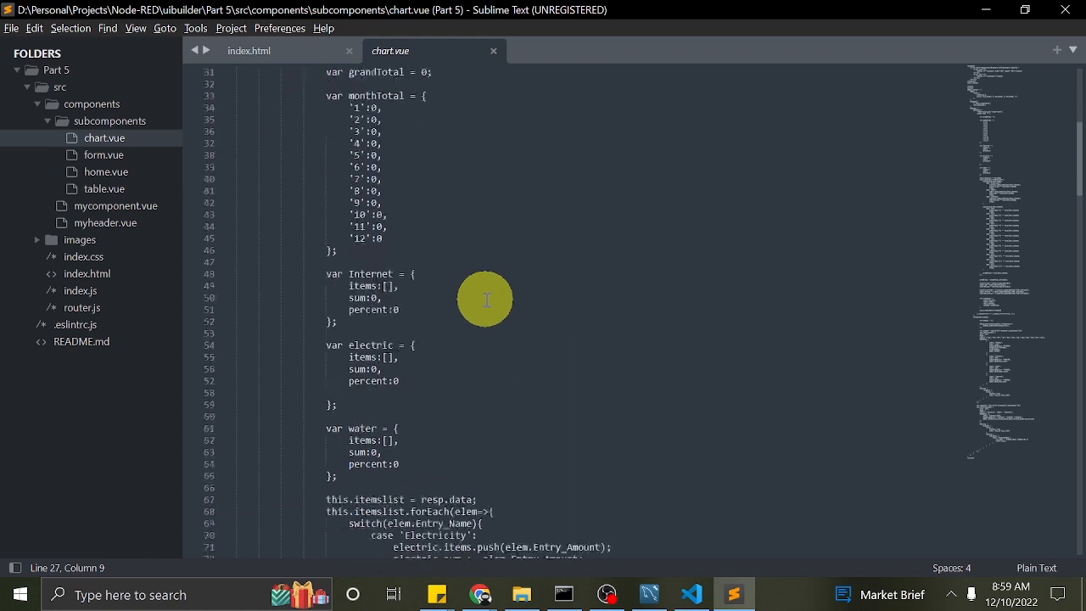
pyautogui.scroll(-3)
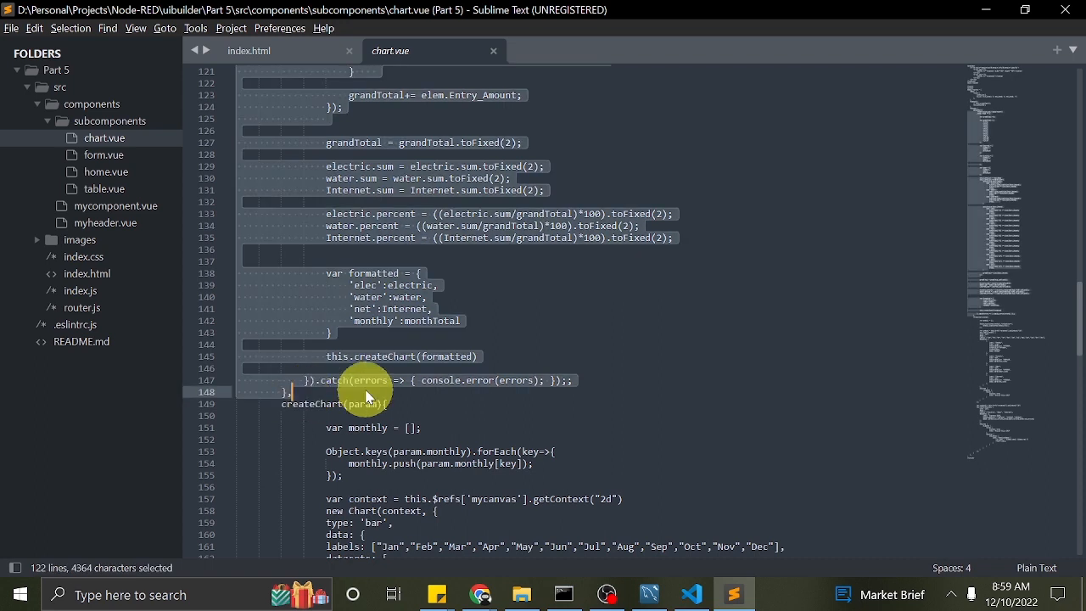
pyautogui.click(691, 594)
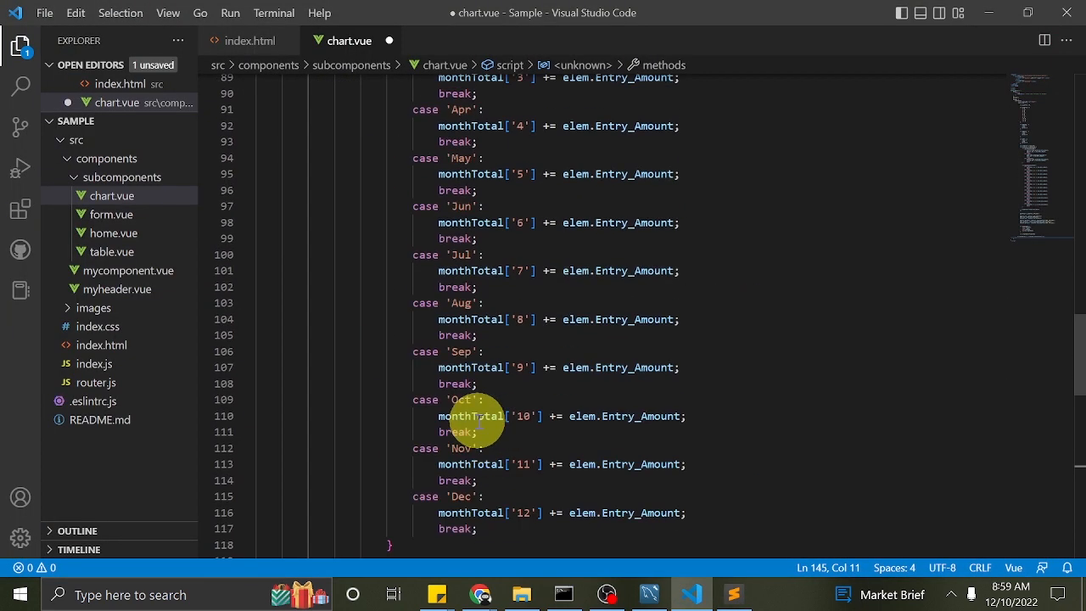
# - Add a comment above the request code about getting items and creating the request
pyautogui.scroll(3)
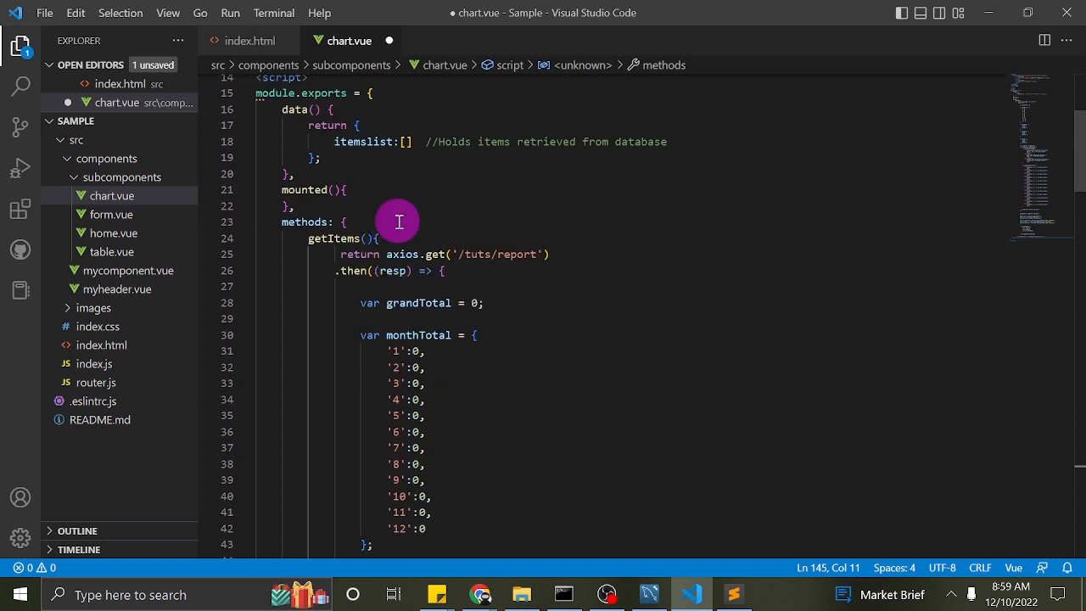
pyautogui.write('//c')
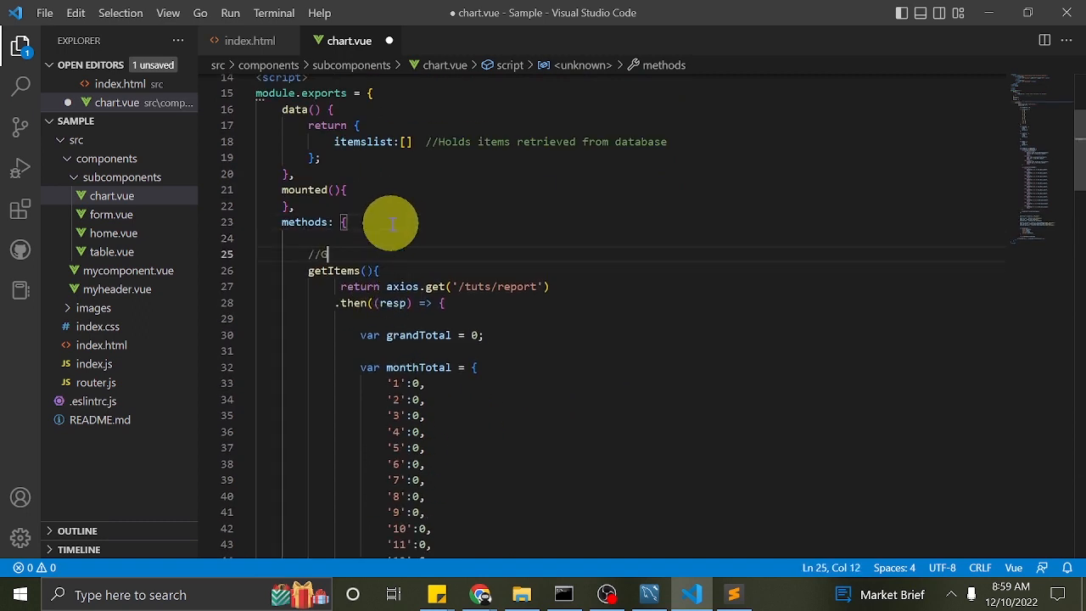
pyautogui.write('ets items from database ac')
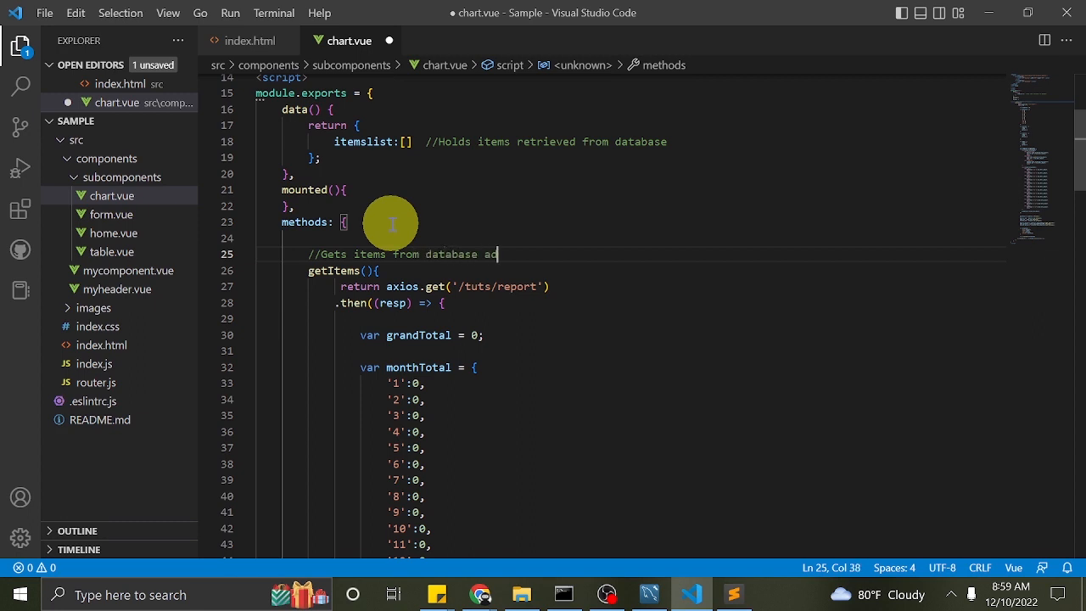
pyautogui.write('nd create')
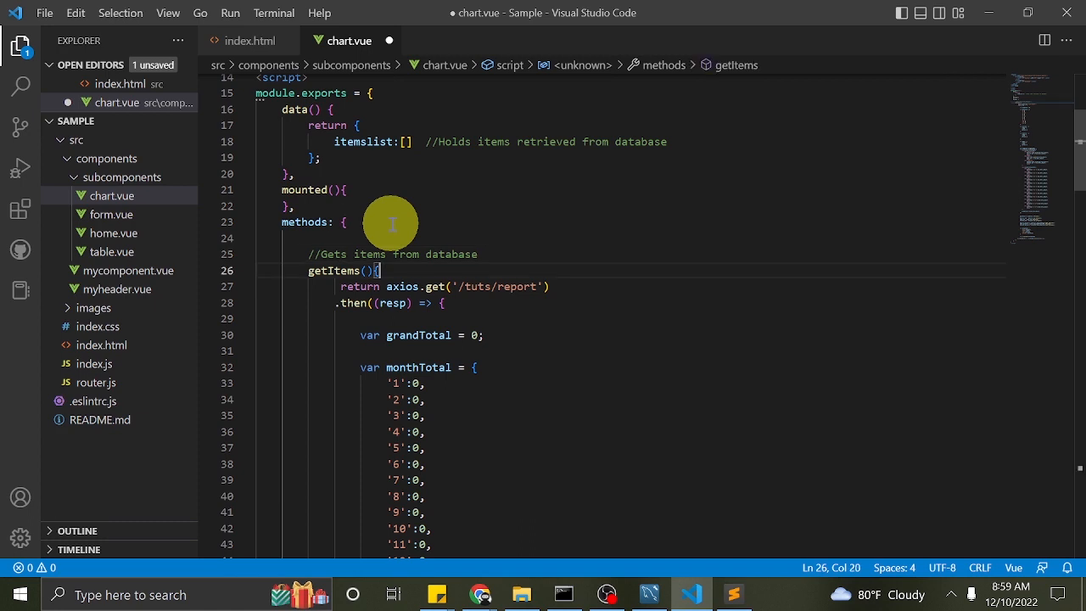
pyautogui.press('Enter')
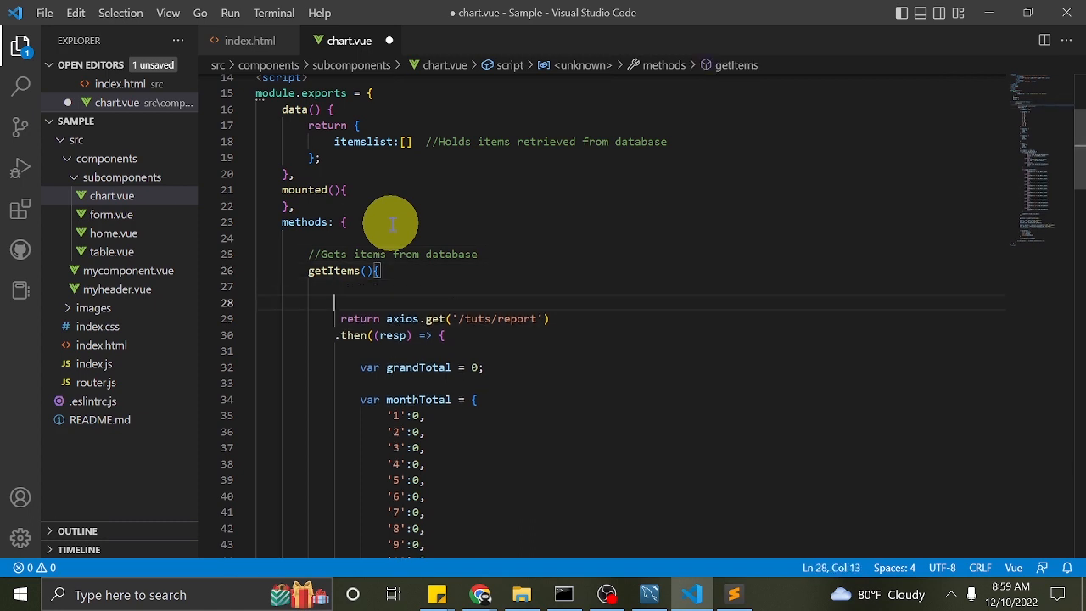
pyautogui.moveTo(631, 290)
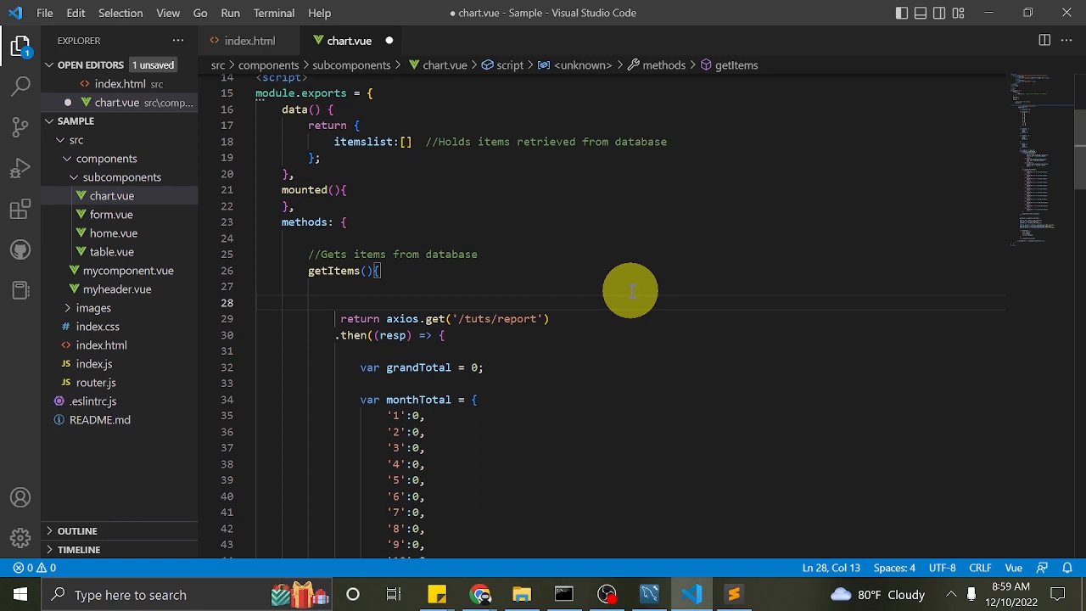
# - Delete the return before axios.get and comment that it creates the get request
pyautogui.scroll(-3)
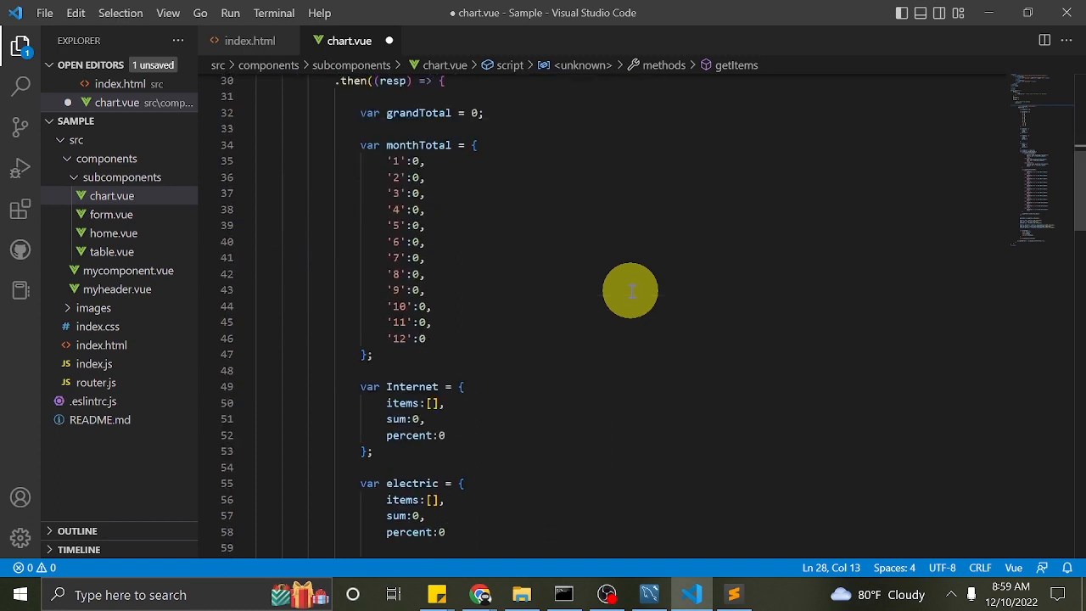
pyautogui.scroll(3)
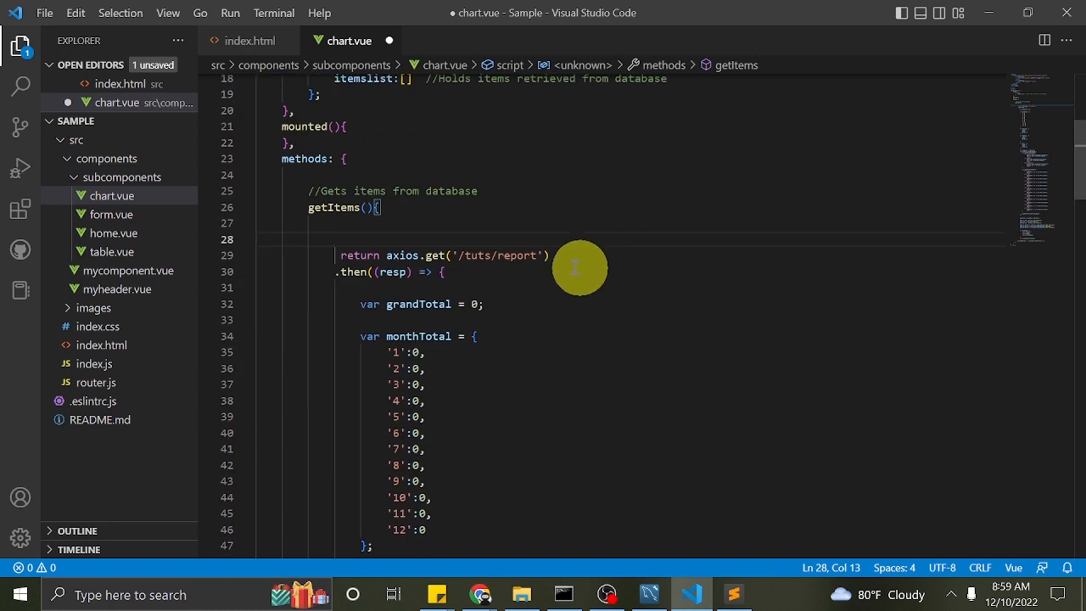
pyautogui.doubleClick(360, 256)
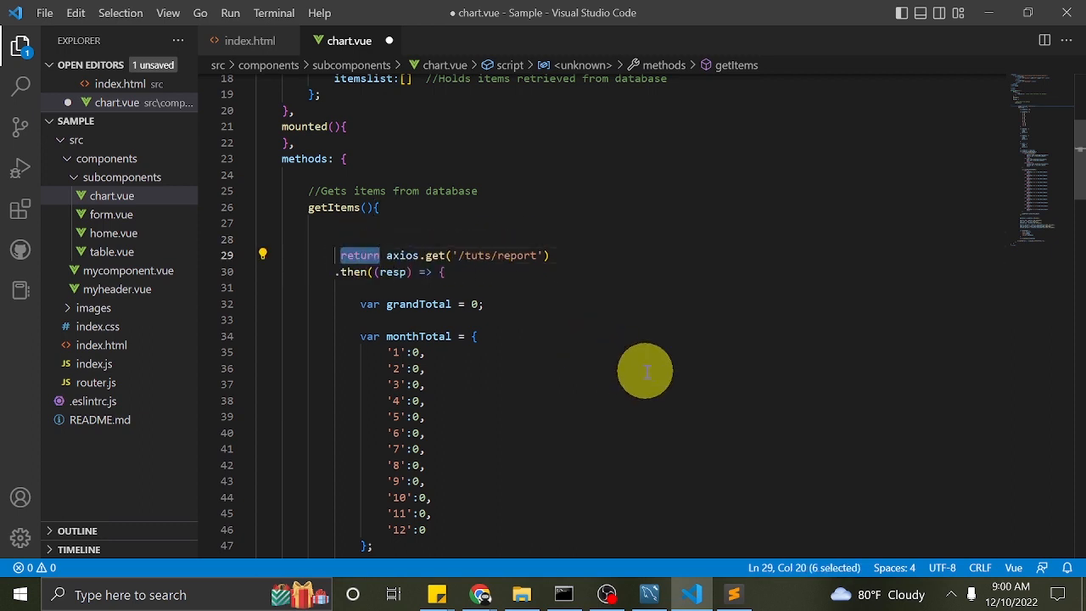
pyautogui.press('Backspace')
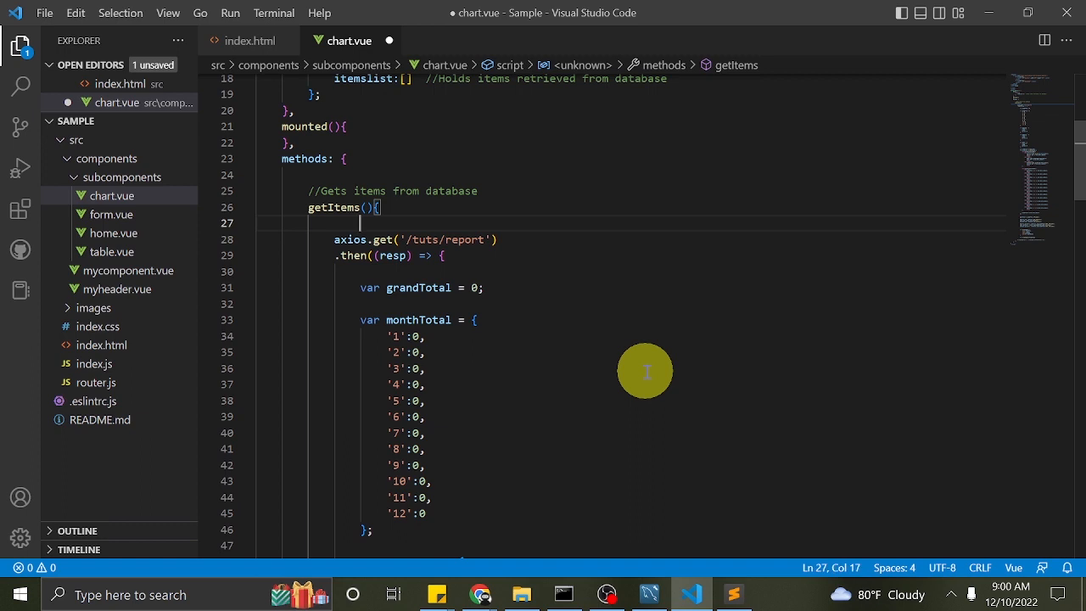
pyautogui.write('//creates the post requ')
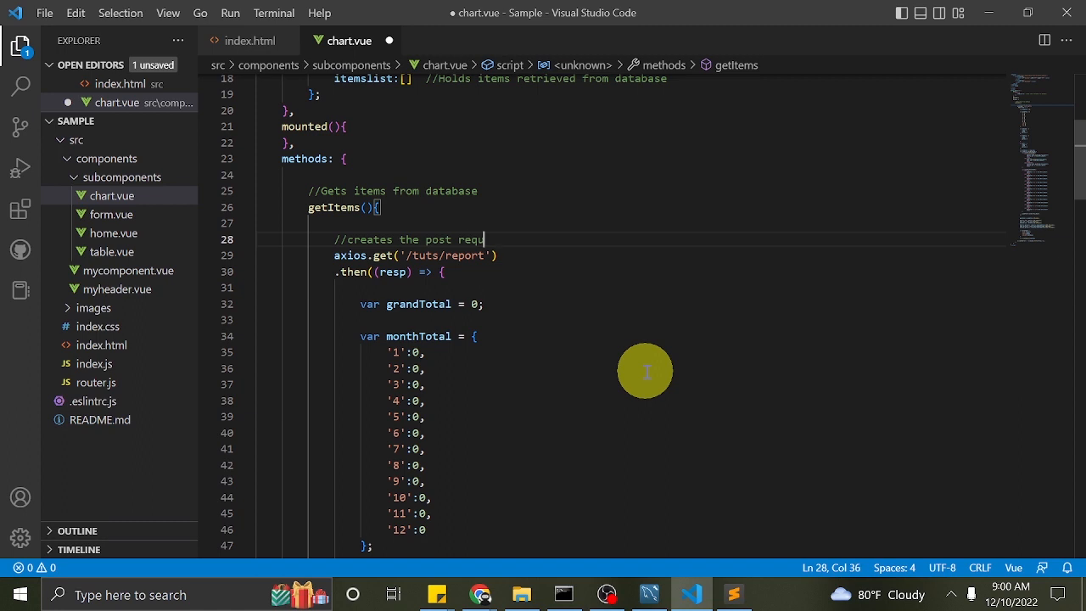
pyautogui.write('get request')
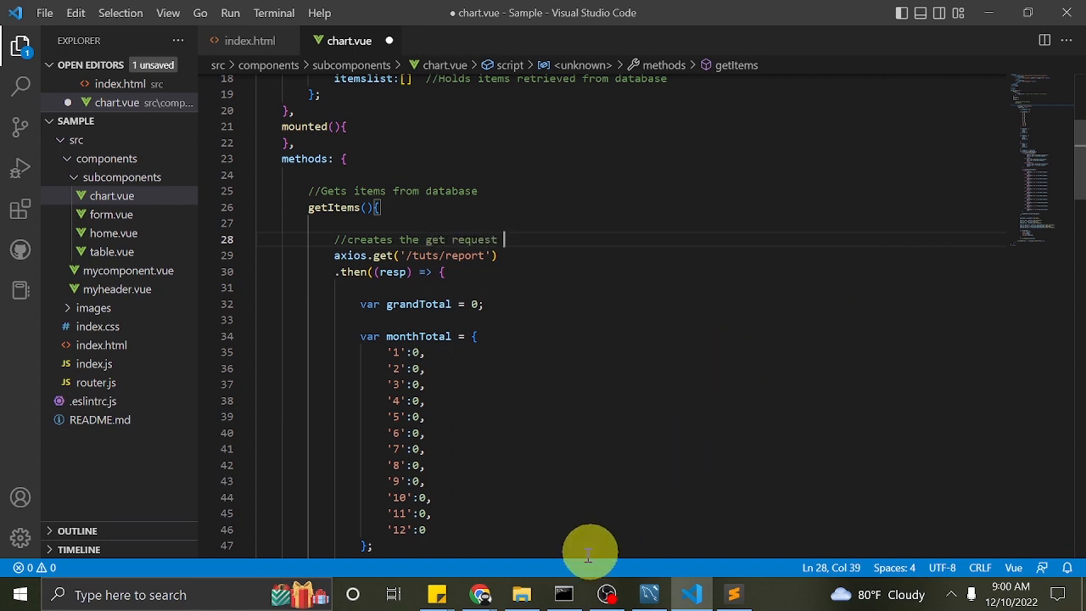
# - Check the raw /tuts/report data in Chrome, then return to the editor
pyautogui.click(481, 593)
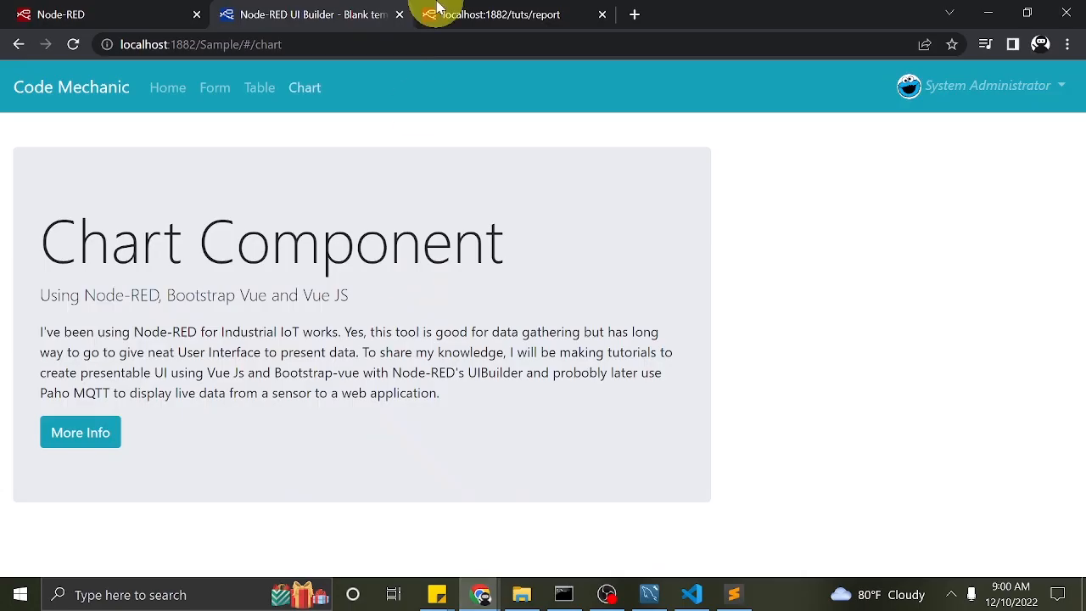
pyautogui.click(493, 14)
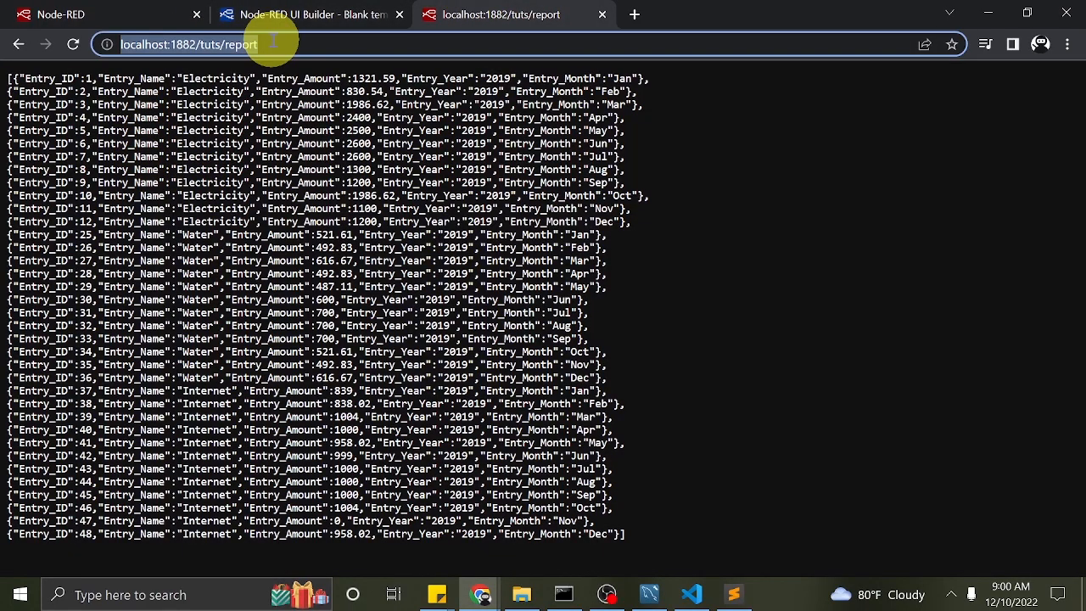
pyautogui.click(692, 593)
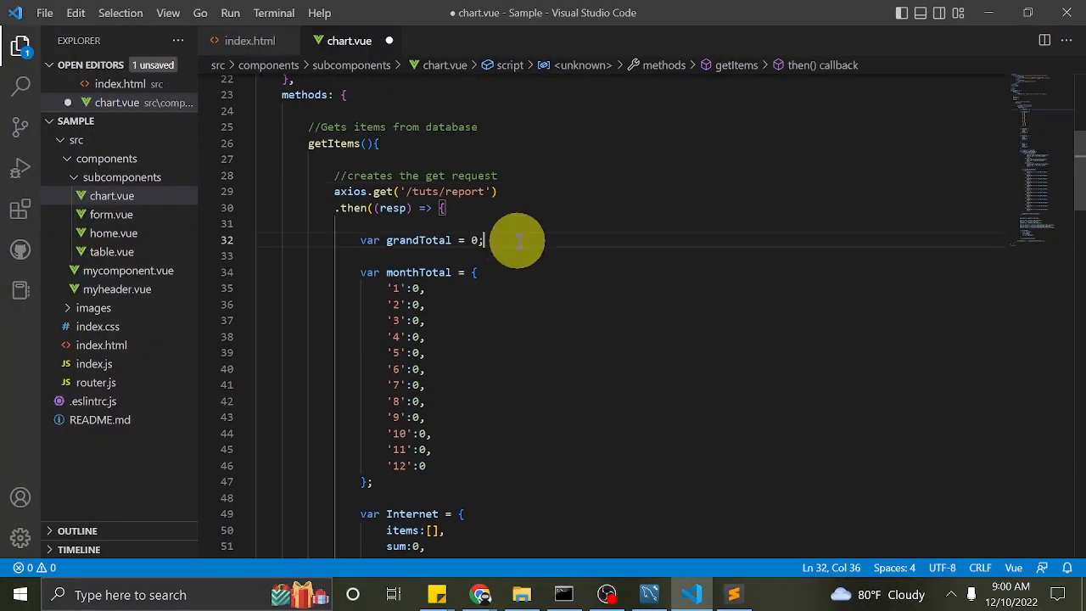
# - Comment grandTotal as the total amount of expenses of the year 2019
pyautogui.write('/')
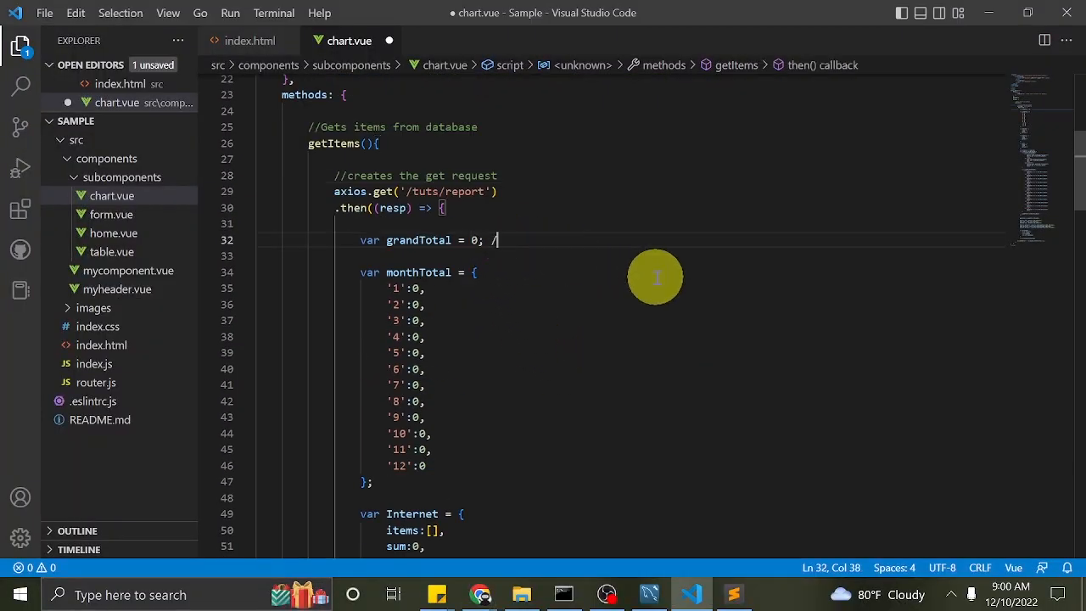
pyautogui.write('/Total am')
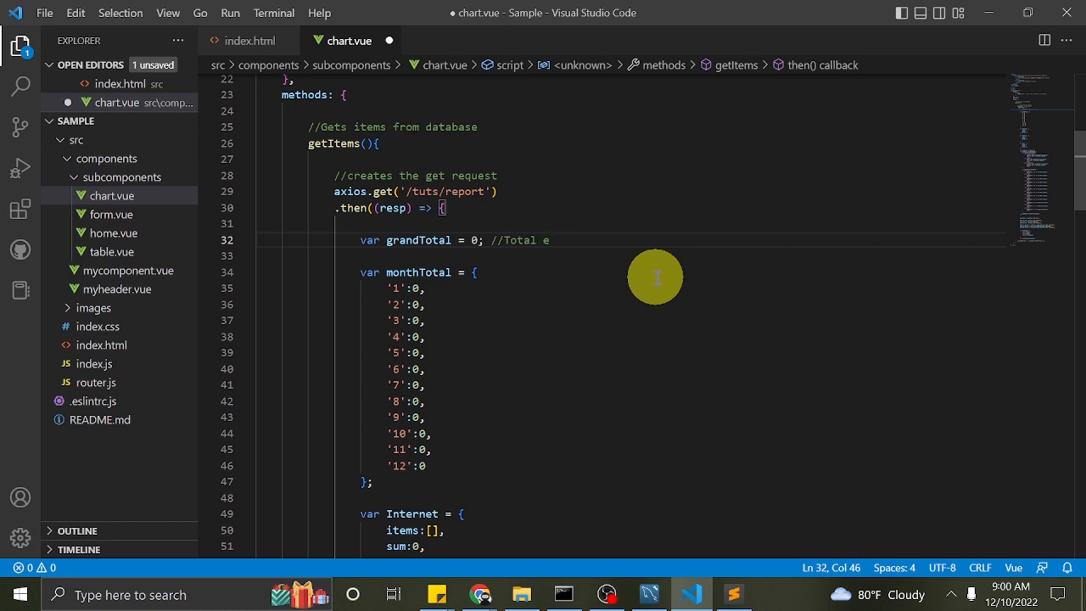
pyautogui.write('xpenses of the')
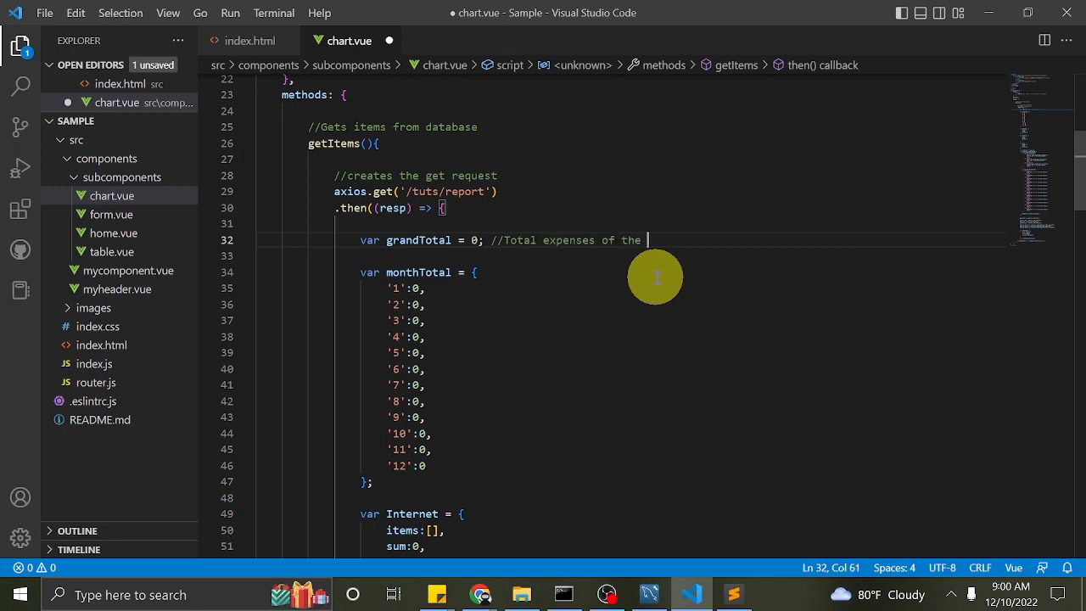
pyautogui.write('year 2019')
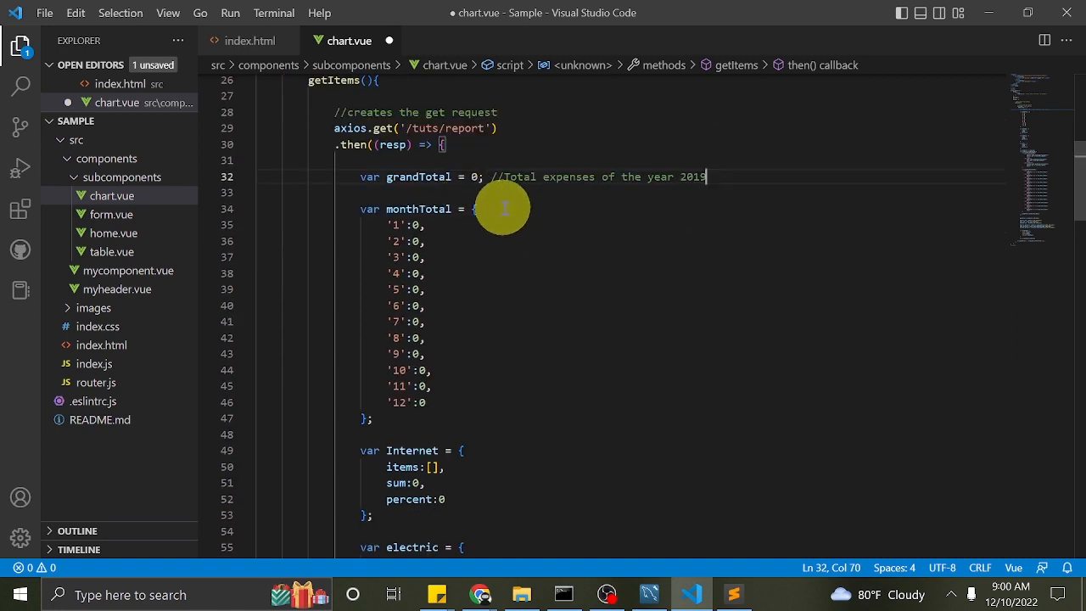
pyautogui.moveTo(559, 227)
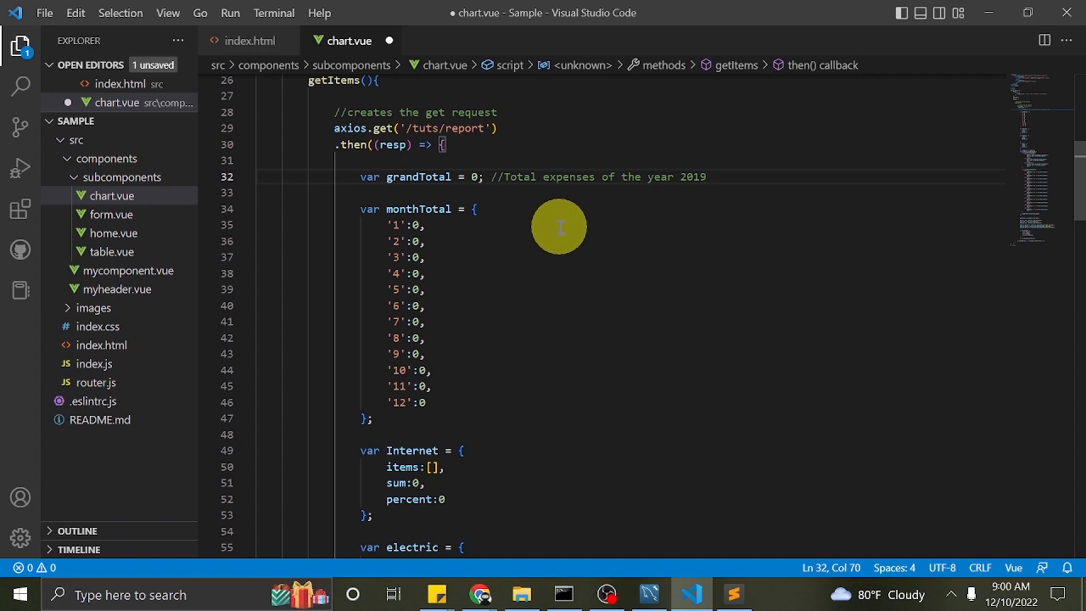
pyautogui.moveTo(562, 228)
pyautogui.write('  //Used for monthly total')
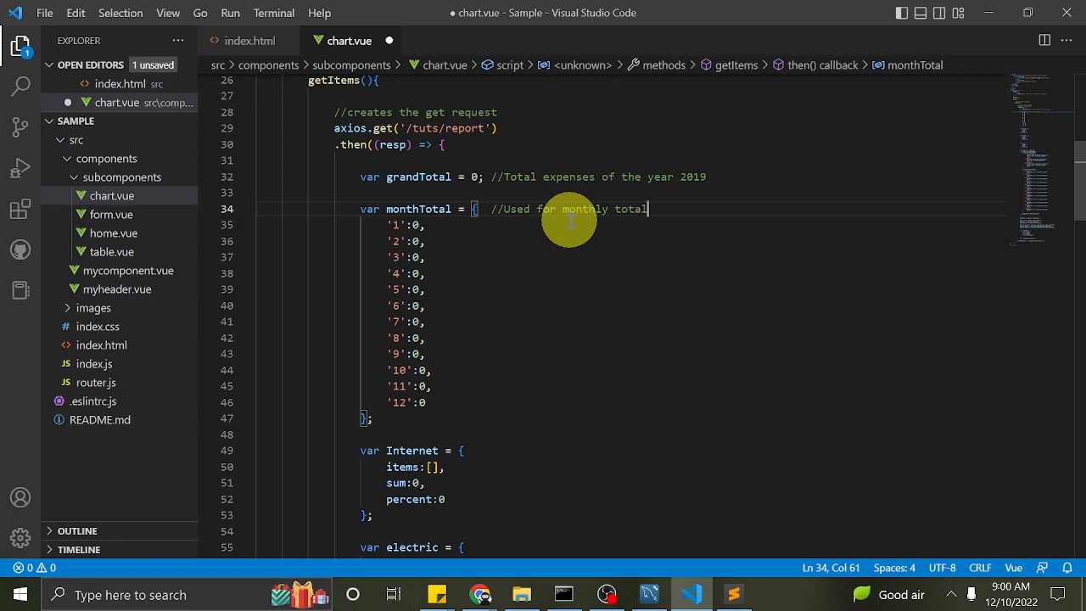
# - Comment monthTotal and add '//Used to create the datasets' above var Internet
pyautogui.scroll(-3)
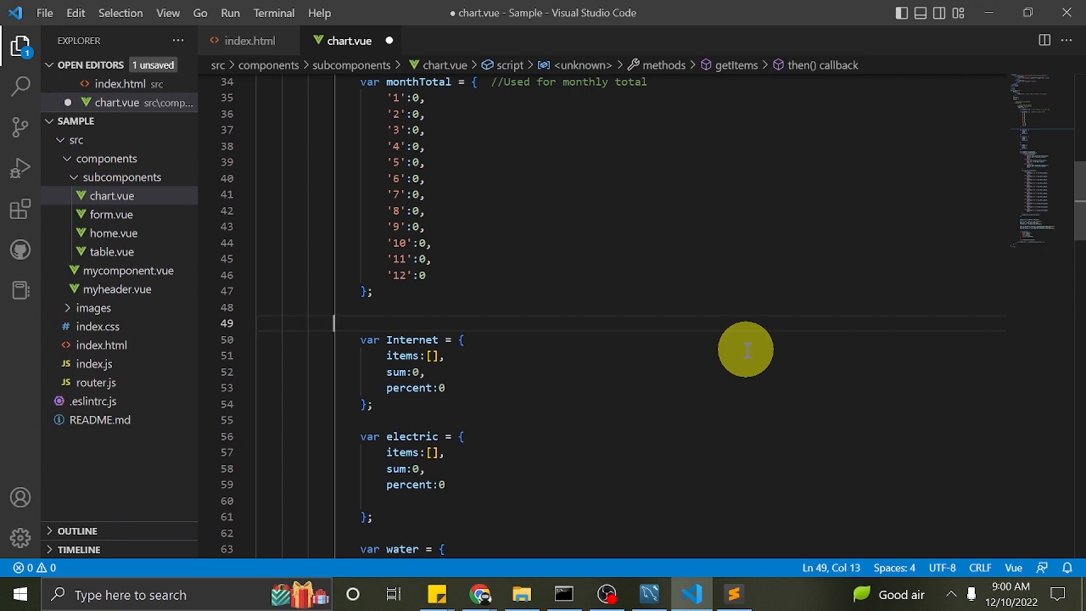
pyautogui.write('//')
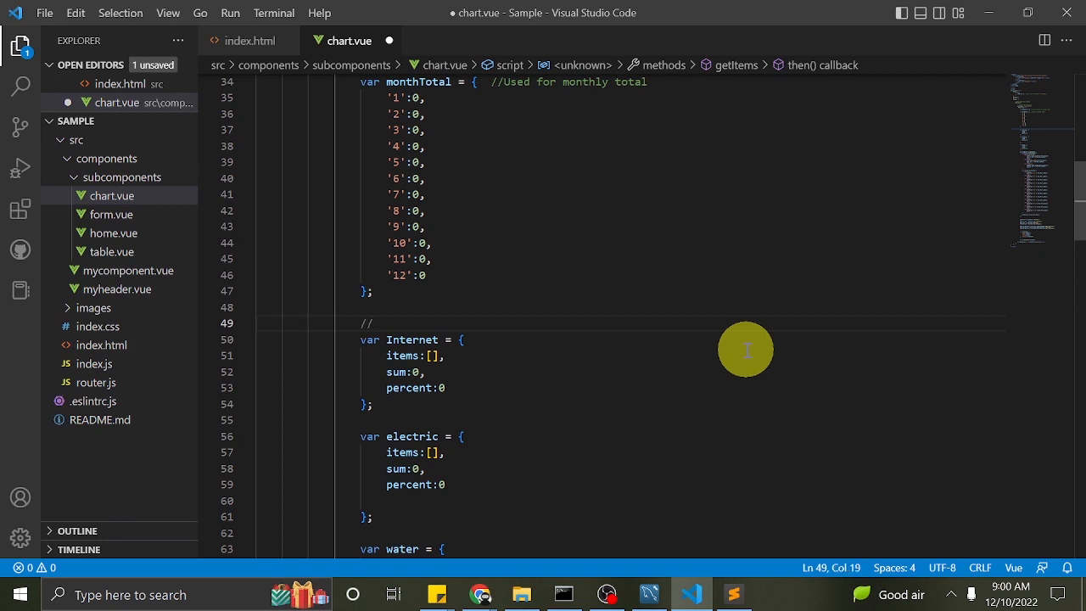
pyautogui.scroll(-3)
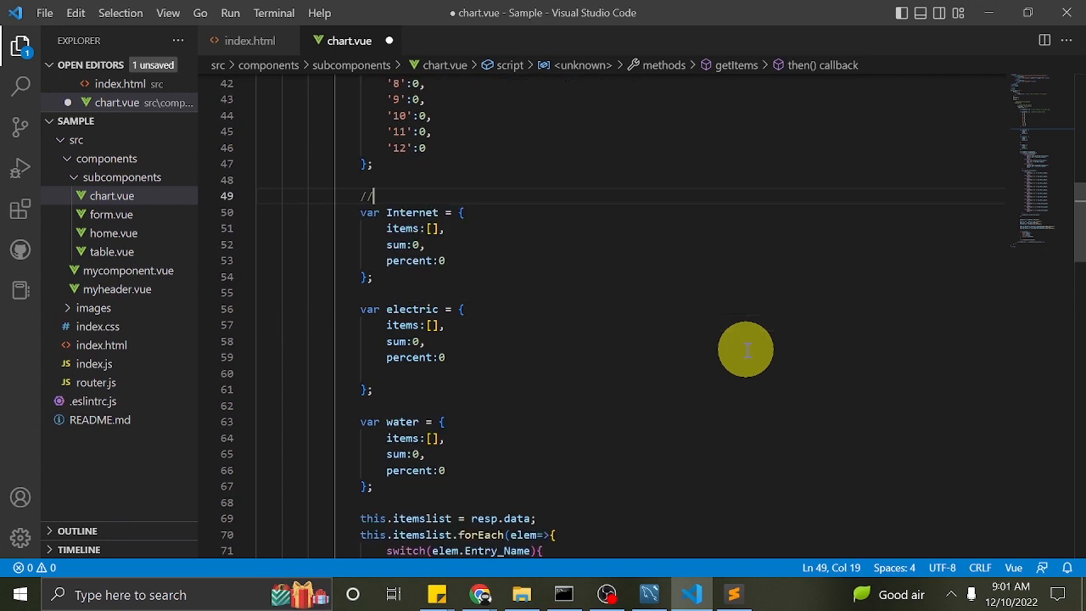
pyautogui.moveTo(739, 359)
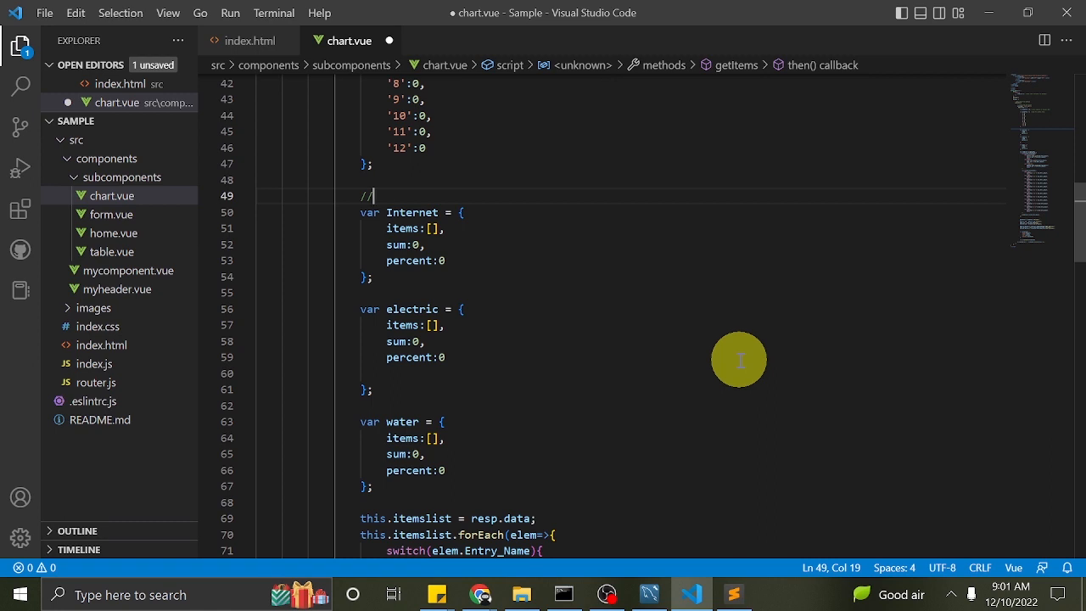
pyautogui.write('Used to c')
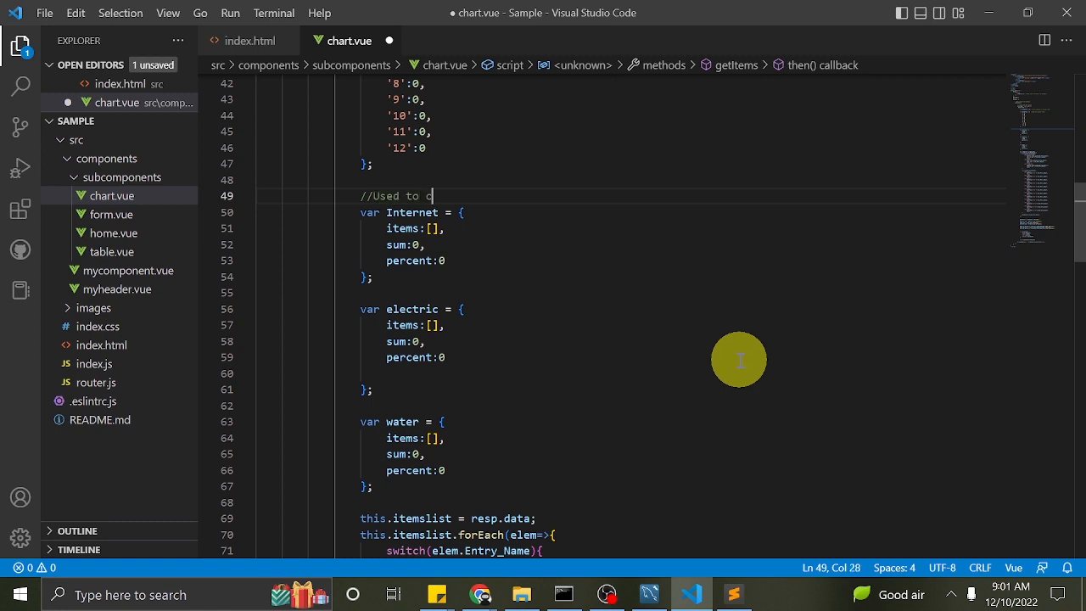
pyautogui.write('reate t')
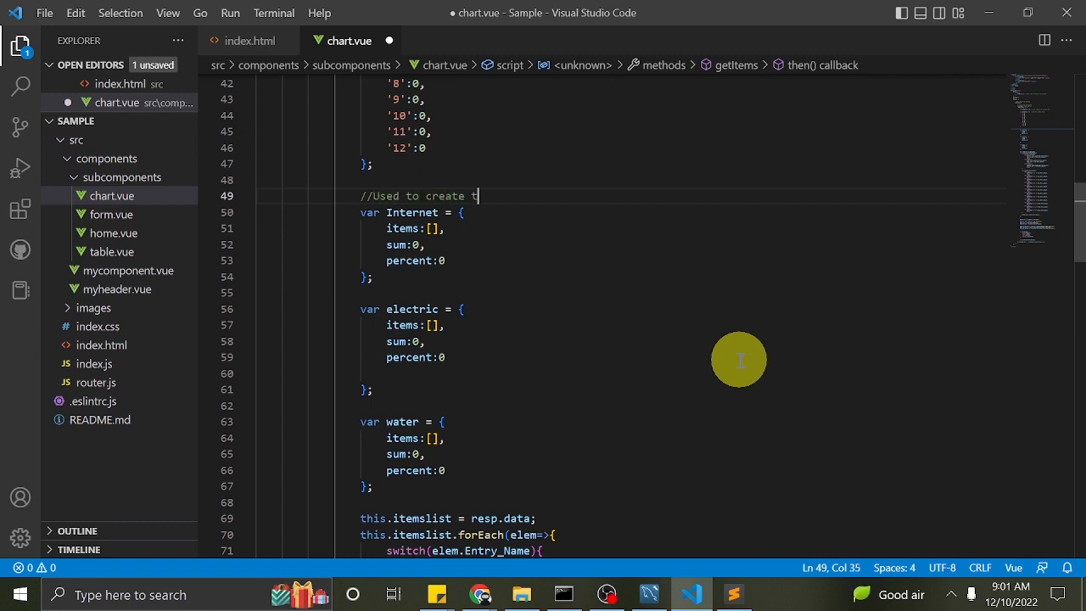
pyautogui.write('he datasets')
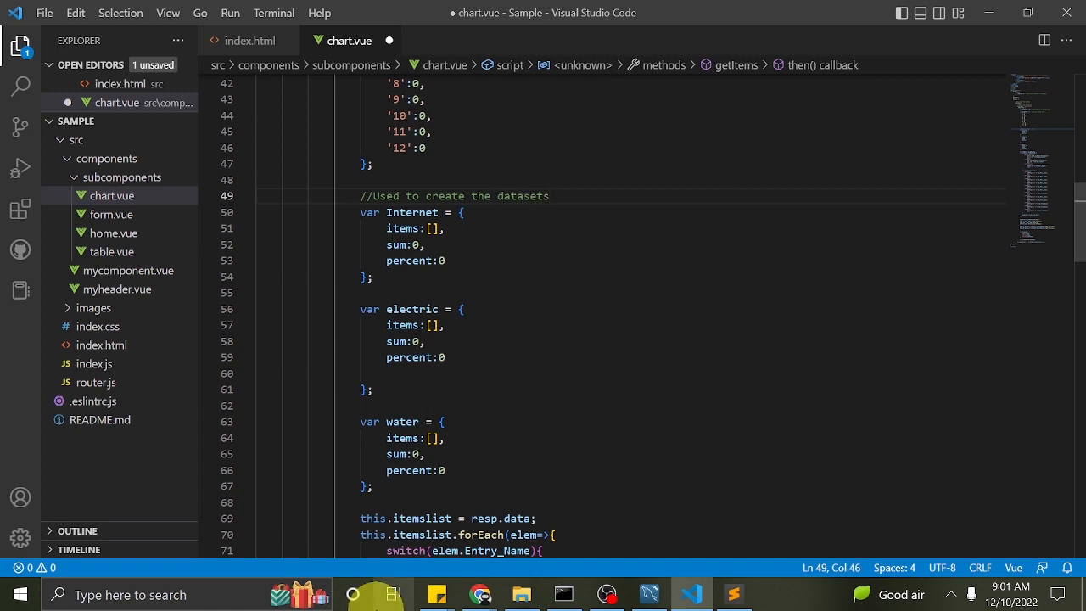
pyautogui.scroll(-3)
pyautogui.write('//')
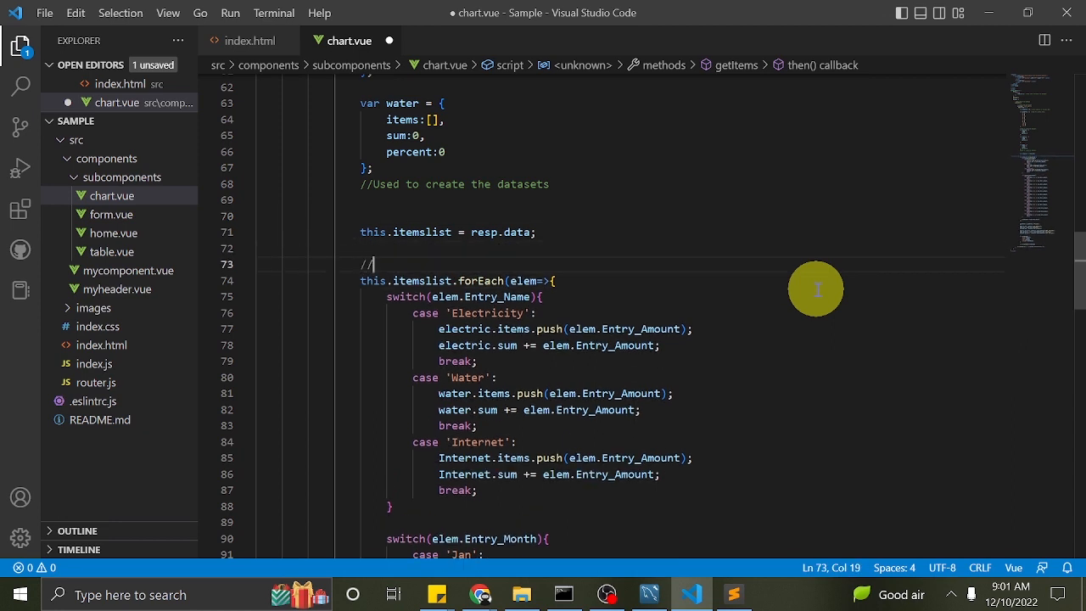
# - Comment the month switch as looping on each route to sum
pyautogui.write('Loop on')
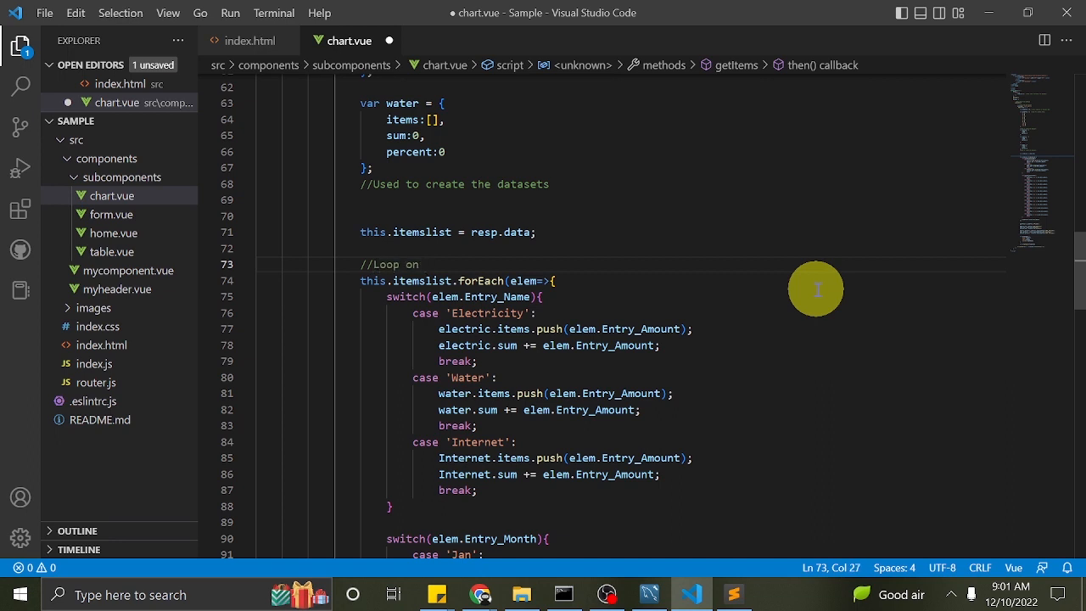
pyautogui.write('each')
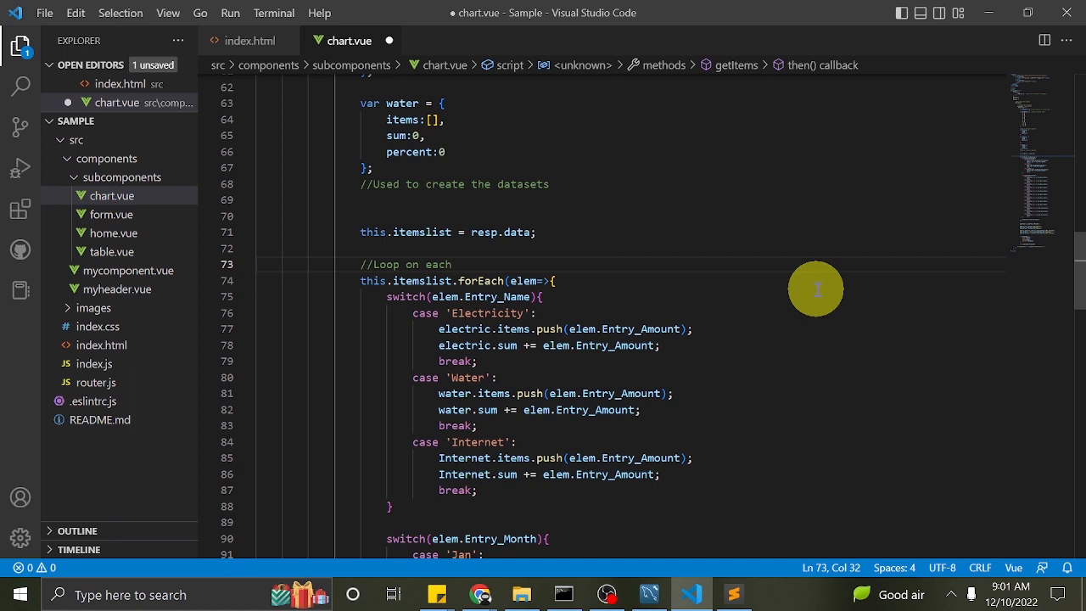
pyautogui.write('row and comp')
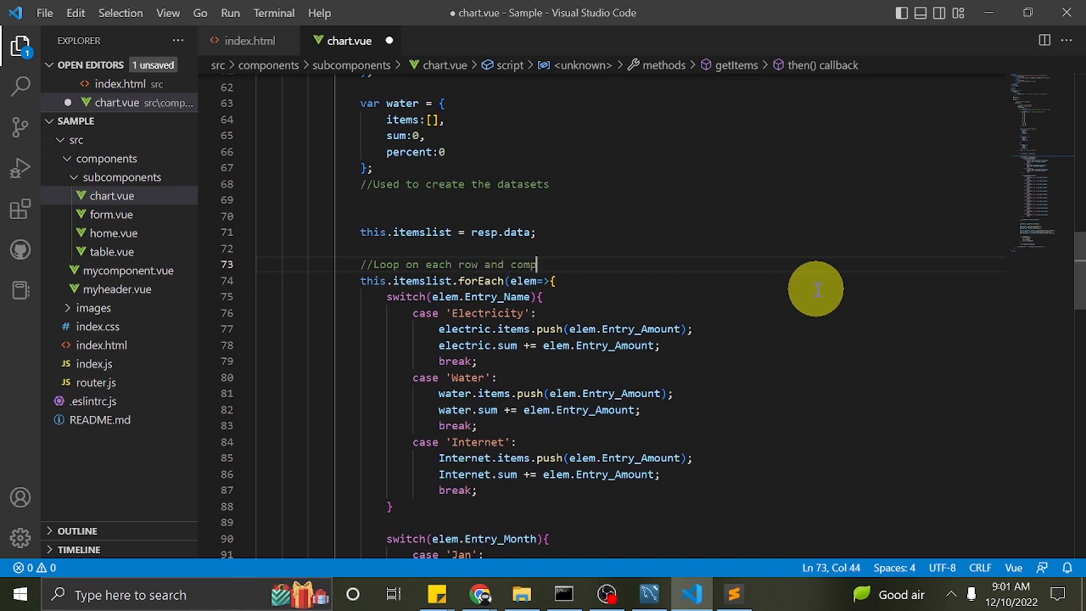
pyautogui.write('ute')
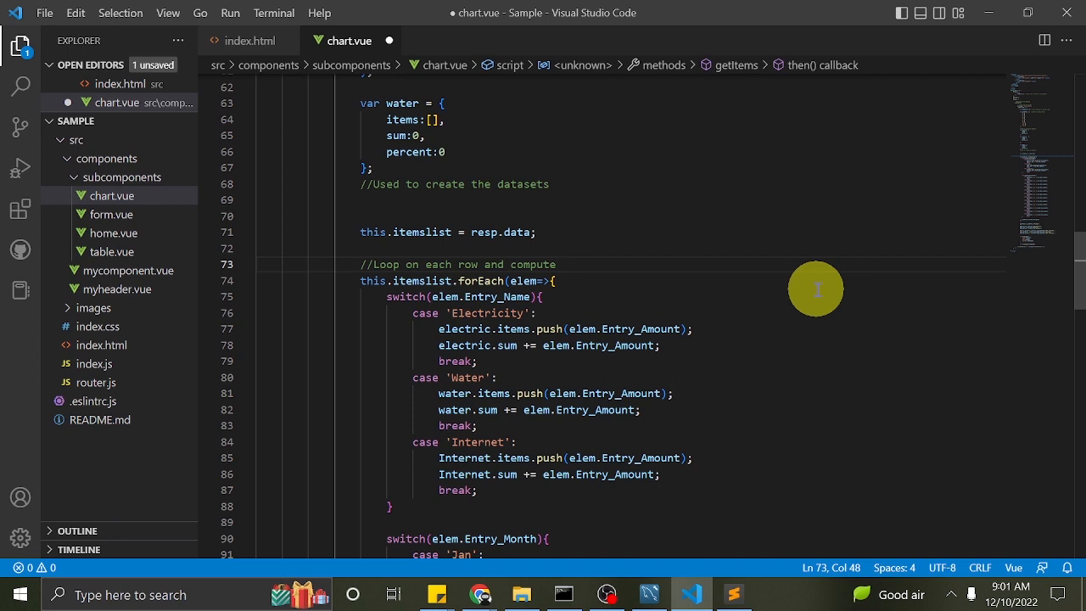
pyautogui.write('sum')
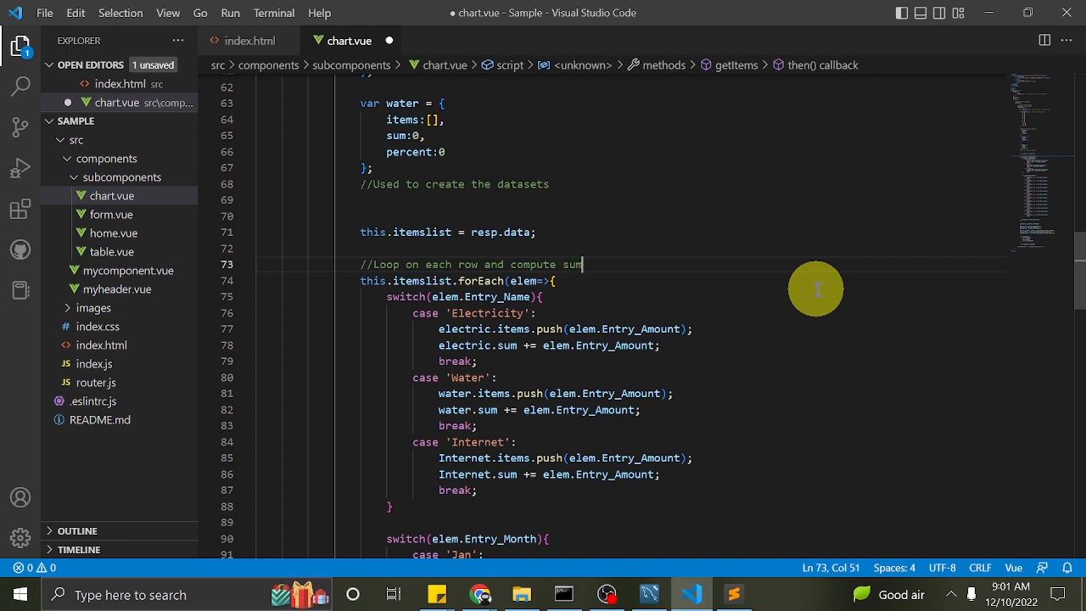
pyautogui.scroll(-3)
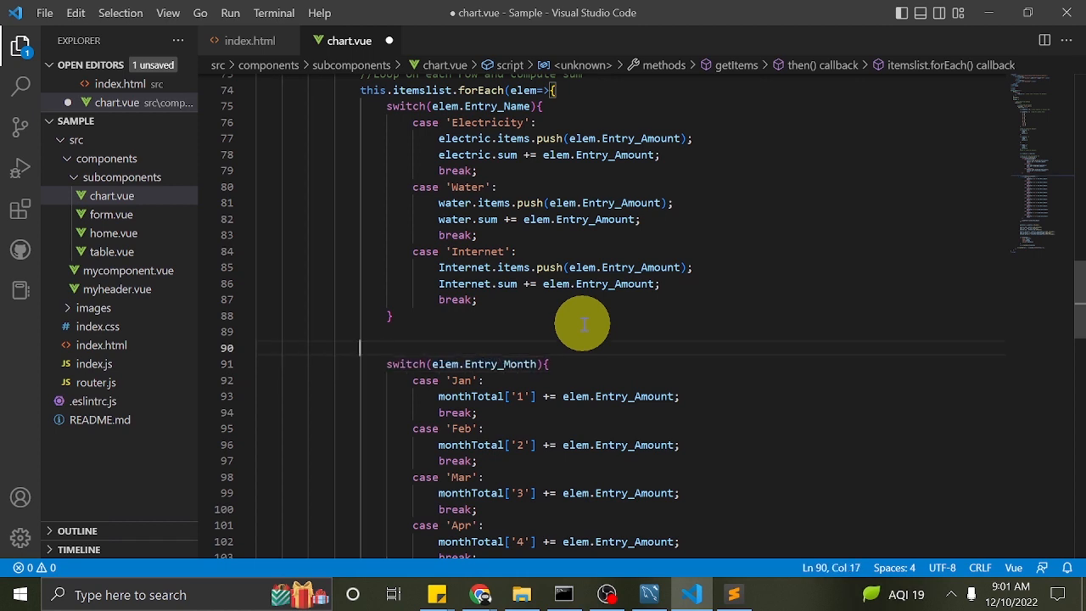
# - Add '//Sum per month' and '//Grand total' comments
pyautogui.write('//Some')
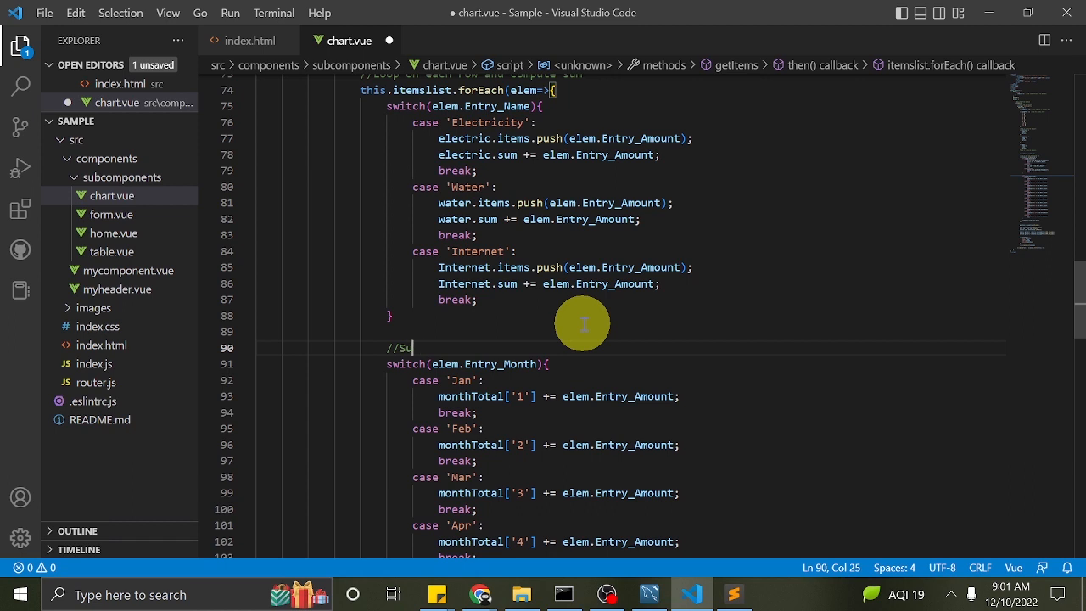
pyautogui.write('m per month')
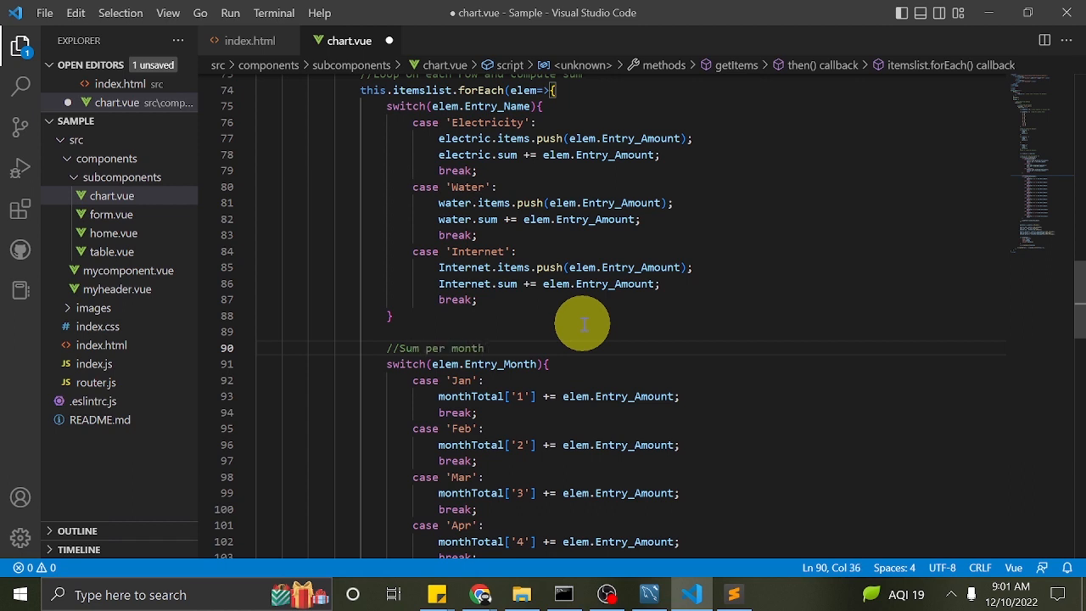
pyautogui.scroll(-3)
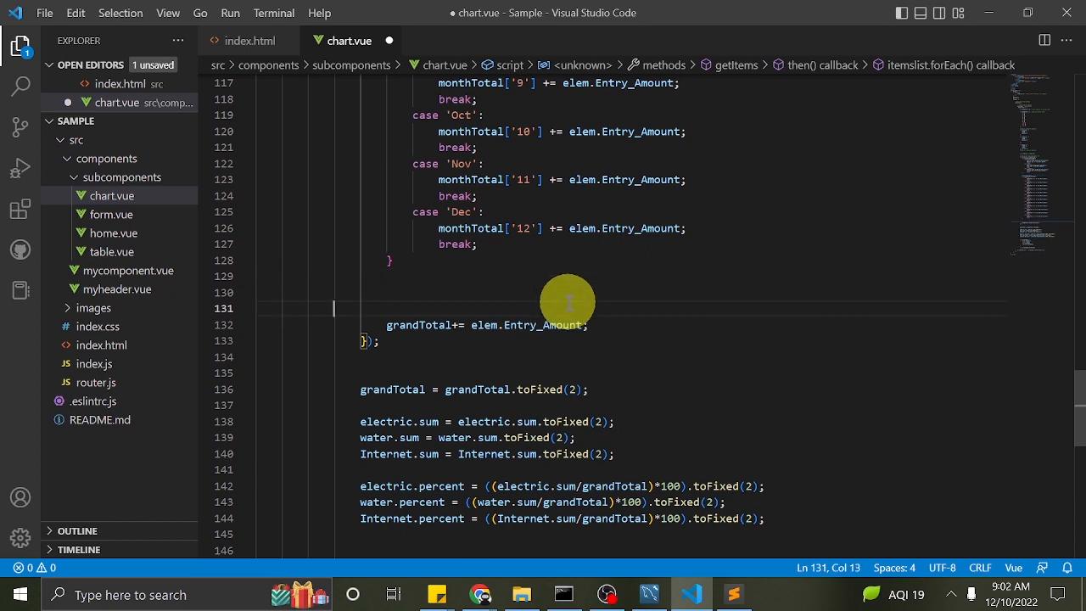
pyautogui.write('//Grand to')
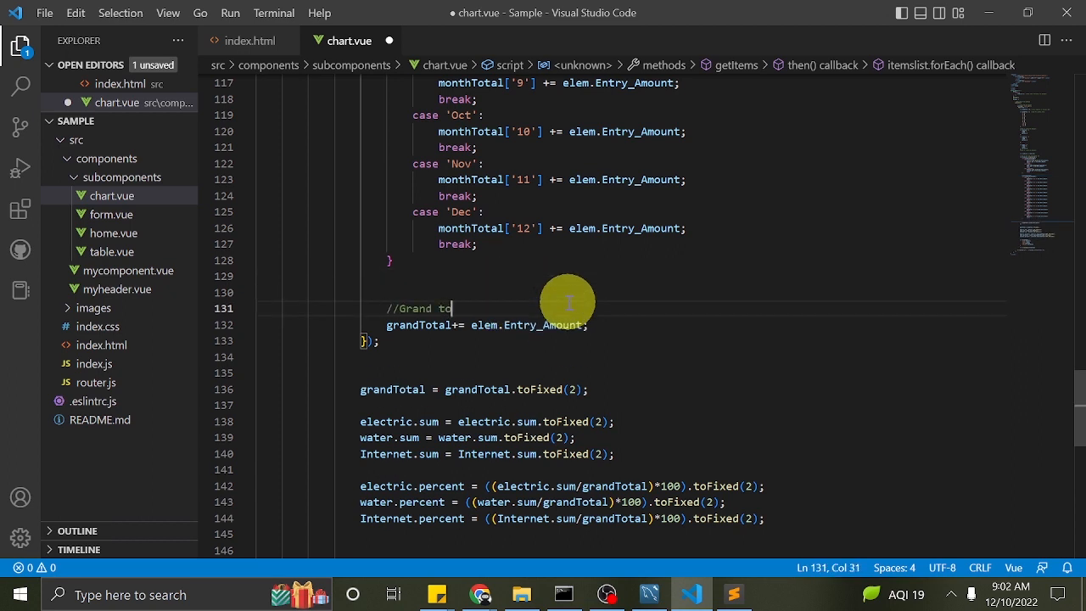
pyautogui.scroll(-3)
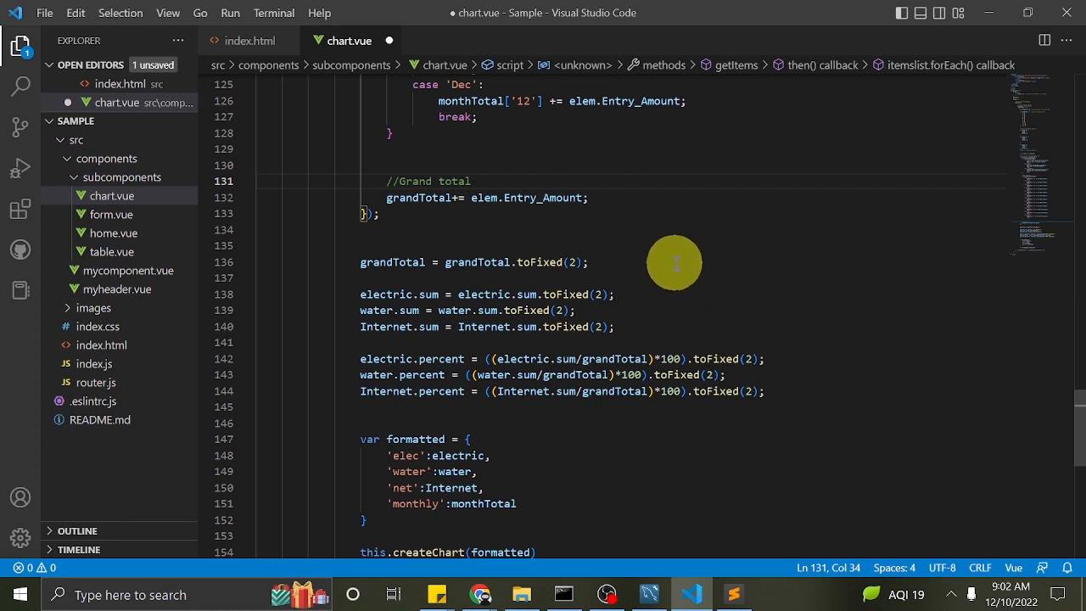
# - Comment the toFixed block as '//Format to 2 decimal places'
pyautogui.write('//Fo')
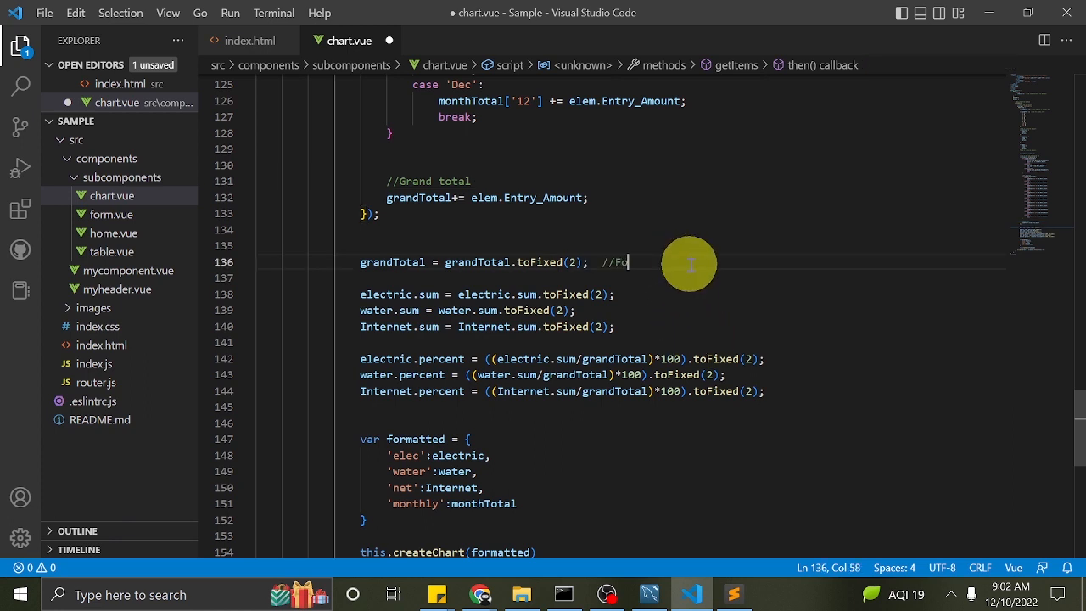
pyautogui.write('rmat')
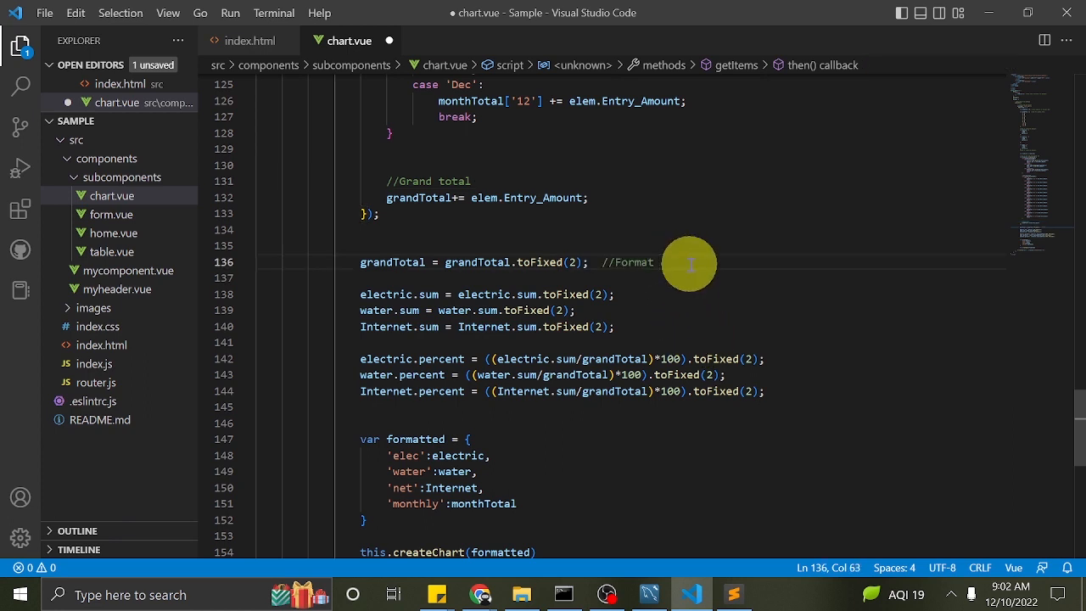
pyautogui.write('to 2 d')
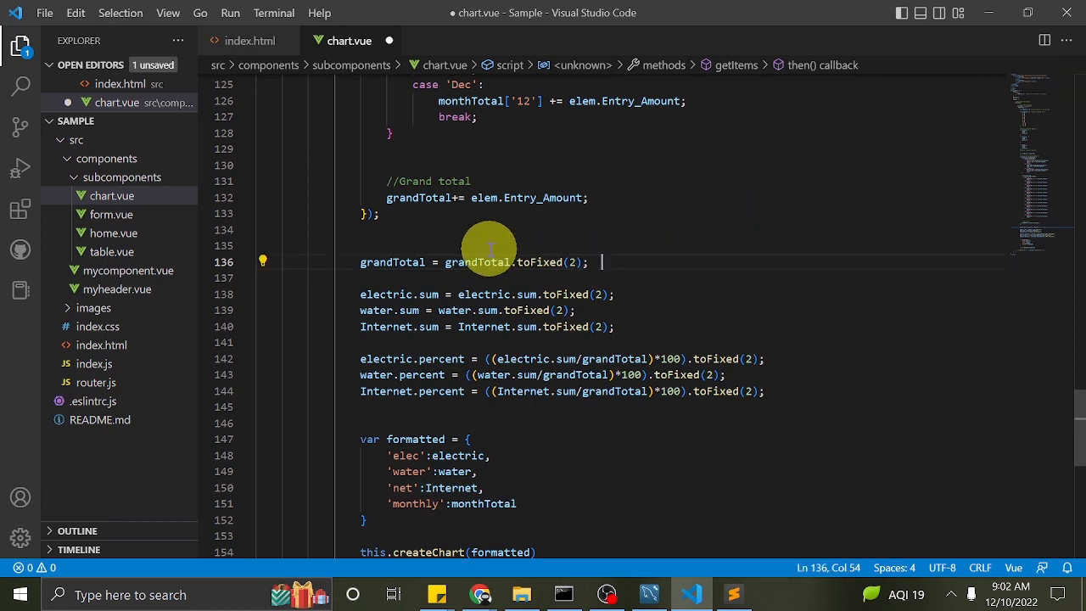
pyautogui.write('//Format to 2 decimal places')
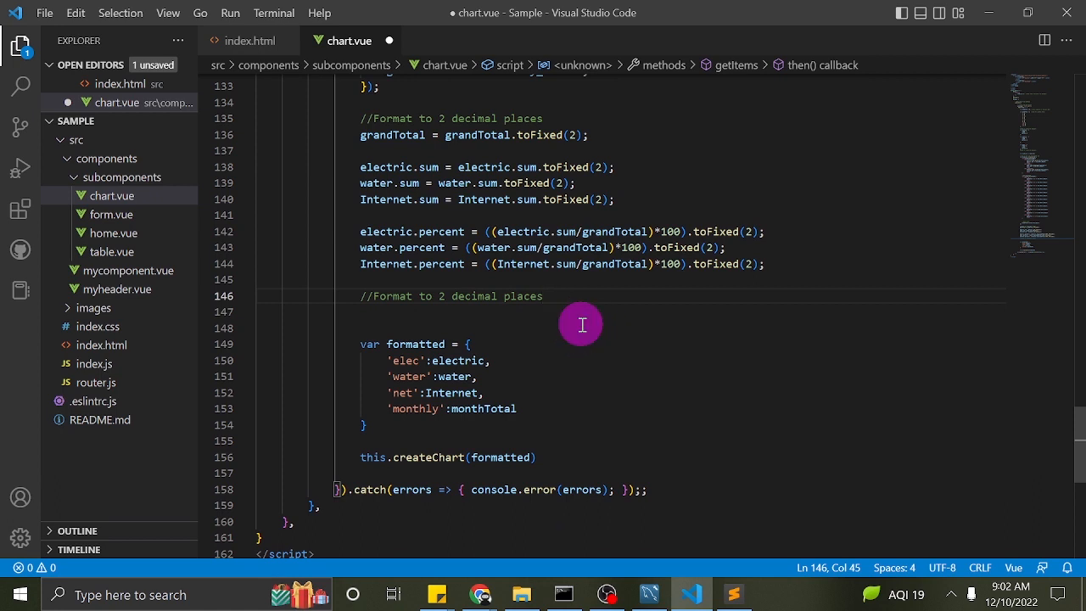
# - Comment the formatted object as formatting to more readable JSON
pyautogui.click(333, 329)
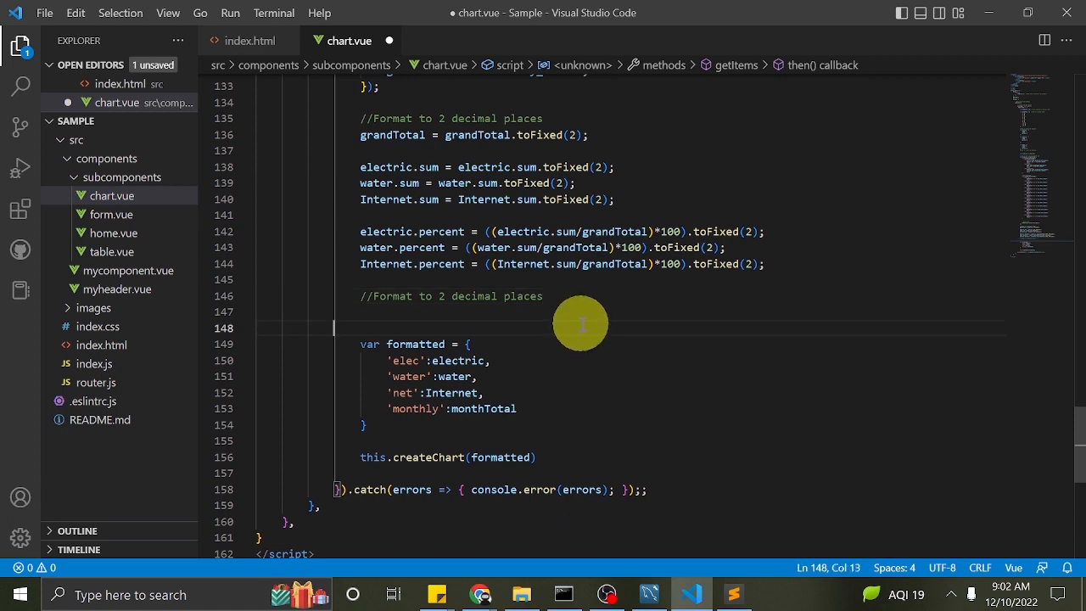
pyautogui.write('//Fo')
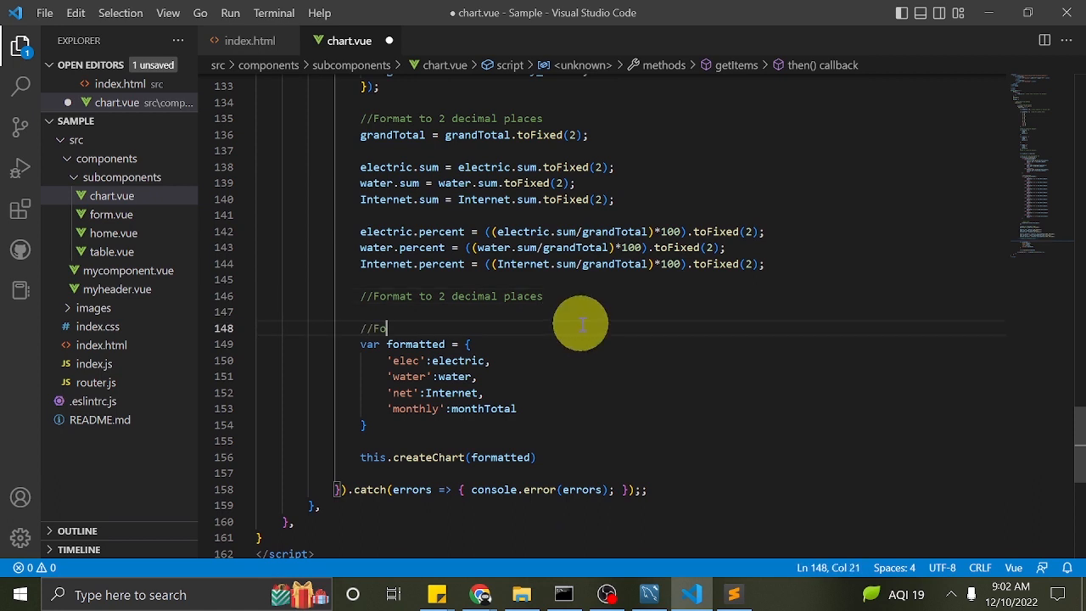
pyautogui.write('rmat to more')
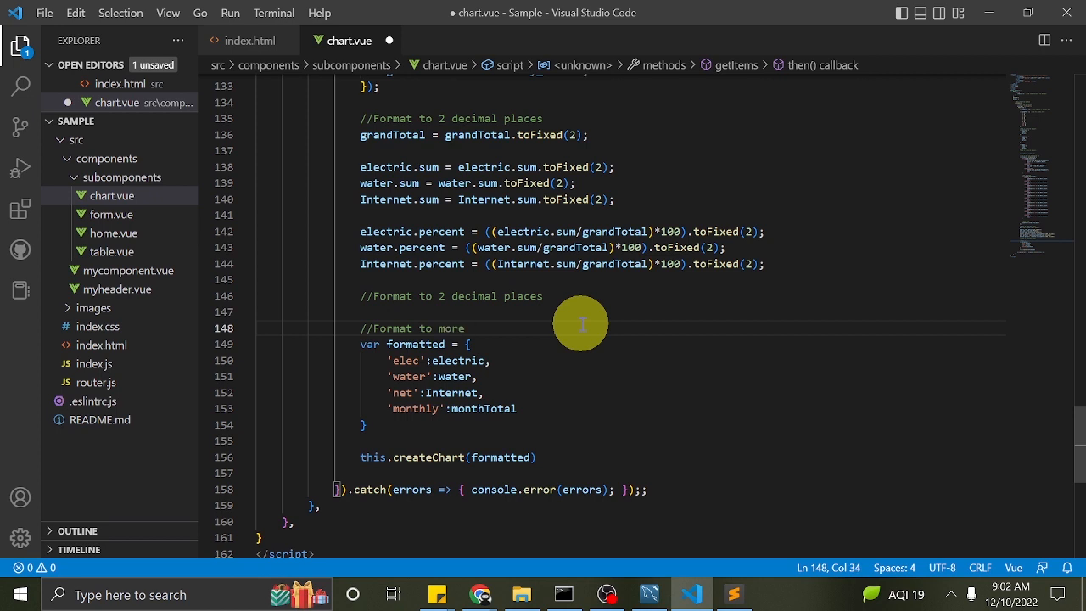
pyautogui.write('readavl')
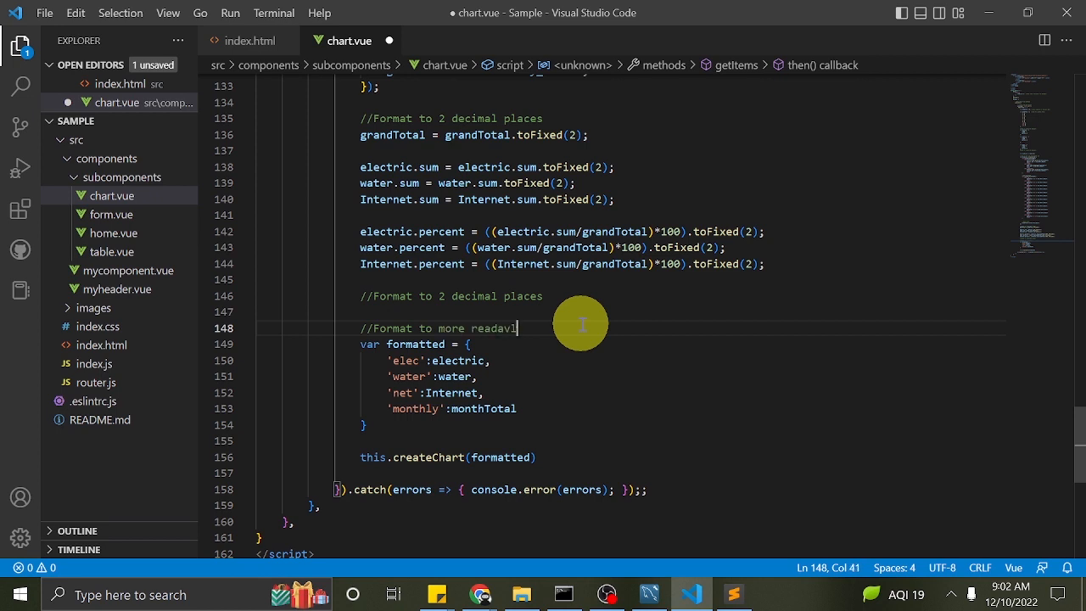
pyautogui.write('able json')
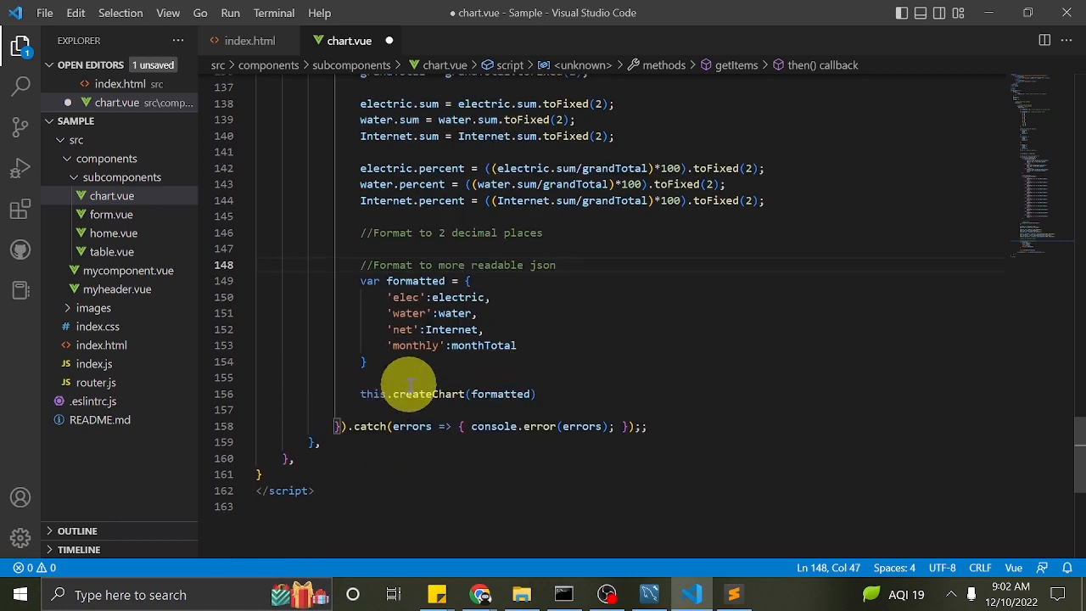
# - Comment the this.createChart line as calling the createChart method
pyautogui.press('Enter')
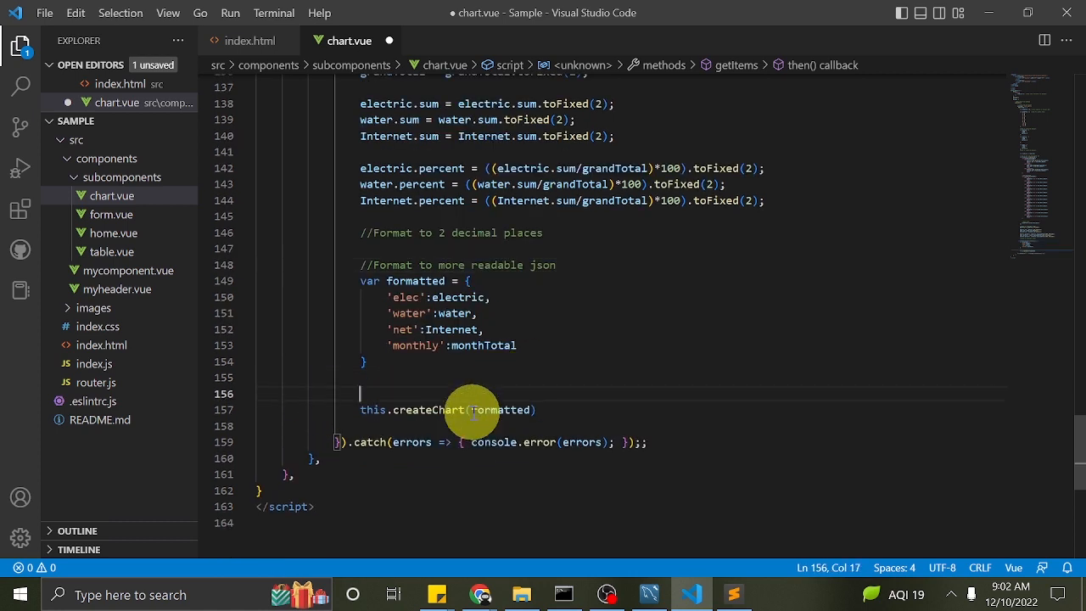
pyautogui.write('//Call the m')
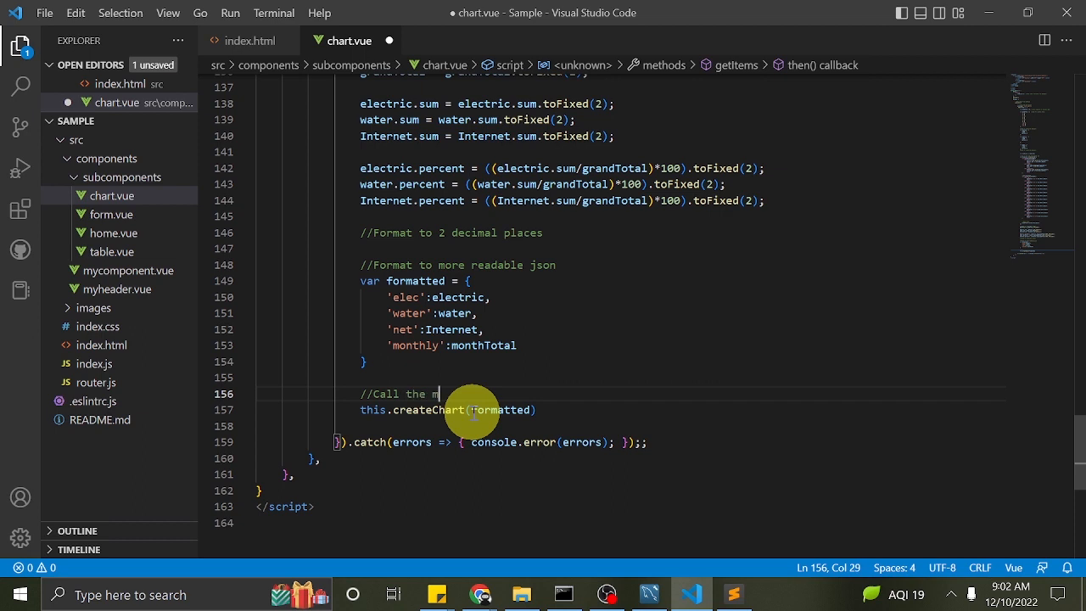
pyautogui.write('ethod c')
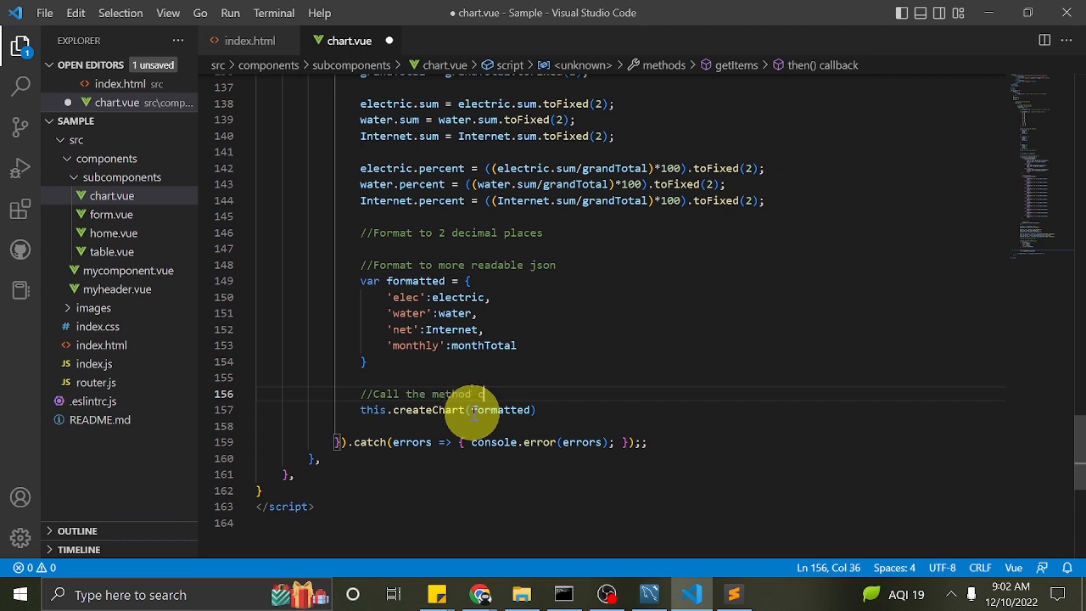
pyautogui.write('create chart')
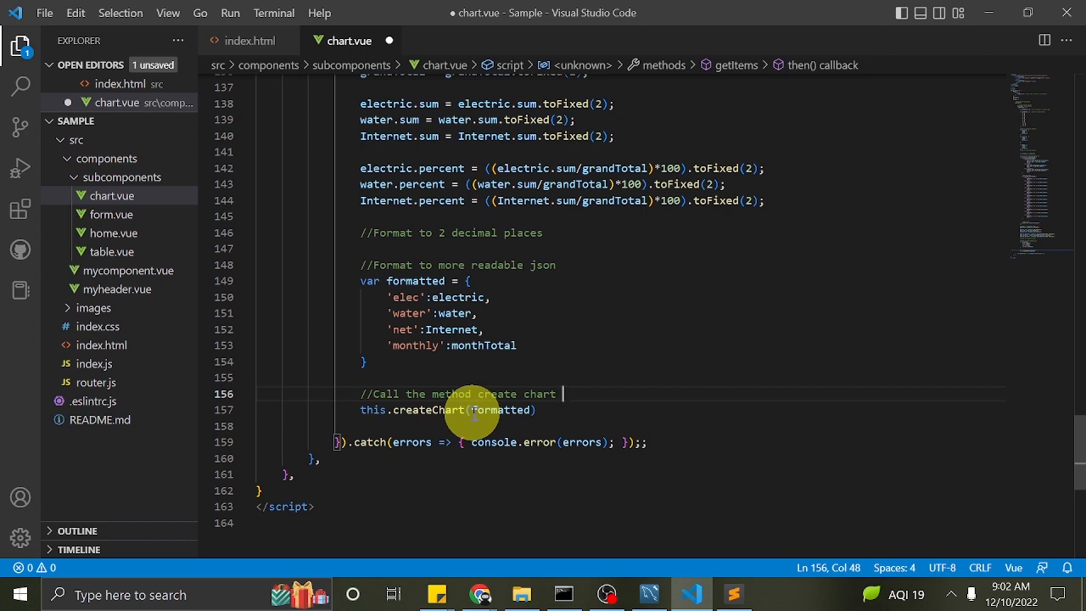
pyautogui.write('inside axios')
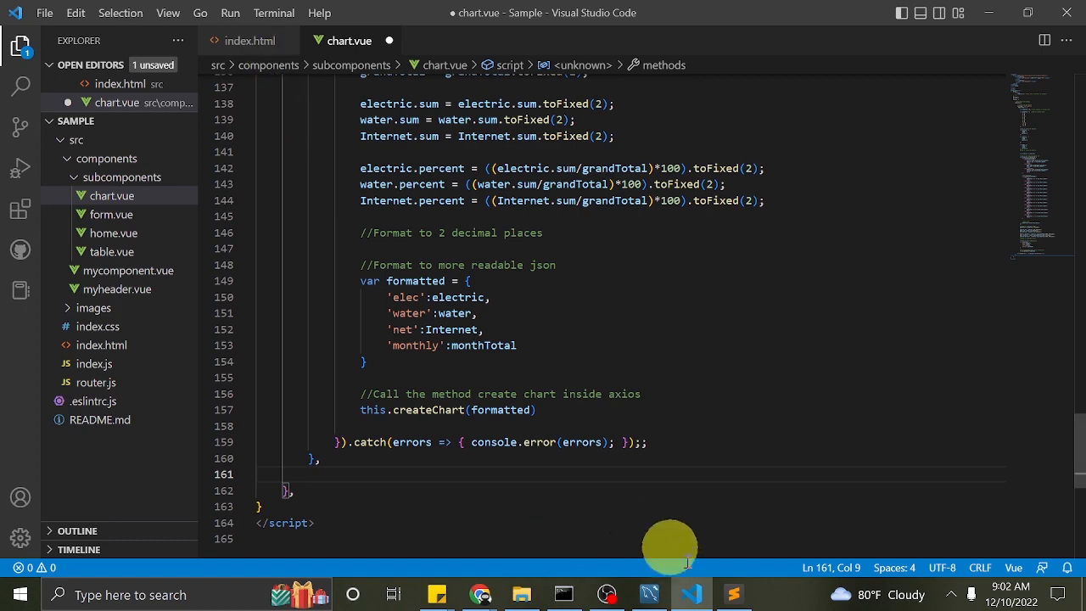
pyautogui.click(733, 594)
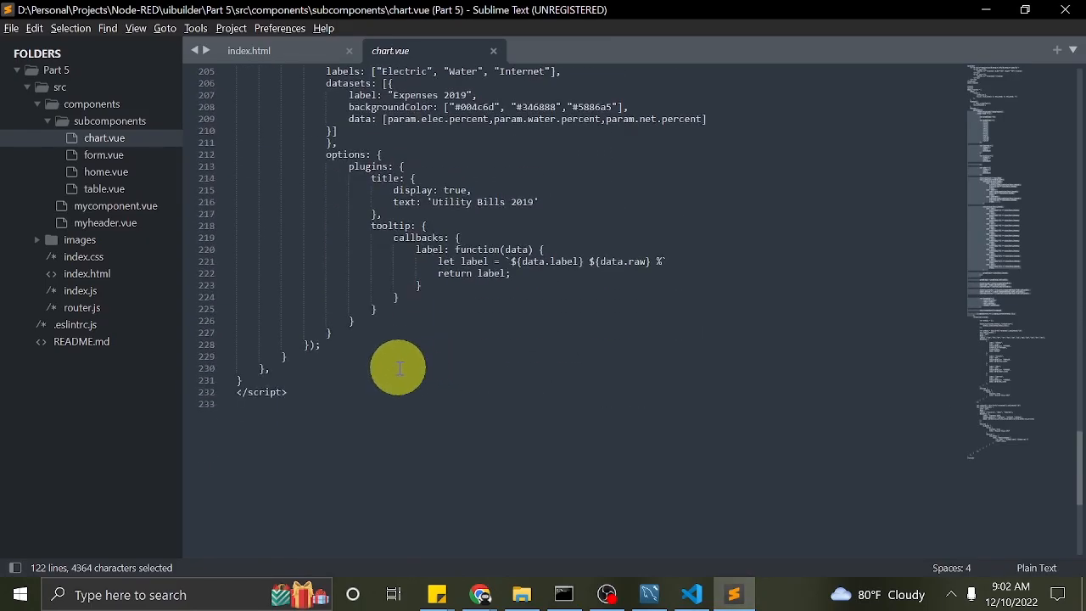
# - Copy the reference createChart code through the pie chart tooltip options
pyautogui.scroll(3)
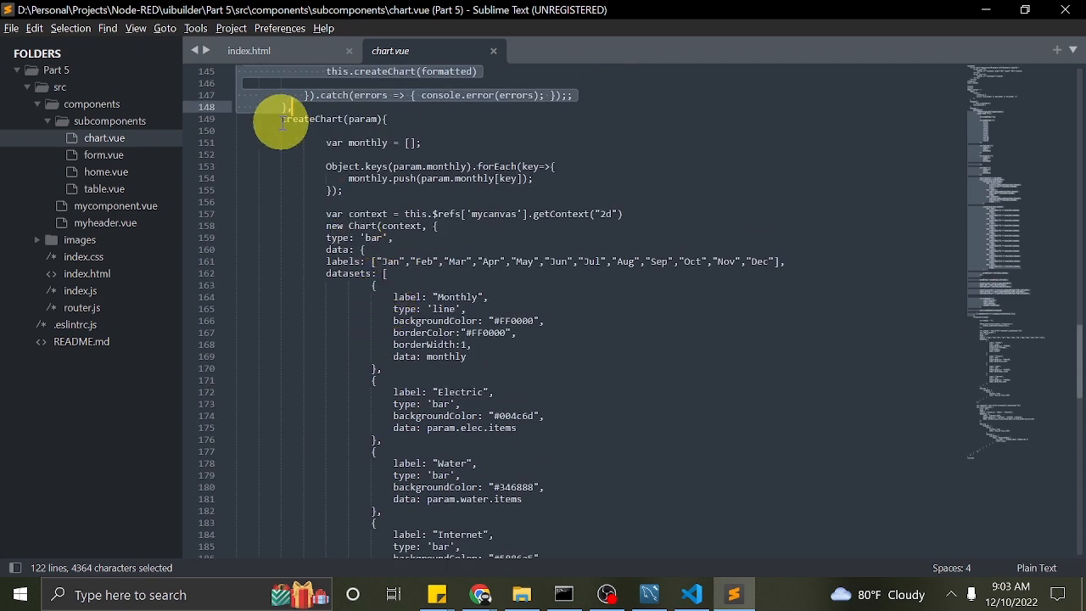
pyautogui.scroll(-3)
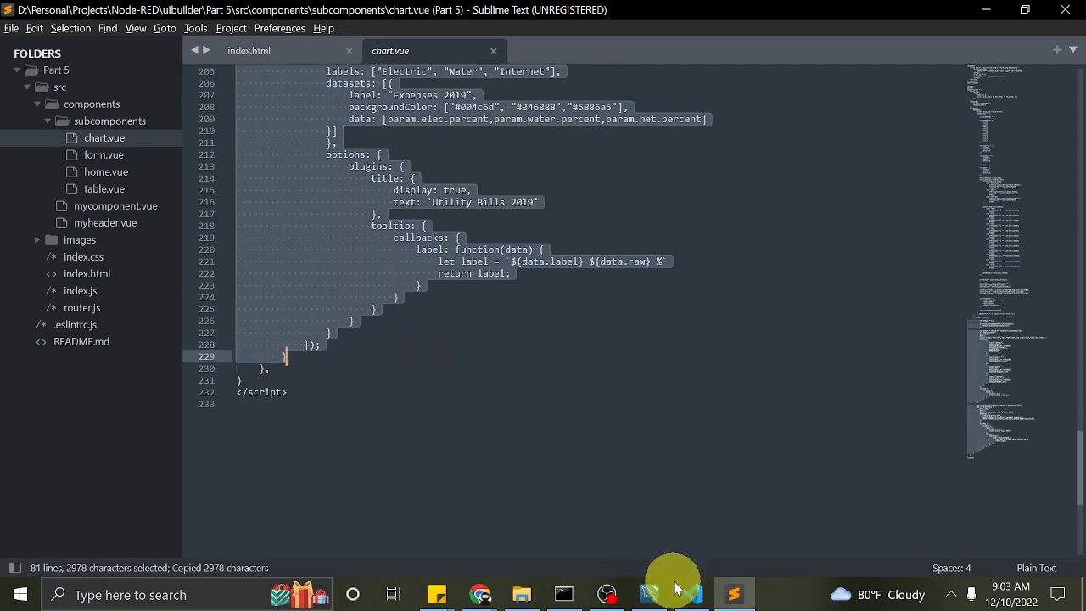
pyautogui.click(690, 593)
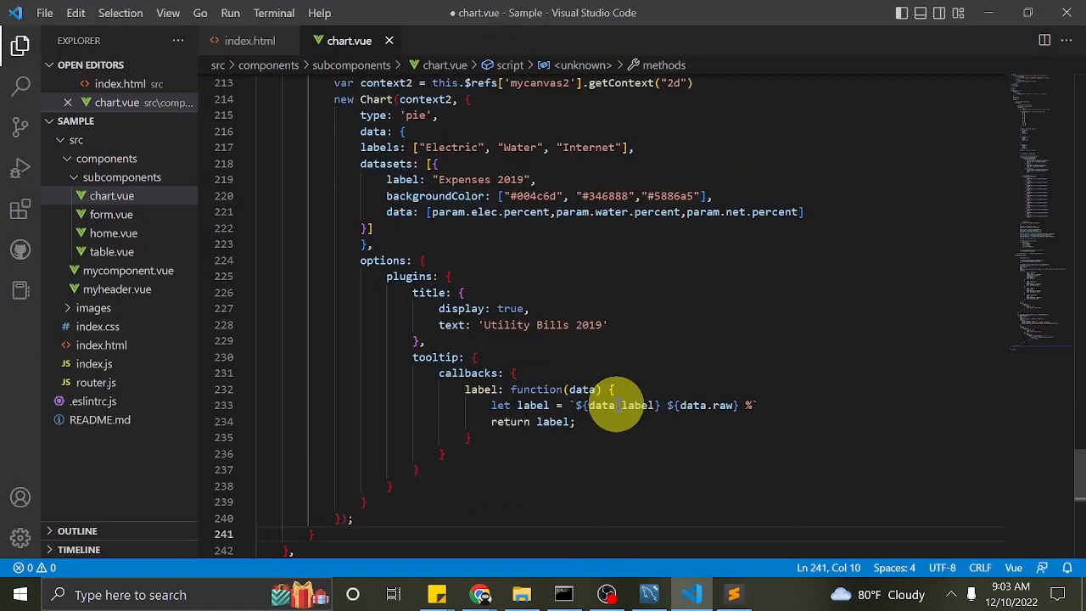
pyautogui.scroll(3)
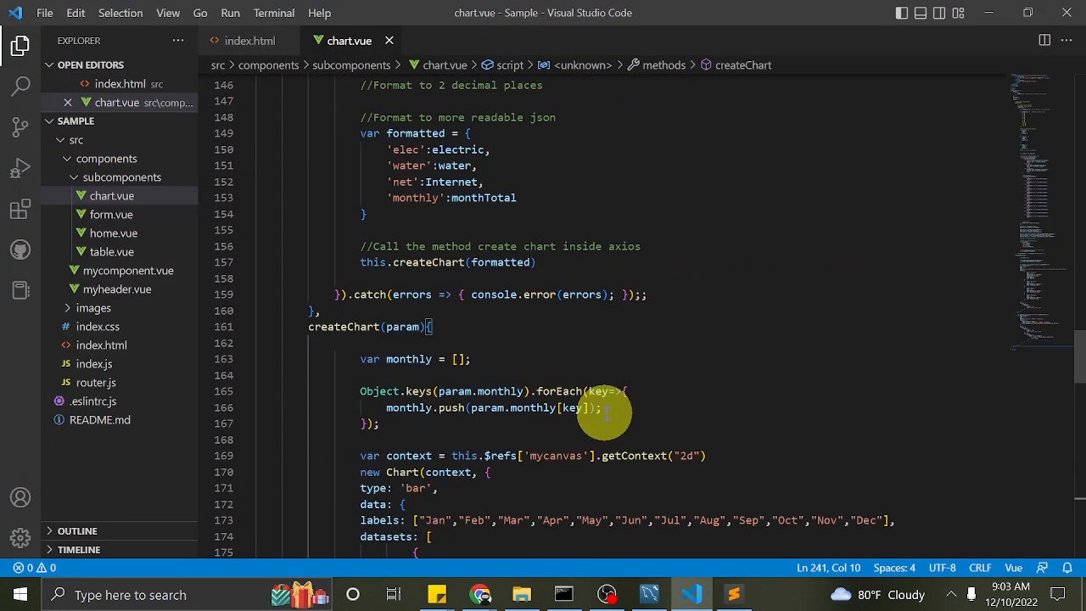
pyautogui.scroll(-3)
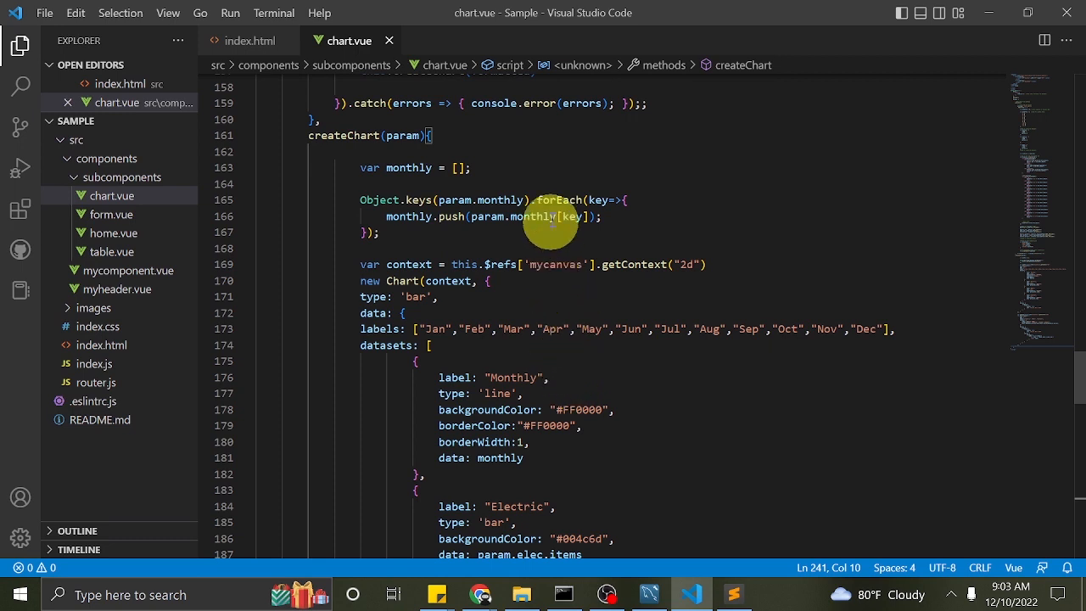
pyautogui.press('Enter')
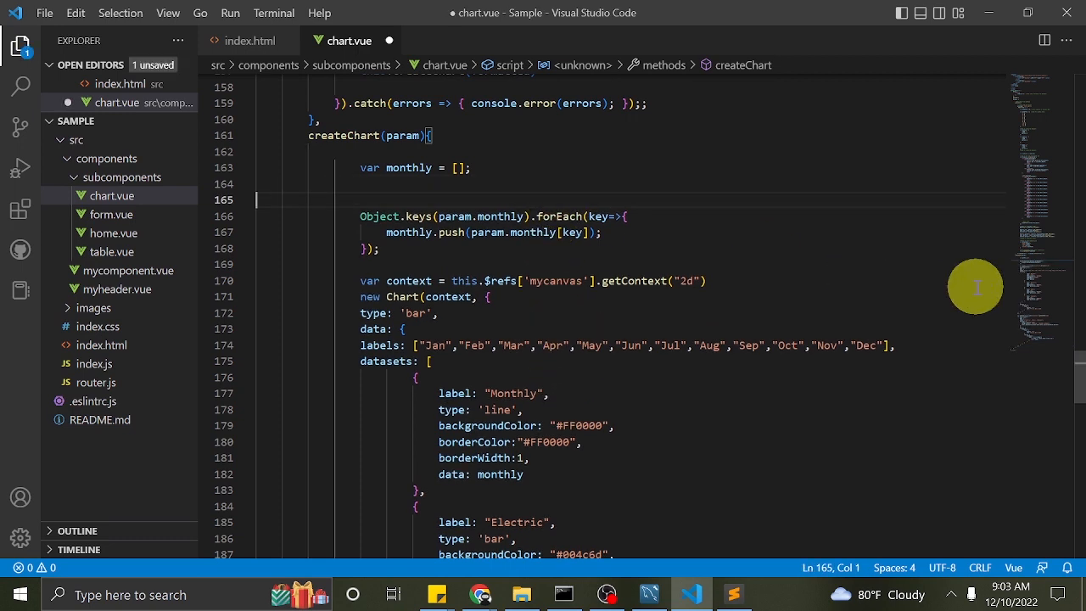
pyautogui.write('//Lo')
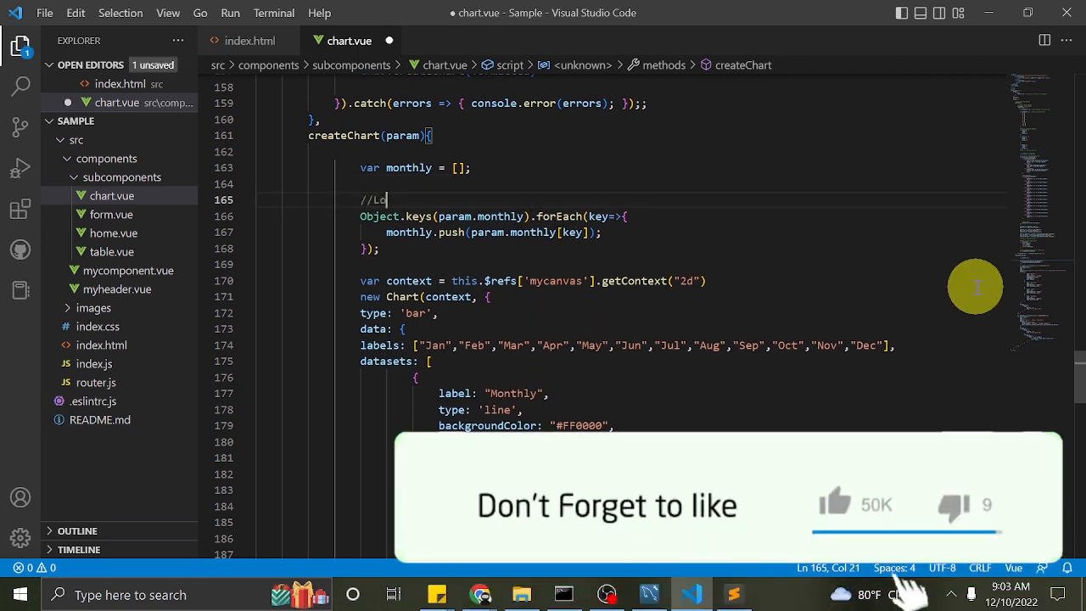
pyautogui.write('op')
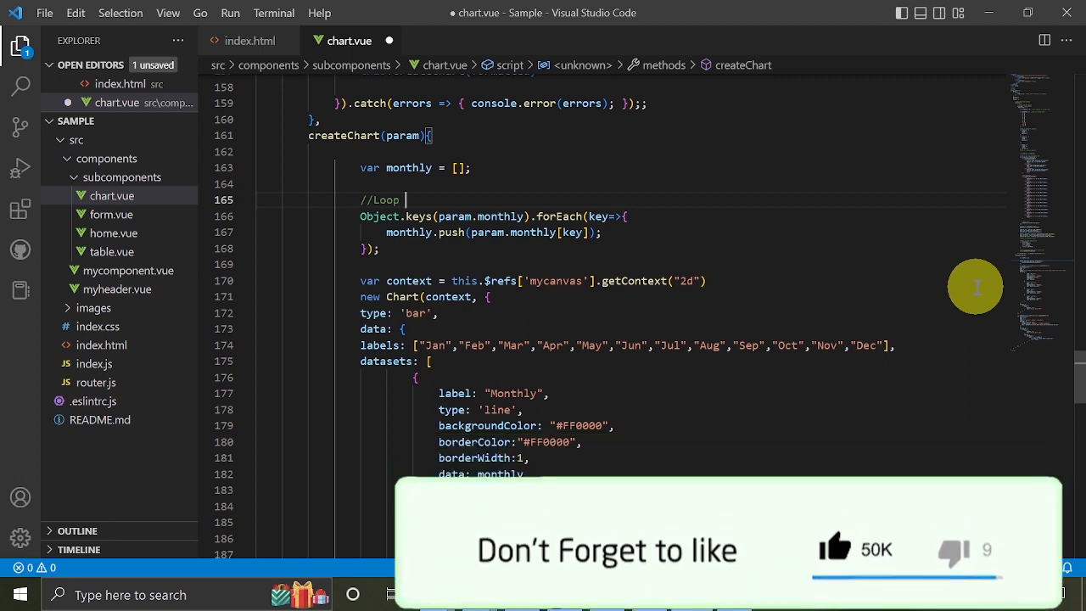
pyautogui.write('eac')
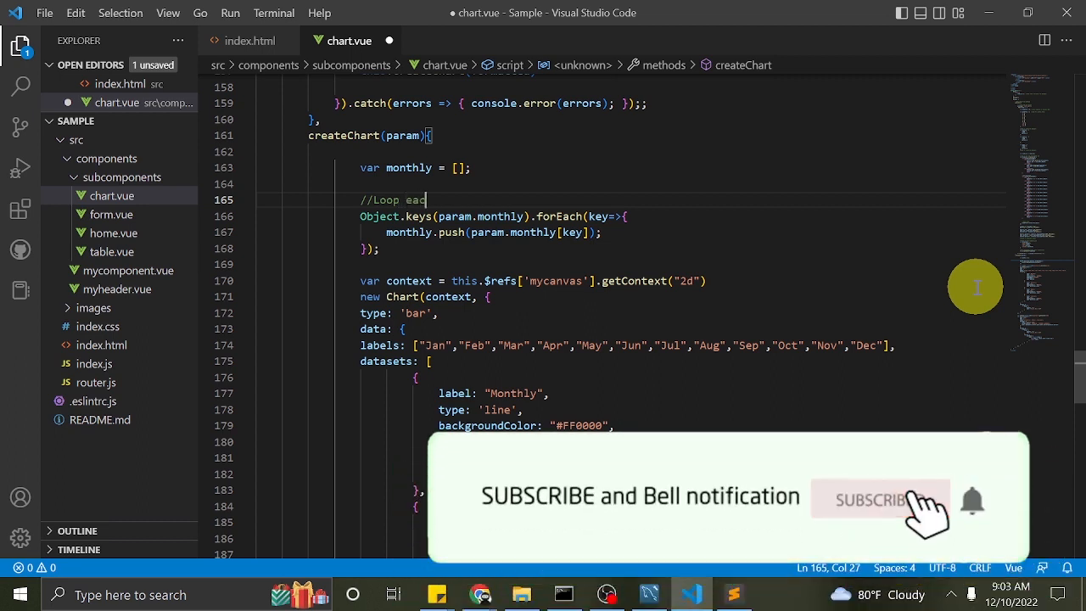
pyautogui.write('each key indi')
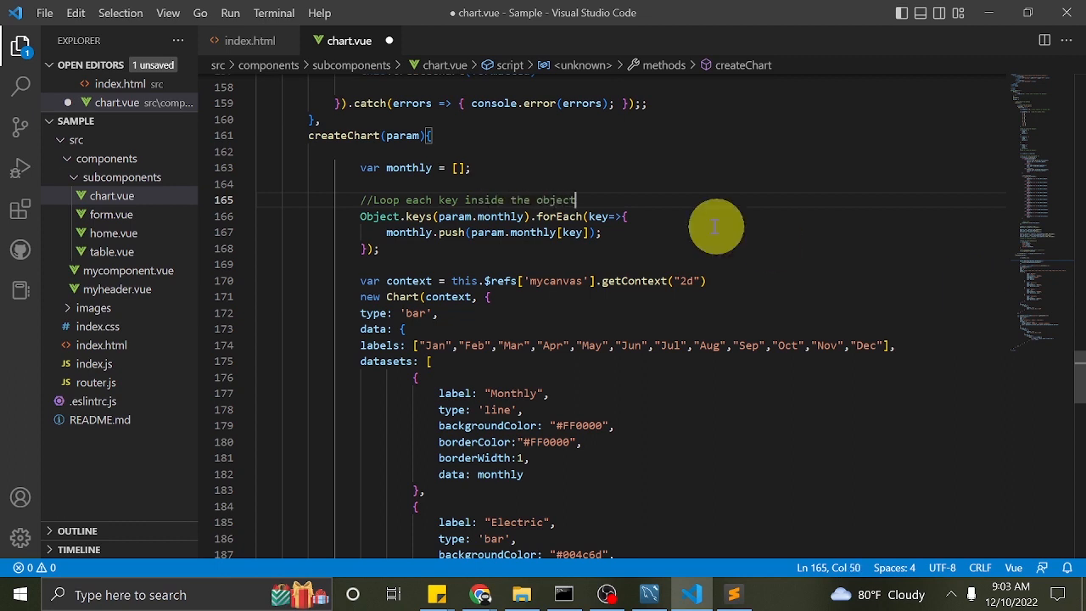
pyautogui.doubleClick(491, 216)
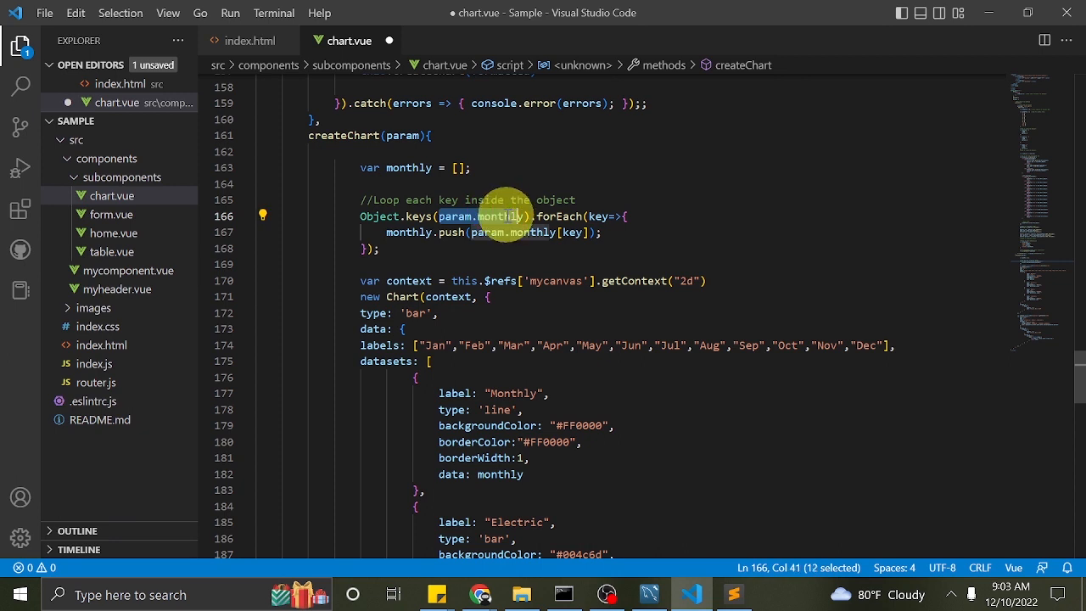
pyautogui.scroll(3)
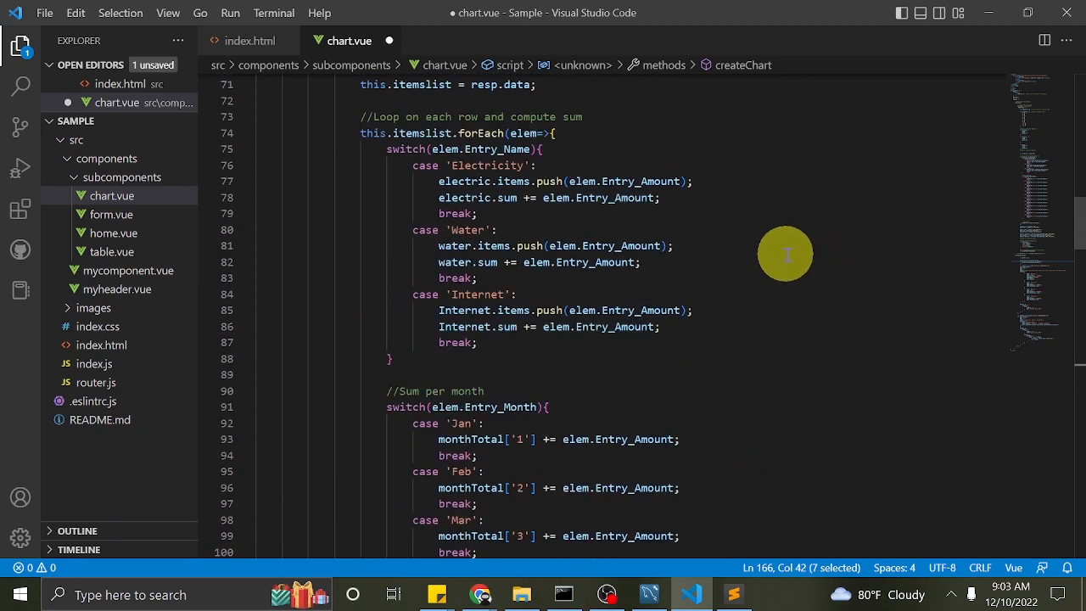
pyautogui.scroll(3)
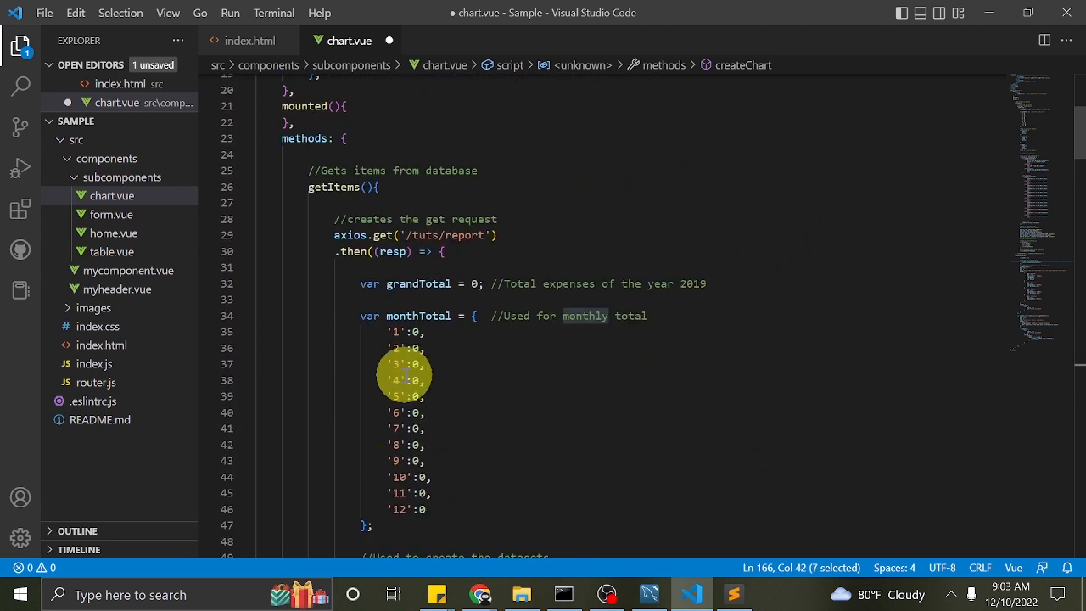
pyautogui.scroll(-3)
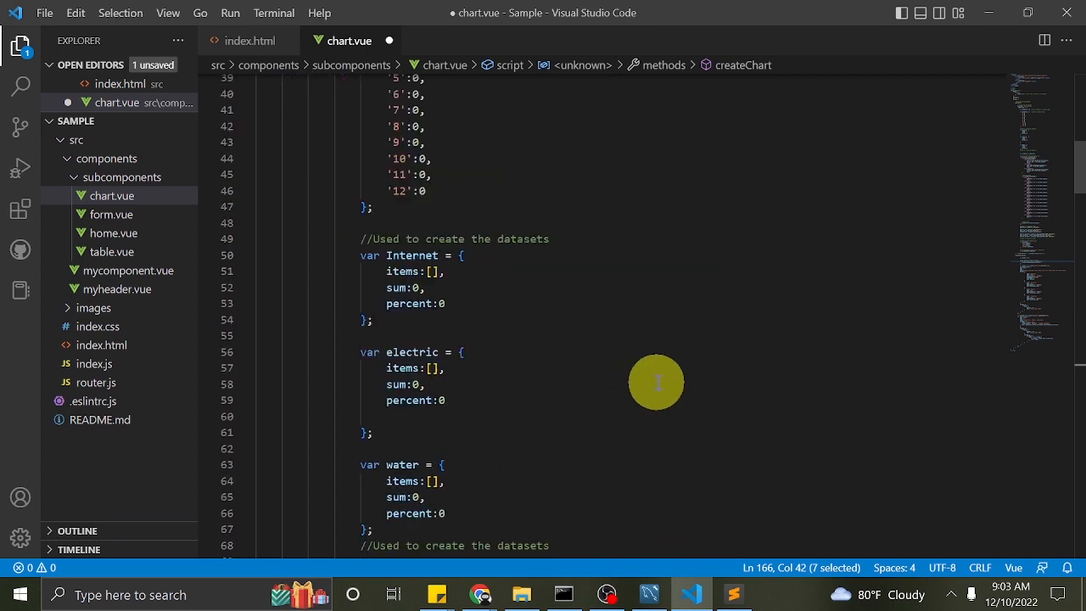
pyautogui.scroll(-3)
pyautogui.write('//')
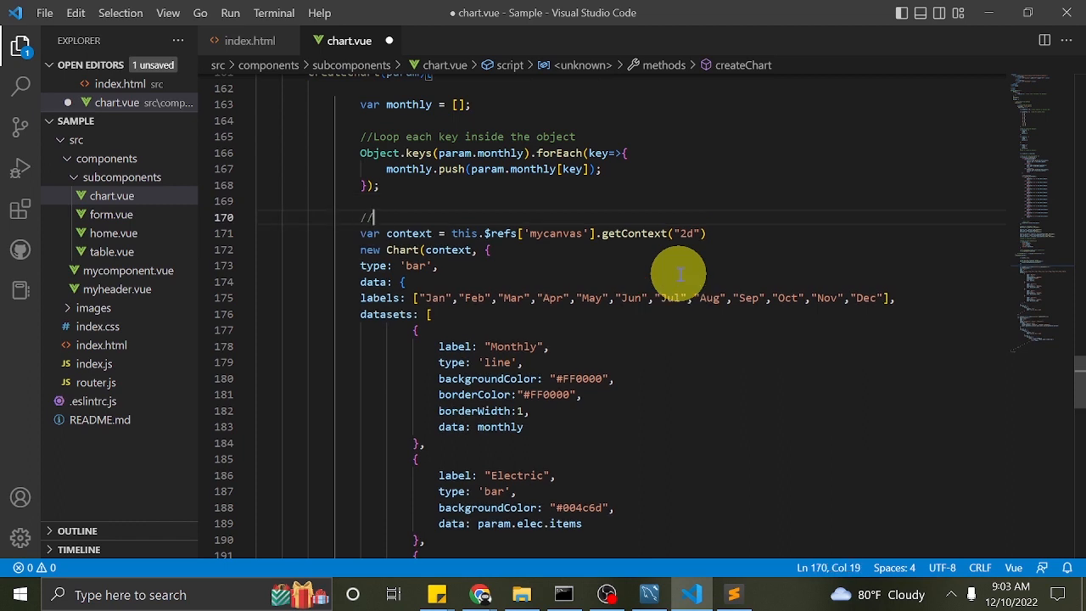
# - Comment the first chart: 'Access canvas and create chart, line + bar', displaying monthly expense
pyautogui.write('Access')
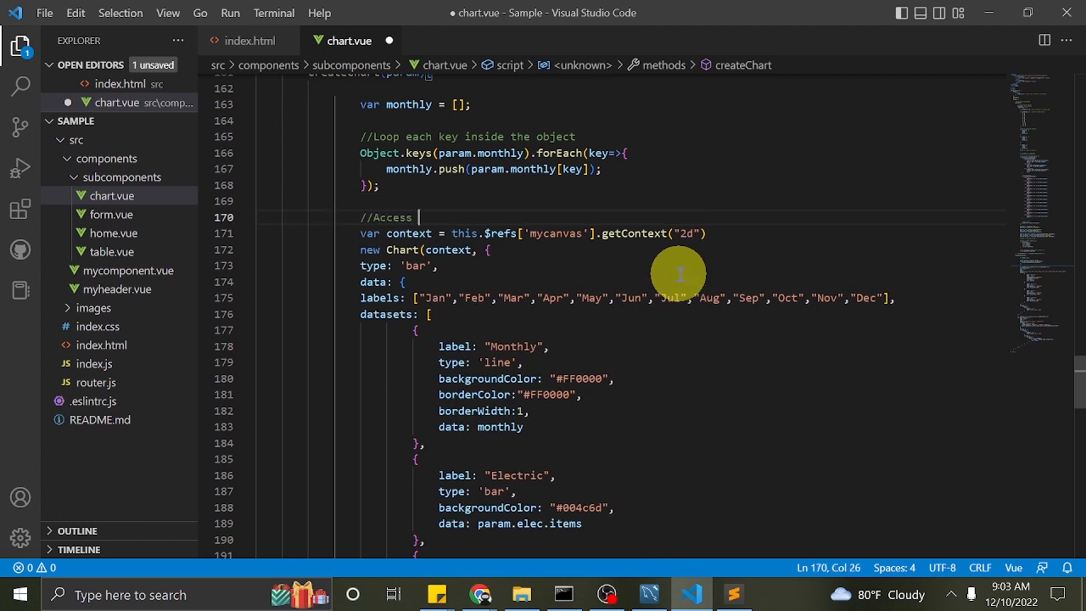
pyautogui.write('canvas and')
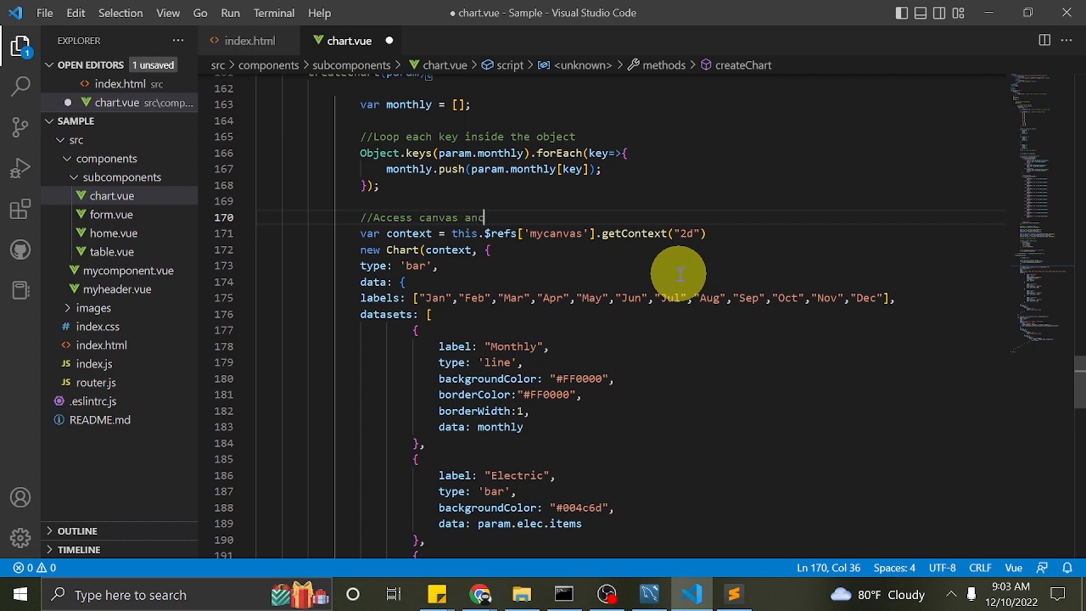
pyautogui.write('create chart.')
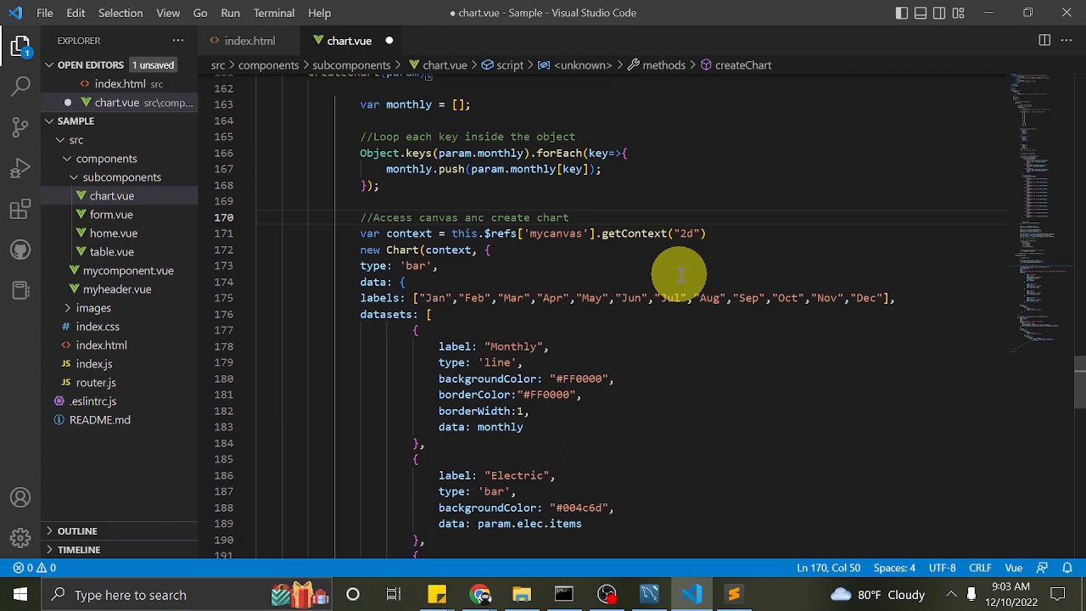
pyautogui.write('line')
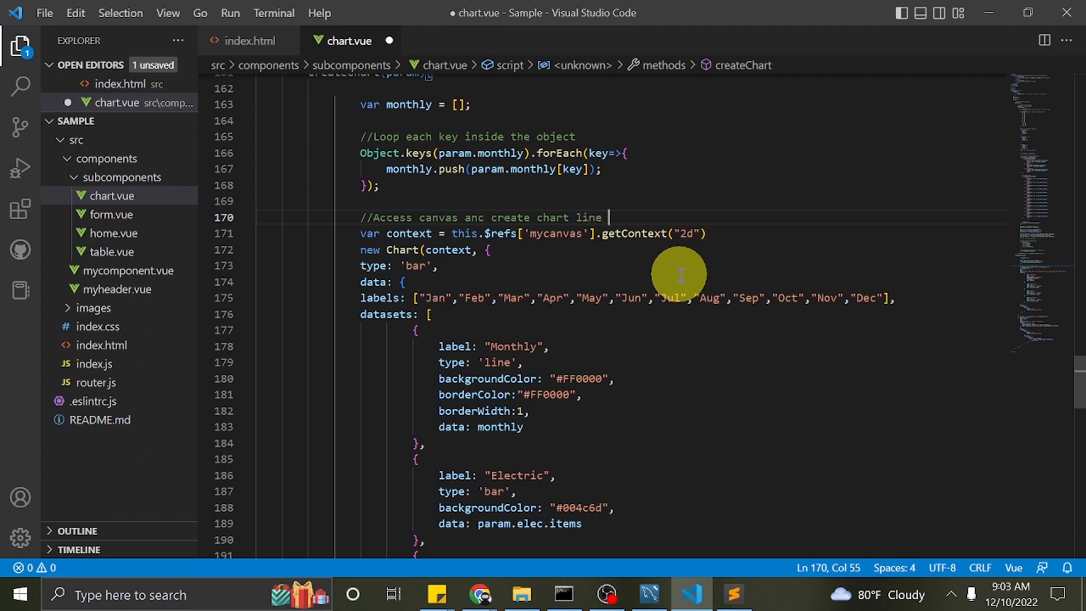
pyautogui.write('+ bar chart')
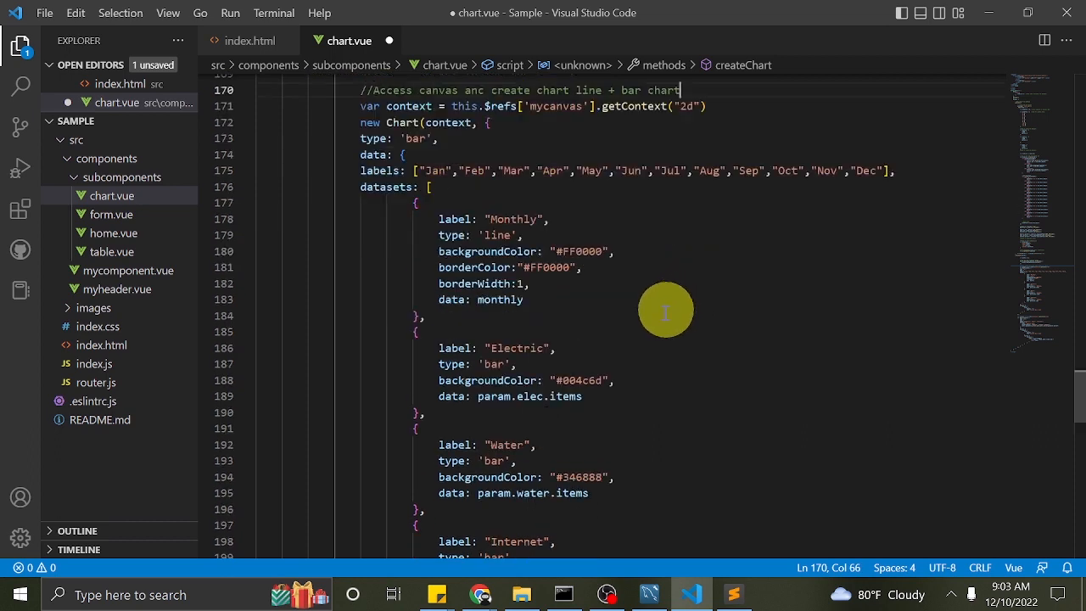
pyautogui.moveTo(435, 219); pyautogui.dragTo(422, 316)
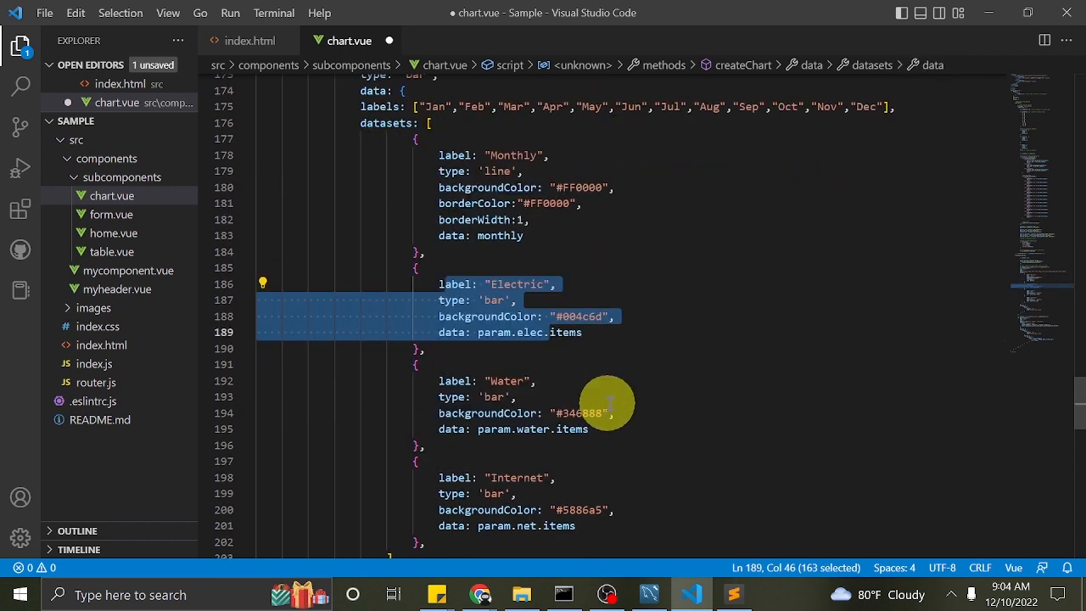
pyautogui.scroll(-3)
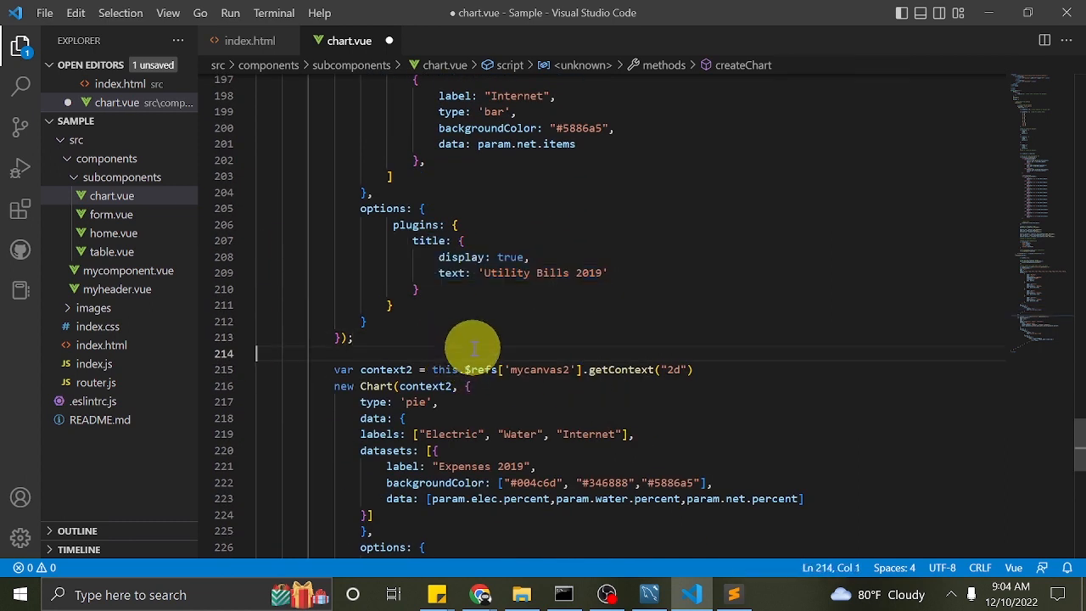
pyautogui.scroll(3)
pyautogui.write('//Displays monthl')
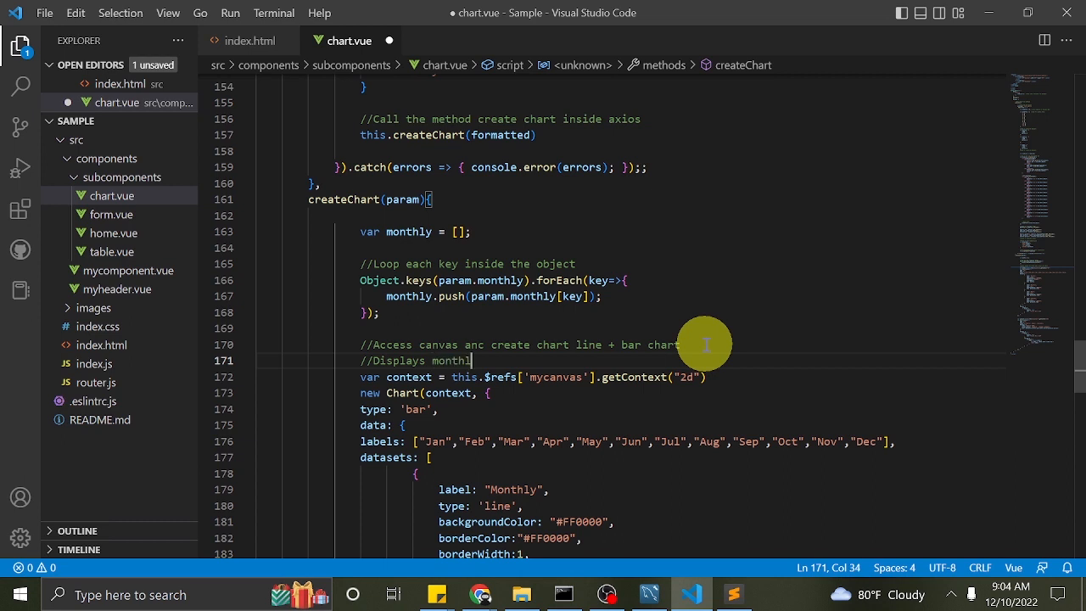
pyautogui.write('expense')
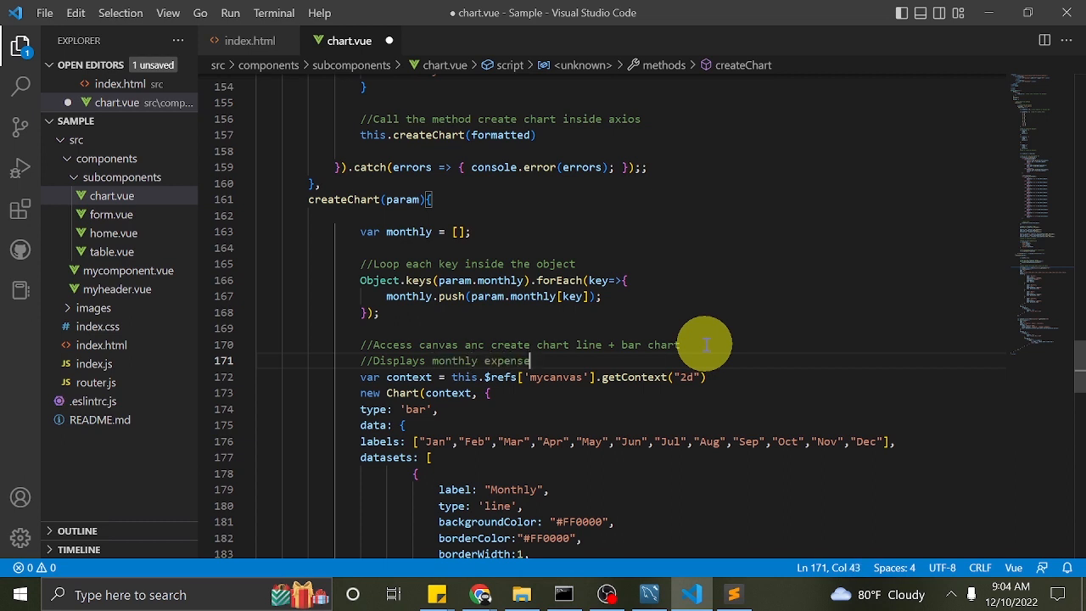
pyautogui.scroll(-3)
pyautogui.write('//')
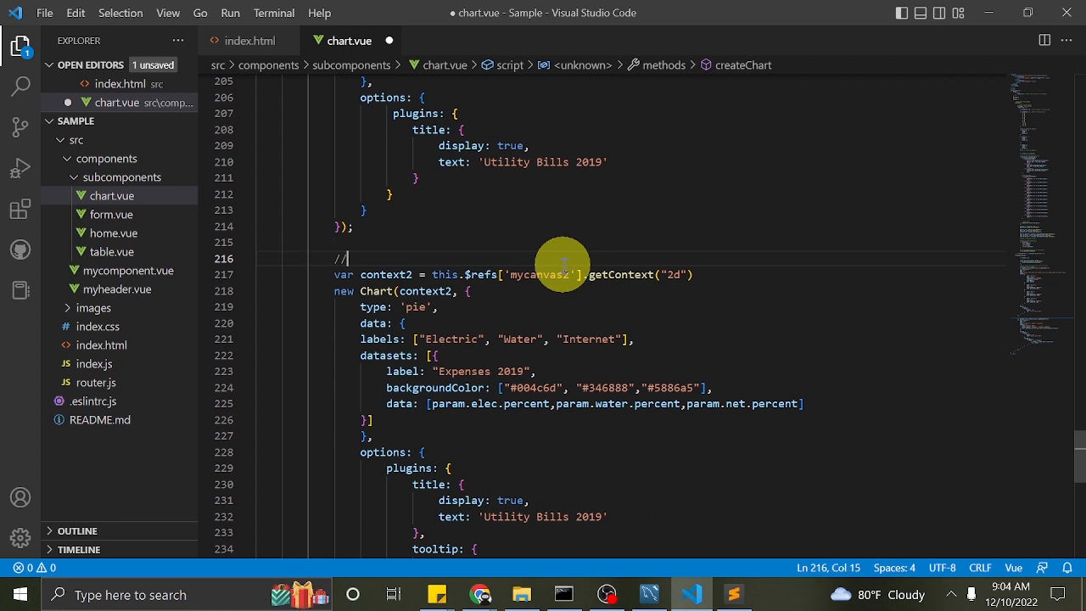
# - Add '//Access the 2nd canvas' and a 2019 electric, water, internet expense percentage comment
pyautogui.write('Access the')
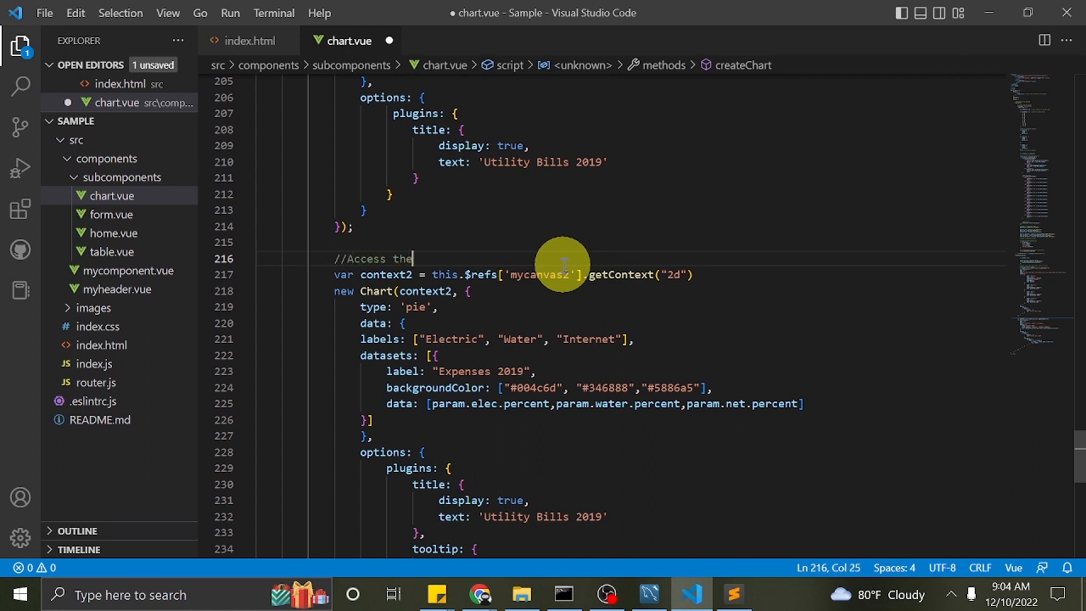
pyautogui.write('2nd canvas')
pyautogui.write('//')
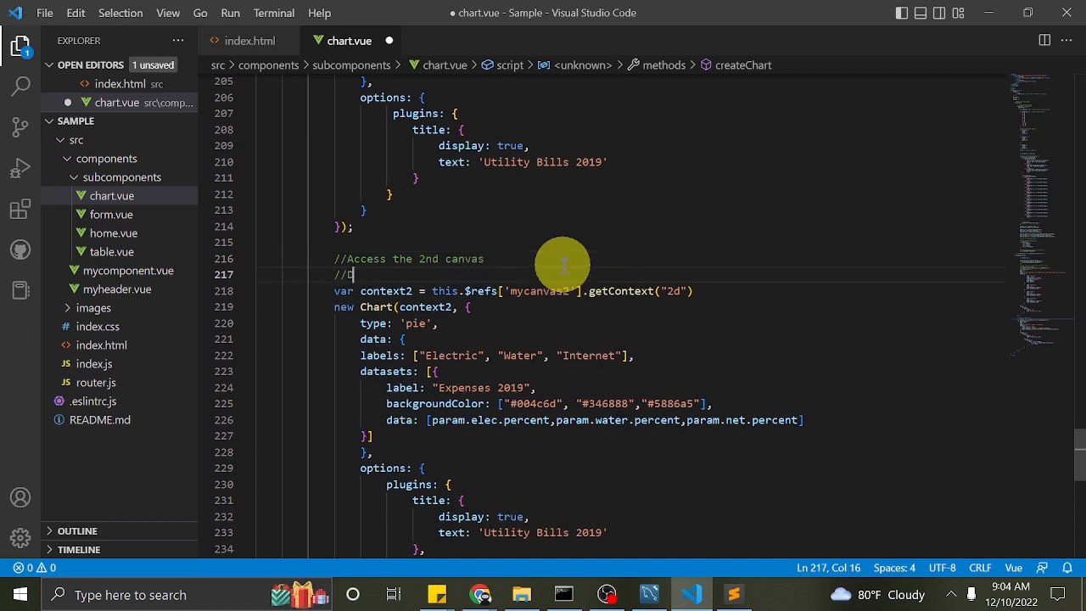
pyautogui.write('Displays')
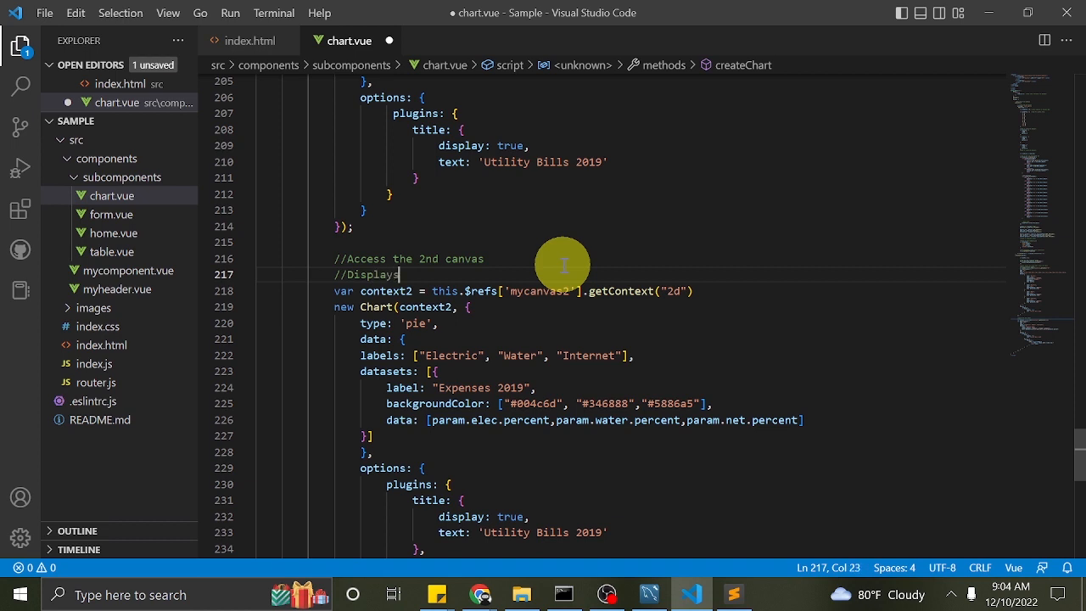
pyautogui.write('the')
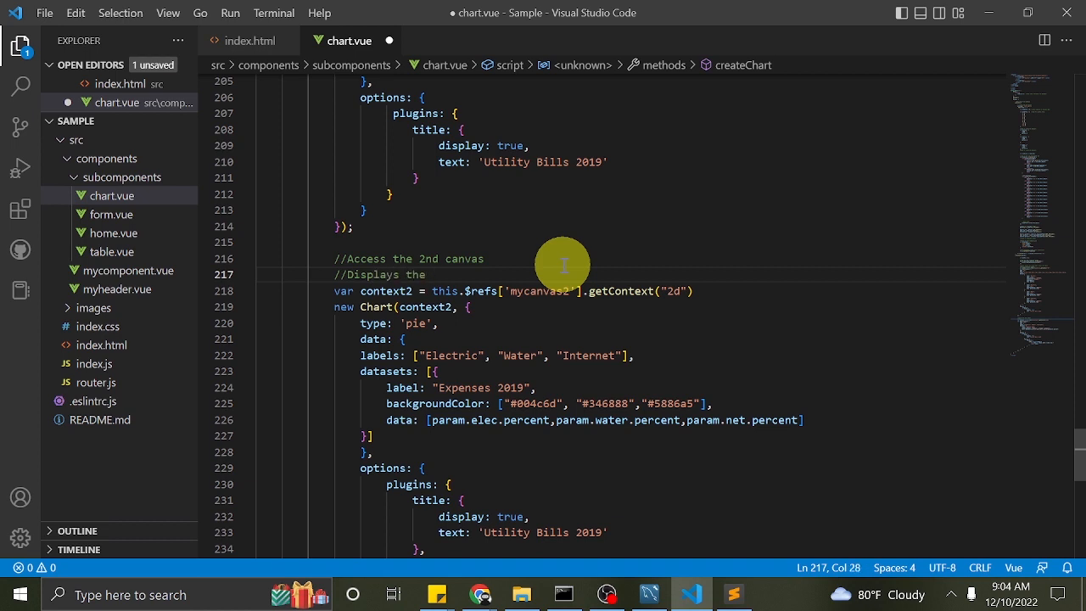
pyautogui.write('percen')
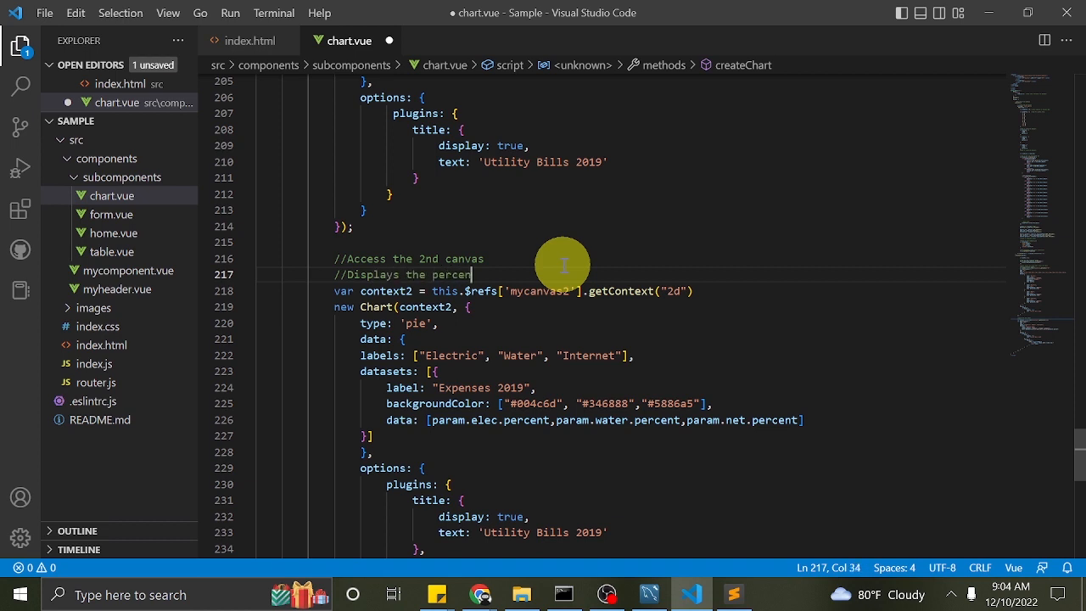
pyautogui.write('tage of elec')
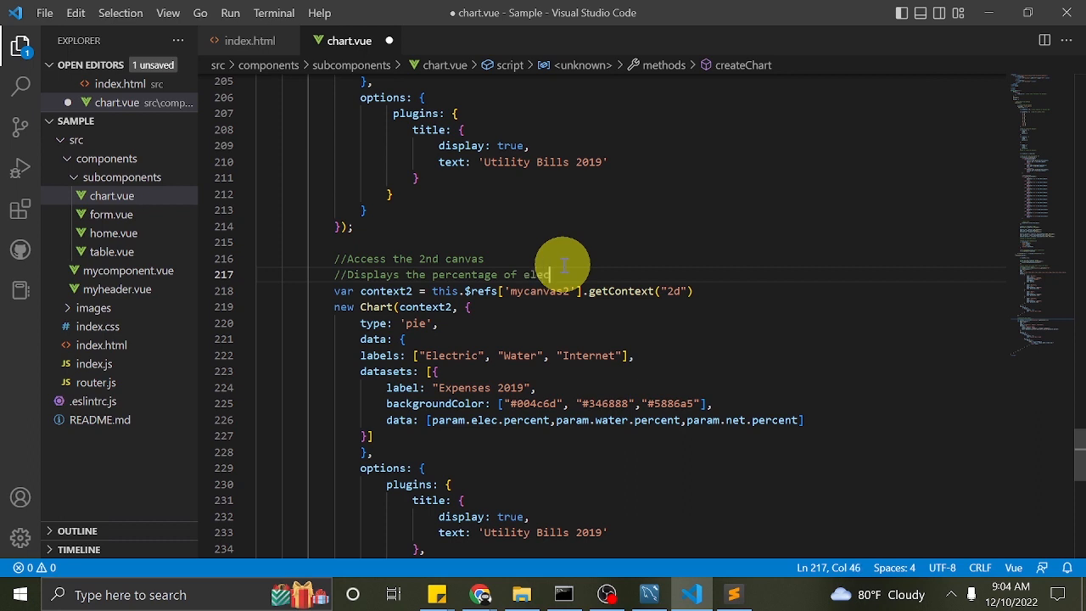
pyautogui.write(', water a')
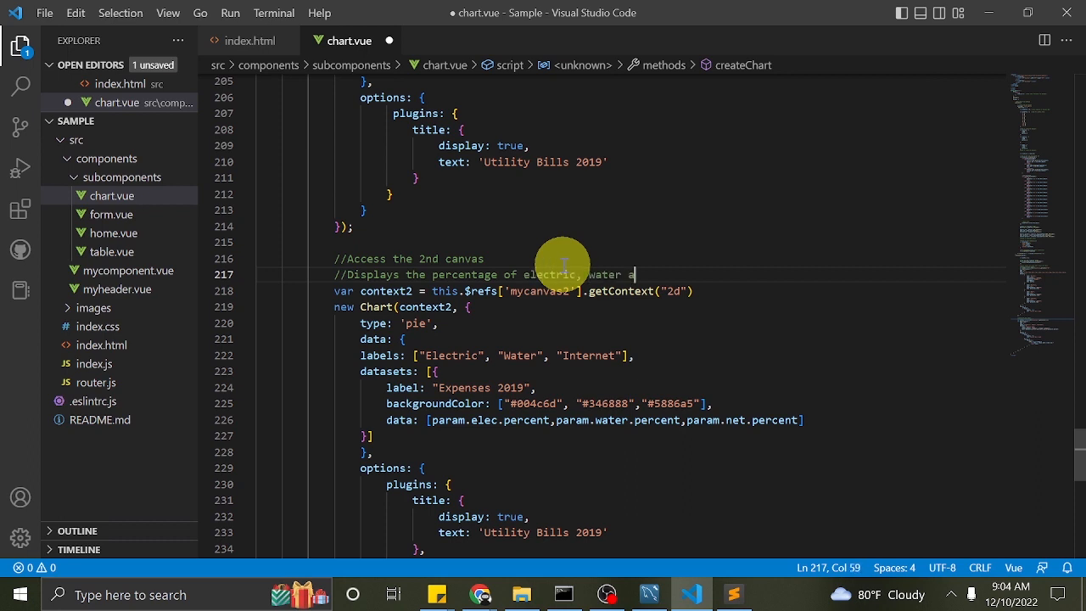
pyautogui.write('nd internet')
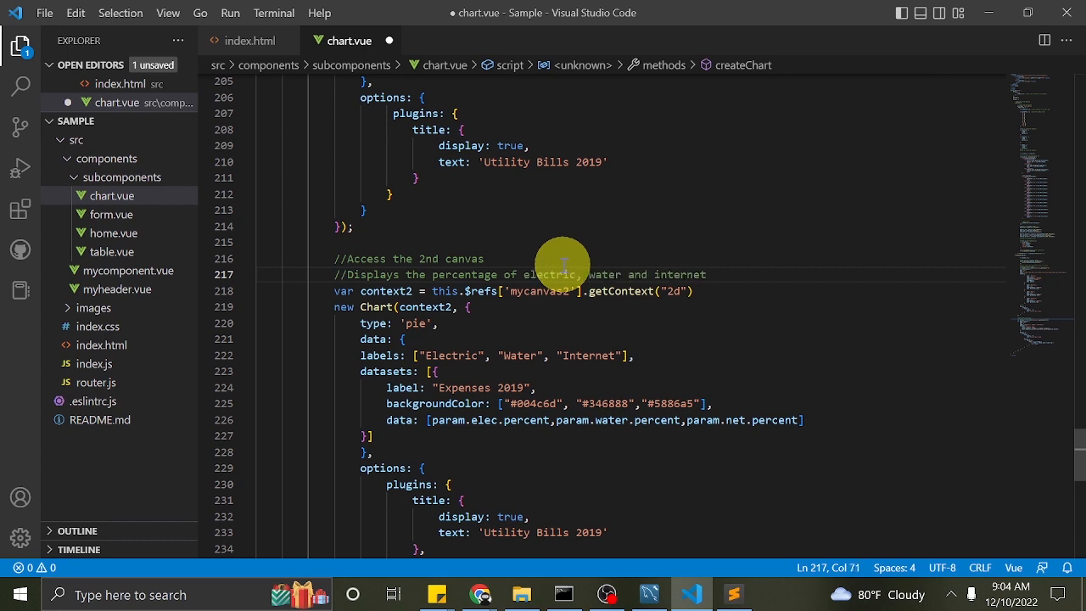
pyautogui.write('ep')
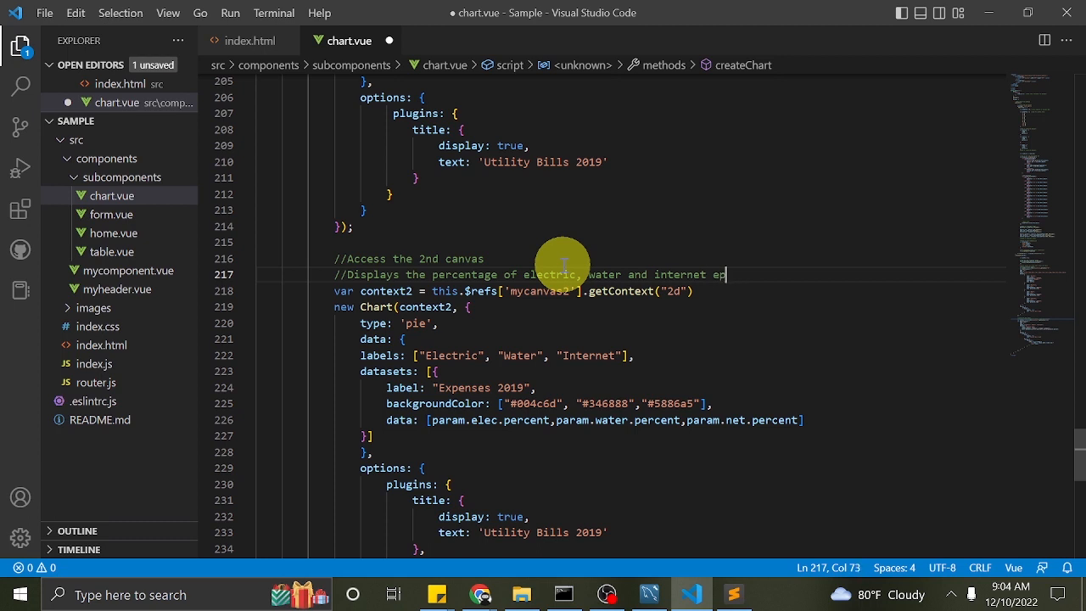
pyautogui.write('xpense year 2019')
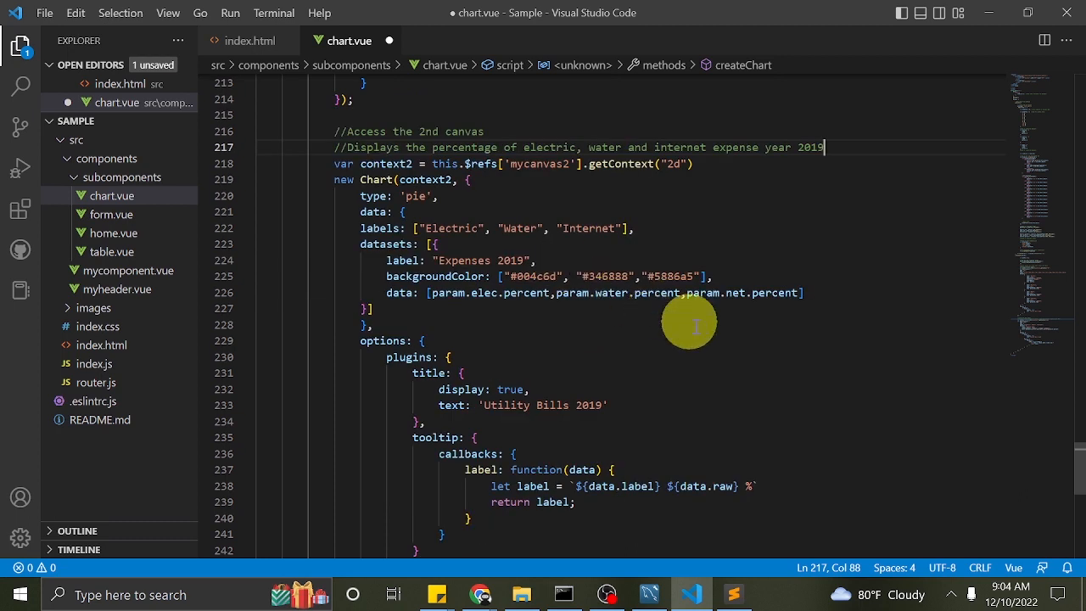
# - Comment the pie tooltip callbacks 'Call back during display of tool tip' and save
pyautogui.scroll(-3)
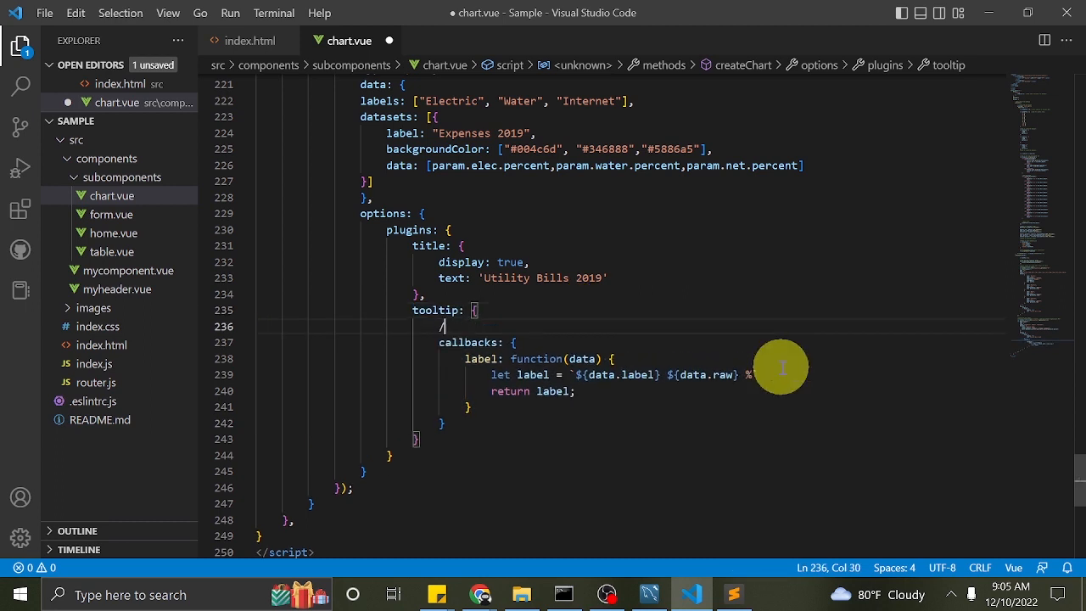
pyautogui.write('/Call back')
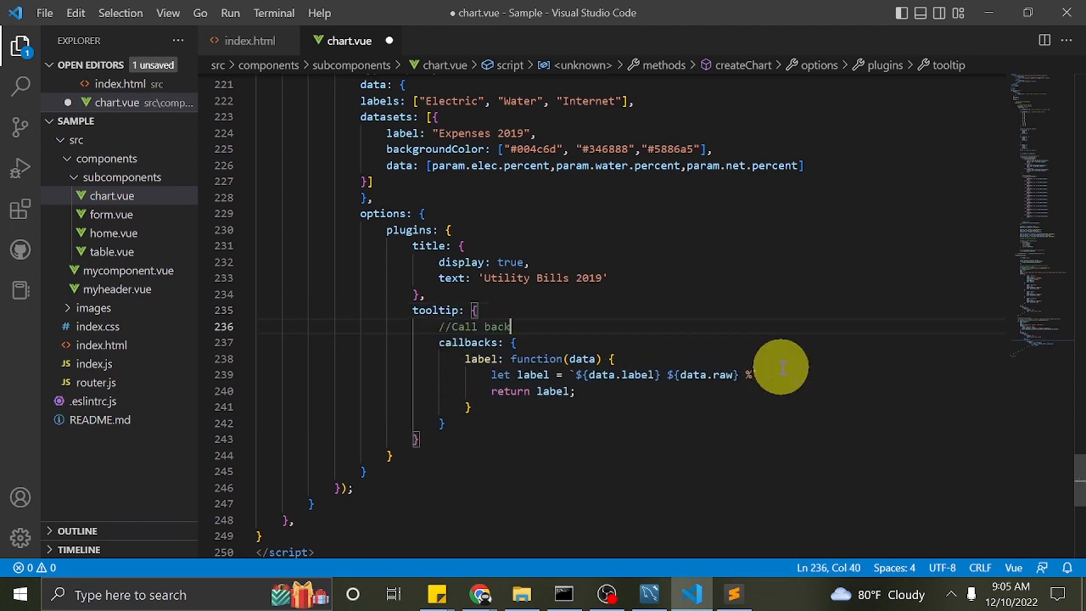
pyautogui.write('u')
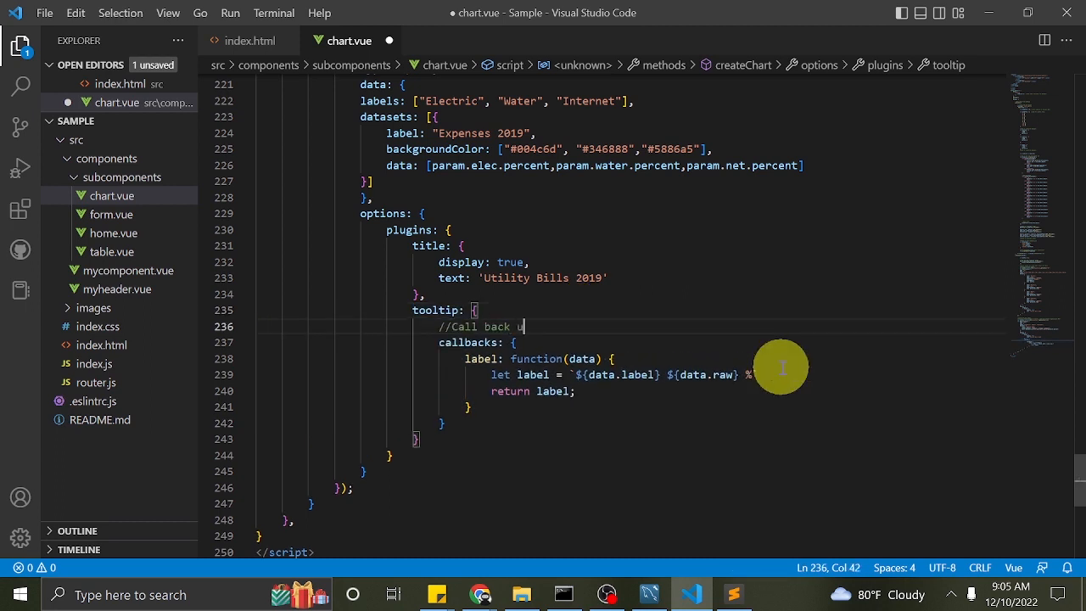
pyautogui.write('during display of t')
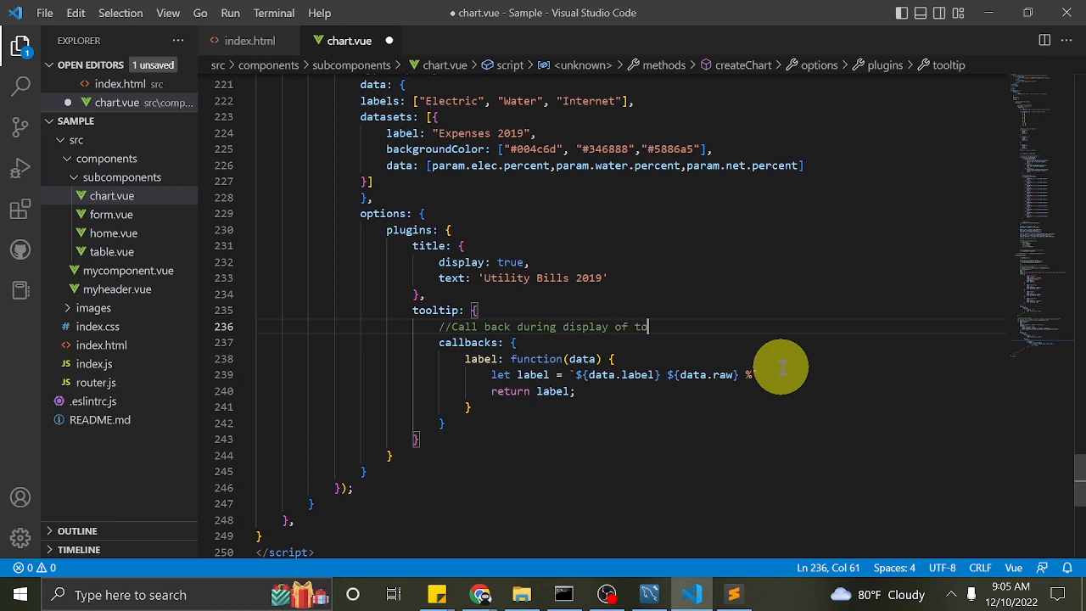
pyautogui.write('ol tip')
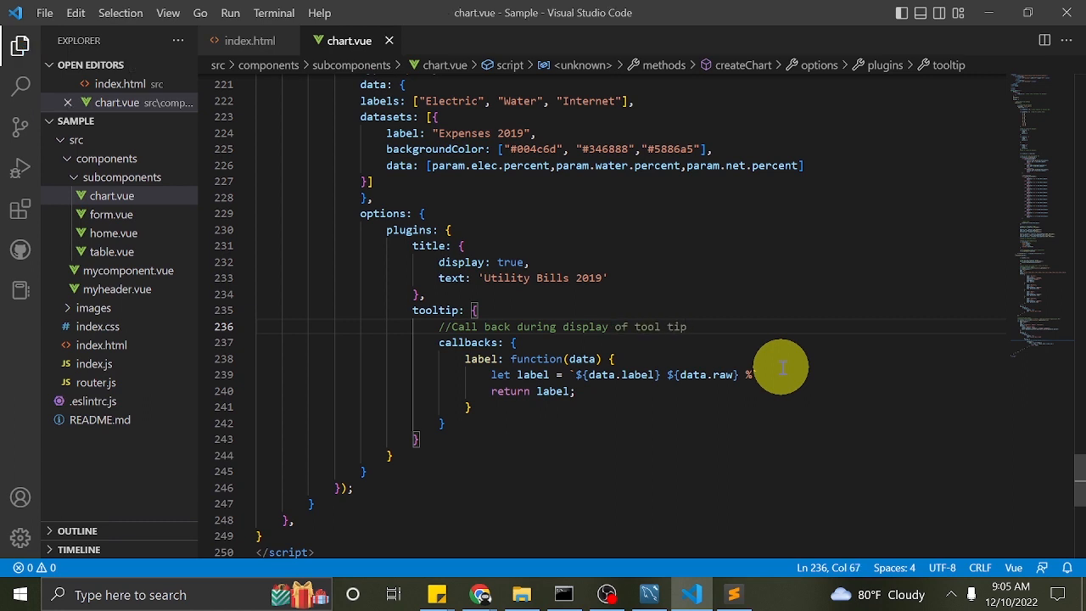
pyautogui.moveTo(481, 593)
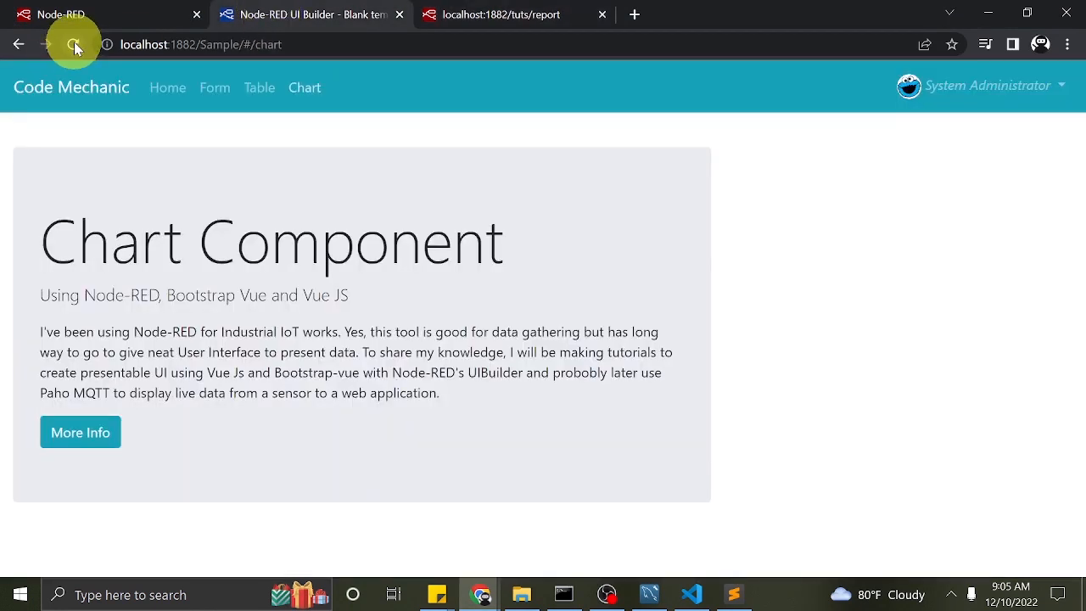
# - Reload the chart page and open DevTools with F12 to check the console
pyautogui.click(167, 88)
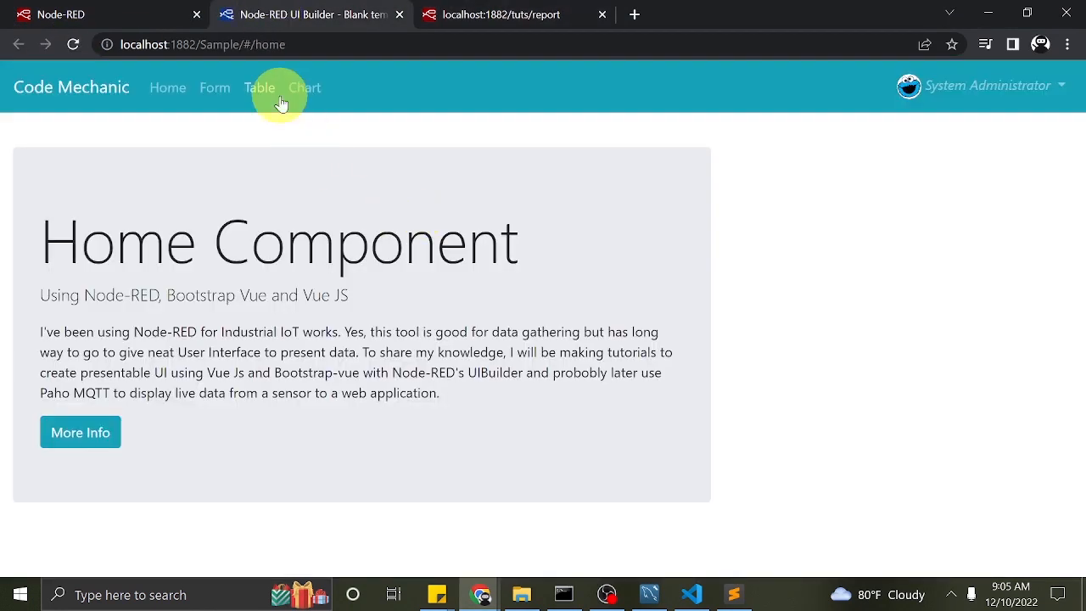
pyautogui.click(304, 87)
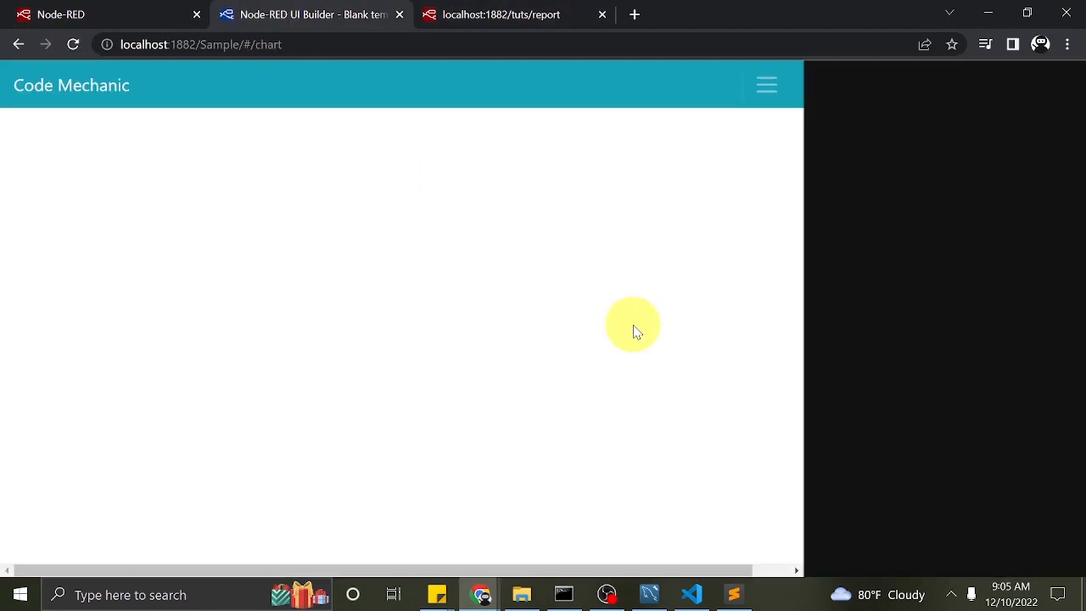
pyautogui.press('F12')
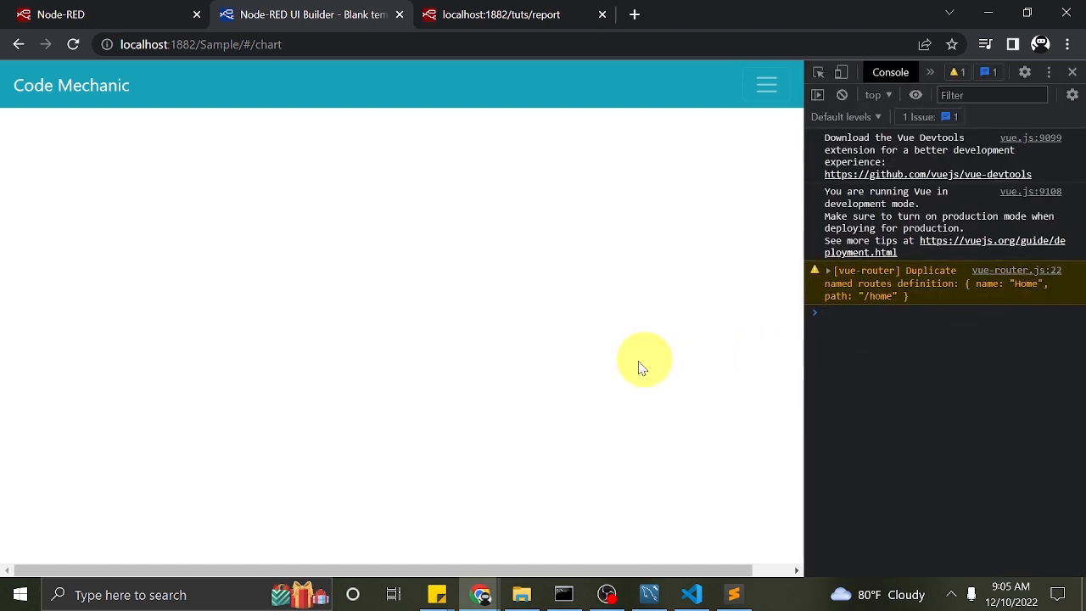
pyautogui.click(691, 594)
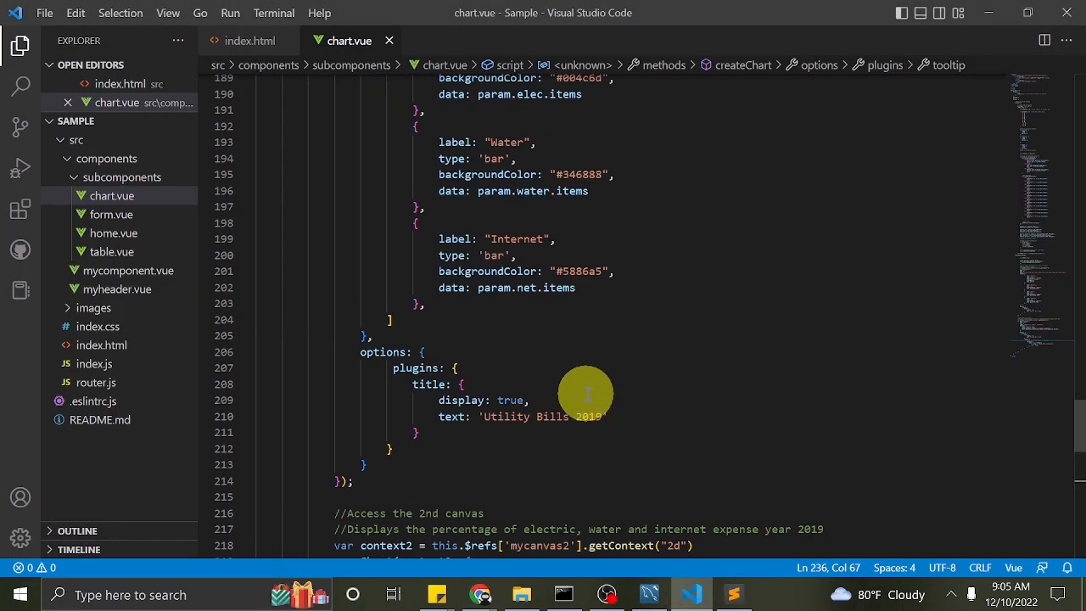
# - Add this.getItems(); inside chart.vue's empty mounted hook
pyautogui.scroll(3)
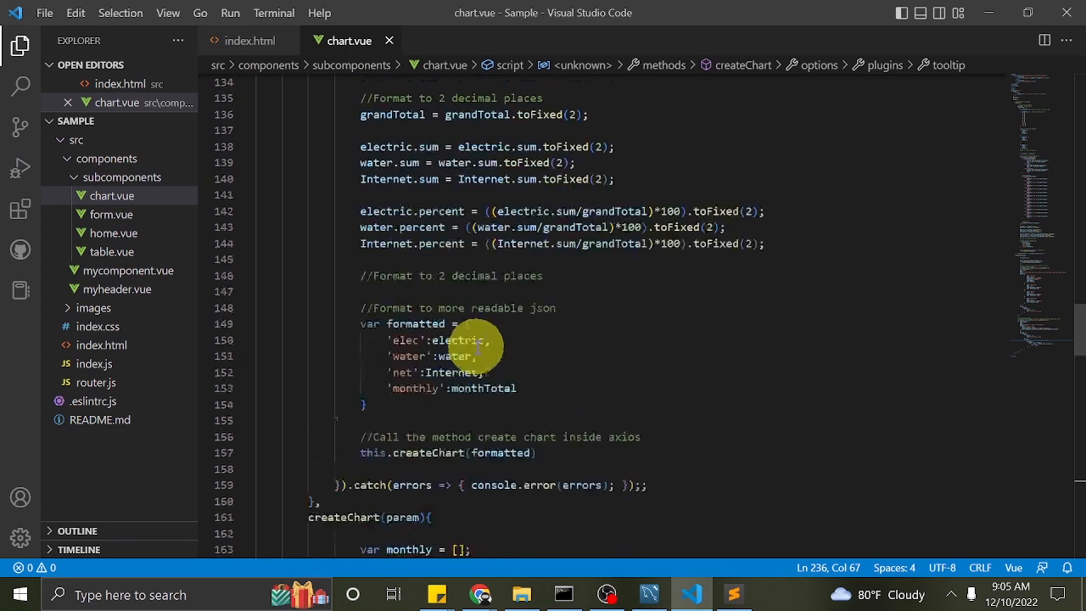
pyautogui.scroll(3)
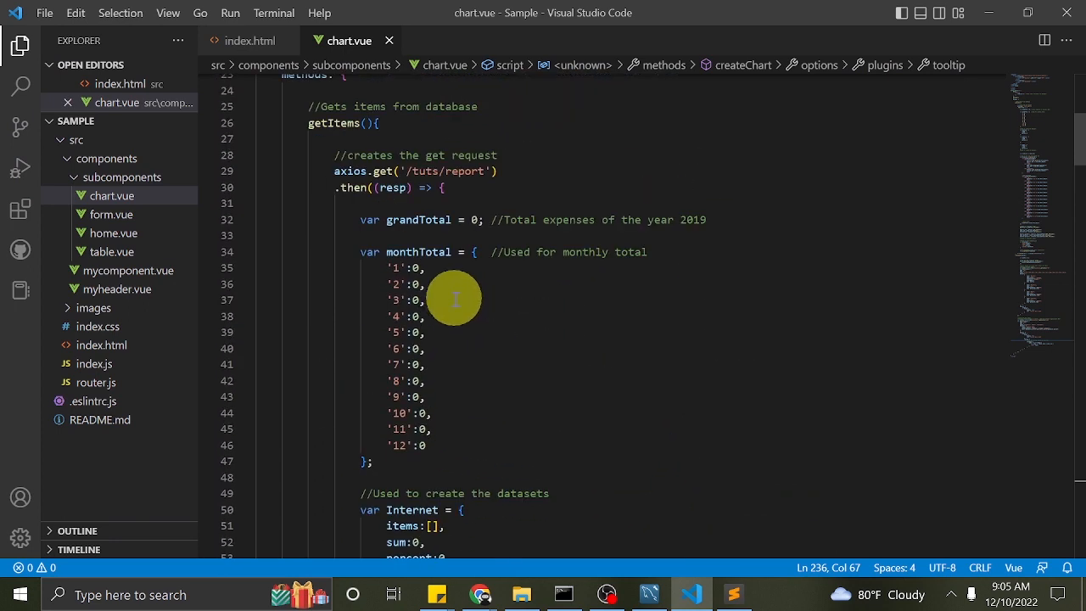
pyautogui.doubleClick(332, 313)
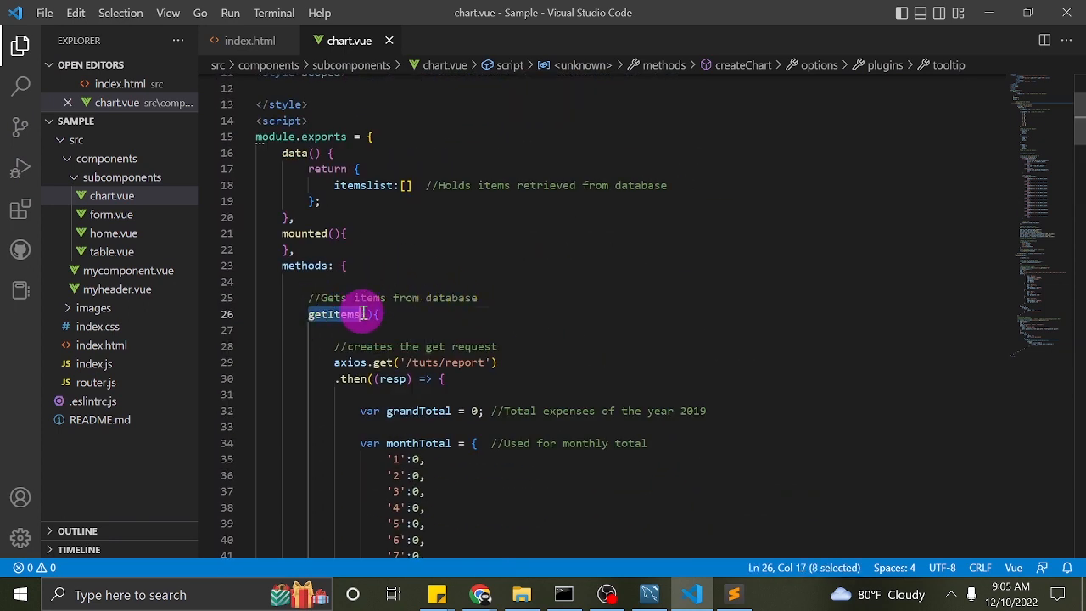
pyautogui.click(365, 314)
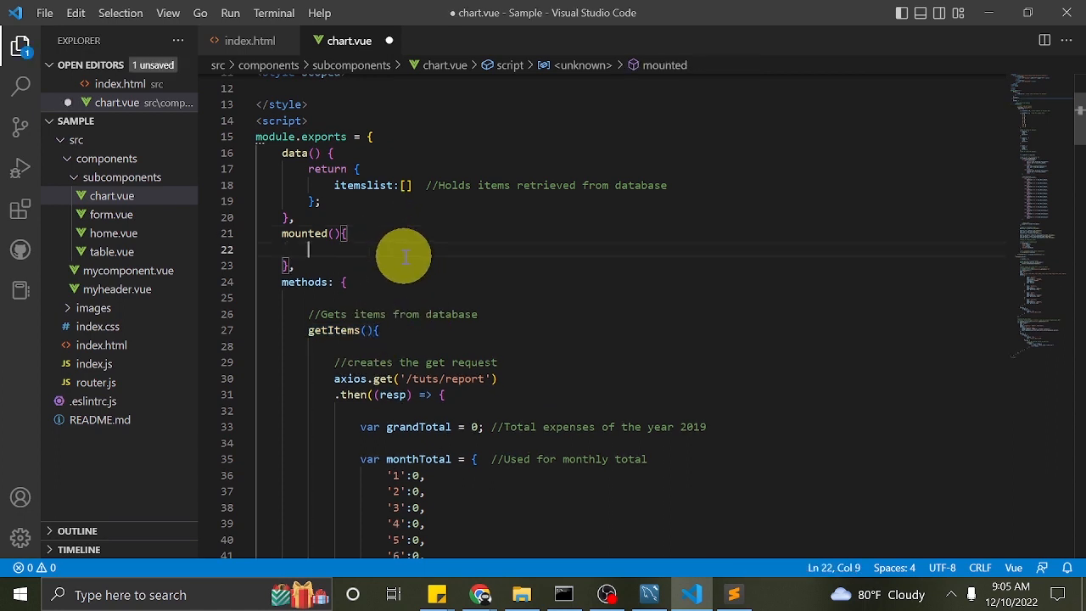
pyautogui.write('this.getItems();')
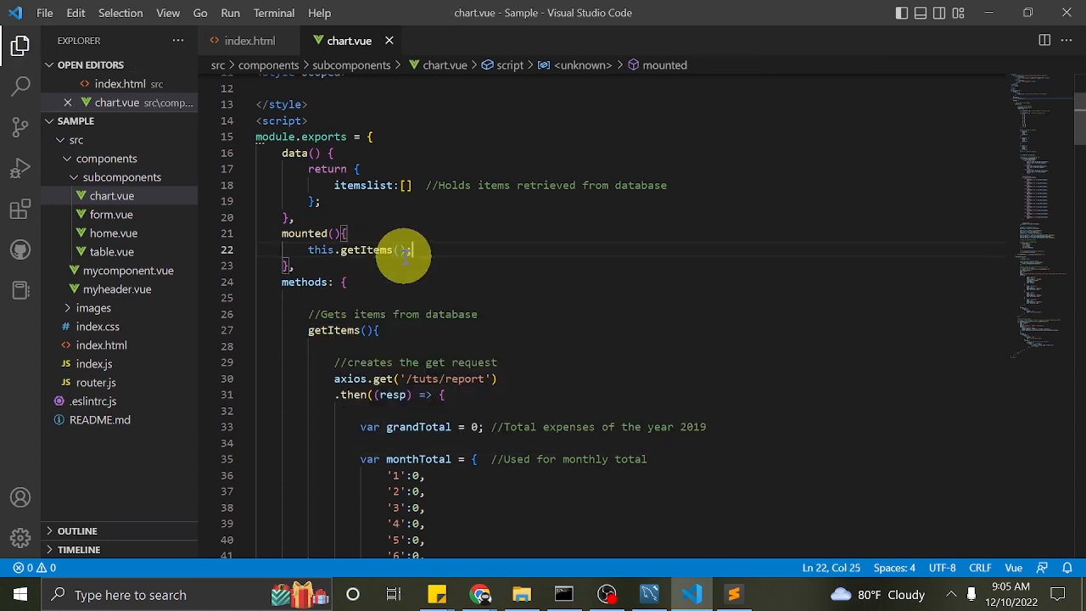
pyautogui.moveTo(481, 593)
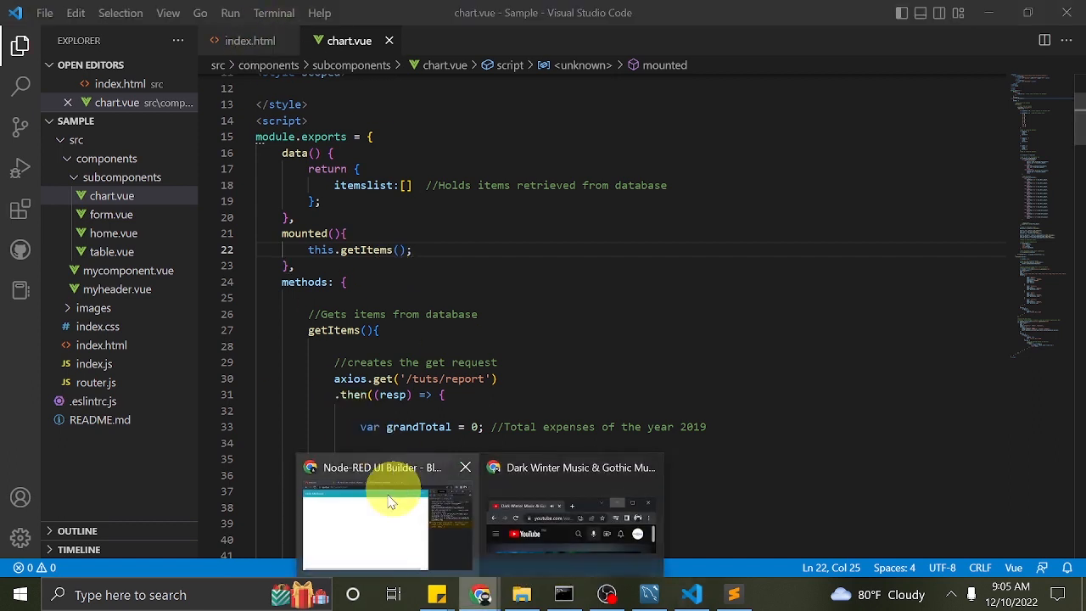
# - Check the Chart page's Utility Bills 2019 bar/line and pie charts with DevTools closed
pyautogui.click(365, 517)
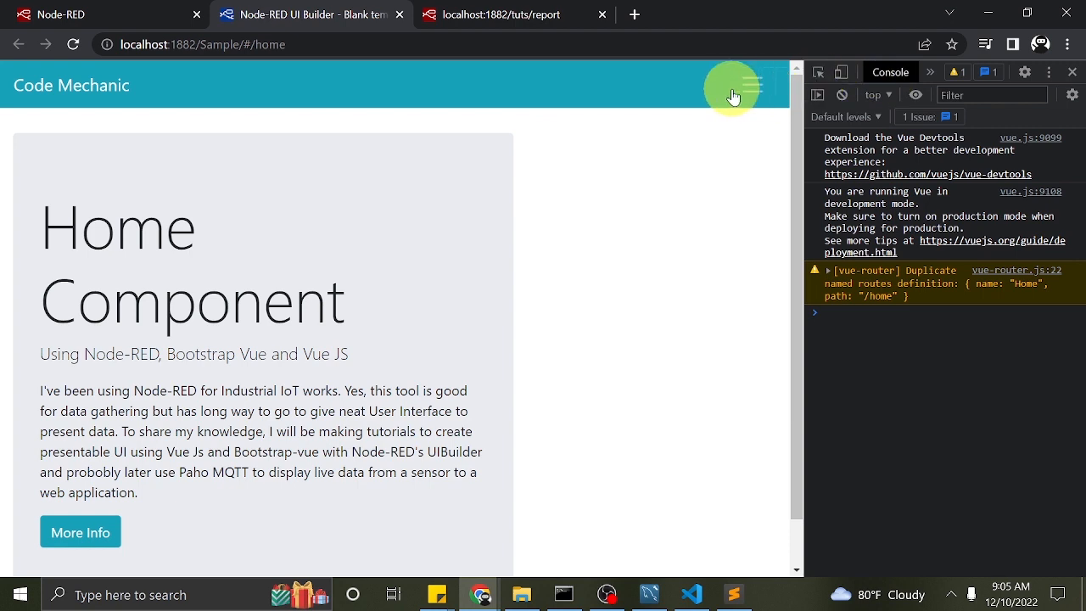
pyautogui.click(755, 84)
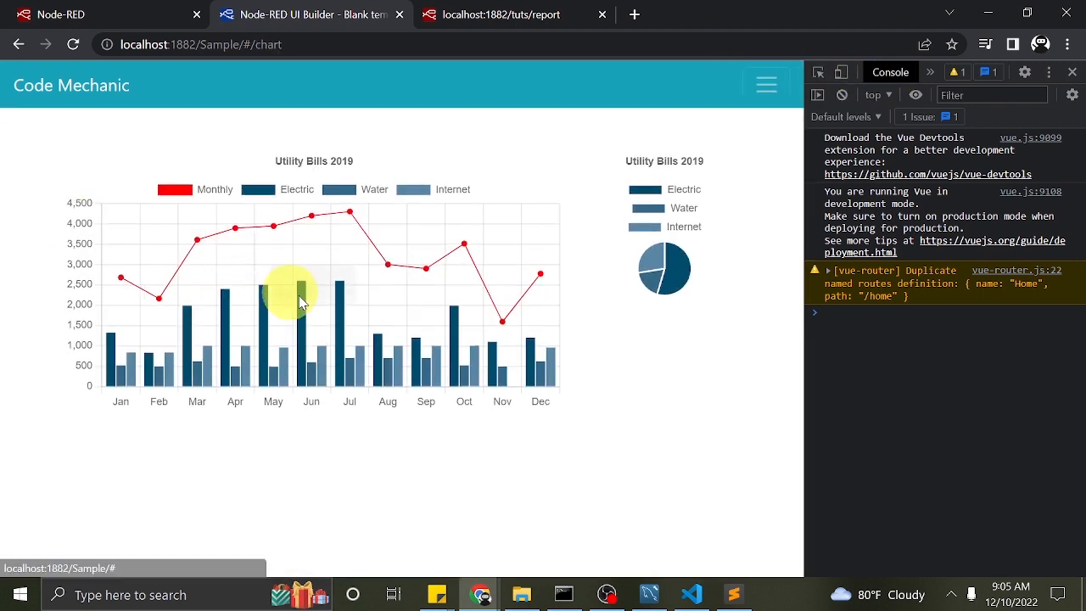
pyautogui.moveTo(1071, 80)
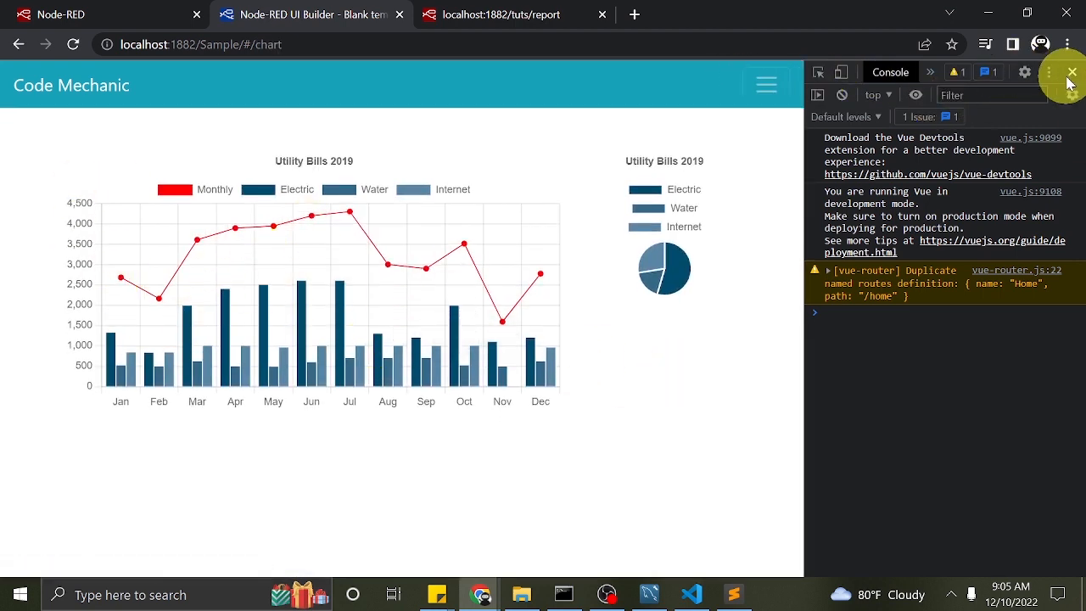
pyautogui.click(1072, 72)
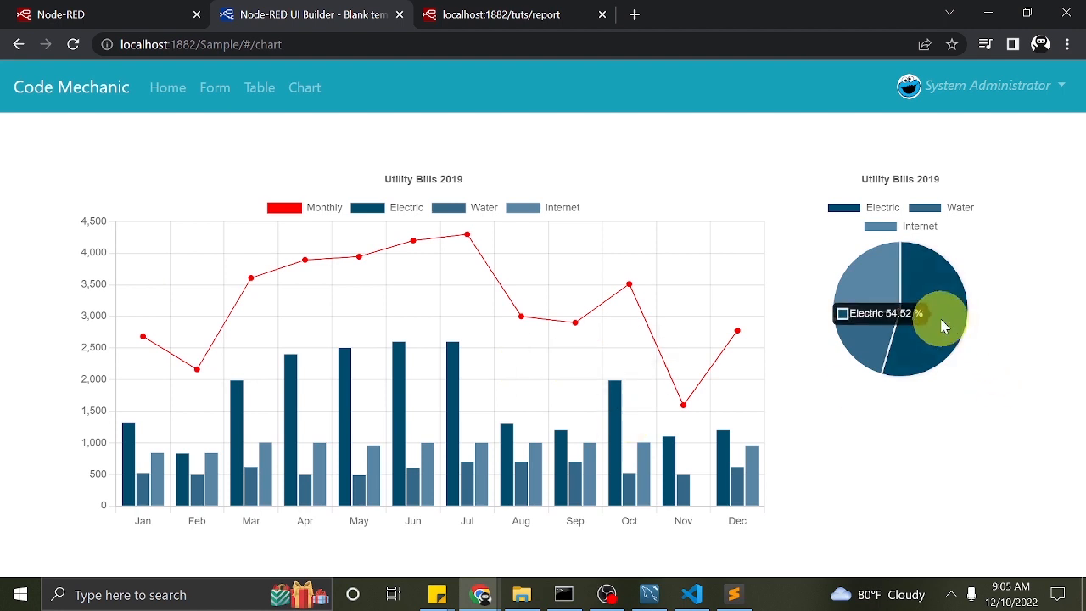
pyautogui.moveTo(687, 404)
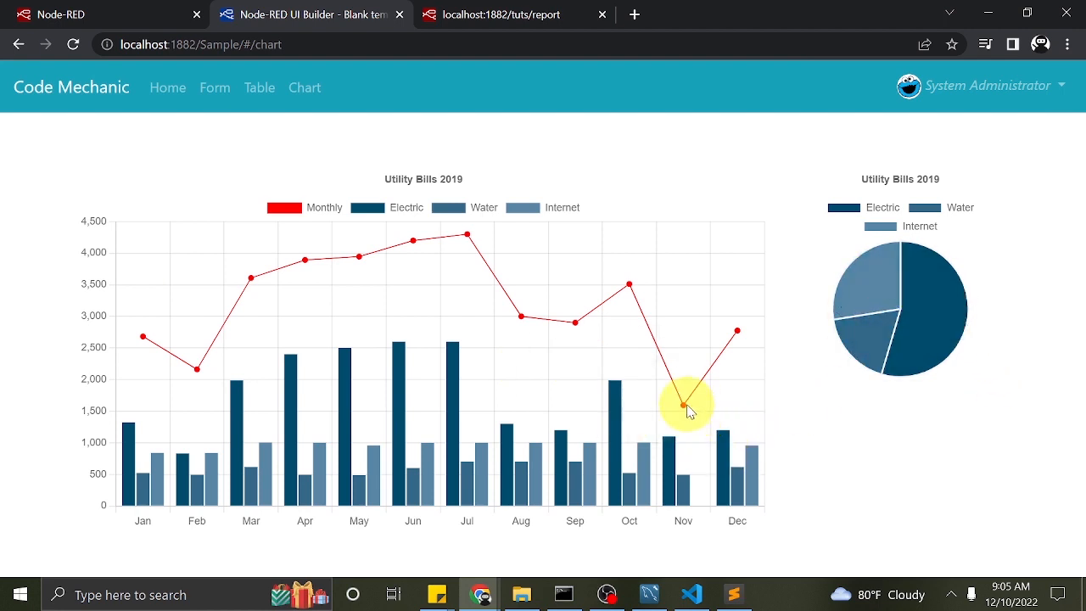
pyautogui.moveTo(688, 593)
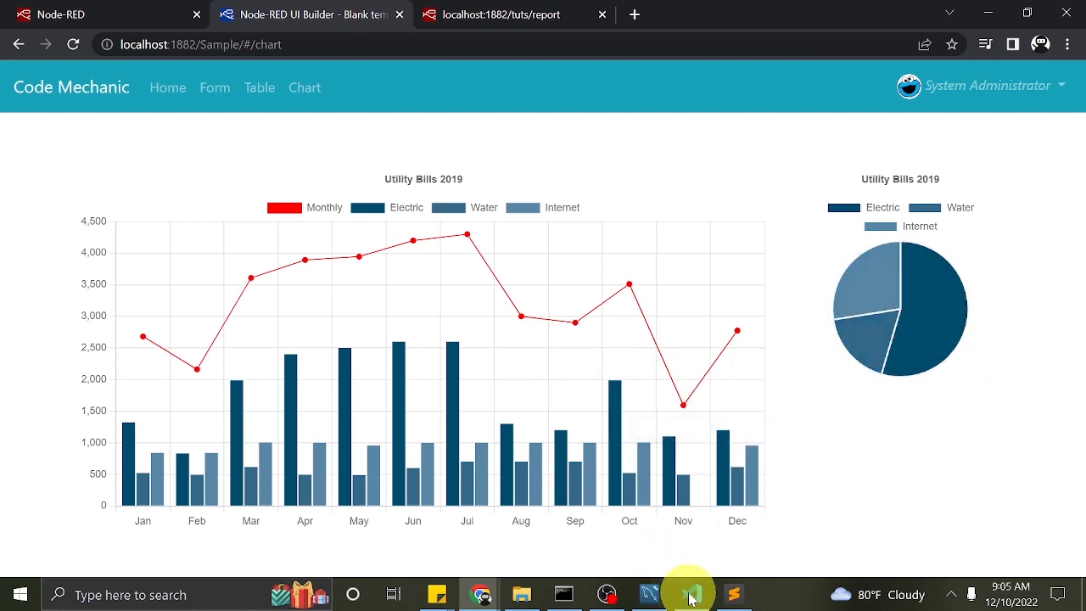
pyautogui.click(690, 593)
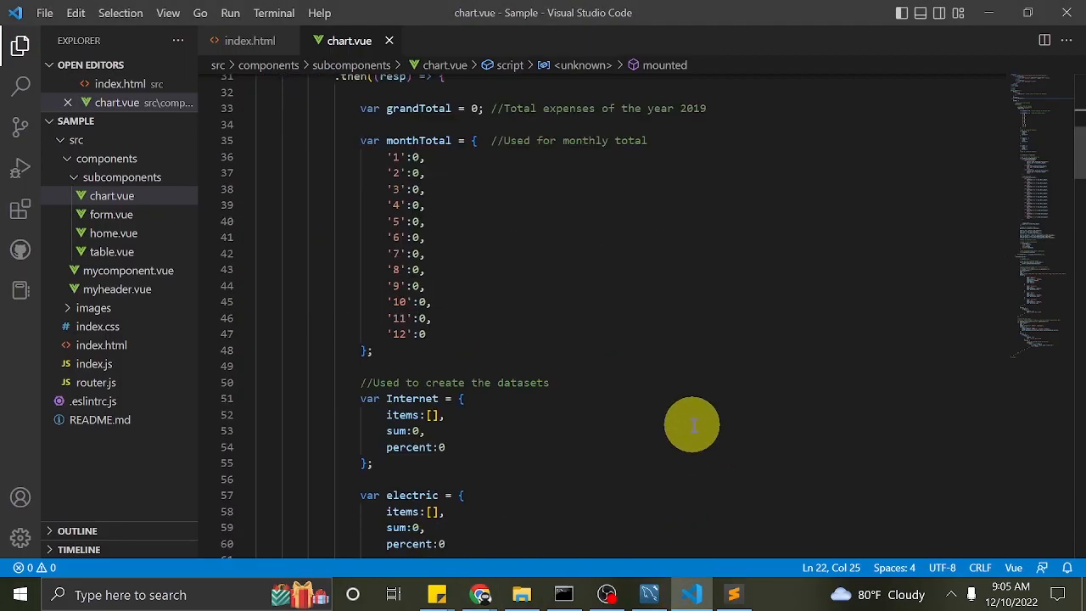
# - Begin typing a console.log on a new line in the pie tooltip label callback
pyautogui.scroll(-3)
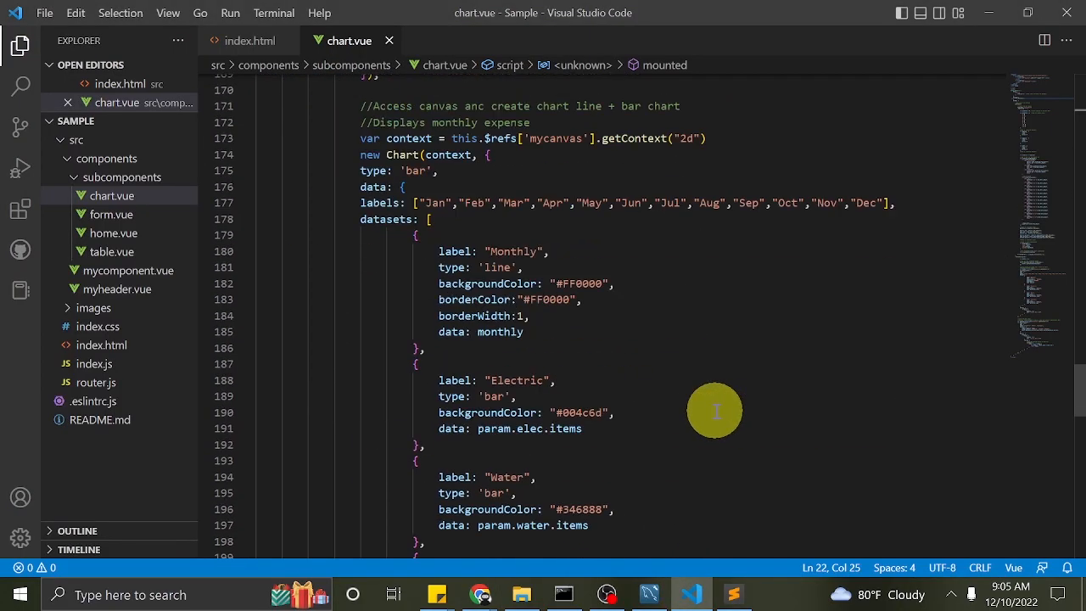
pyautogui.scroll(-3)
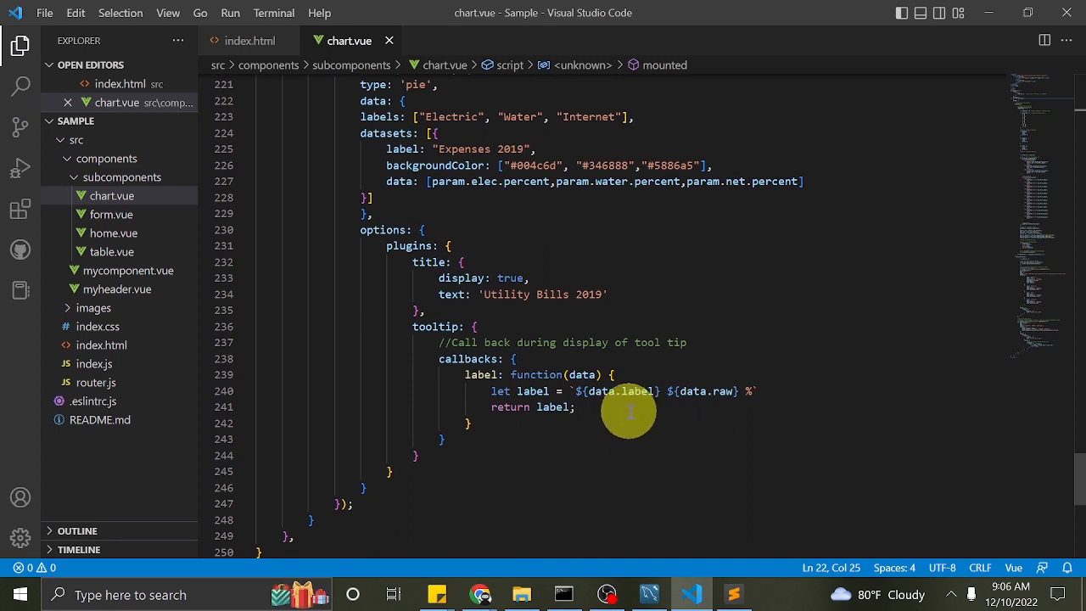
pyautogui.press('Enter')
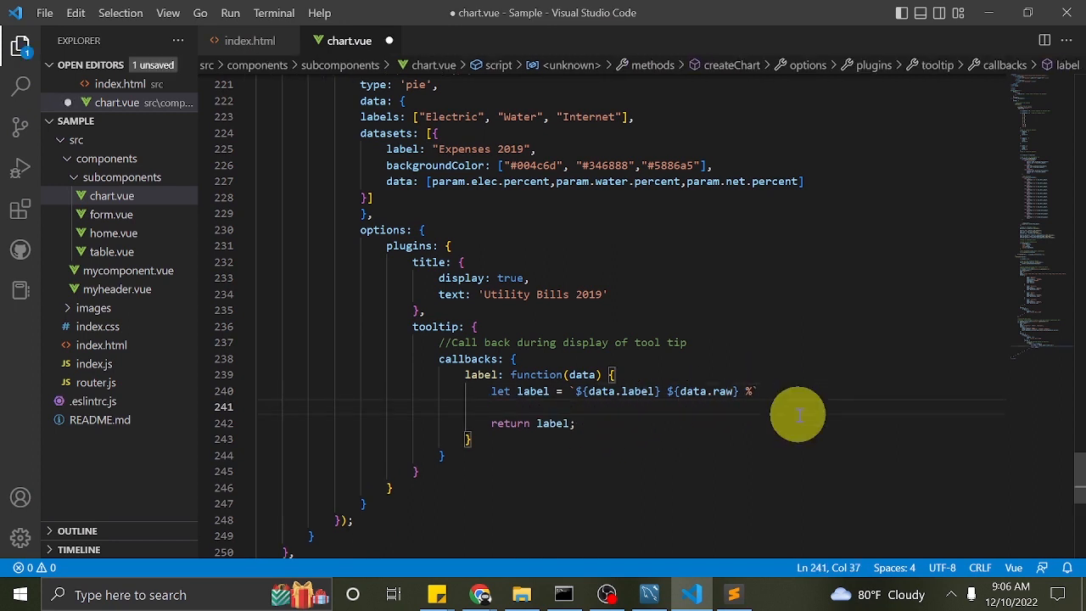
pyautogui.write('conso')
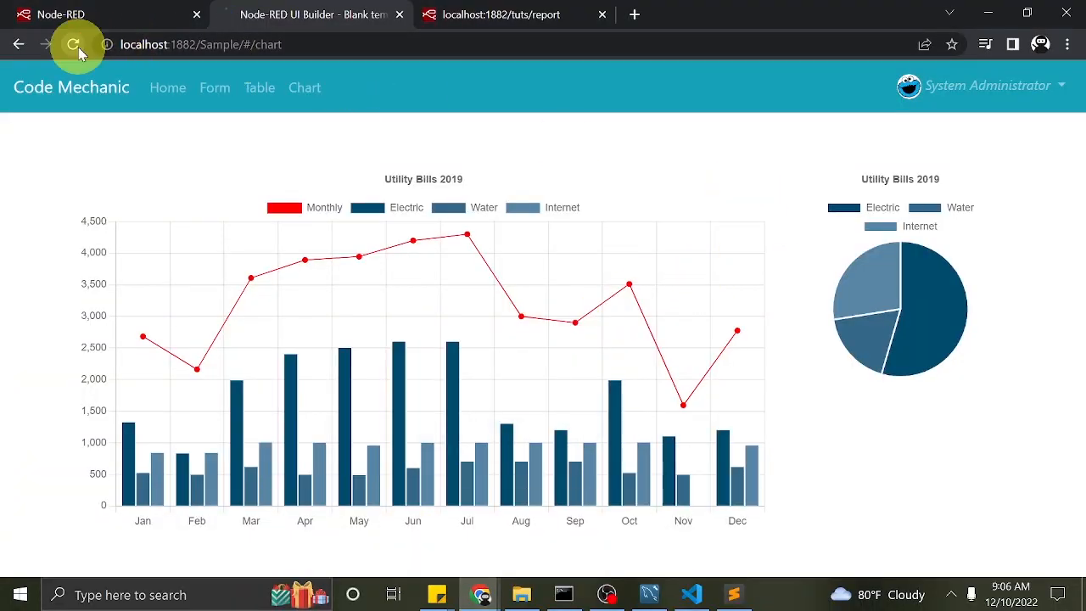
# - Reload, hover the Electric pie slice, and expand its logged tooltip data (raw 54.52)
pyautogui.click(72, 44)
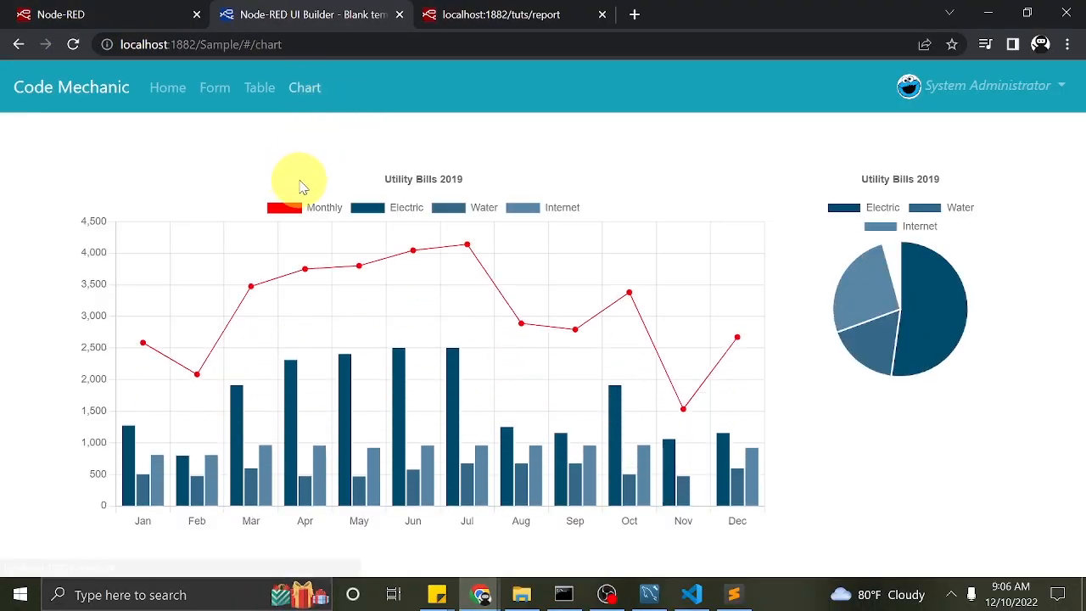
pyautogui.press('F12')
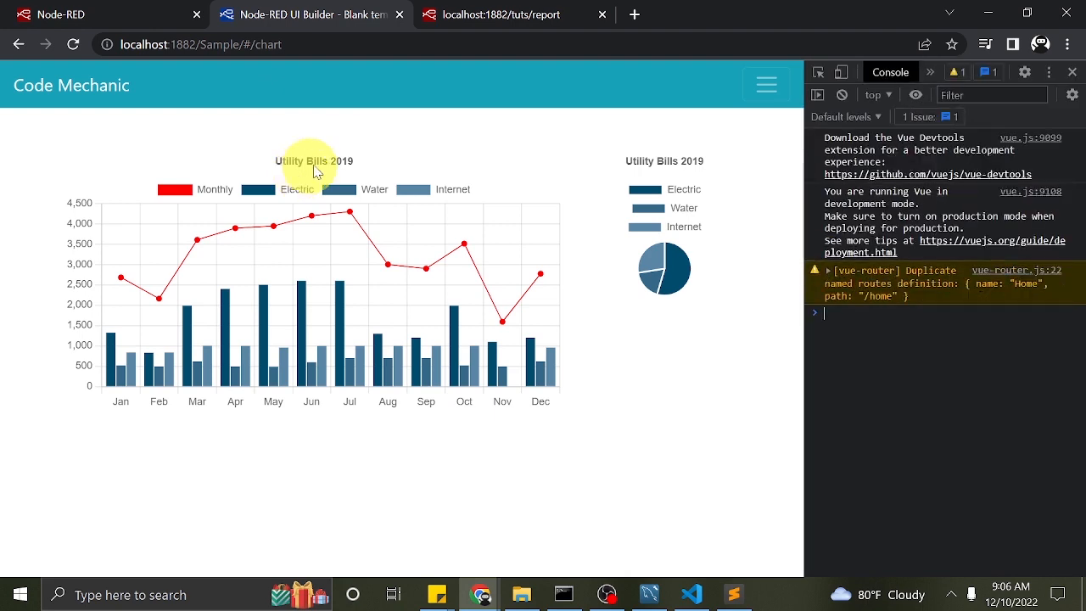
pyautogui.click(671, 264)
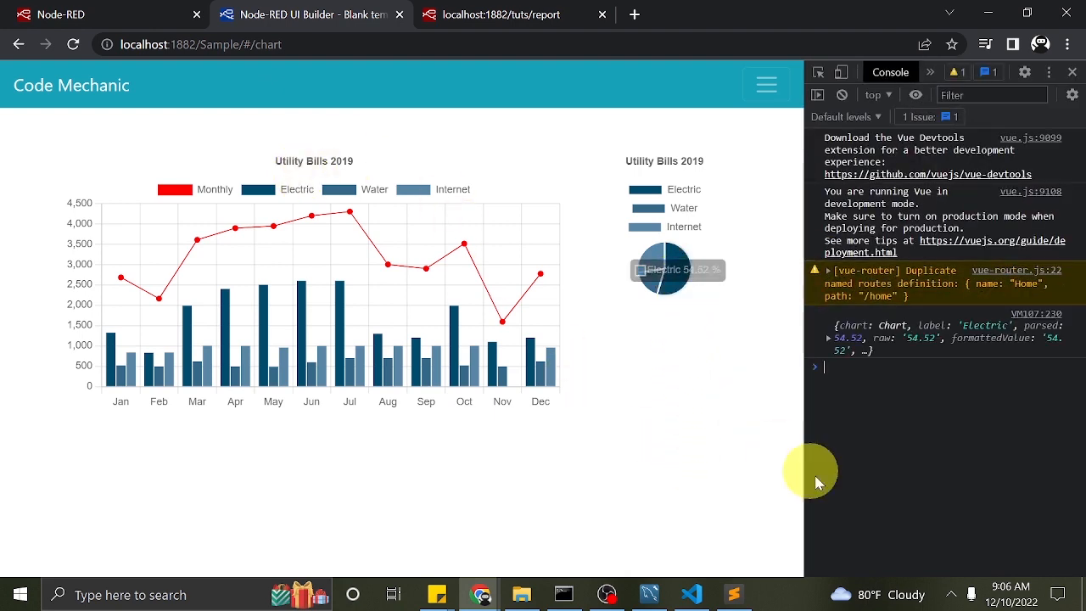
pyautogui.click(830, 338)
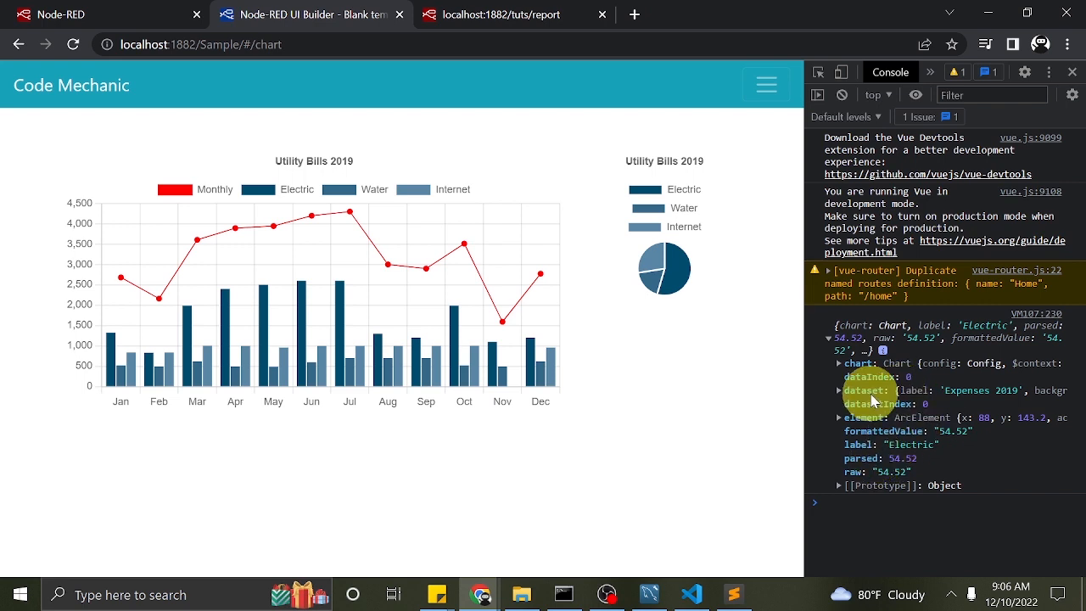
pyautogui.click(839, 363)
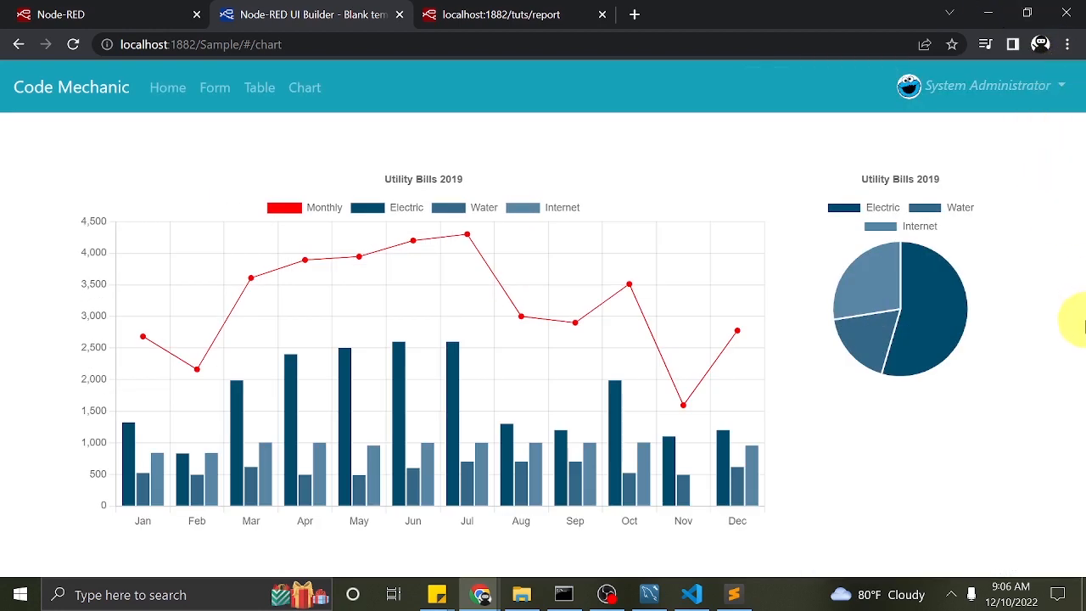
pyautogui.moveTo(999, 487)
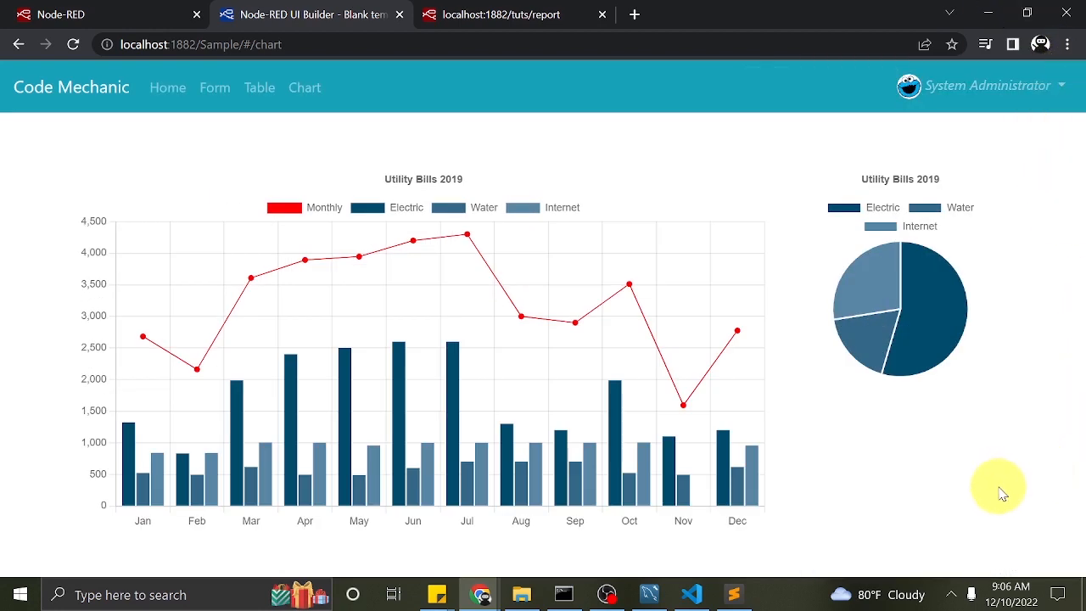
pyautogui.moveTo(944, 594)
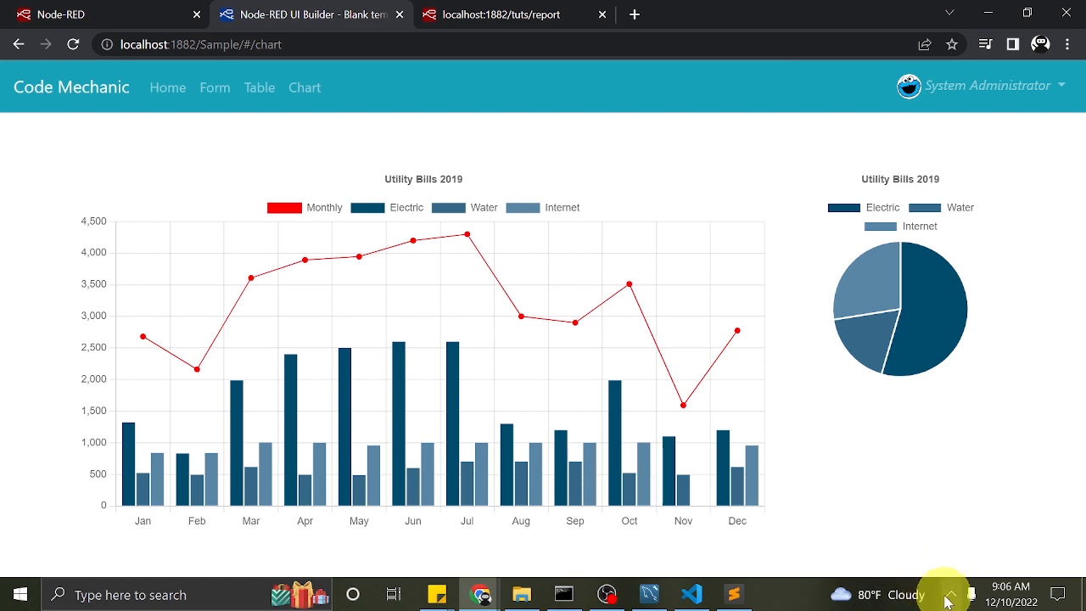